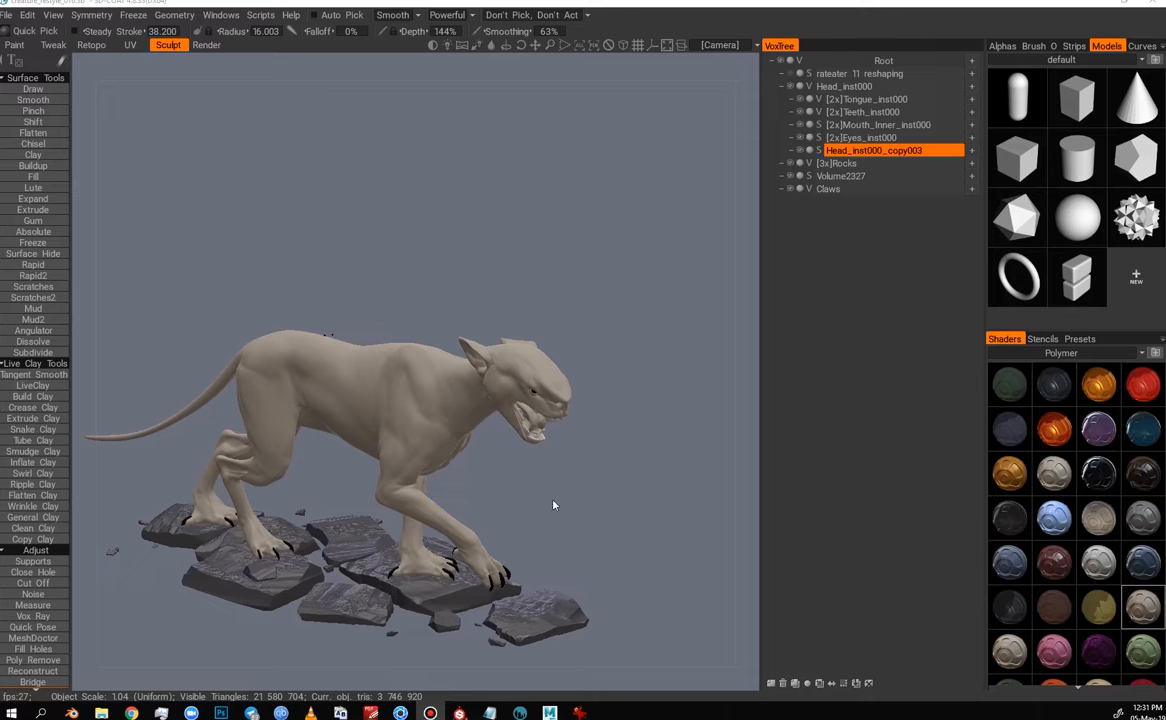
Step: Inspect the creature's snarling head from all sides and select the grey blob layer
drag(552, 504, 490, 470)
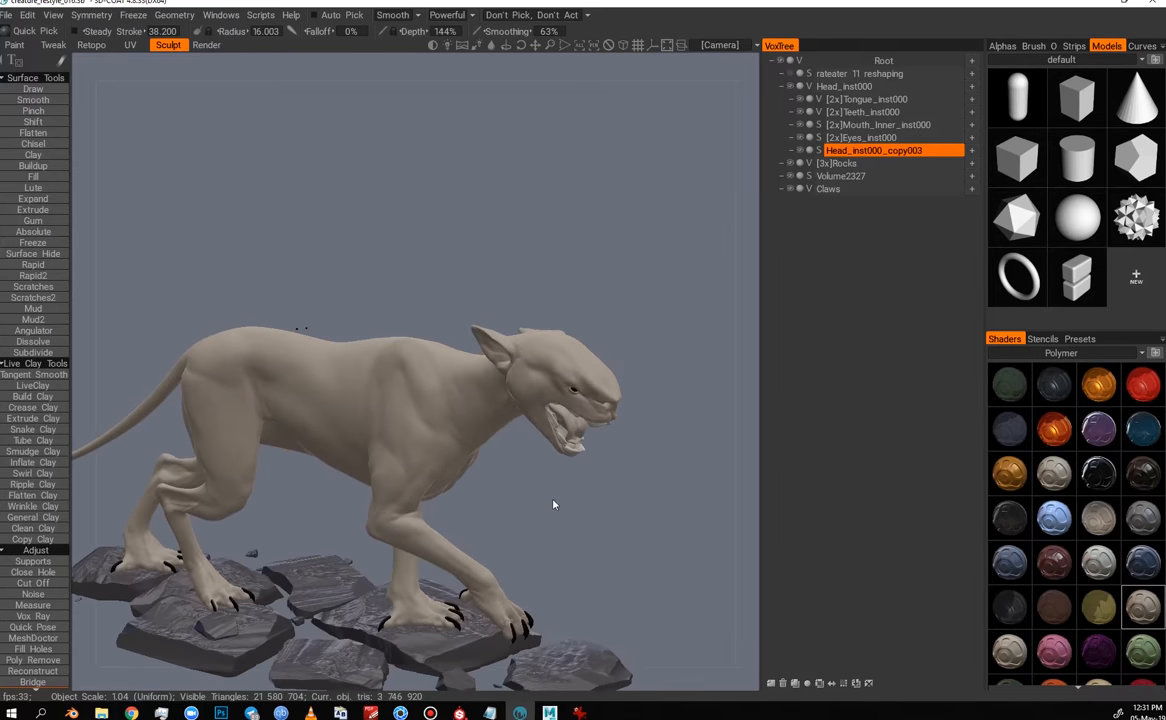
drag(552, 504, 530, 470)
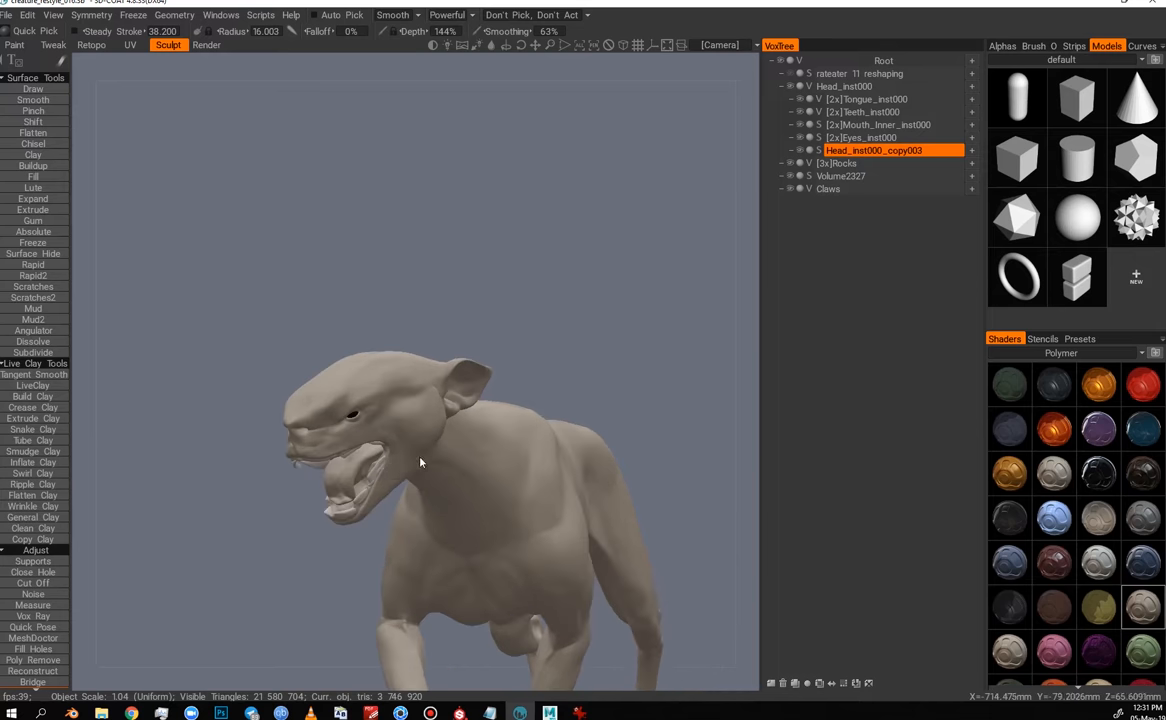
drag(420, 462, 558, 462)
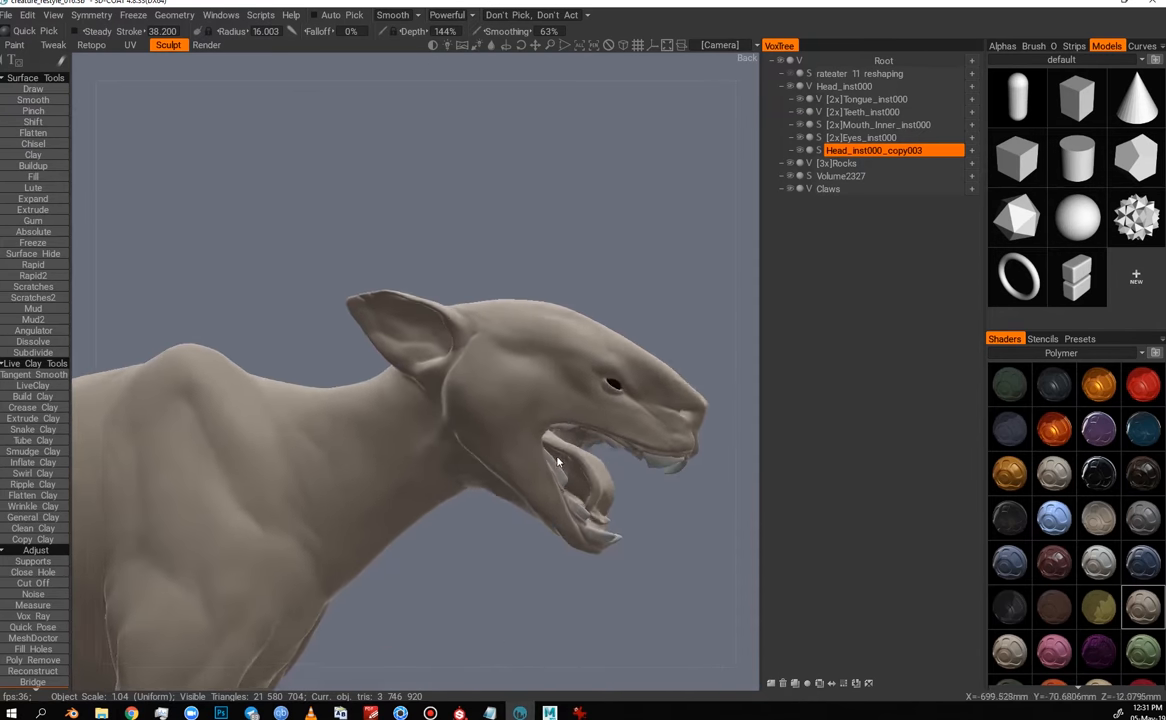
drag(558, 460, 396, 468)
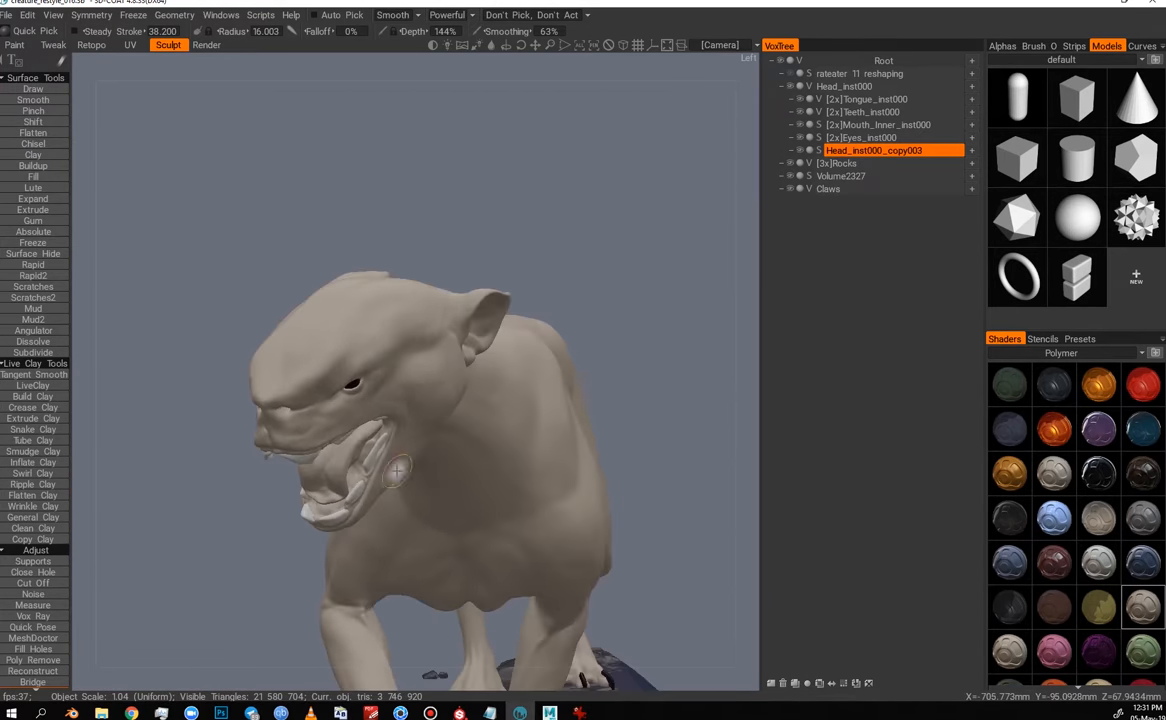
drag(400, 470, 450, 516)
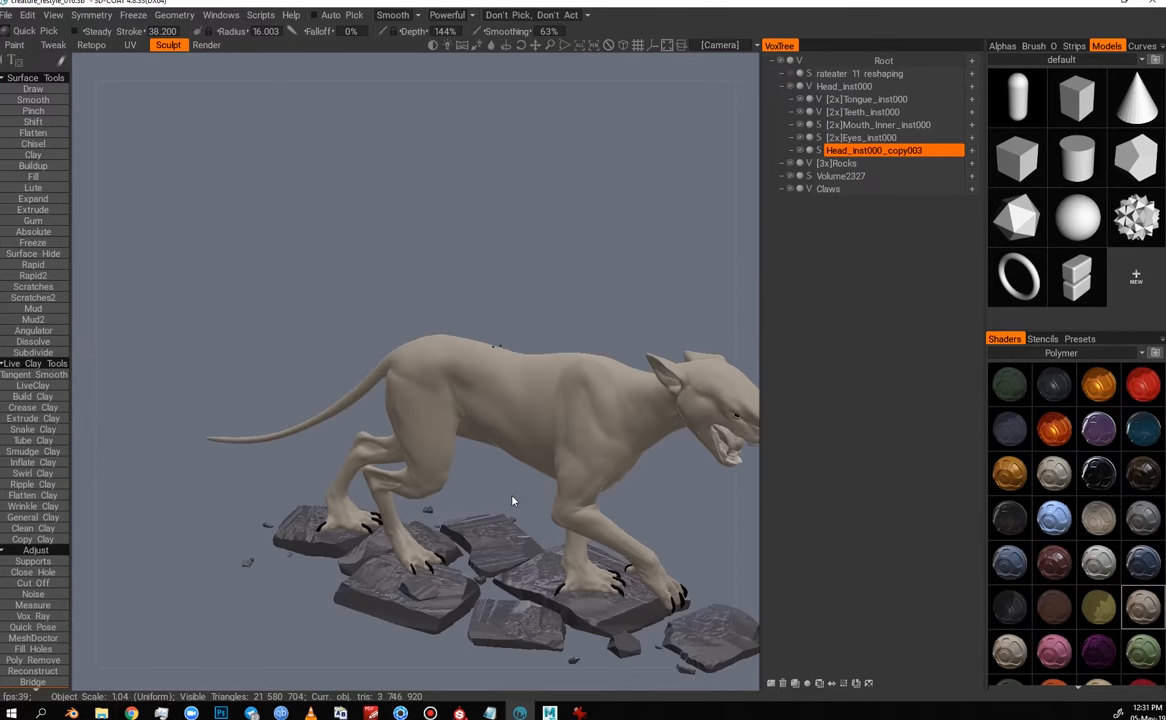
drag(512, 500, 436, 478)
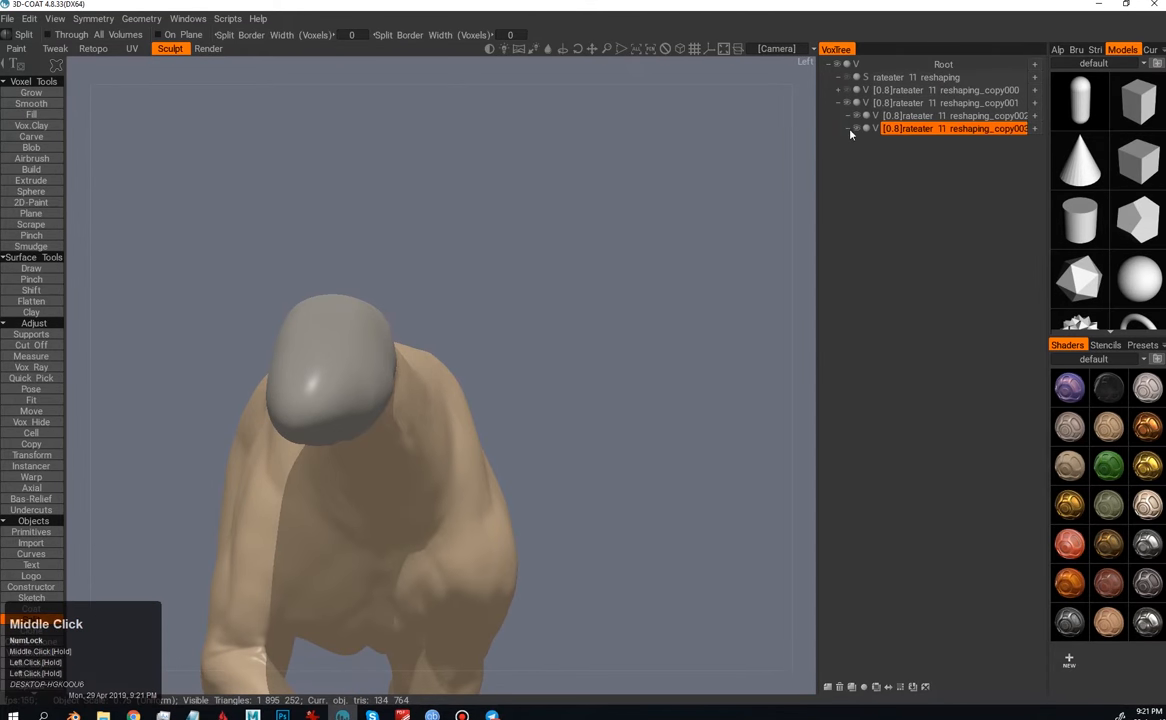
click(32, 454)
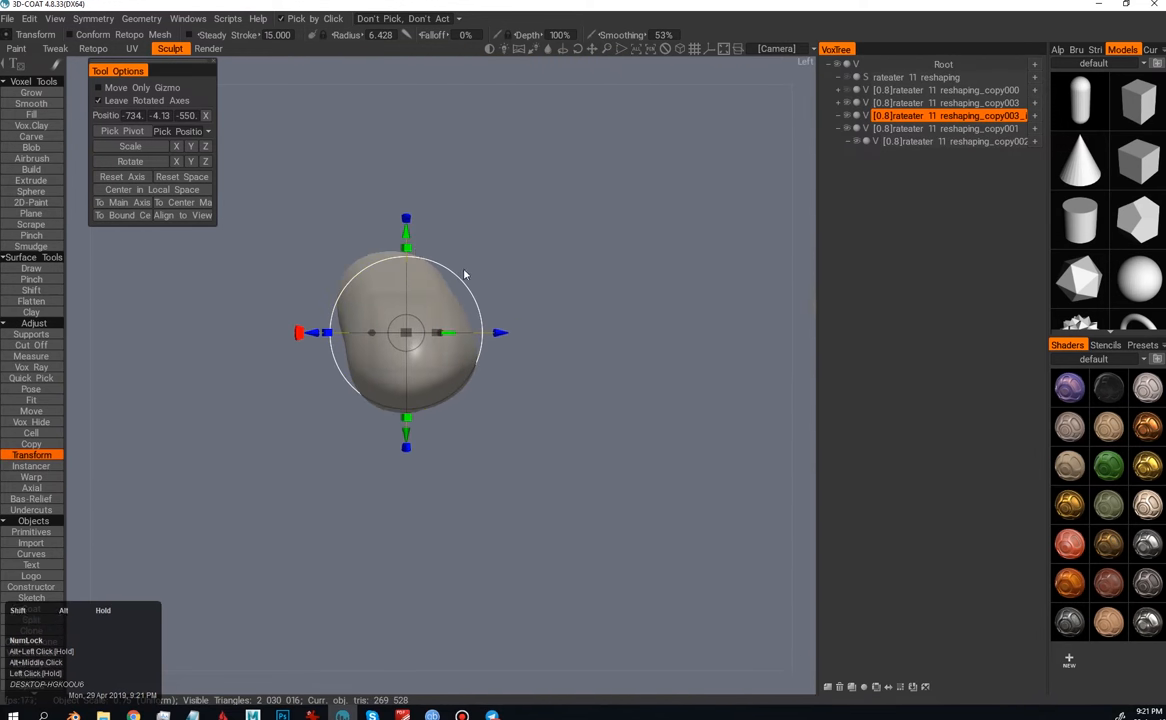
Step: Reposition the grey blob beside the creature's leg and flatten it along a cutting plane
click(92, 18)
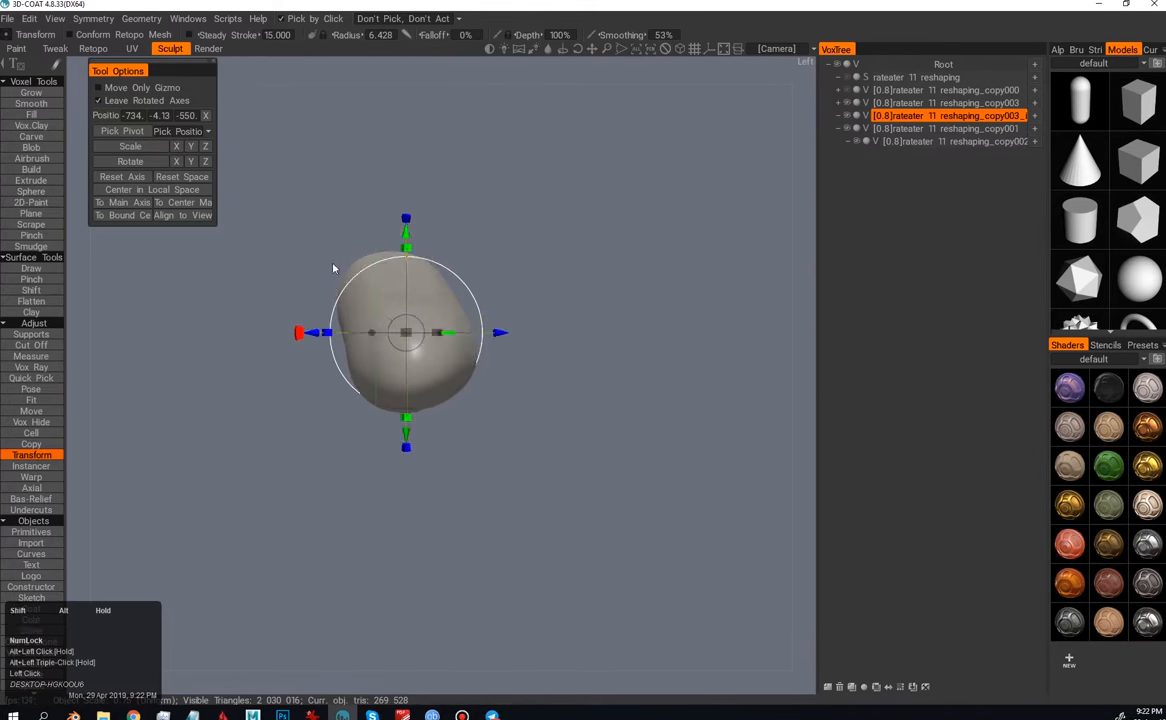
click(32, 136)
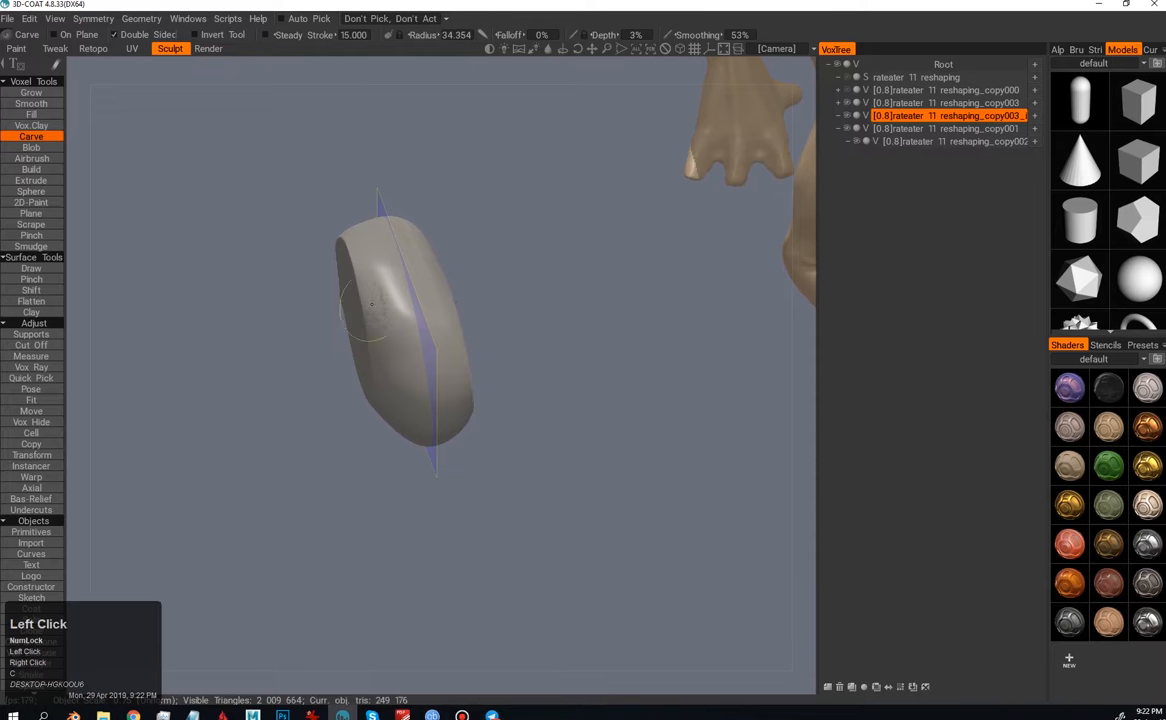
click(32, 344)
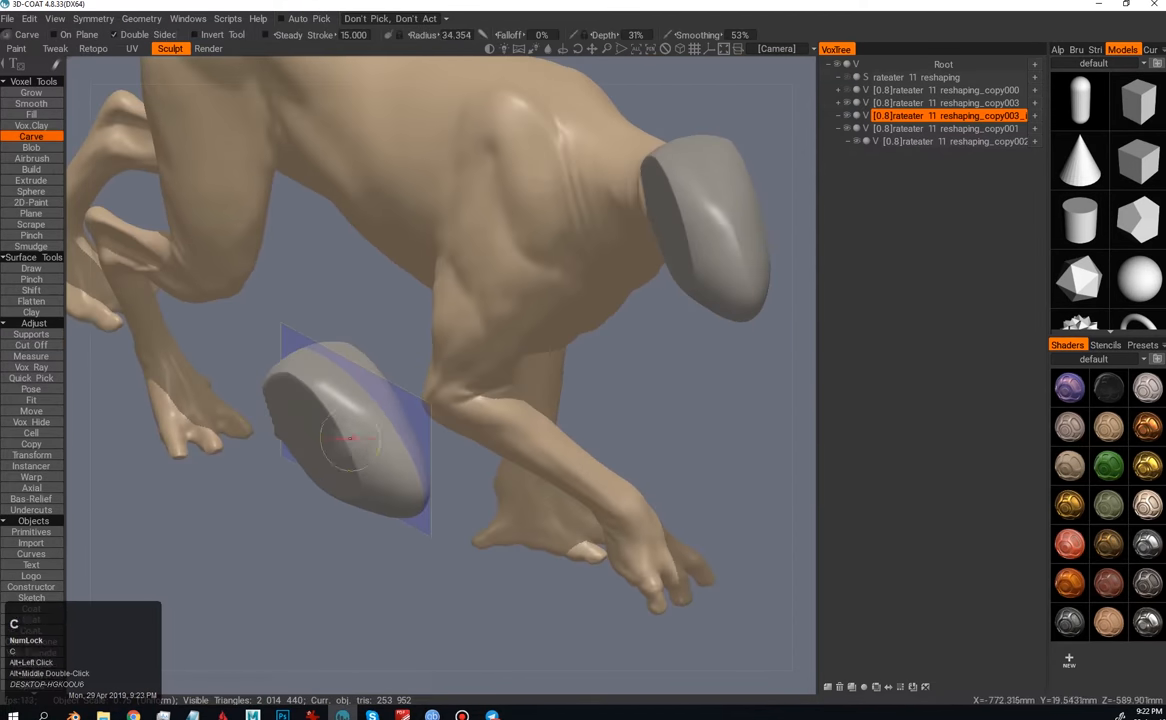
click(1064, 48)
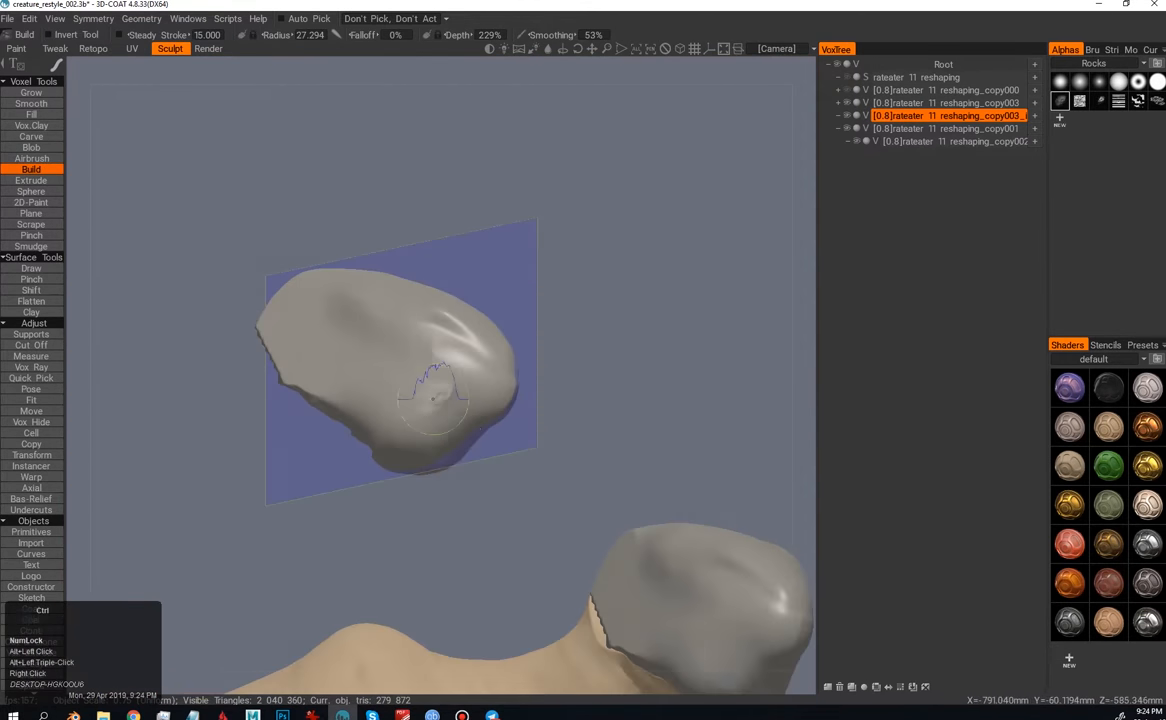
Step: Build and pull the grey piece into a hooked open-jawed head form, filling its surface
click(32, 412)
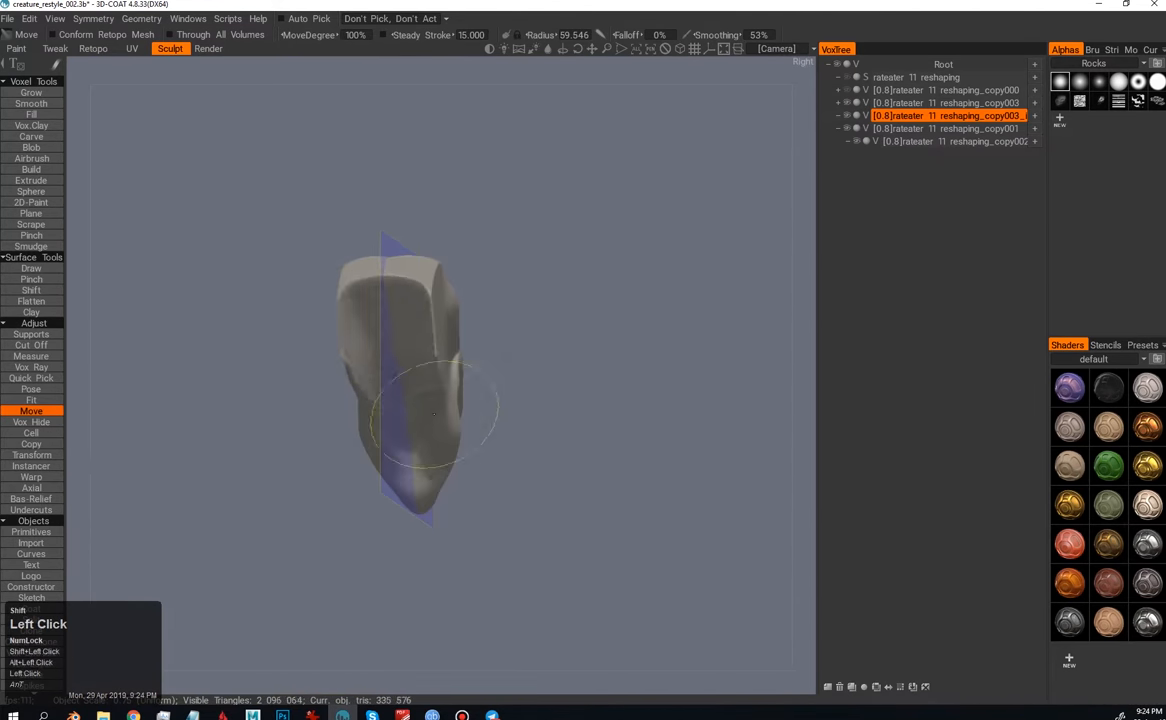
drag(432, 412, 446, 470)
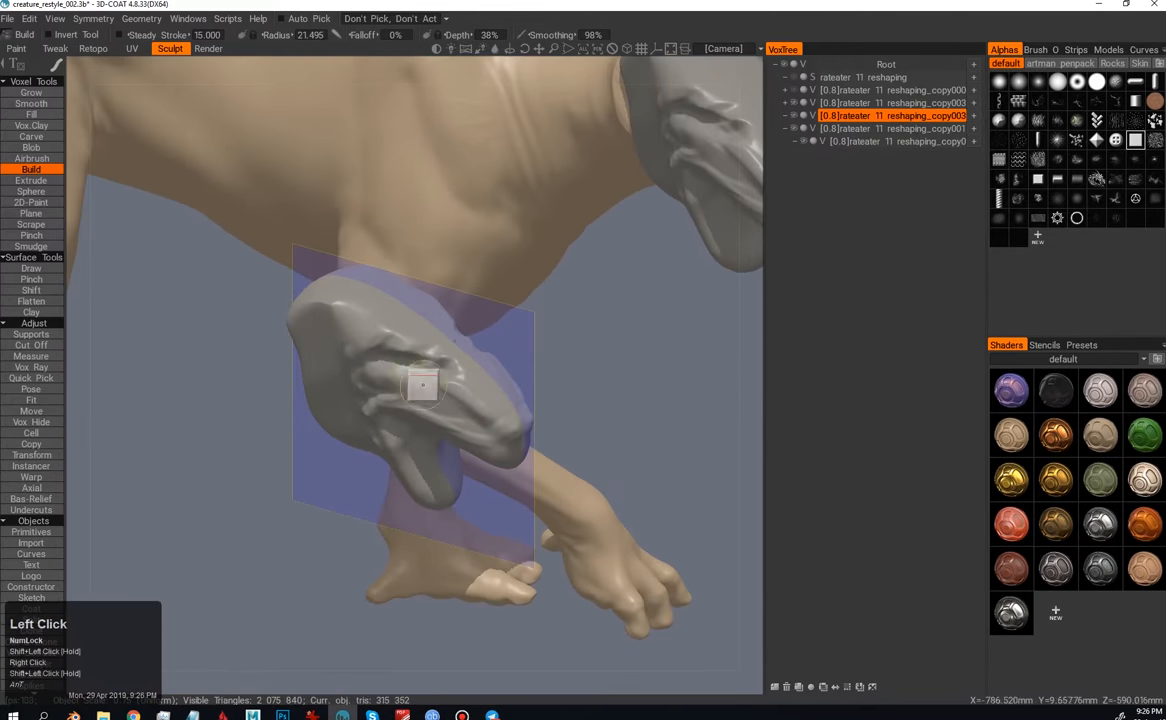
click(32, 114)
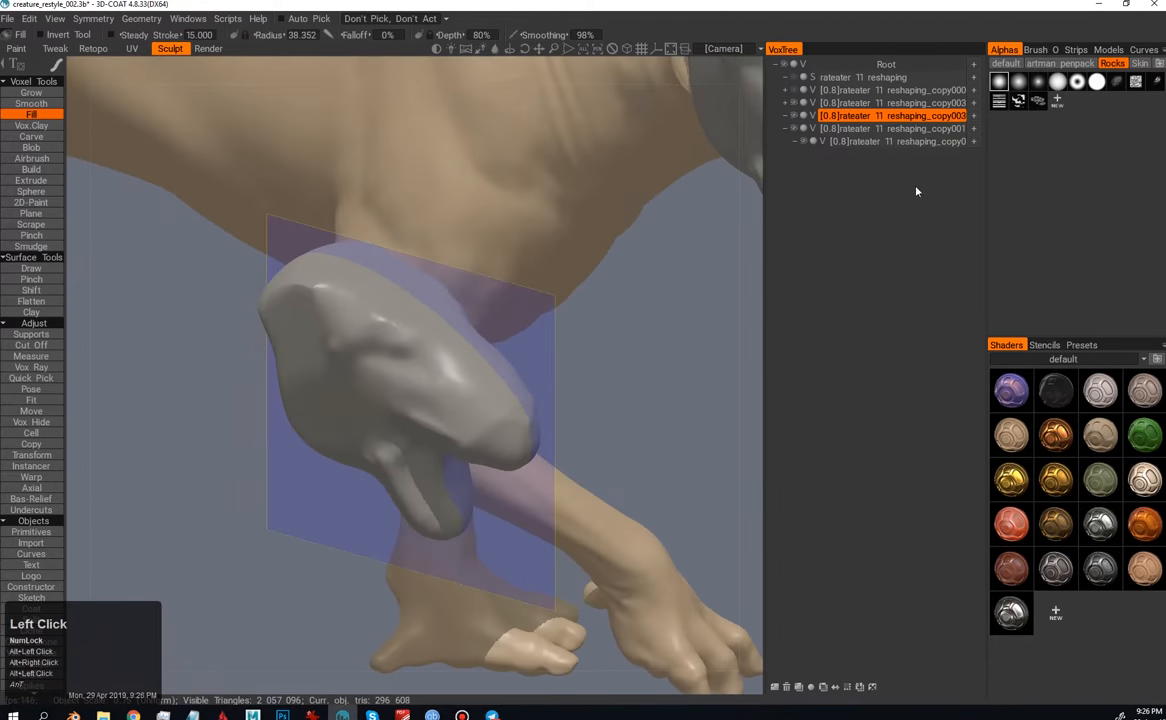
click(32, 410)
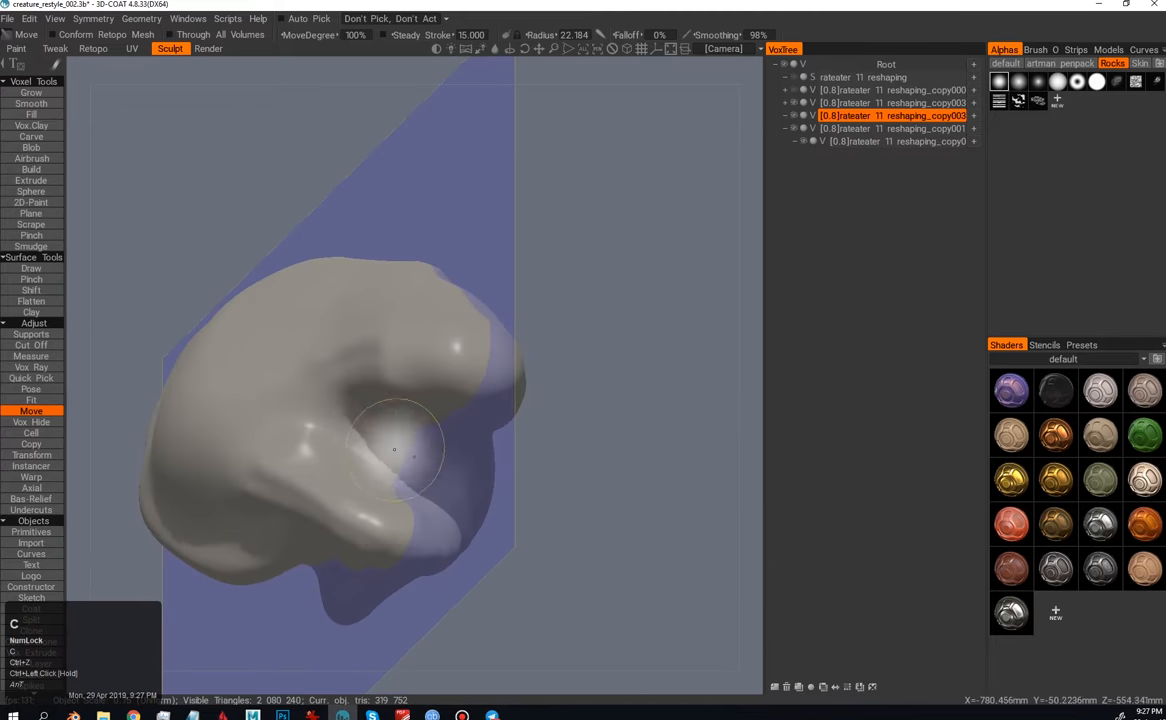
Step: Resample the grey head to a denser mesh and scrape folds into its brow
click(32, 168)
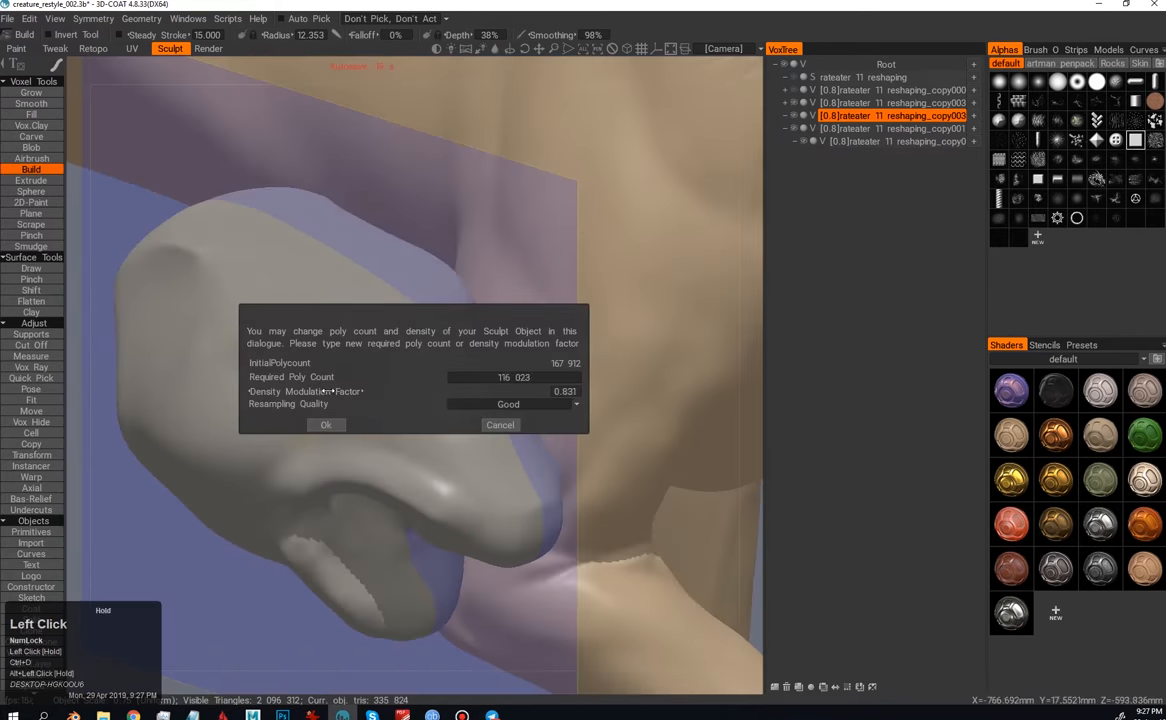
click(324, 424)
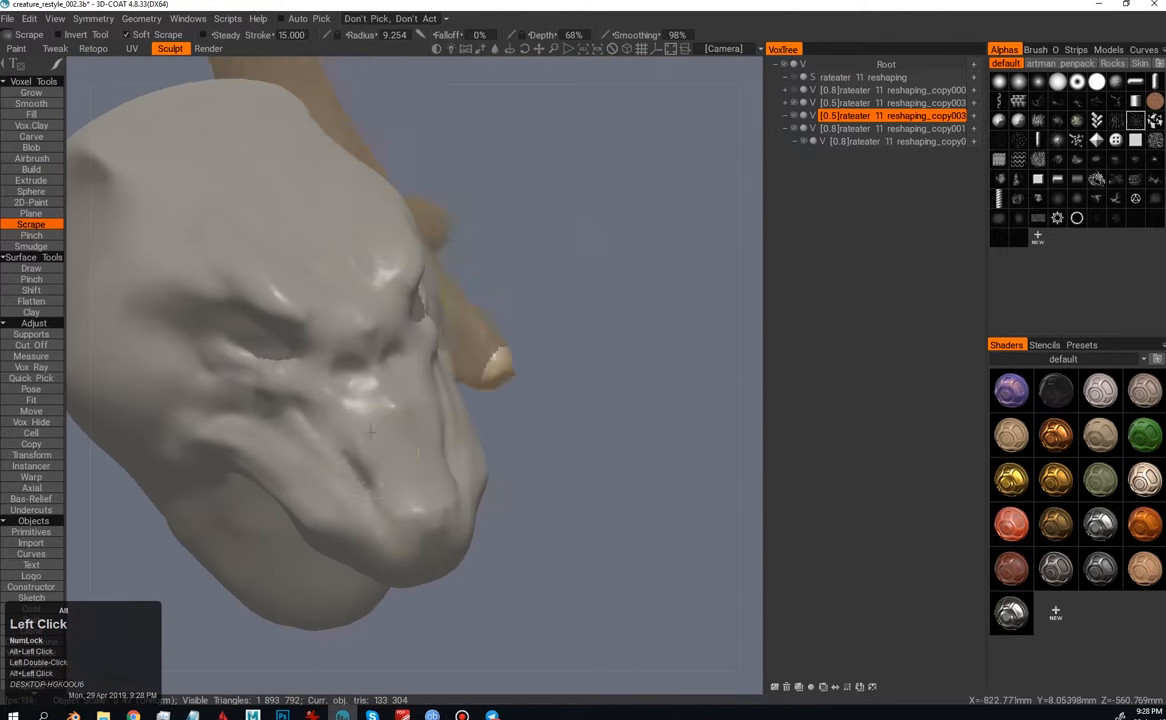
click(32, 412)
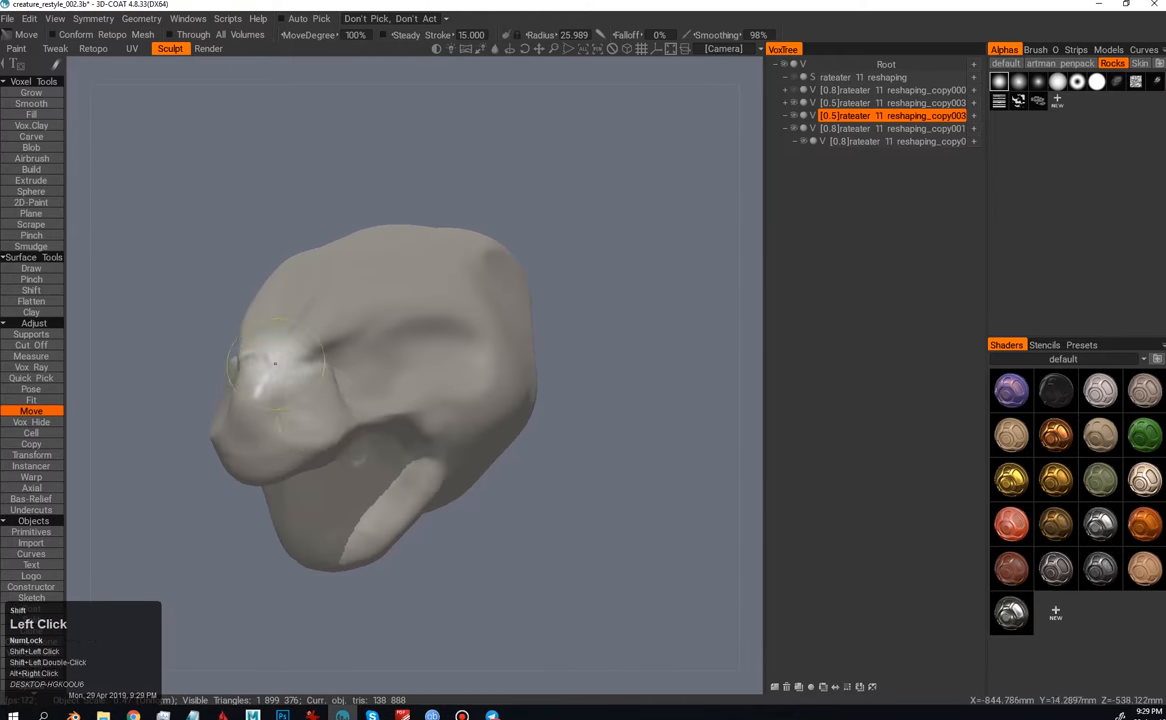
drag(400, 400, 420, 440)
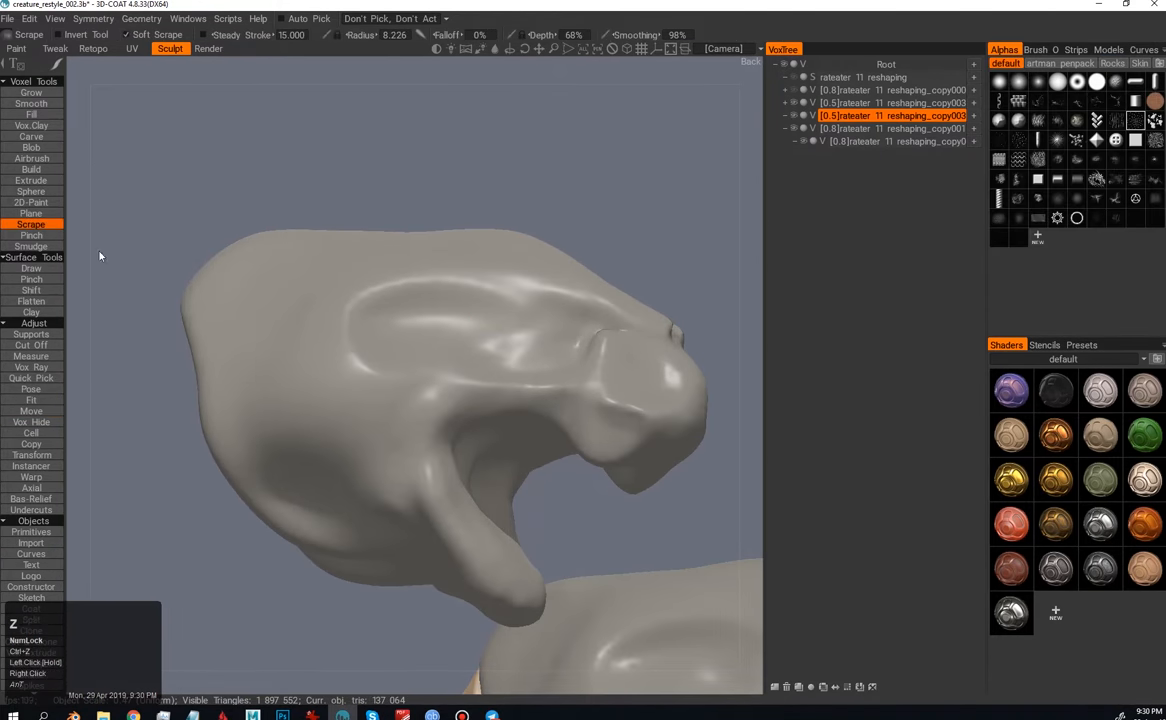
Step: Pinch sharp creases around the head's open jaw
click(32, 180)
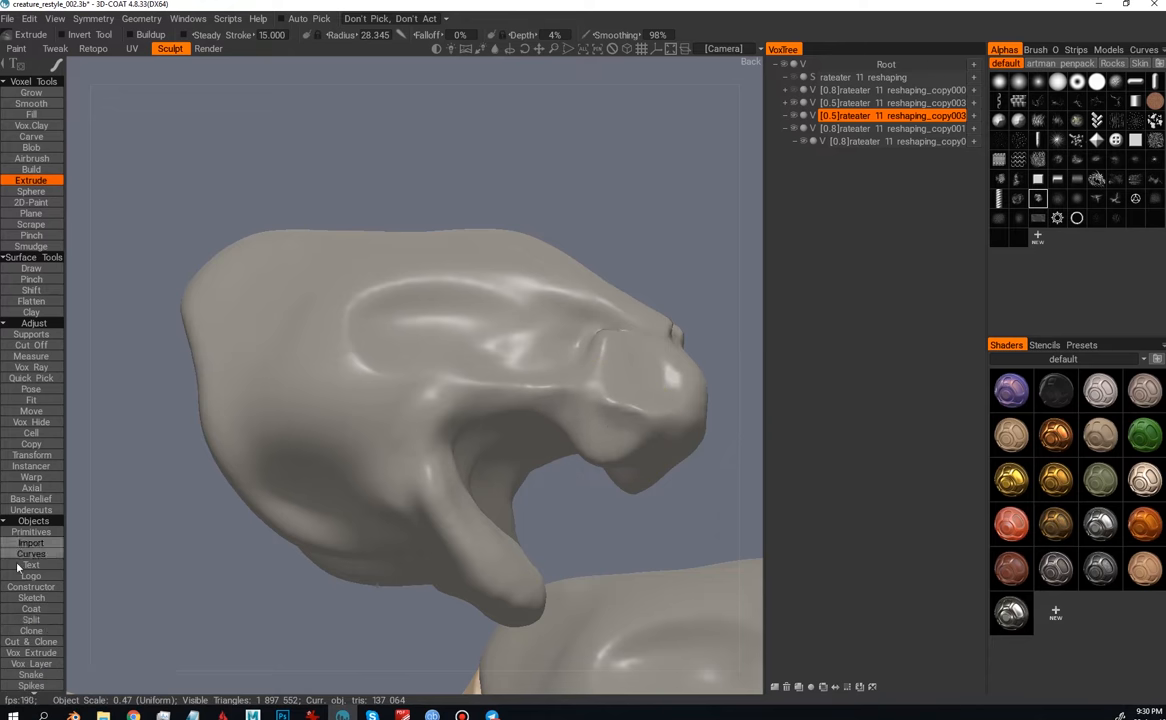
click(32, 236)
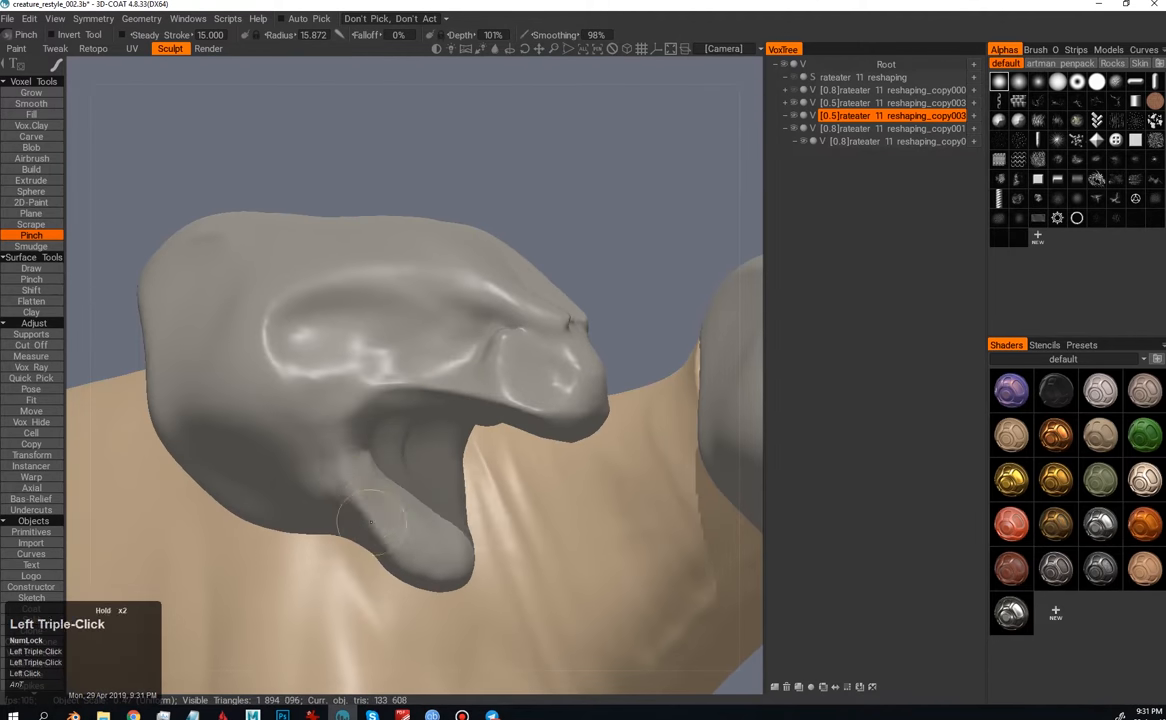
click(30, 410)
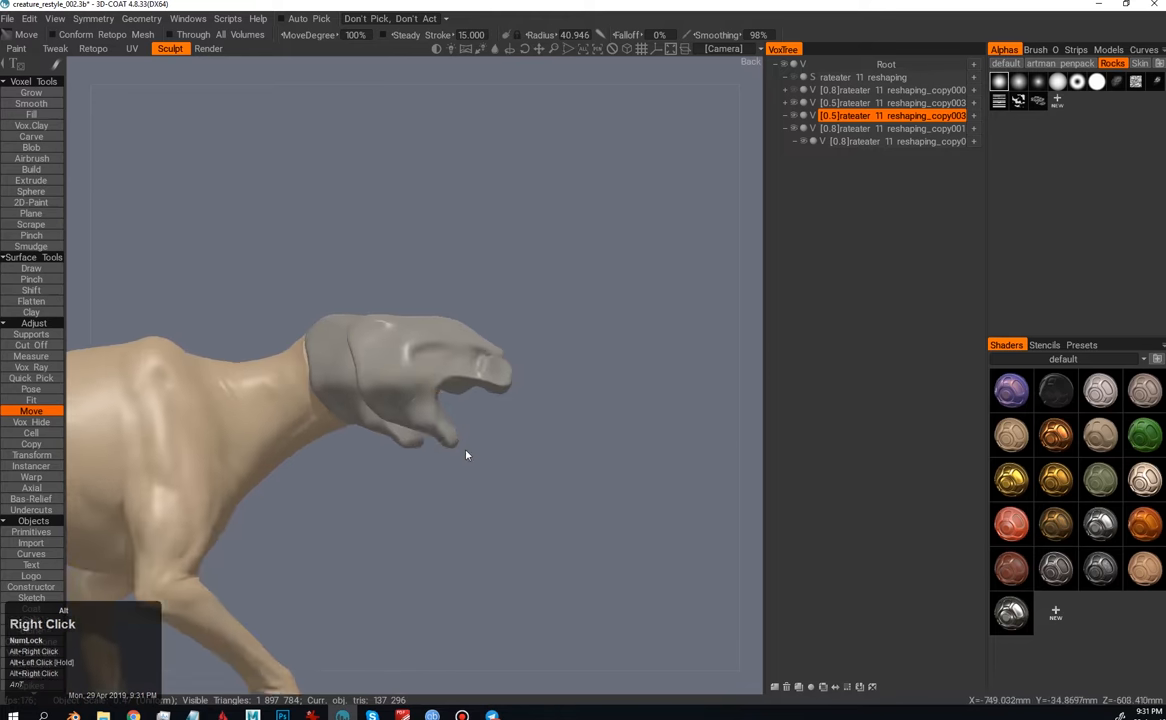
Step: Drag the grey head onto the tan creature's neck and smooth its snout into place
drag(464, 456, 480, 360)
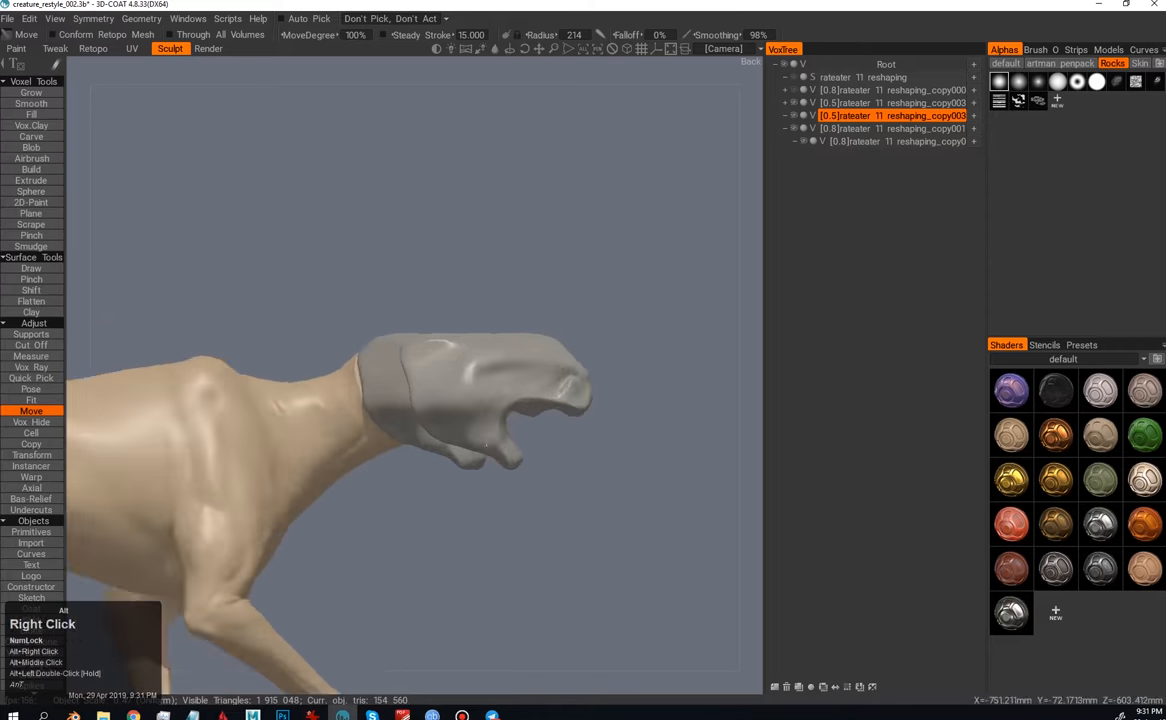
click(560, 414)
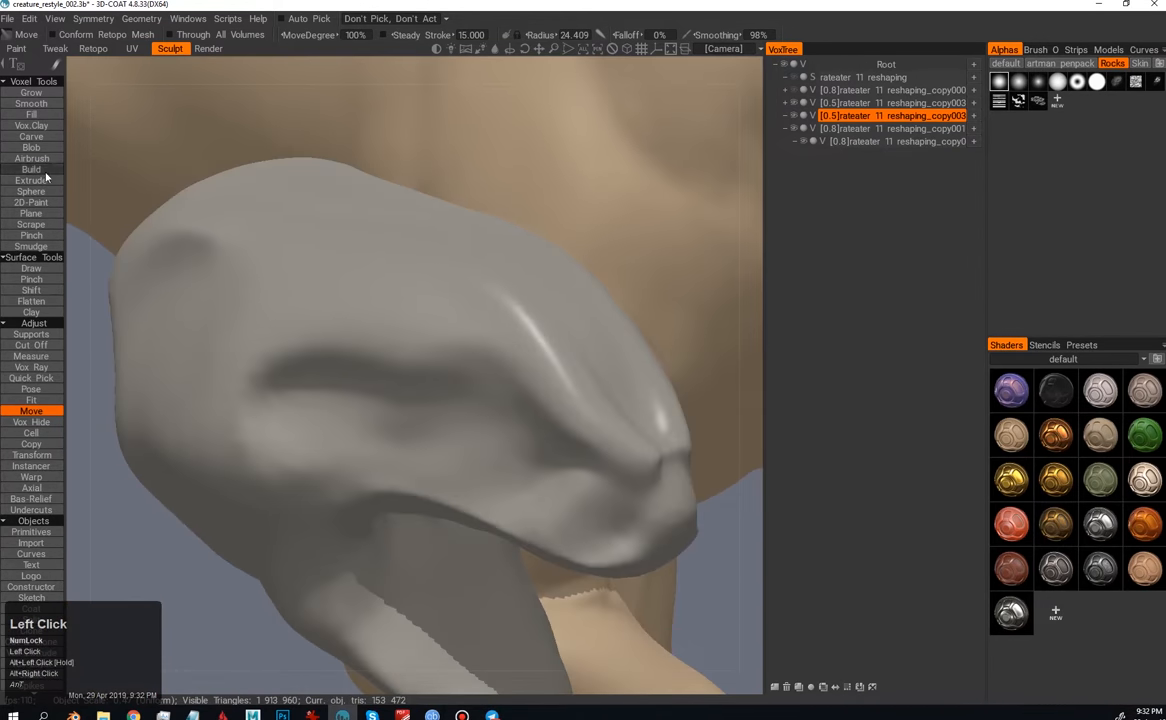
click(32, 168)
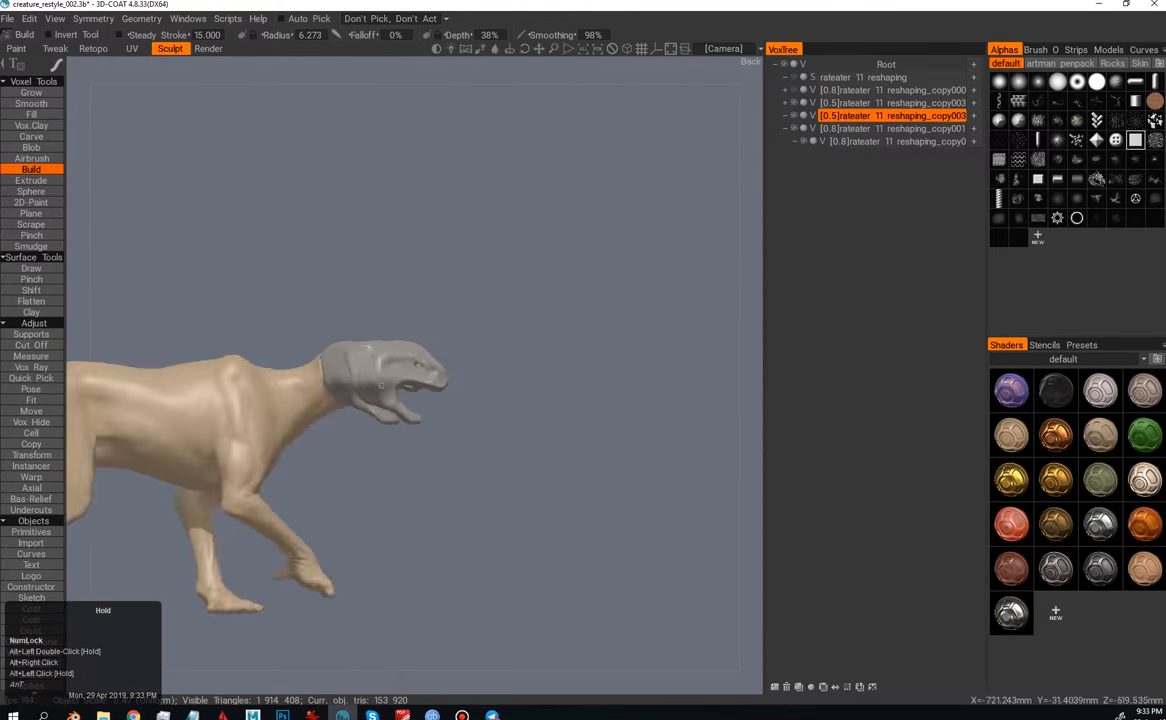
Step: Sculpt the duplicated head's side and widen its jaw into an open red-mouthed snarl
click(32, 454)
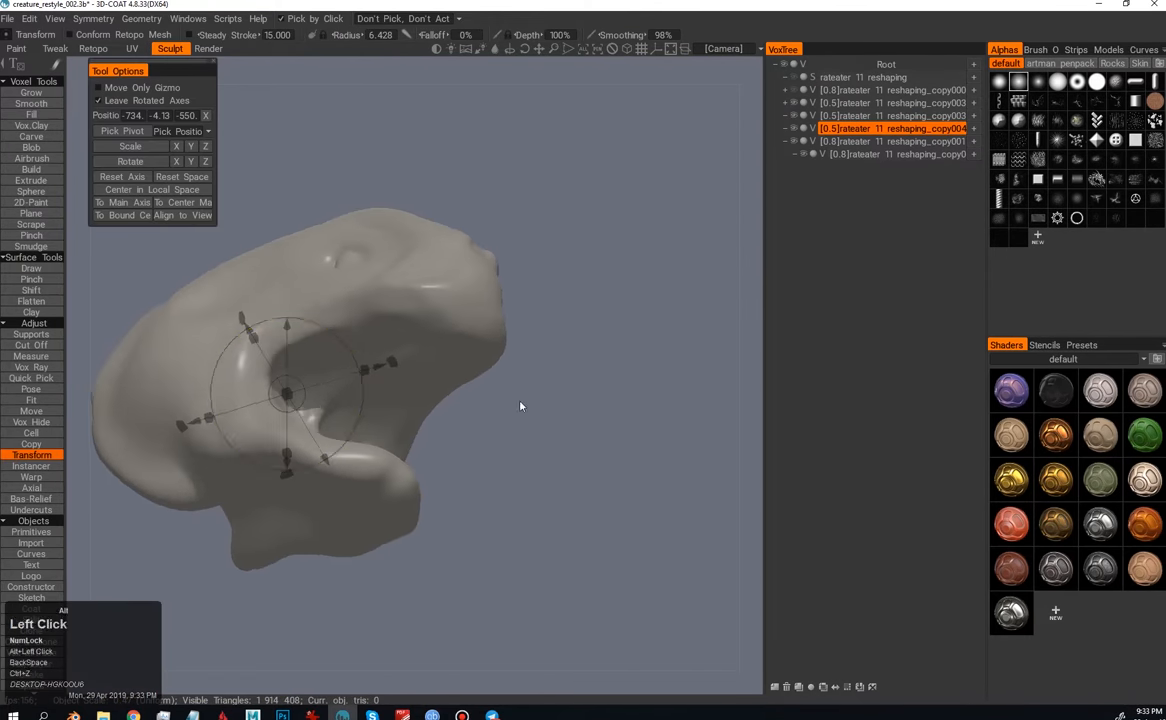
click(32, 136)
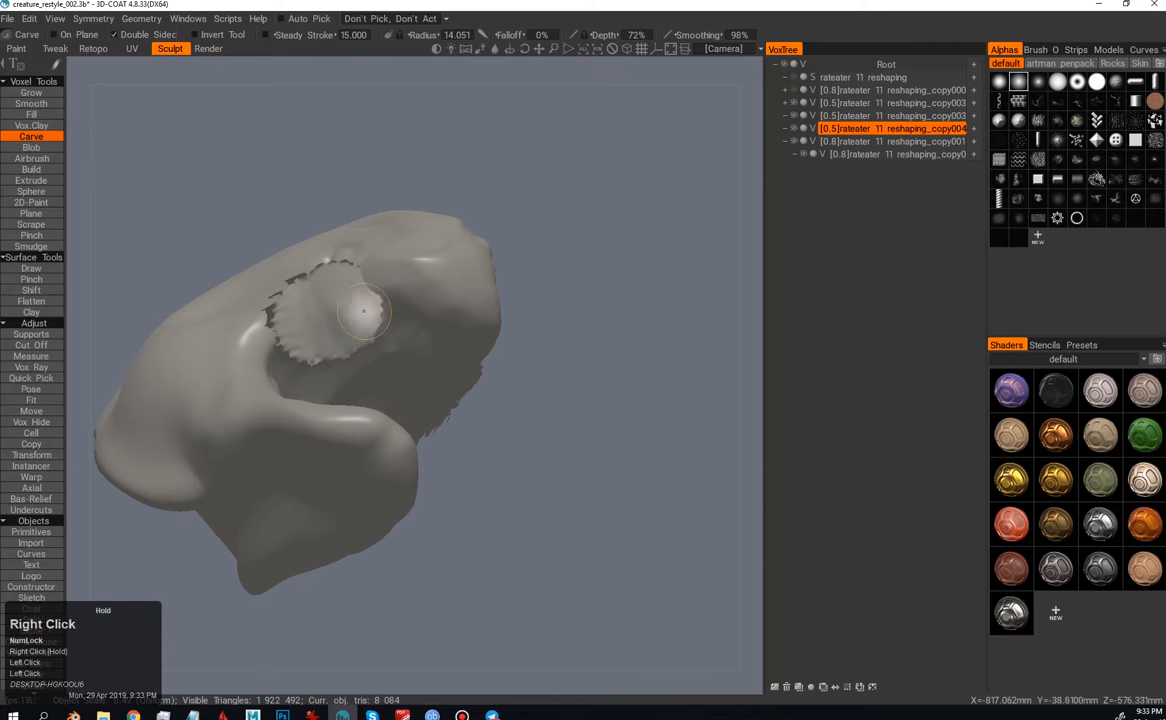
drag(360, 316, 320, 270)
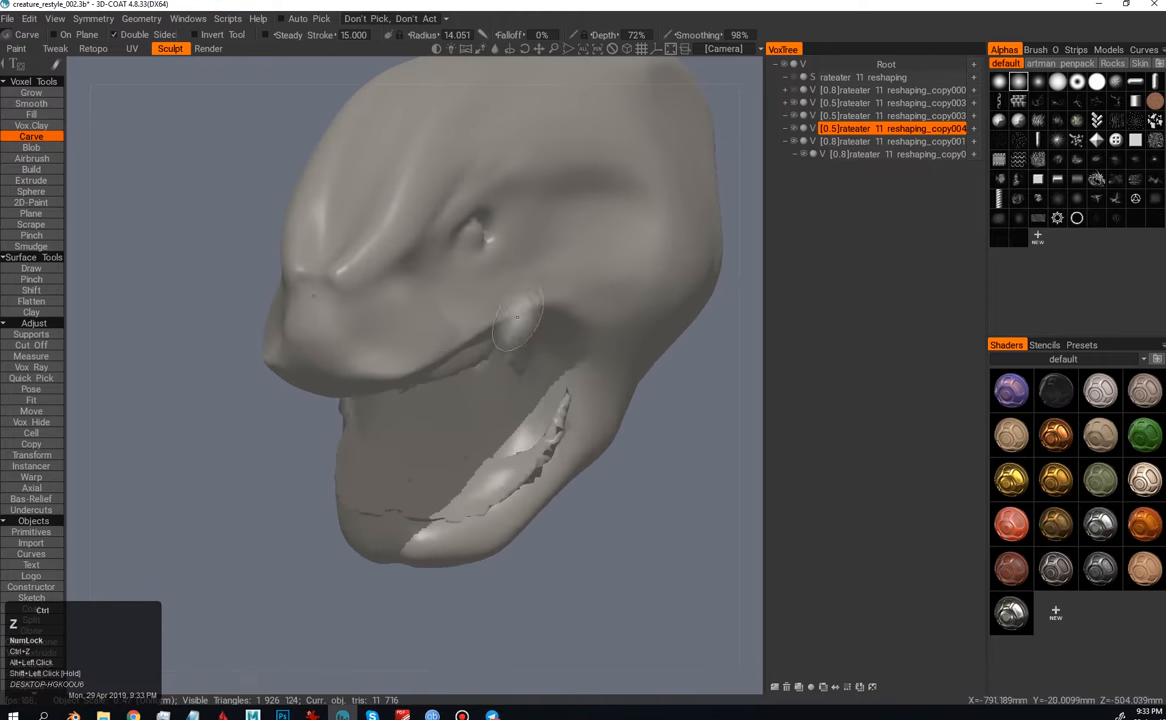
click(32, 454)
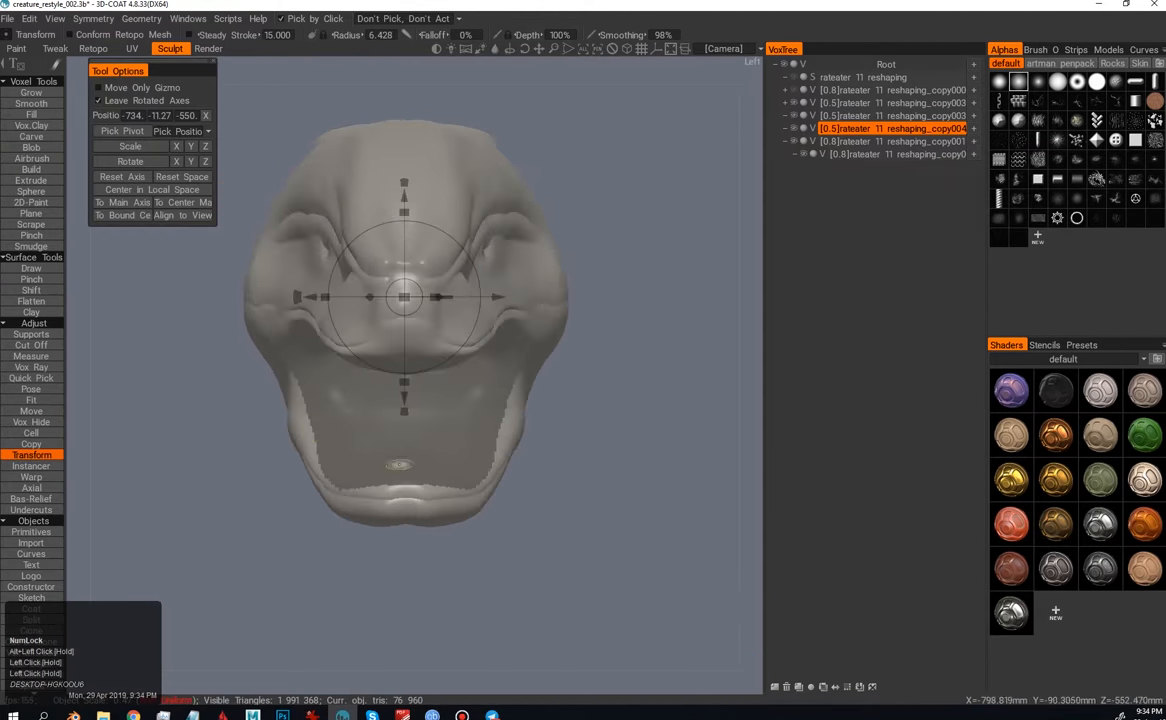
click(32, 432)
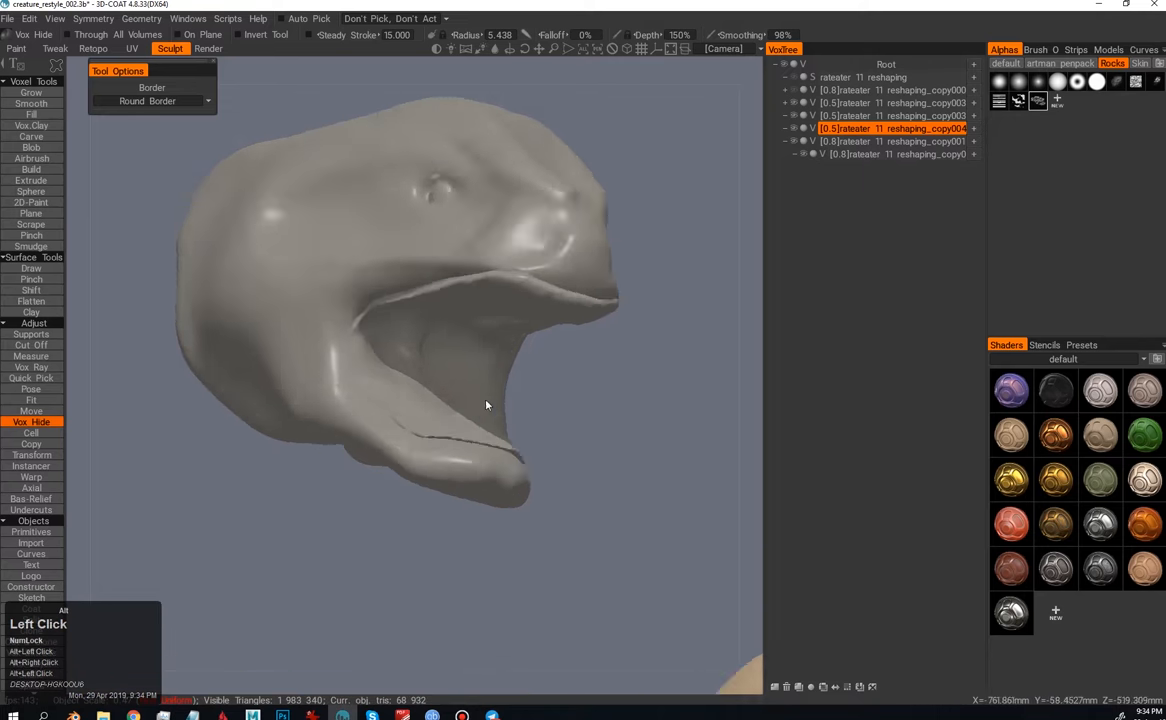
click(32, 454)
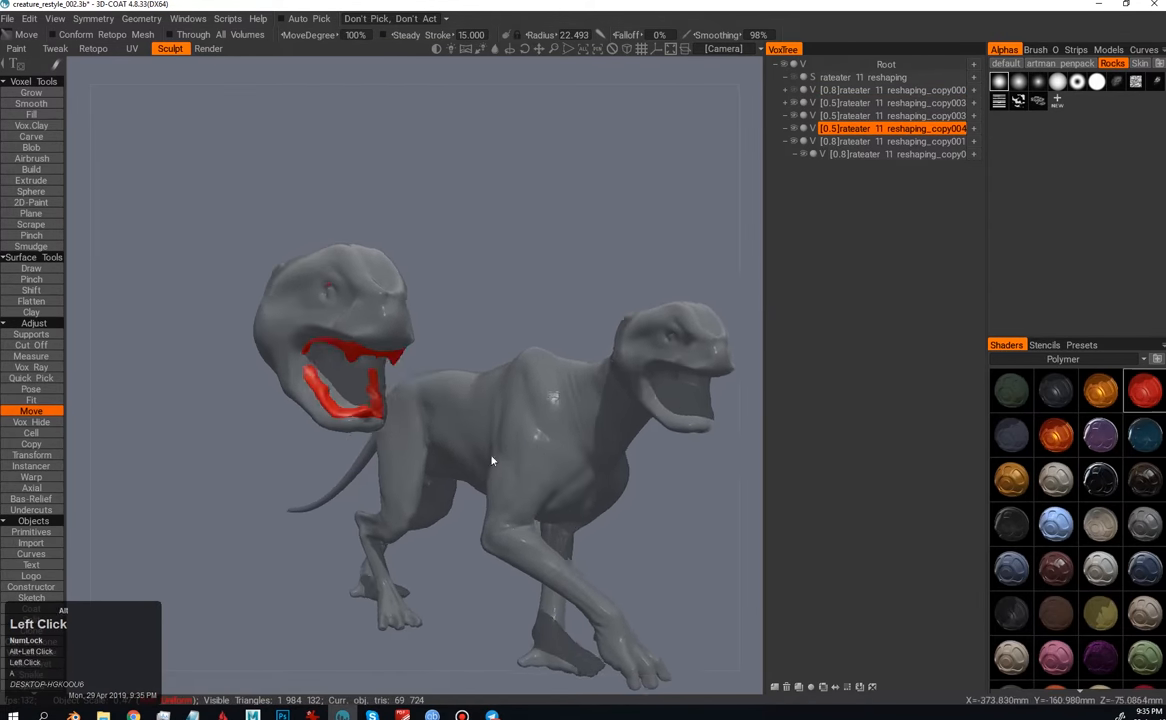
Step: Pull the extra head's mouth open further and frame the whole creature in view
click(32, 420)
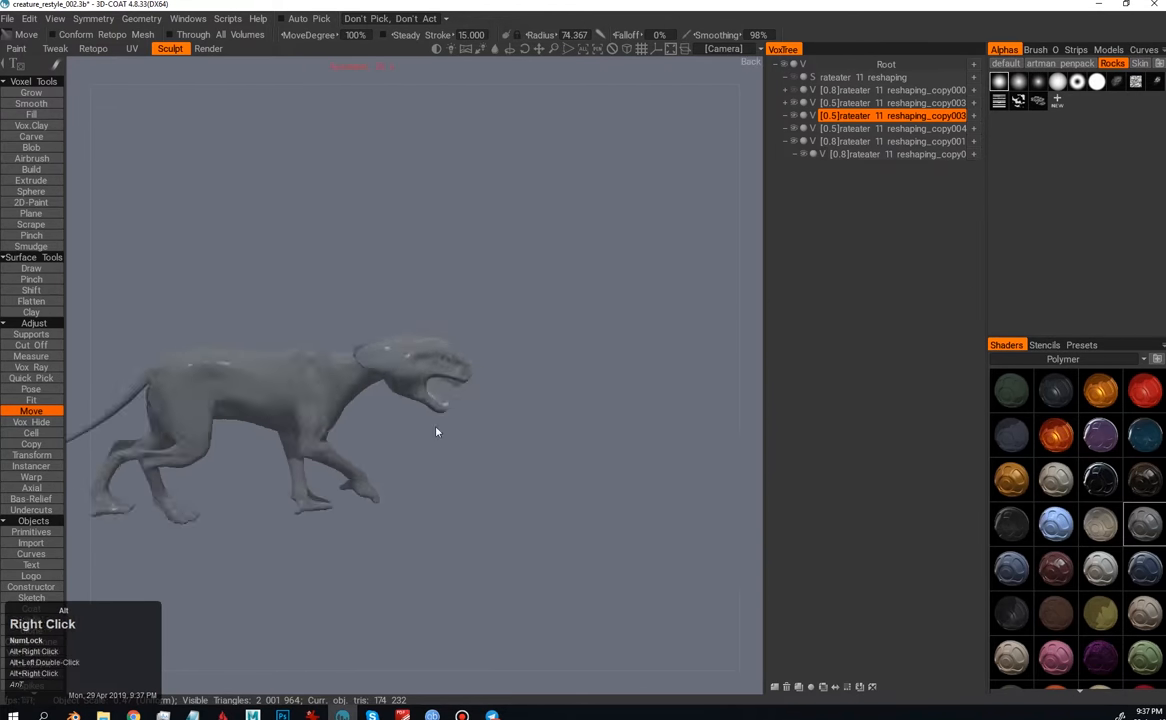
drag(436, 432, 416, 486)
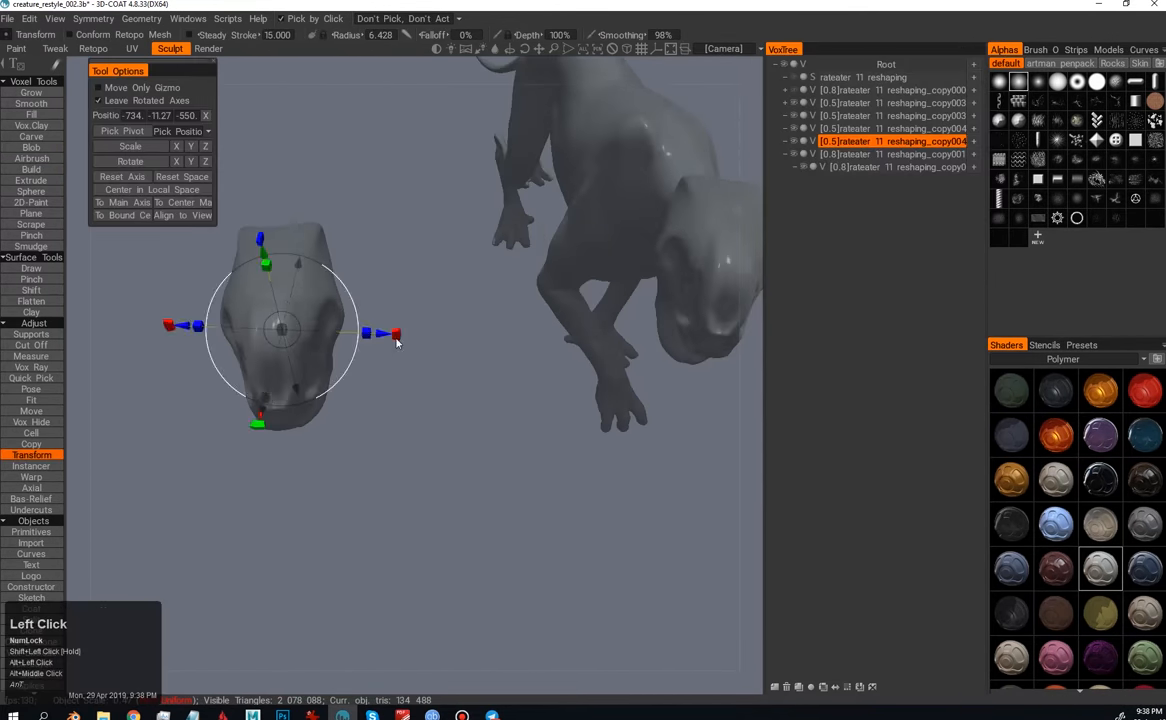
Step: Move the copied head away from the body to stand on its own
drag(396, 332, 640, 350)
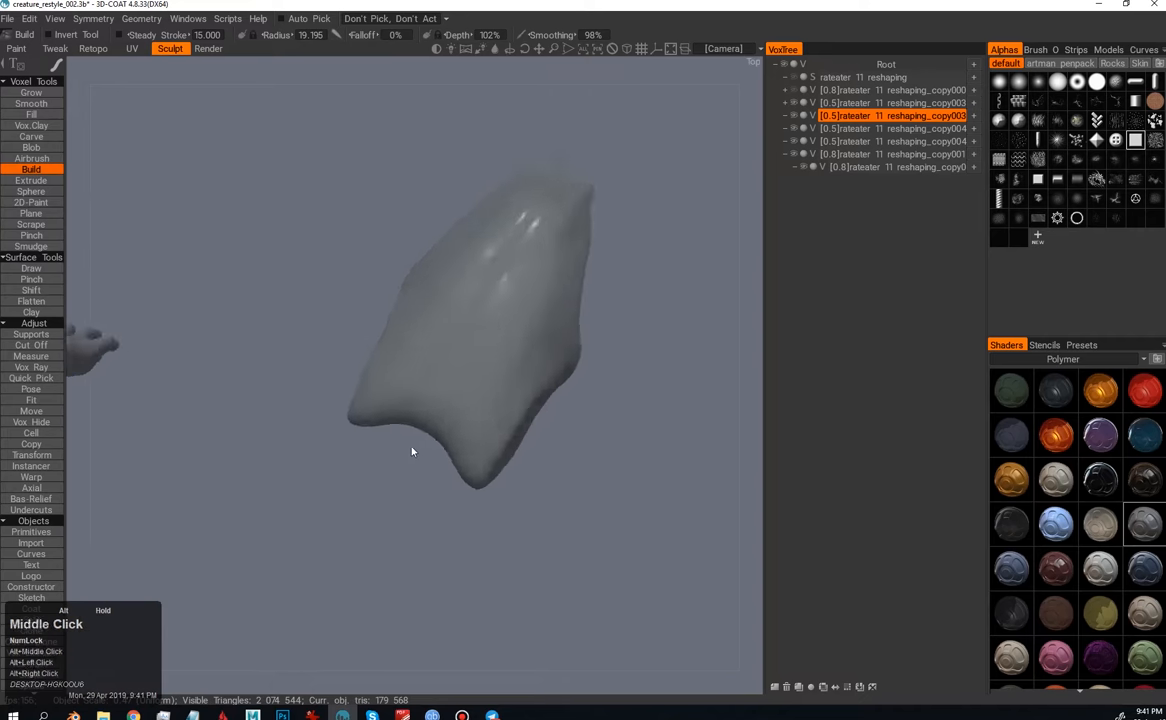
Step: Build up volume on the second head and move it into position on the creature's back
click(32, 420)
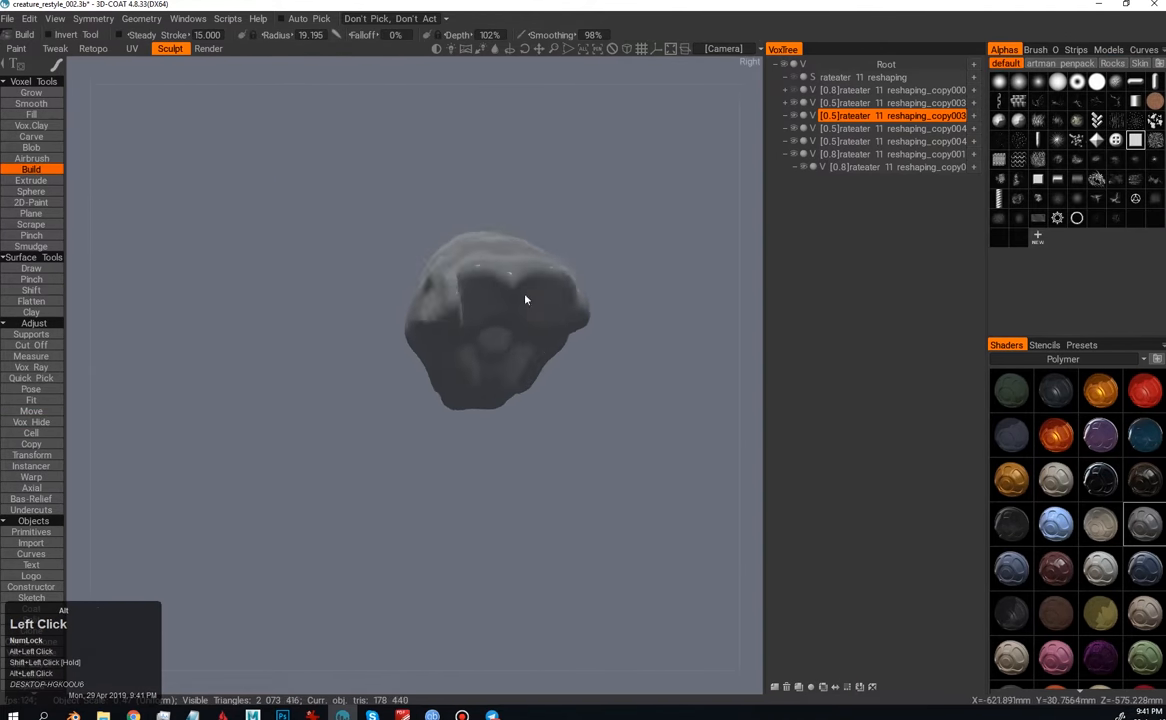
click(32, 412)
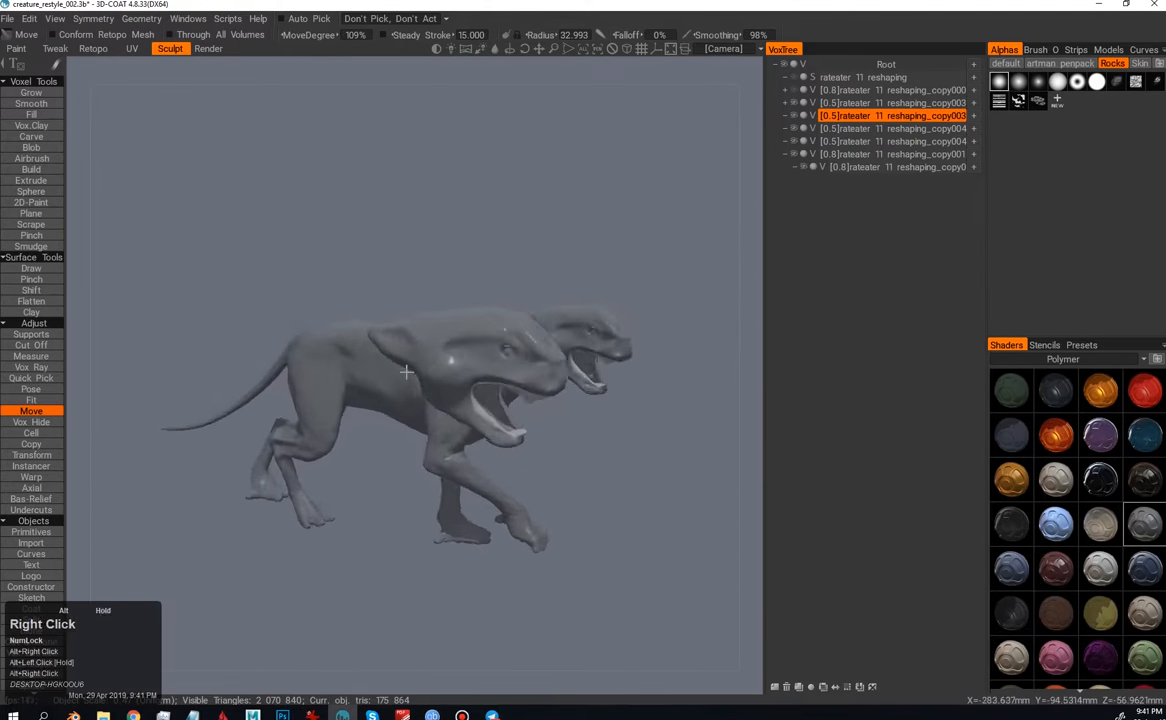
drag(404, 372, 418, 414)
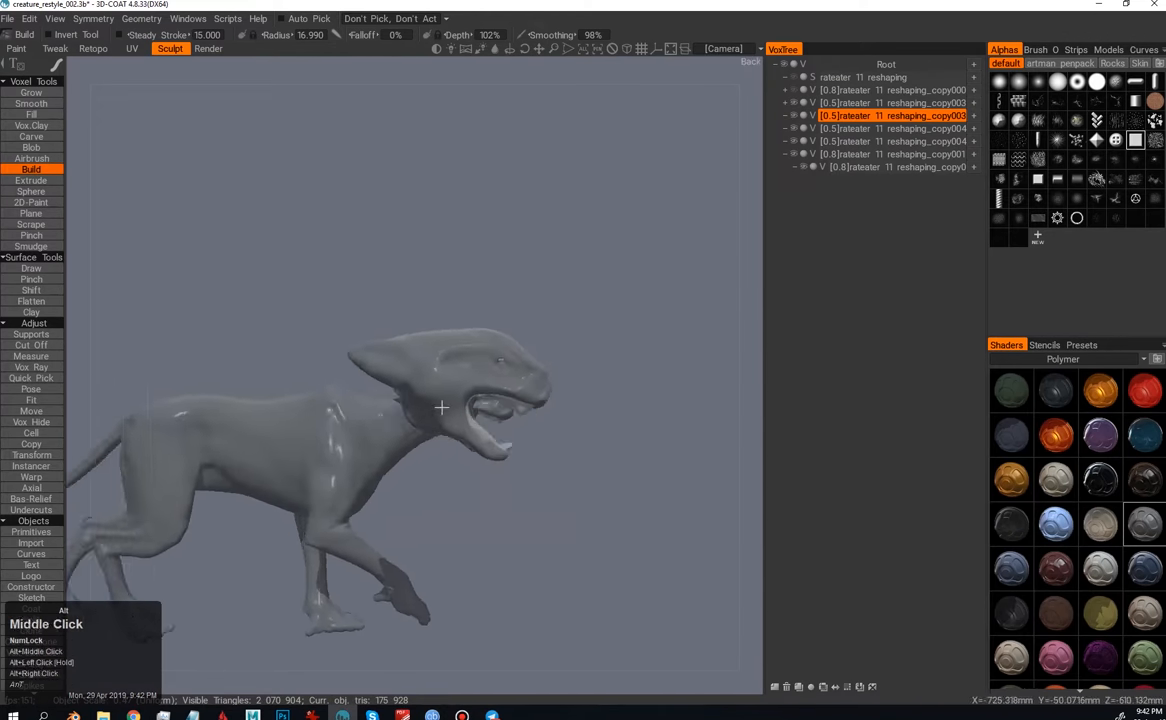
click(32, 412)
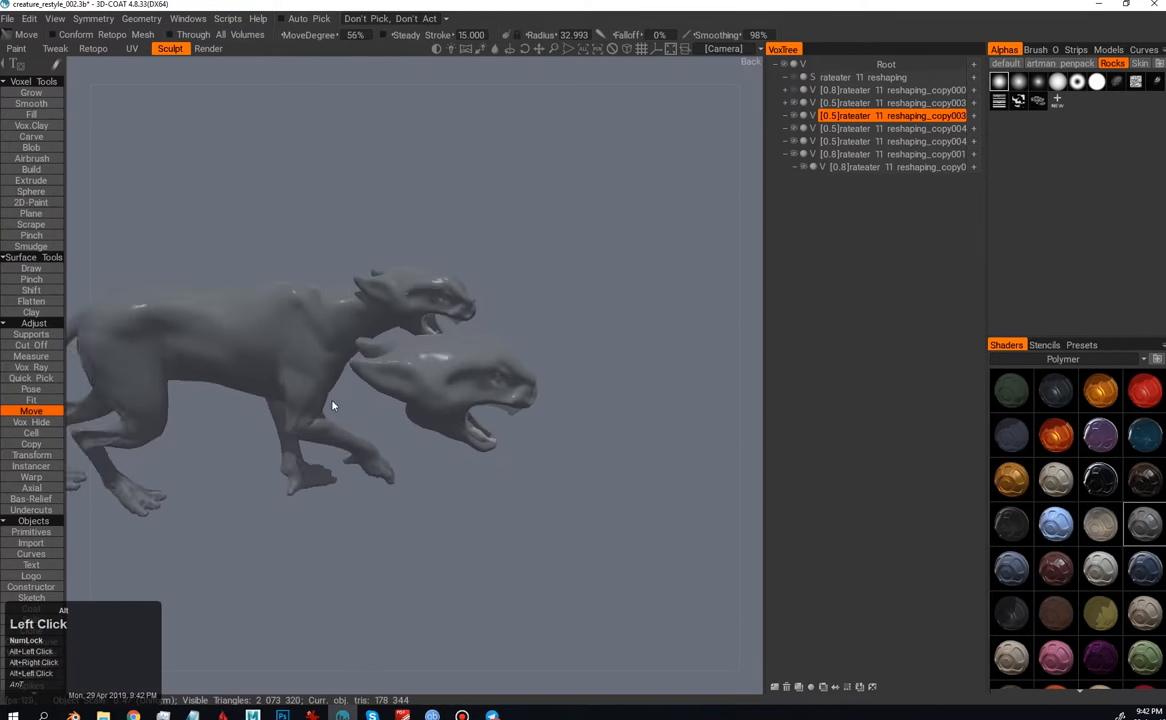
drag(332, 406, 404, 400)
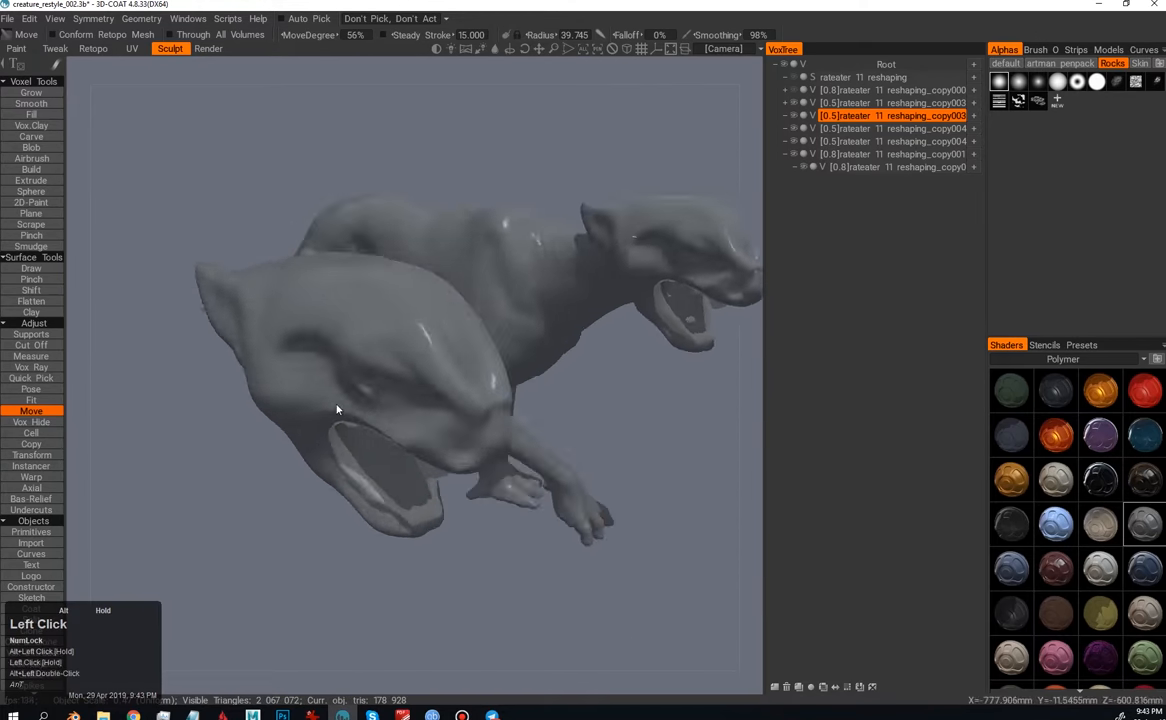
drag(336, 408, 344, 440)
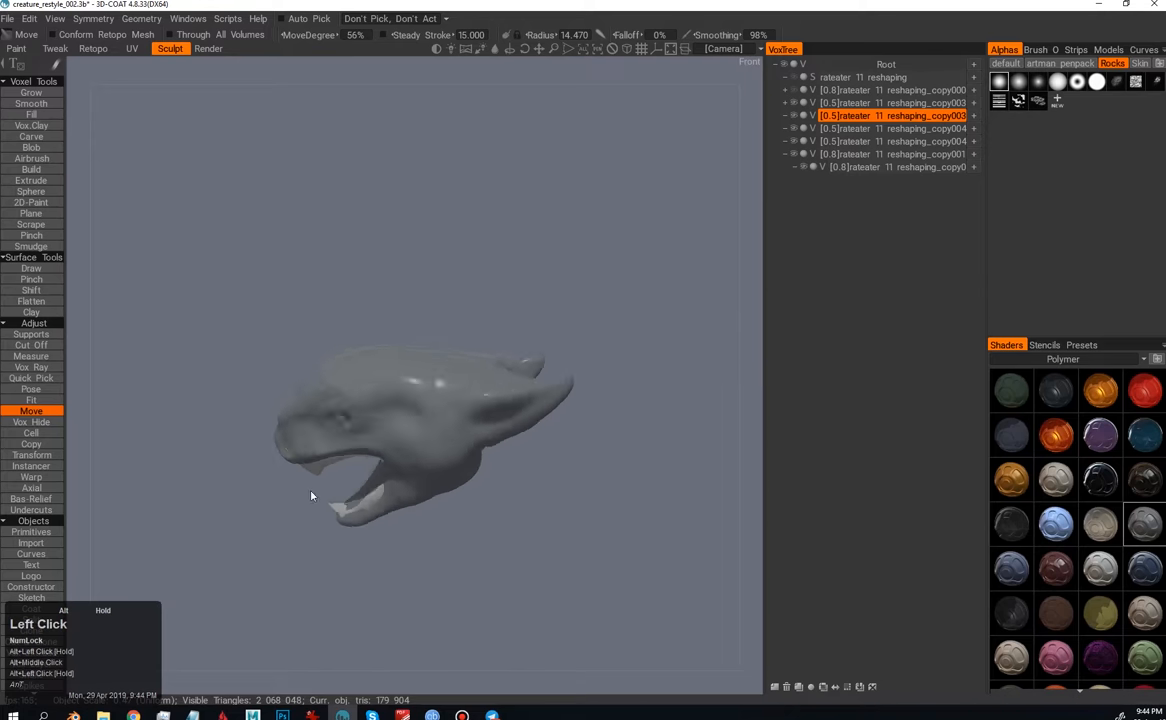
Step: Reshape the second head and nudge it against the body so the creature has two heads
drag(312, 496, 408, 462)
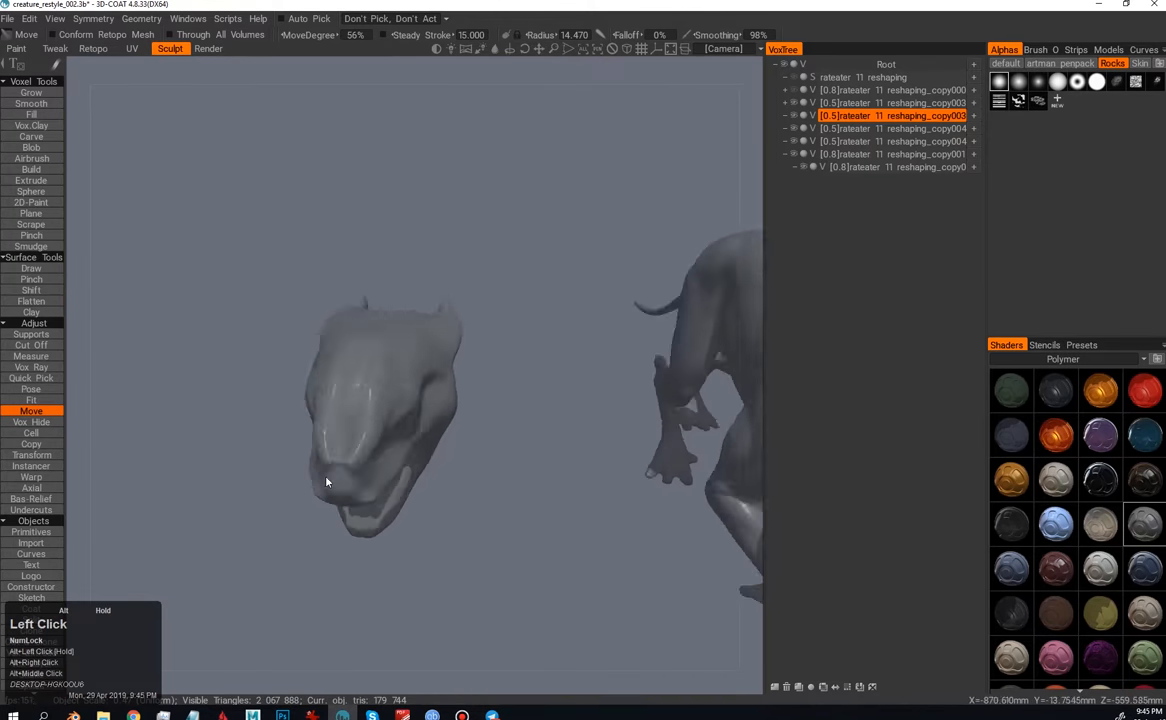
drag(324, 482, 380, 502)
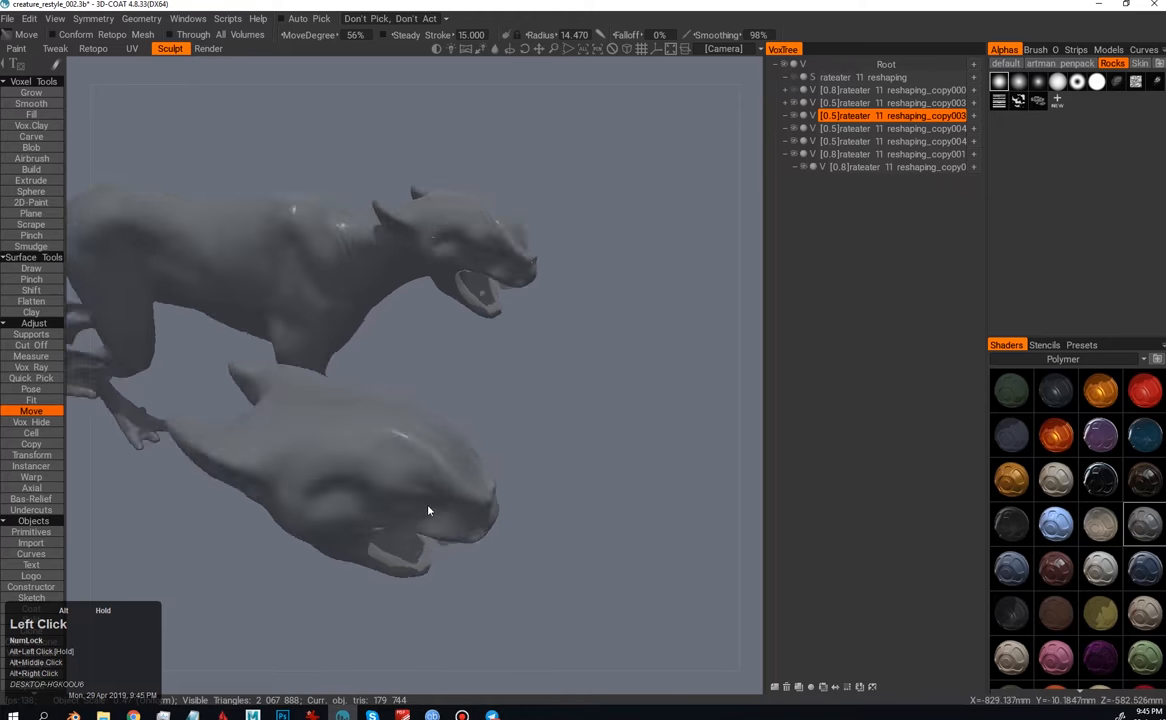
drag(428, 510, 356, 442)
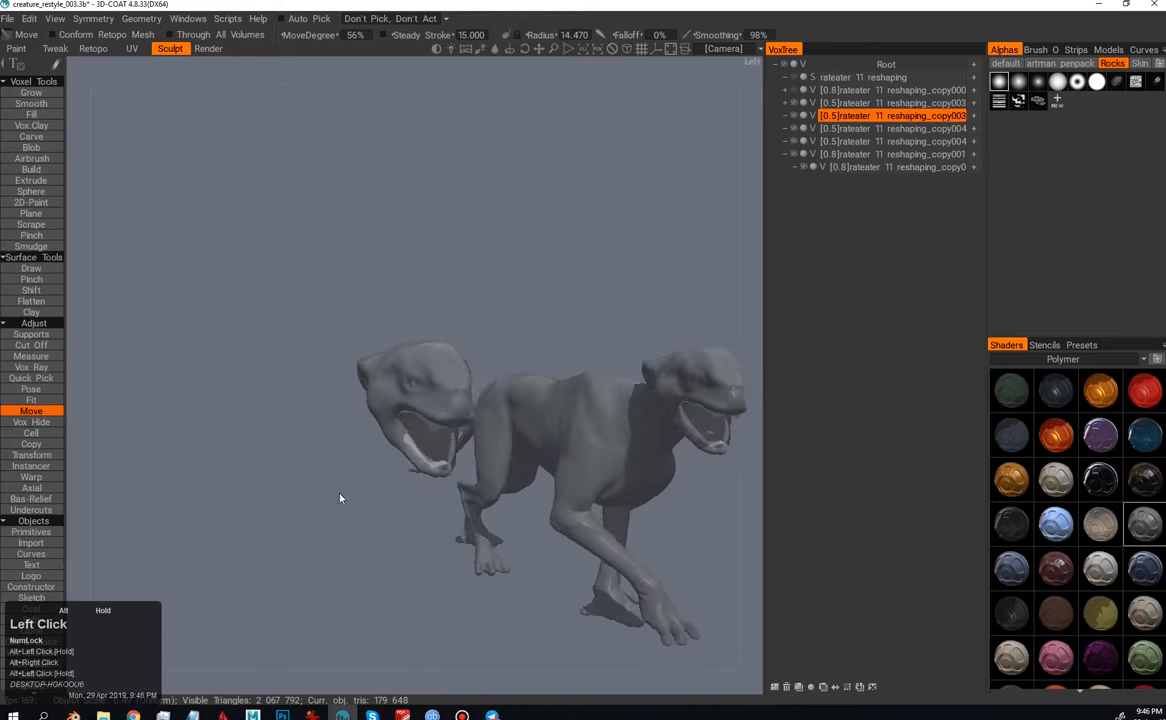
drag(340, 498, 476, 472)
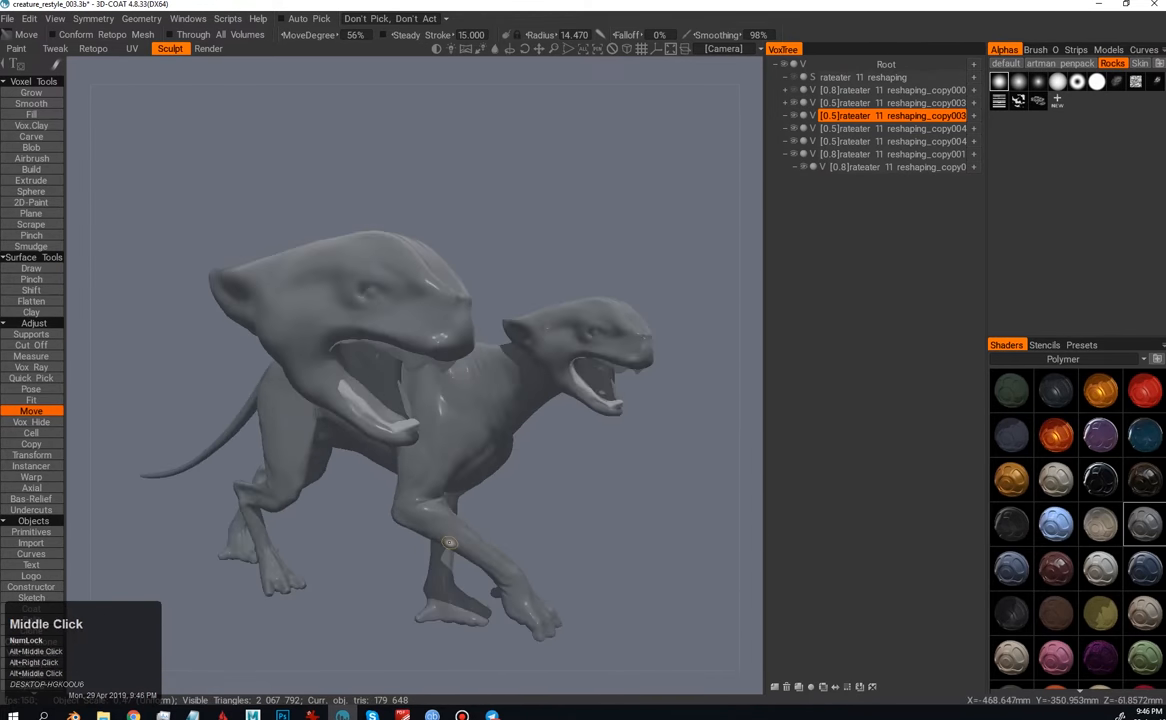
drag(450, 542, 376, 334)
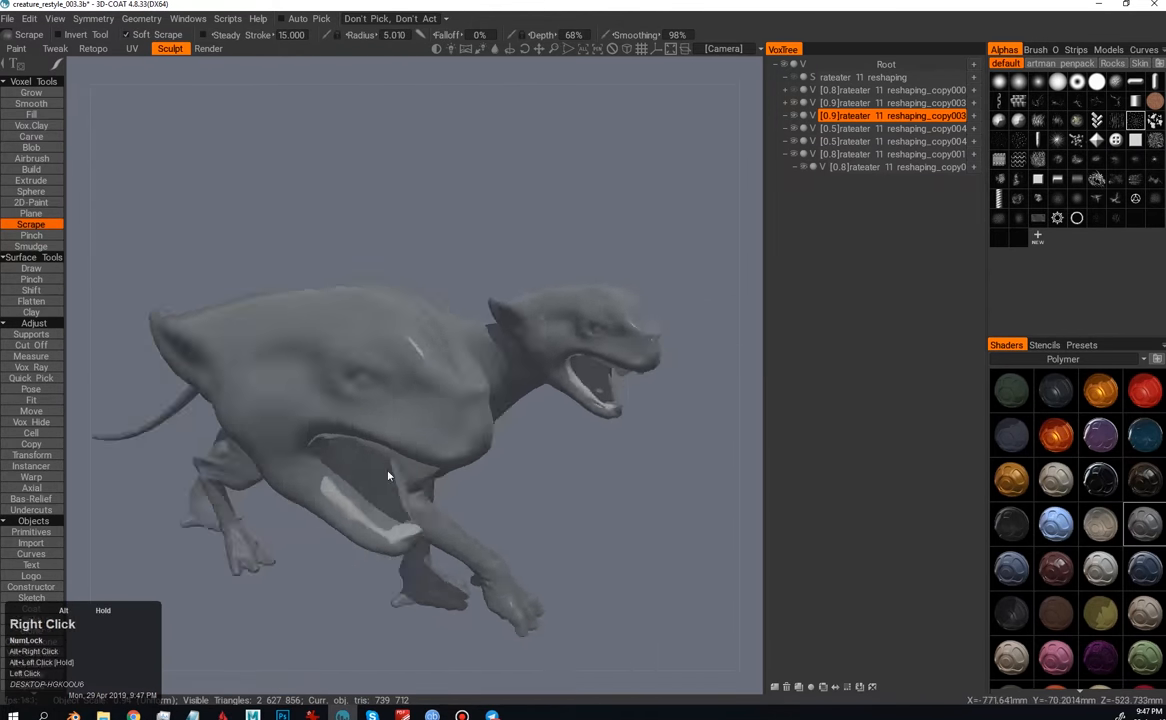
Step: Carve clay creases into the second head's brow and muzzle with Crease Clay
click(32, 148)
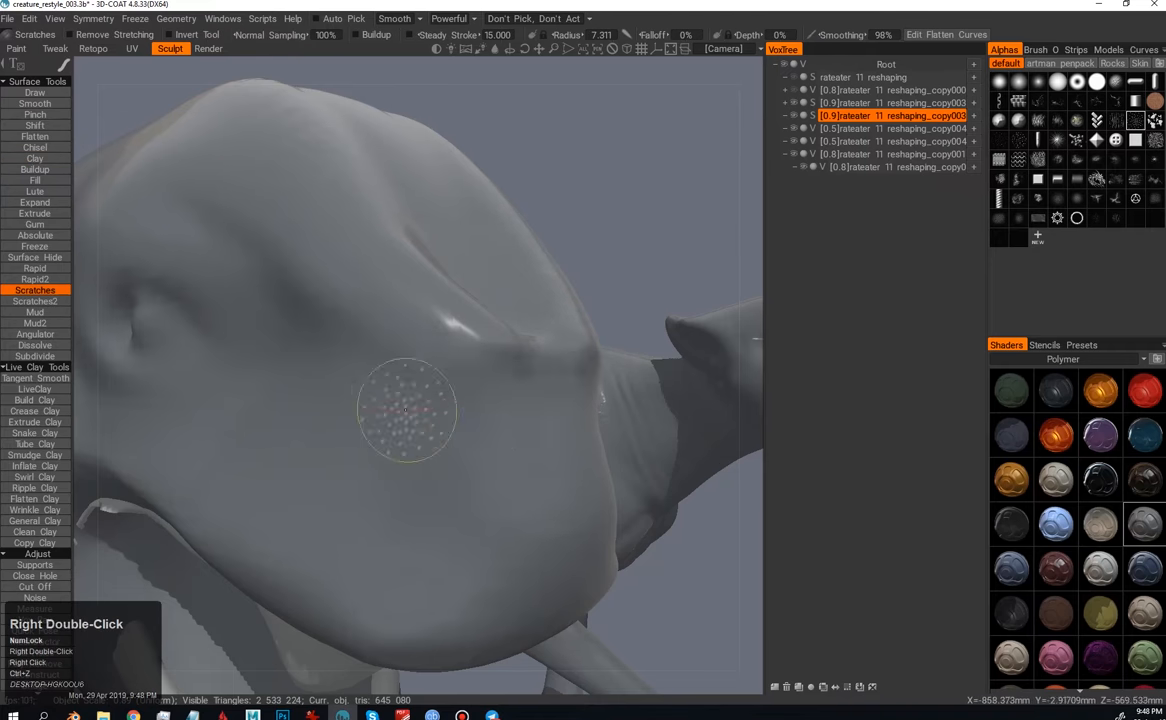
click(34, 148)
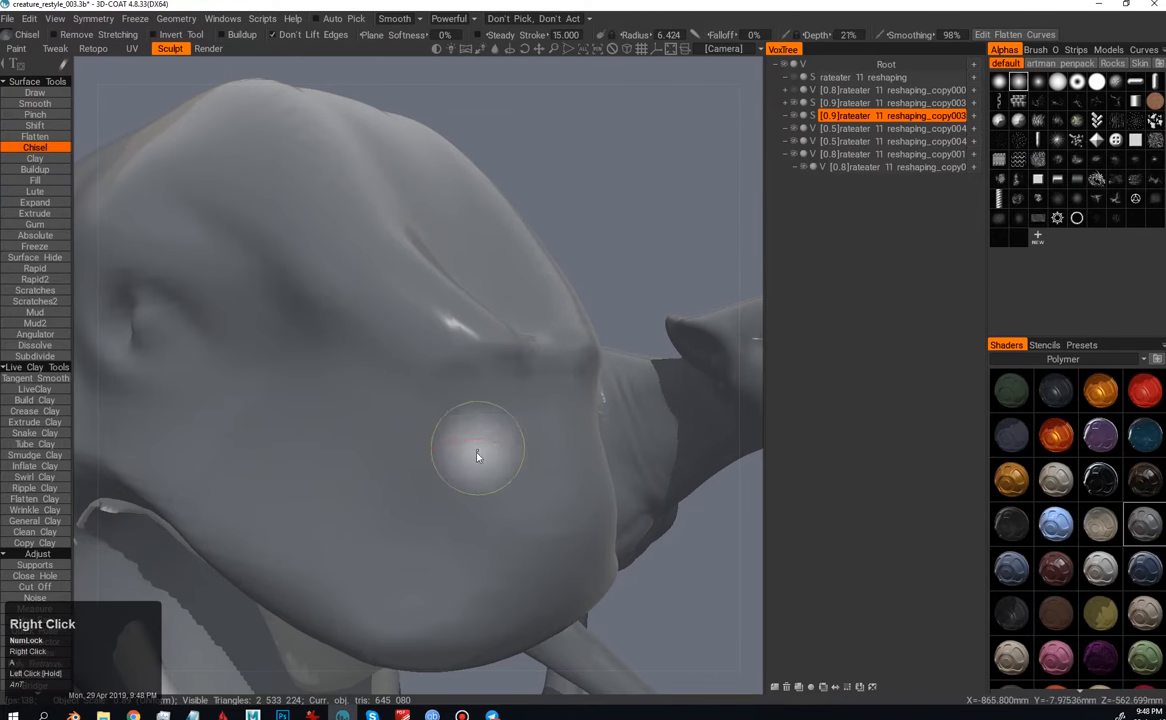
click(36, 412)
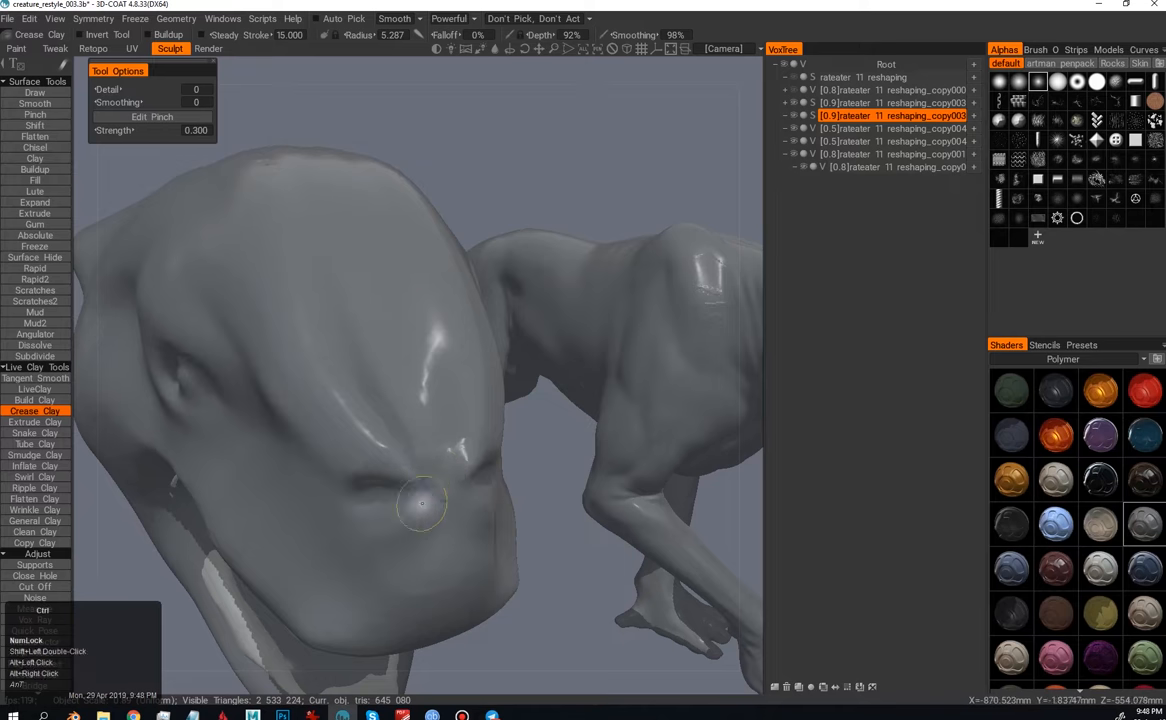
drag(420, 504, 348, 414)
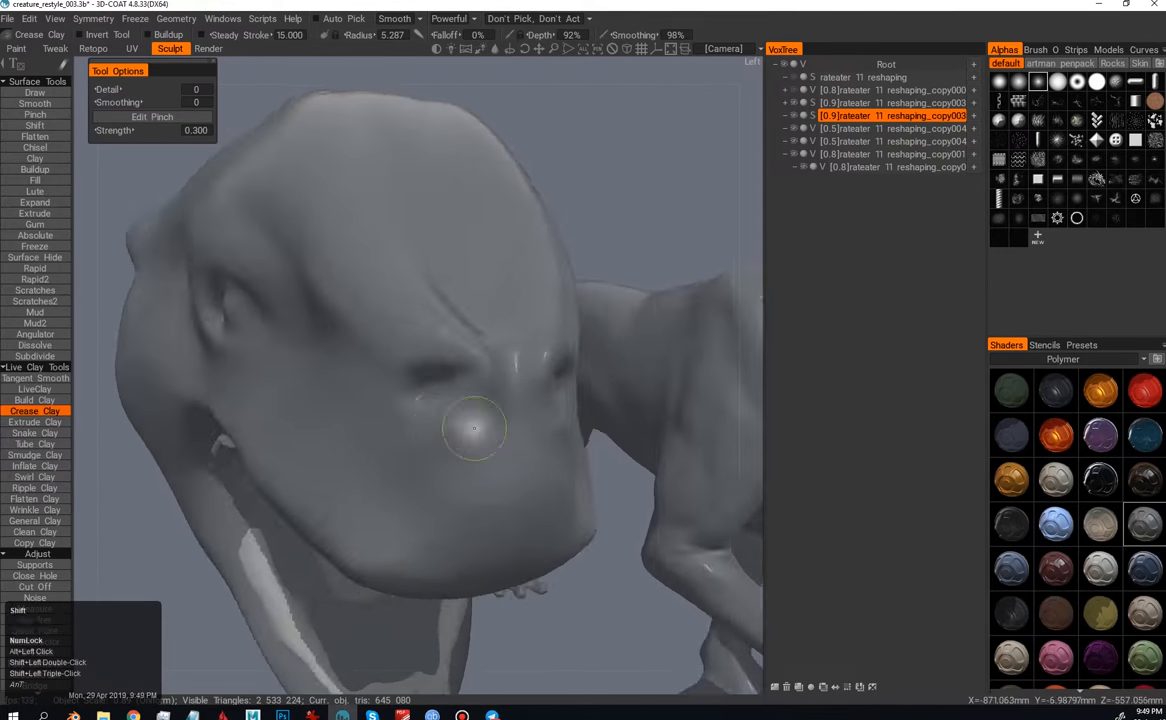
drag(476, 428, 412, 432)
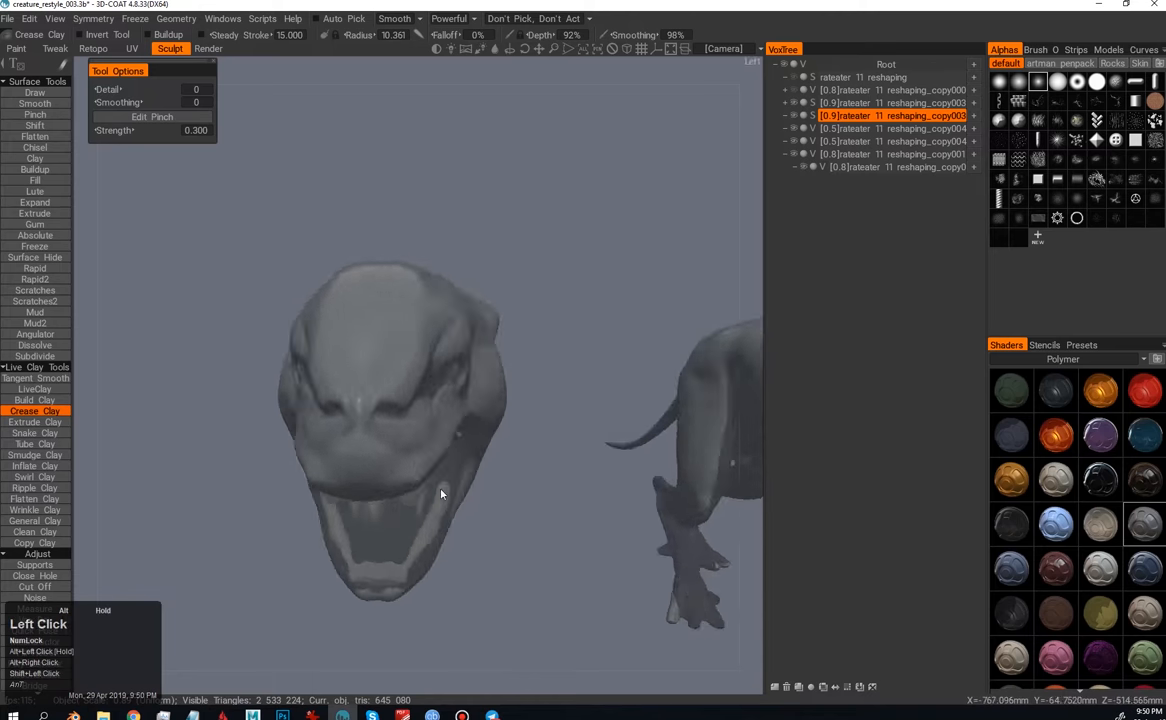
Step: Stroke crease detail along the face and around the nostril with LiveClay
drag(440, 494, 380, 374)
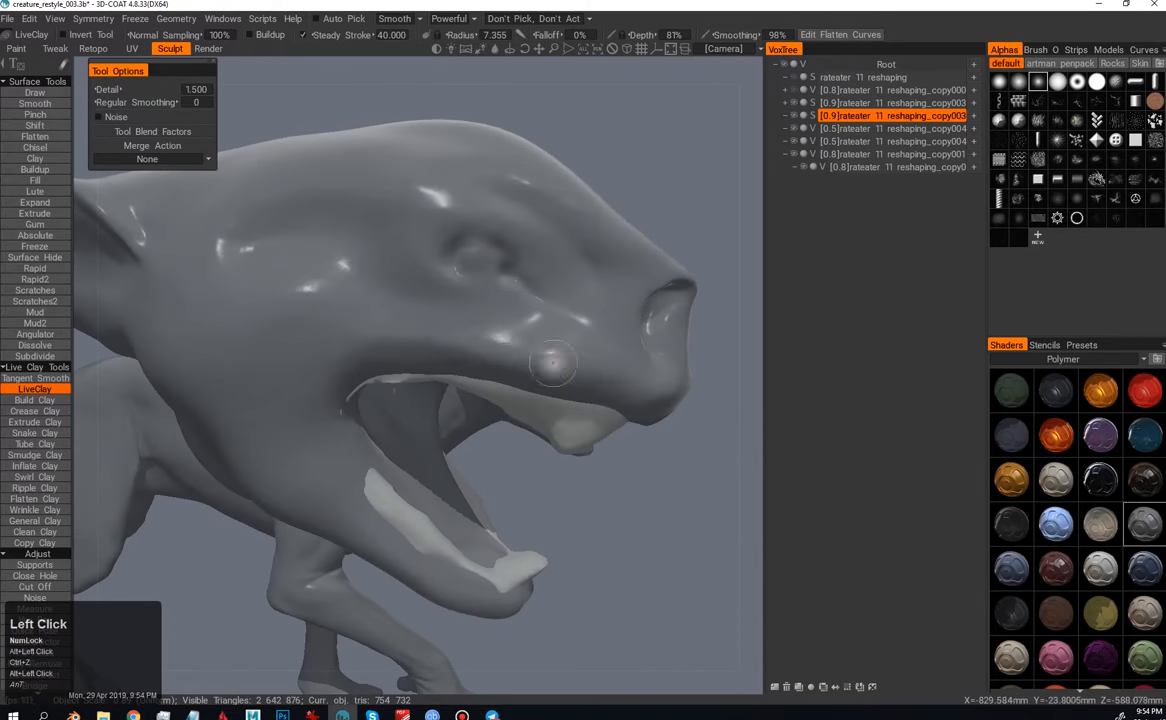
drag(556, 360, 480, 364)
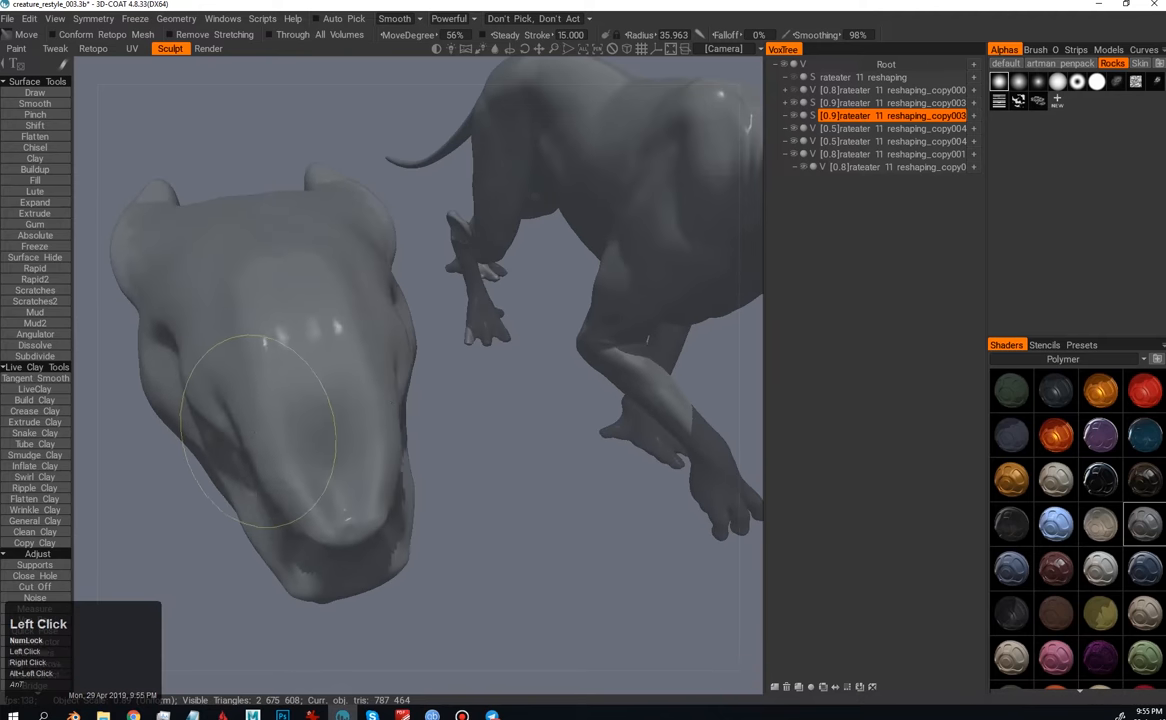
Step: Push the side of the head into shape and bring the view toward the head
drag(400, 400, 420, 542)
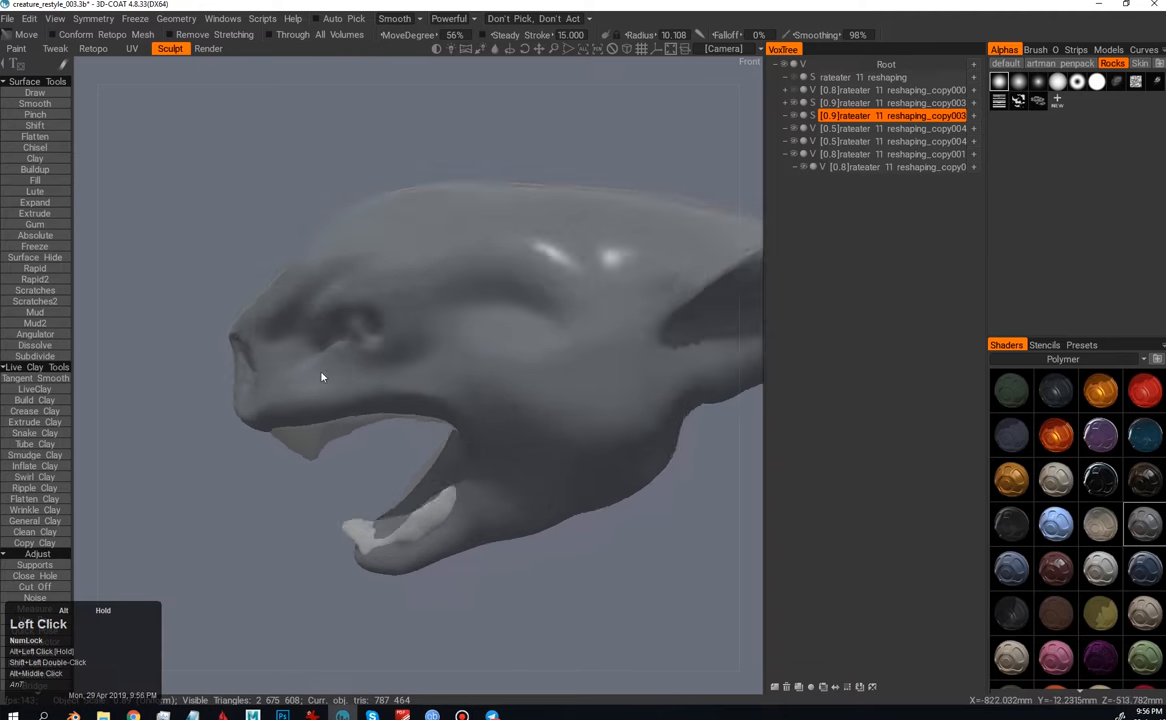
click(36, 136)
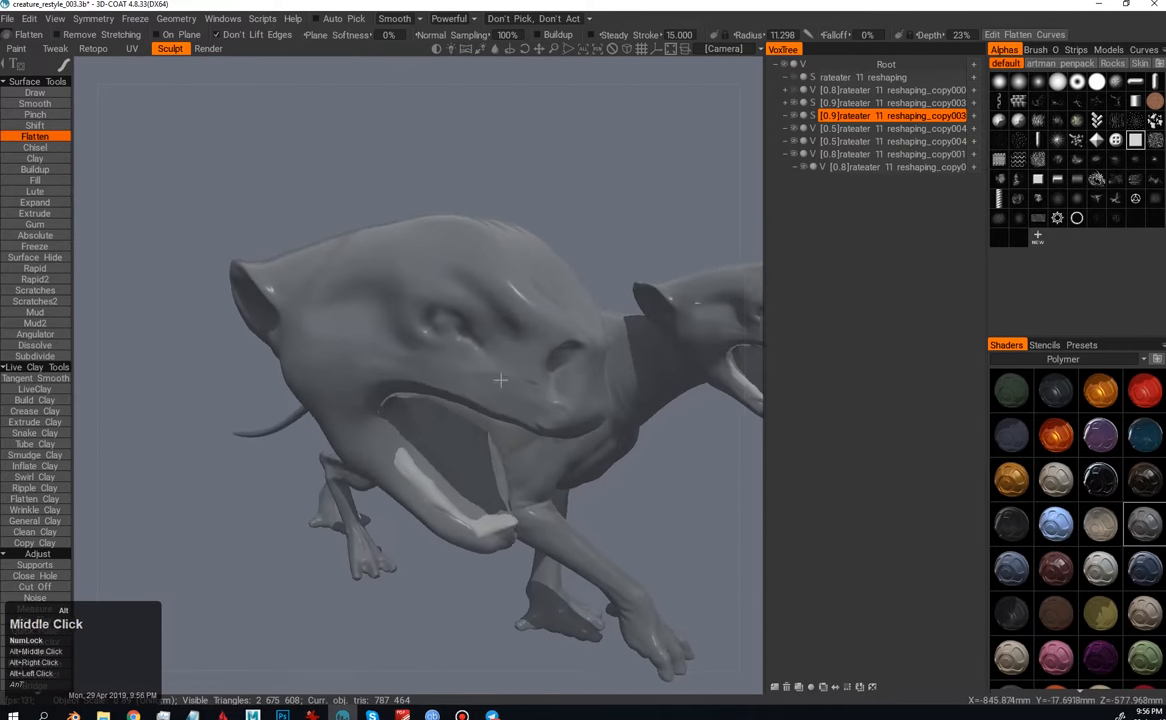
drag(500, 380, 412, 360)
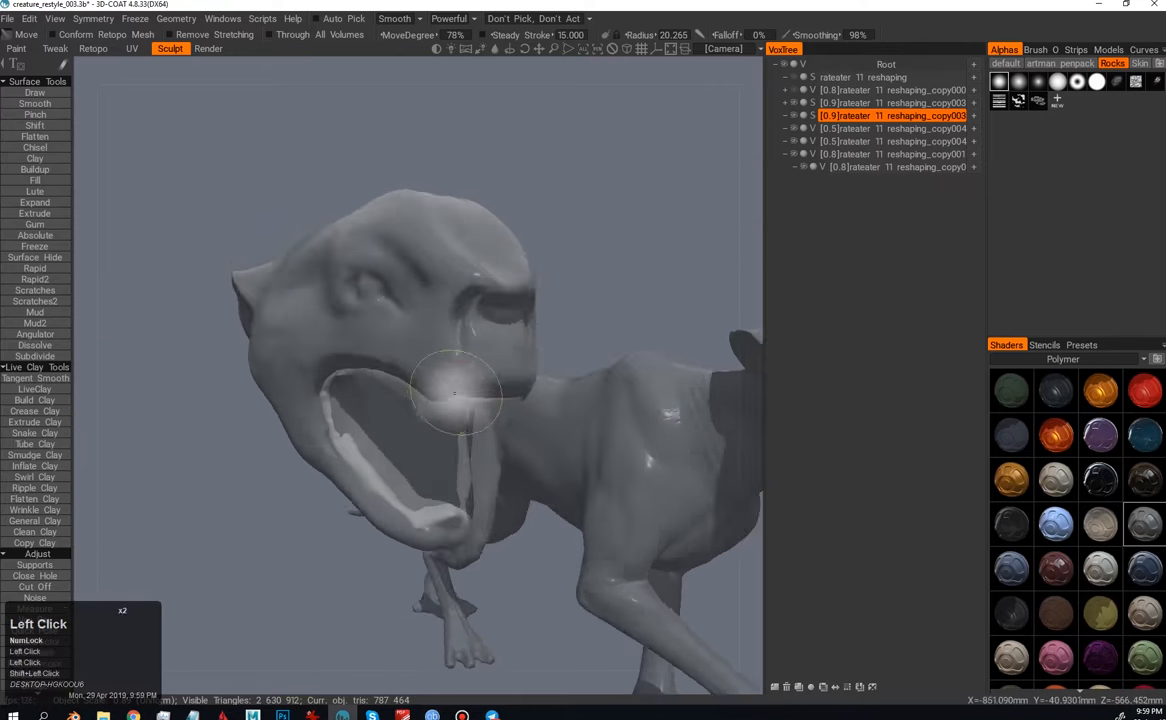
Step: Pull the upper lip into a snarl and turn the creature to see the head side-on
drag(454, 390, 426, 264)
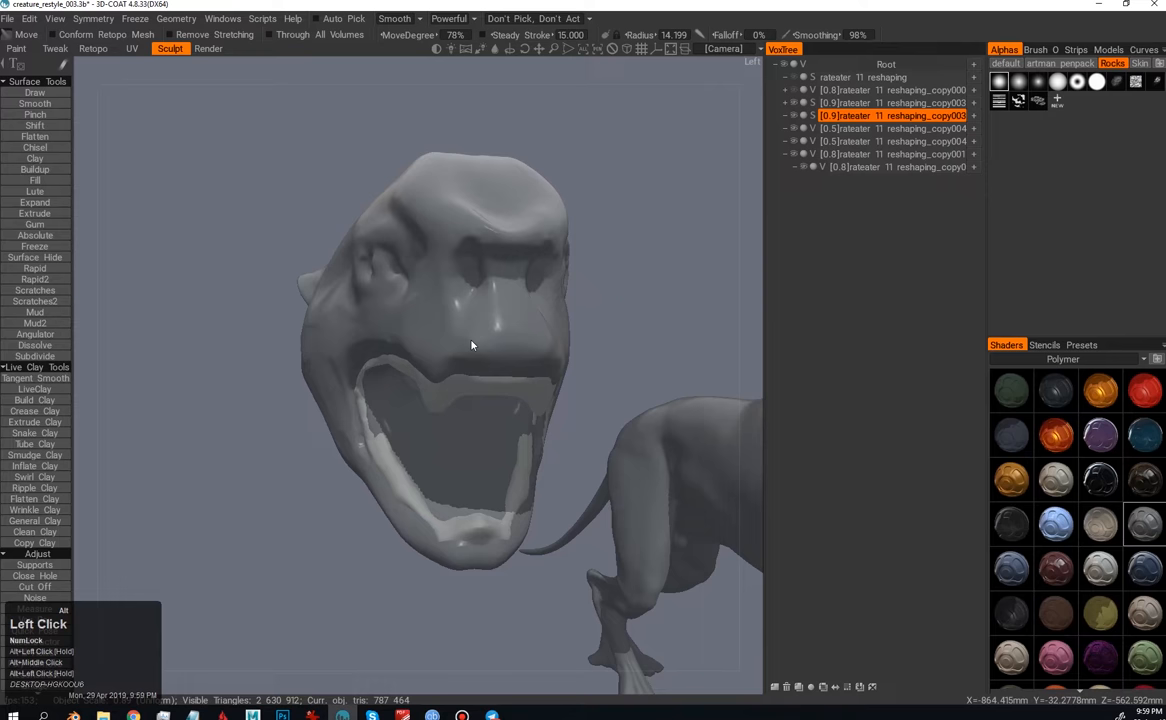
drag(472, 344, 276, 412)
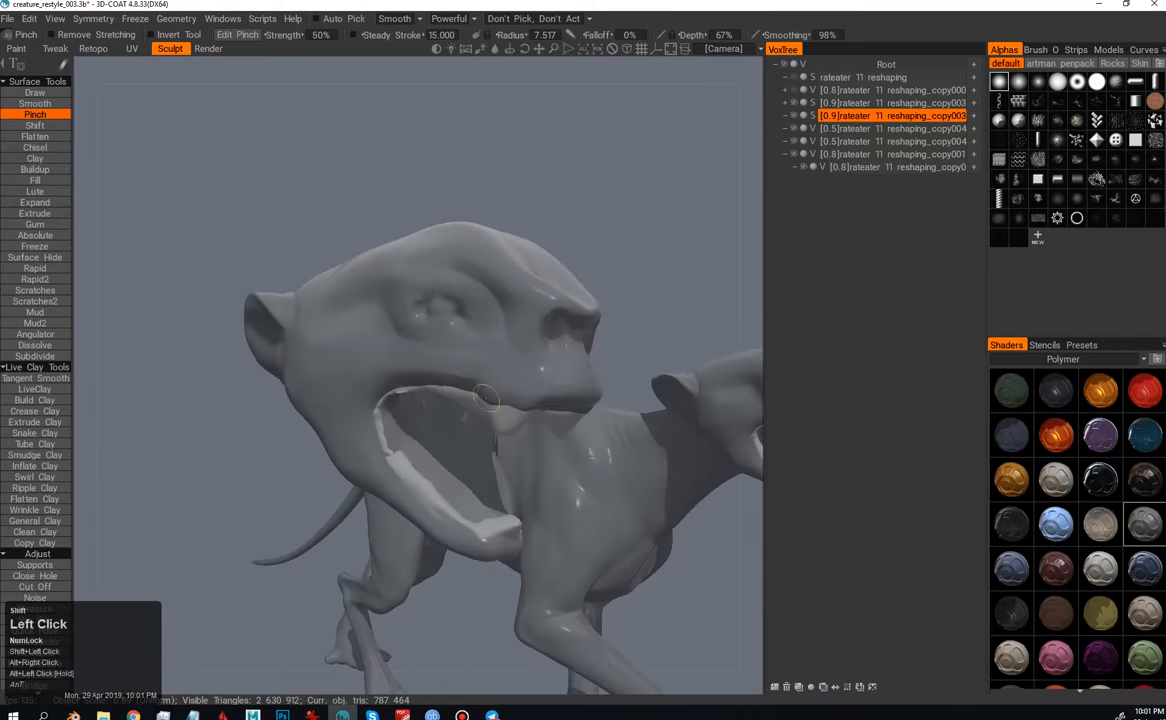
Step: Pinch sharper creases around the eye and along the brow
drag(484, 400, 390, 336)
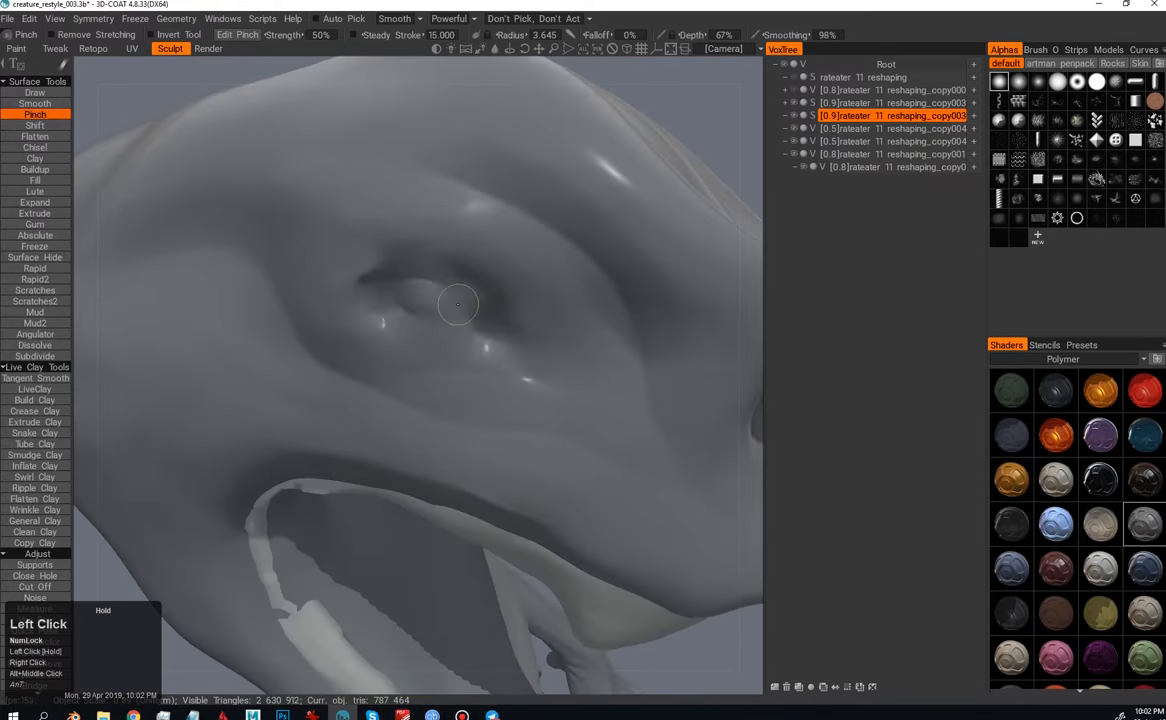
drag(458, 304, 328, 364)
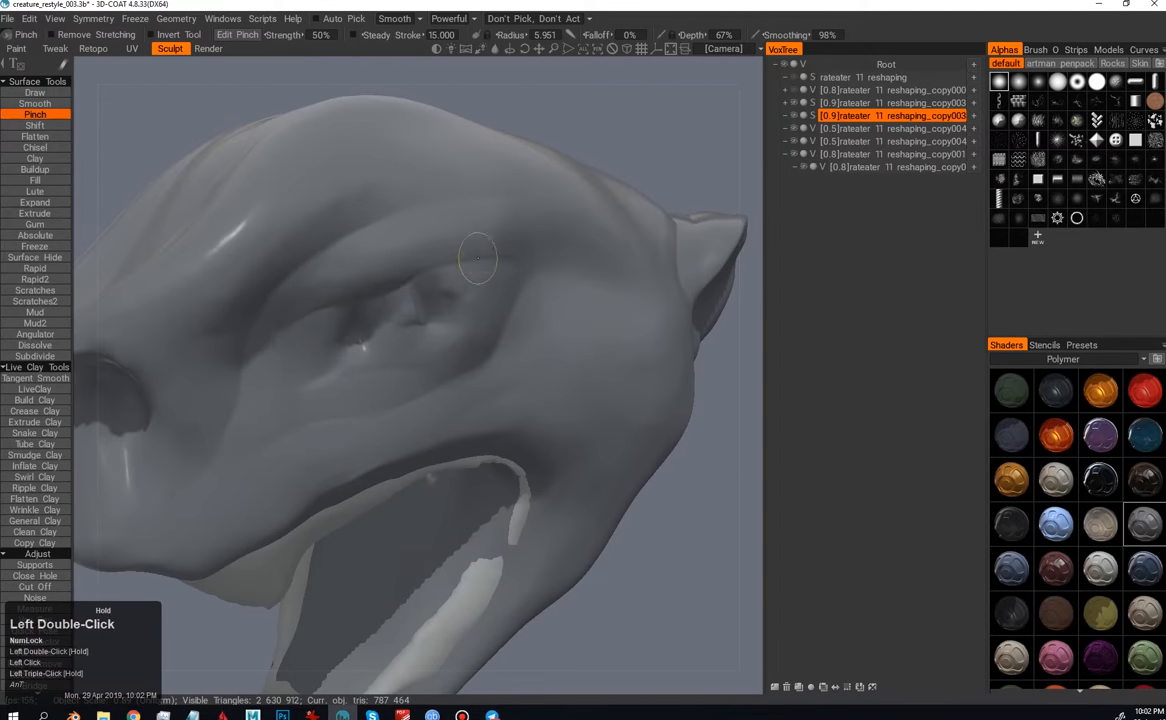
drag(478, 258, 552, 260)
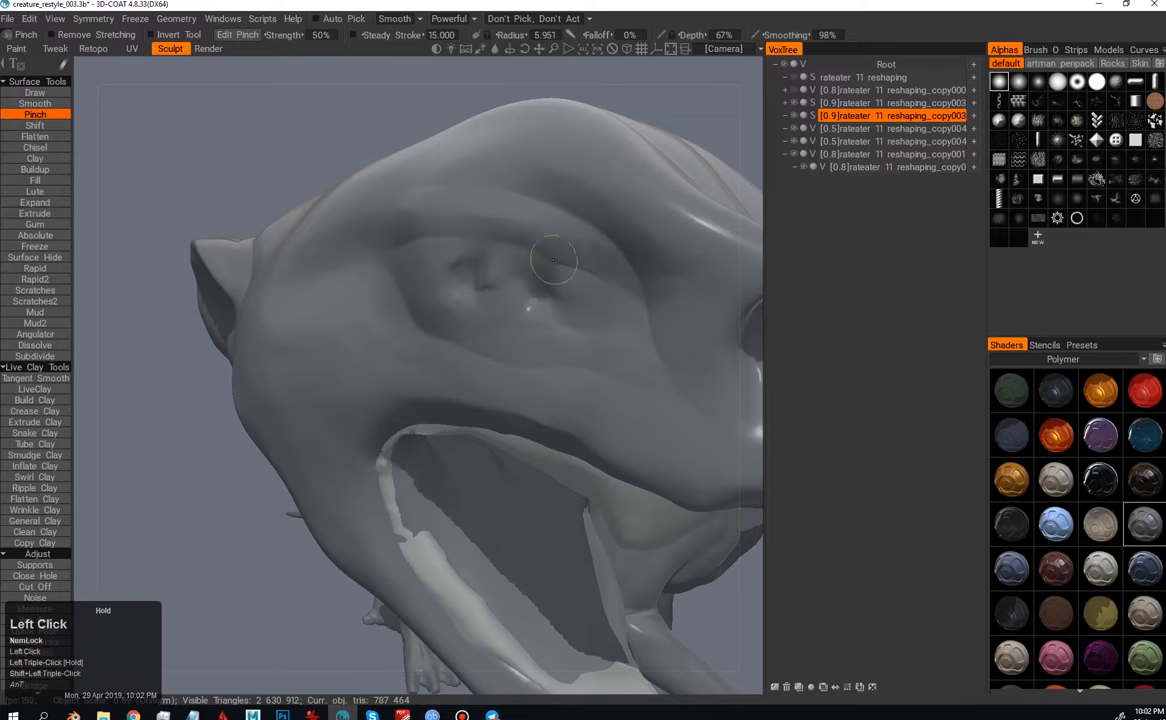
drag(556, 260, 370, 318)
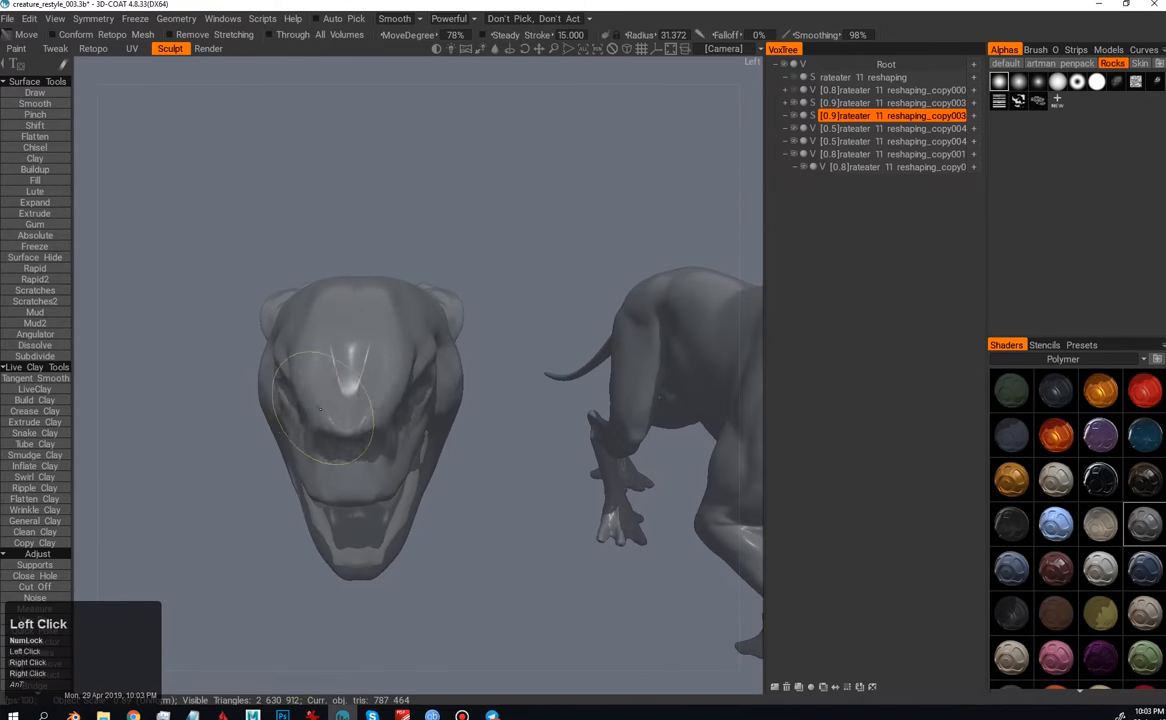
Step: Pinch a crease along the cheek and sharpen the ridge across the brow
drag(360, 420, 290, 376)
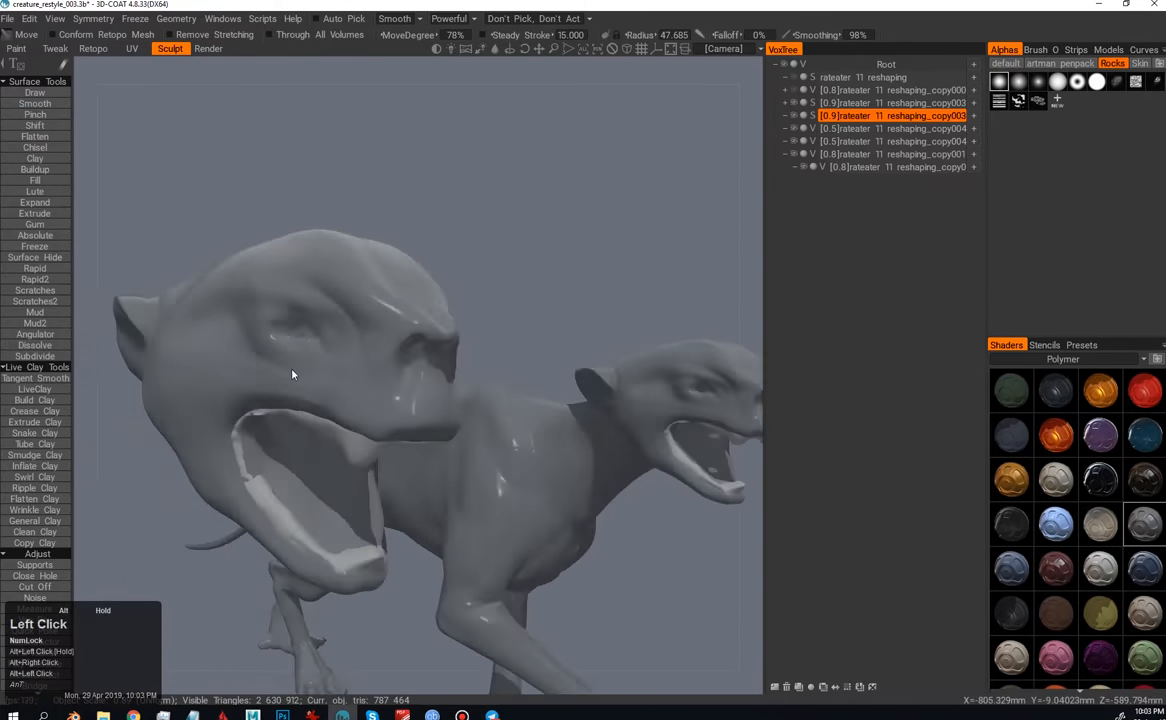
drag(292, 376, 444, 390)
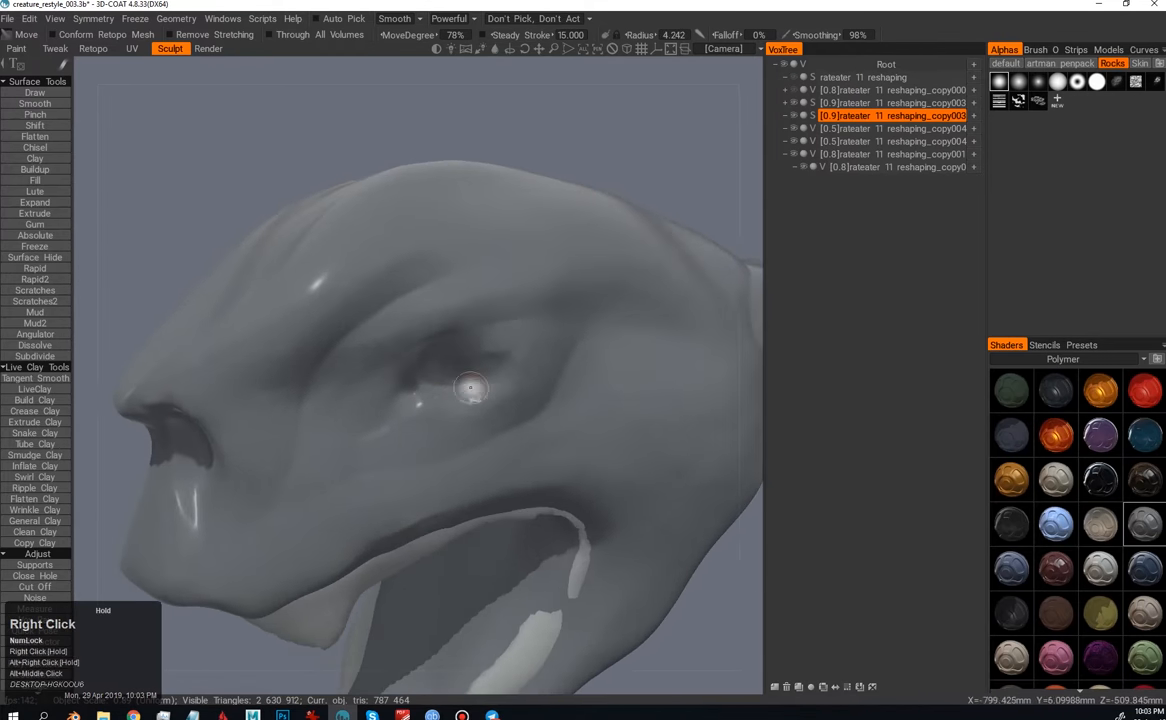
click(34, 114)
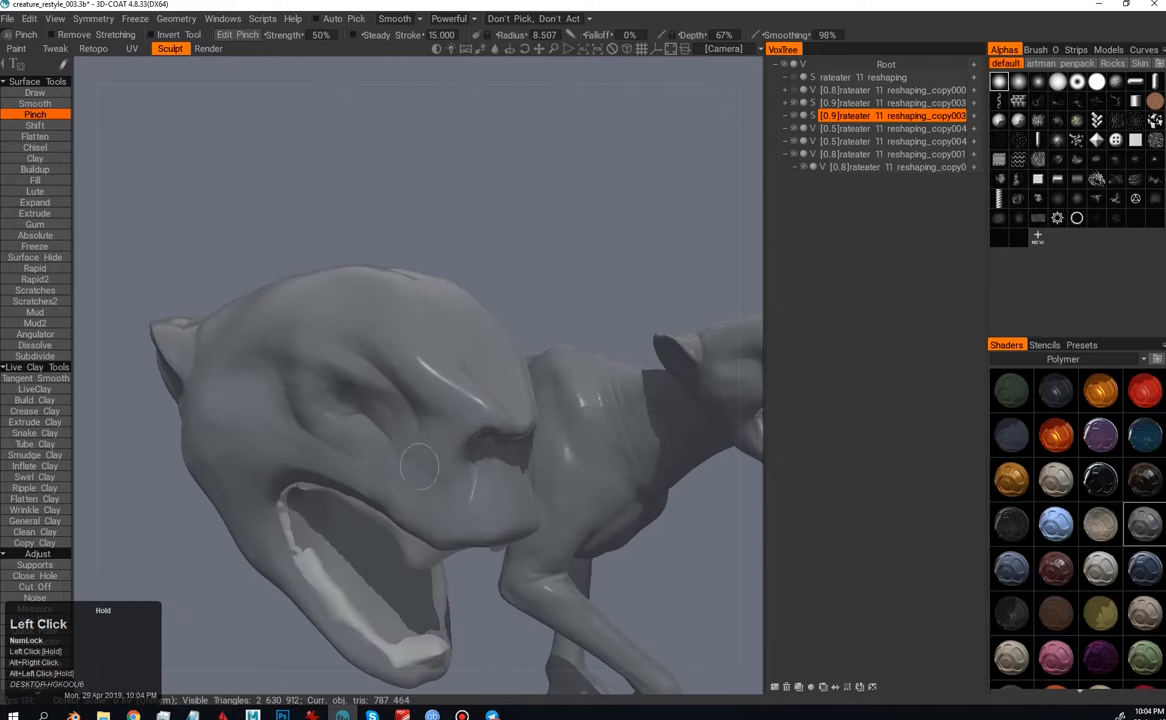
drag(420, 464, 384, 490)
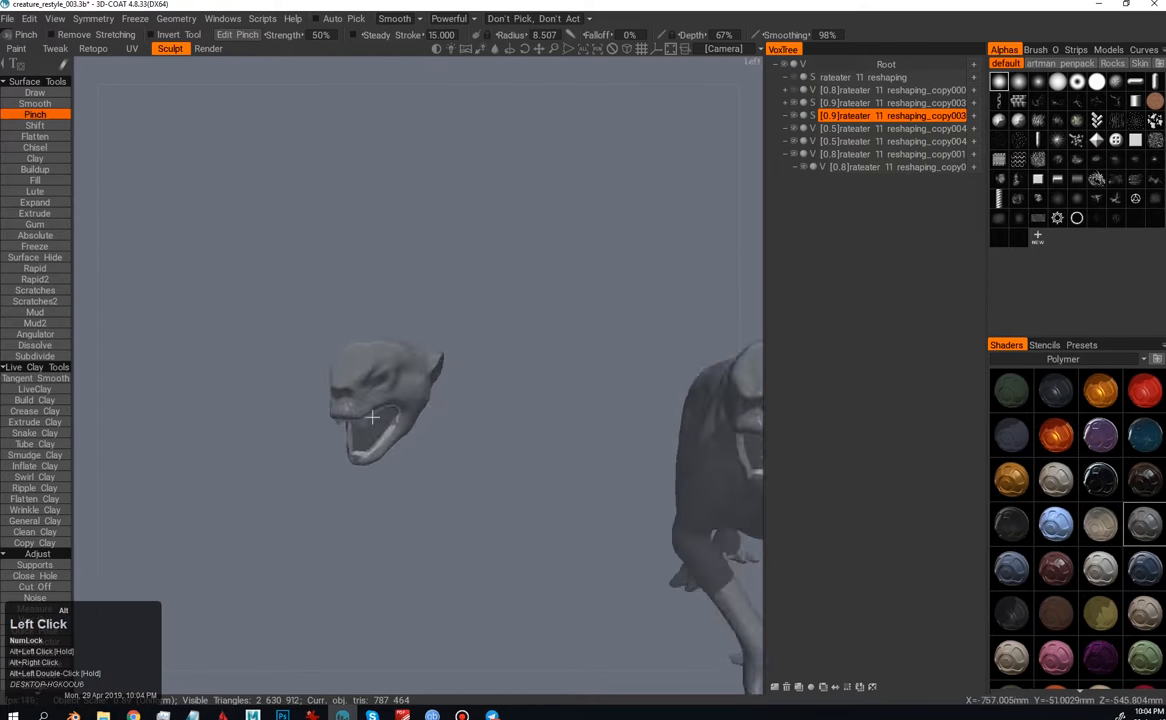
drag(370, 400, 324, 440)
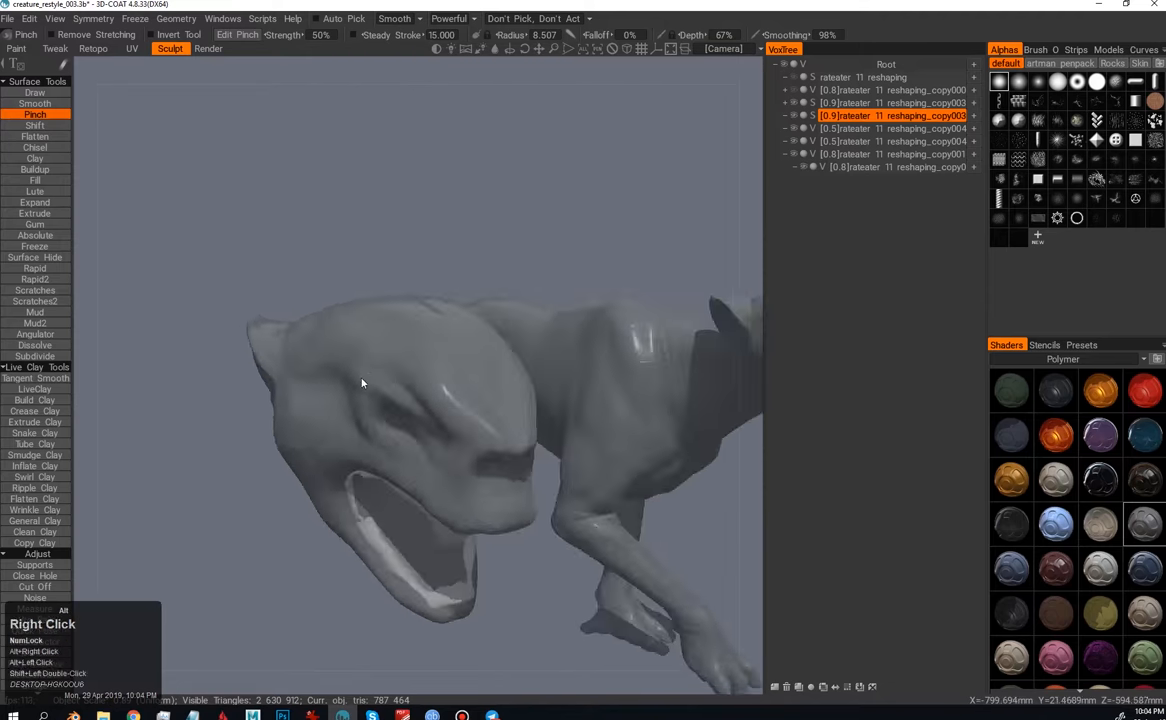
drag(362, 384, 282, 416)
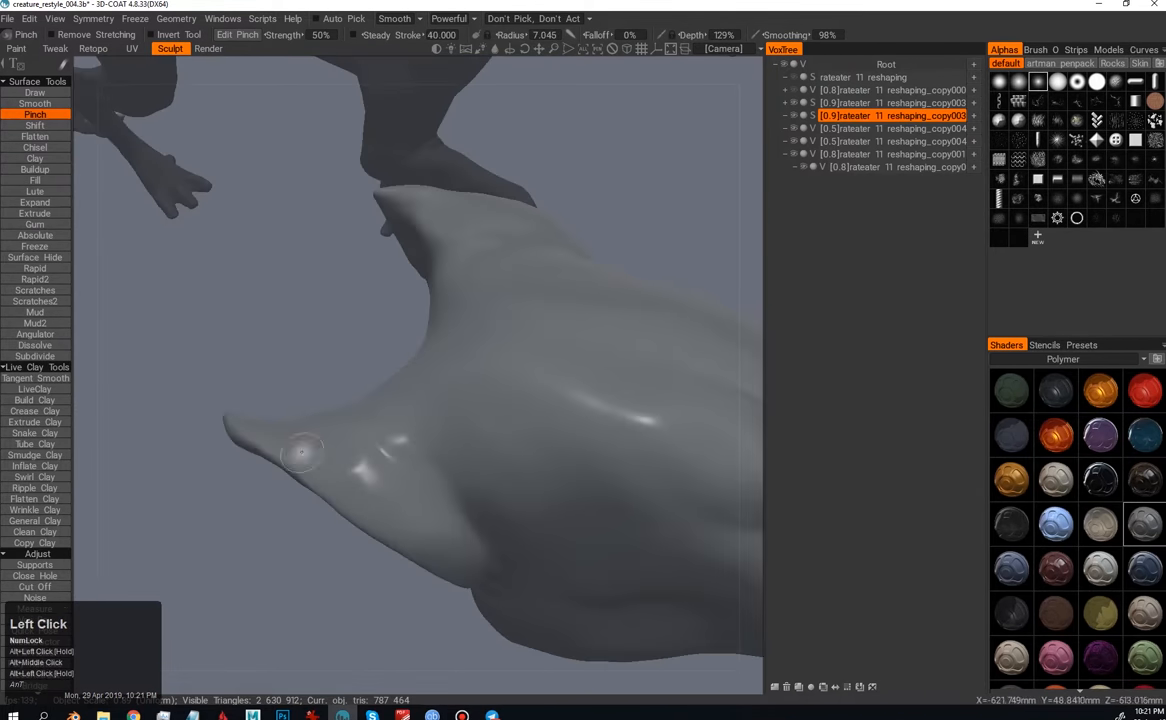
Step: Pinch sharp edges along the ear's rim, inner fold and back edge
drag(300, 450, 410, 360)
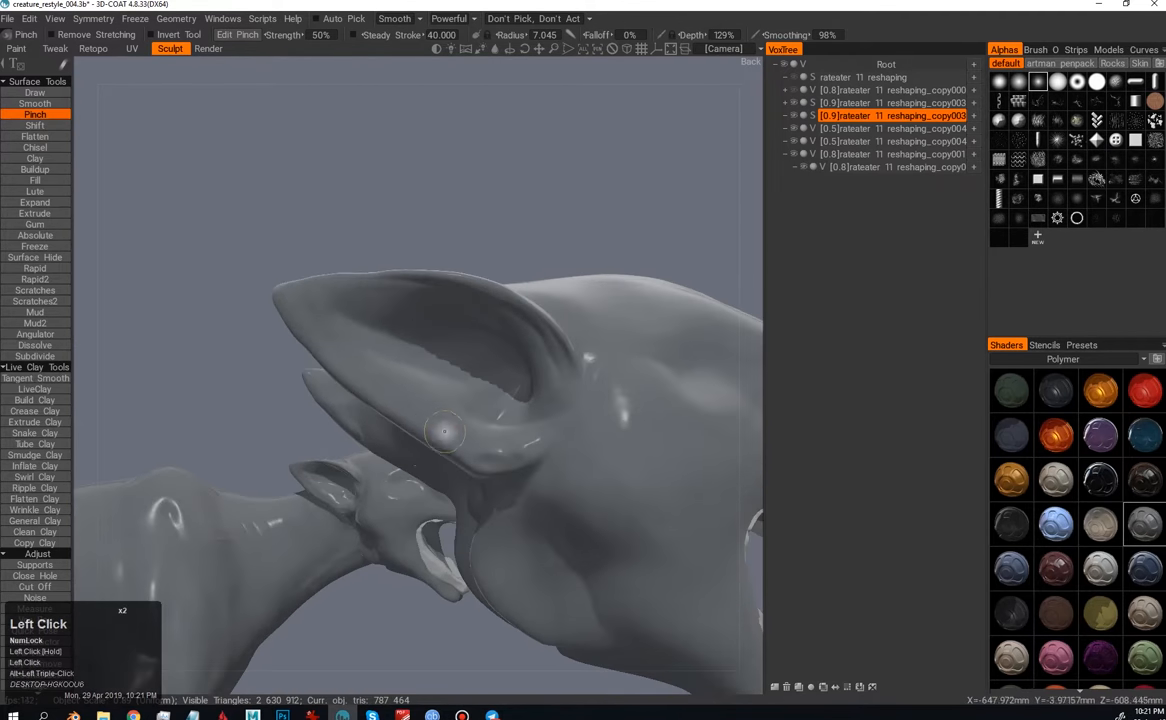
drag(444, 430, 364, 456)
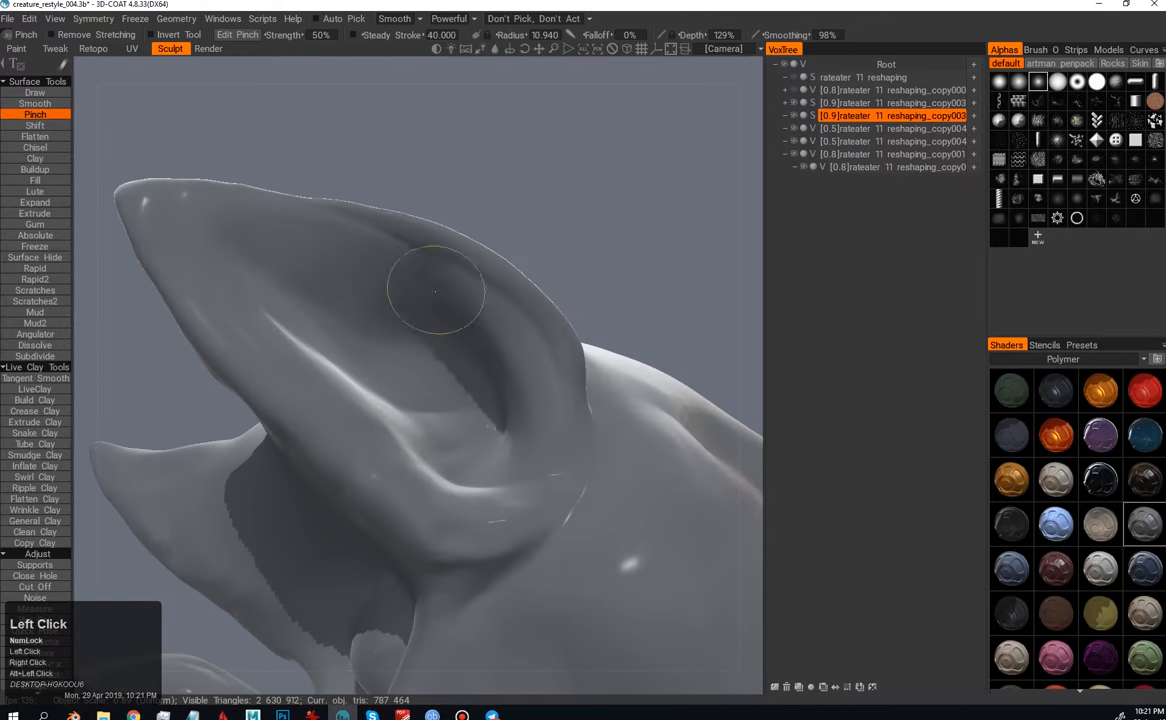
drag(436, 292, 364, 450)
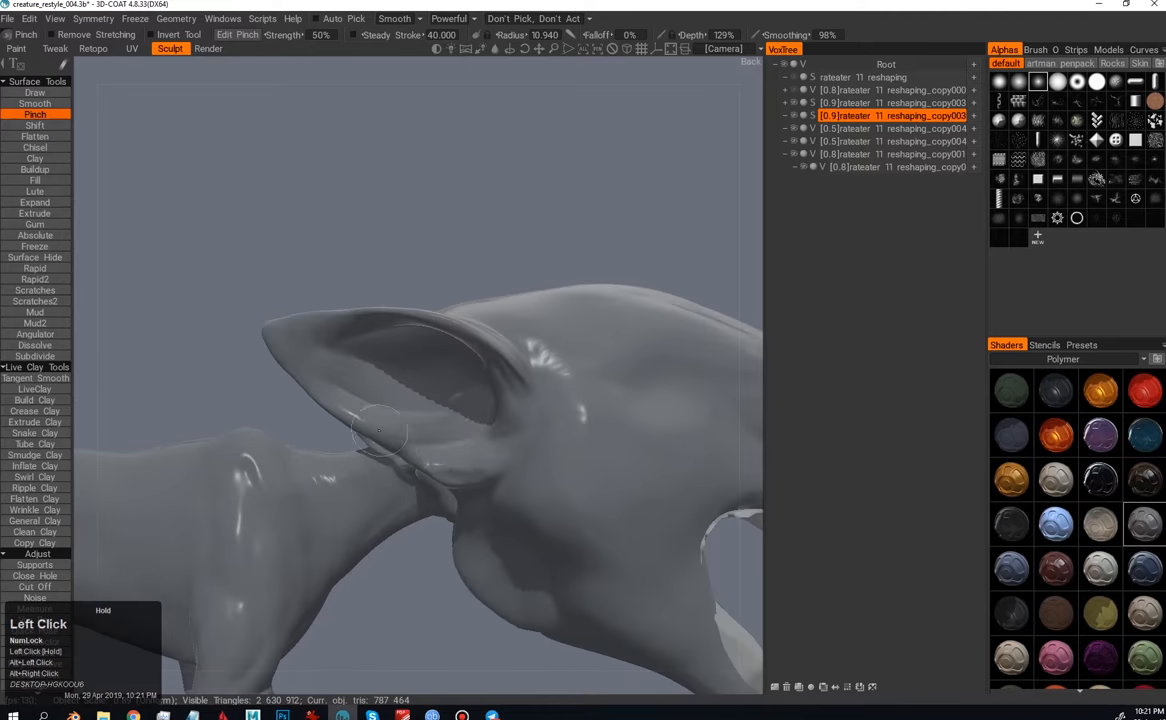
drag(400, 430, 472, 444)
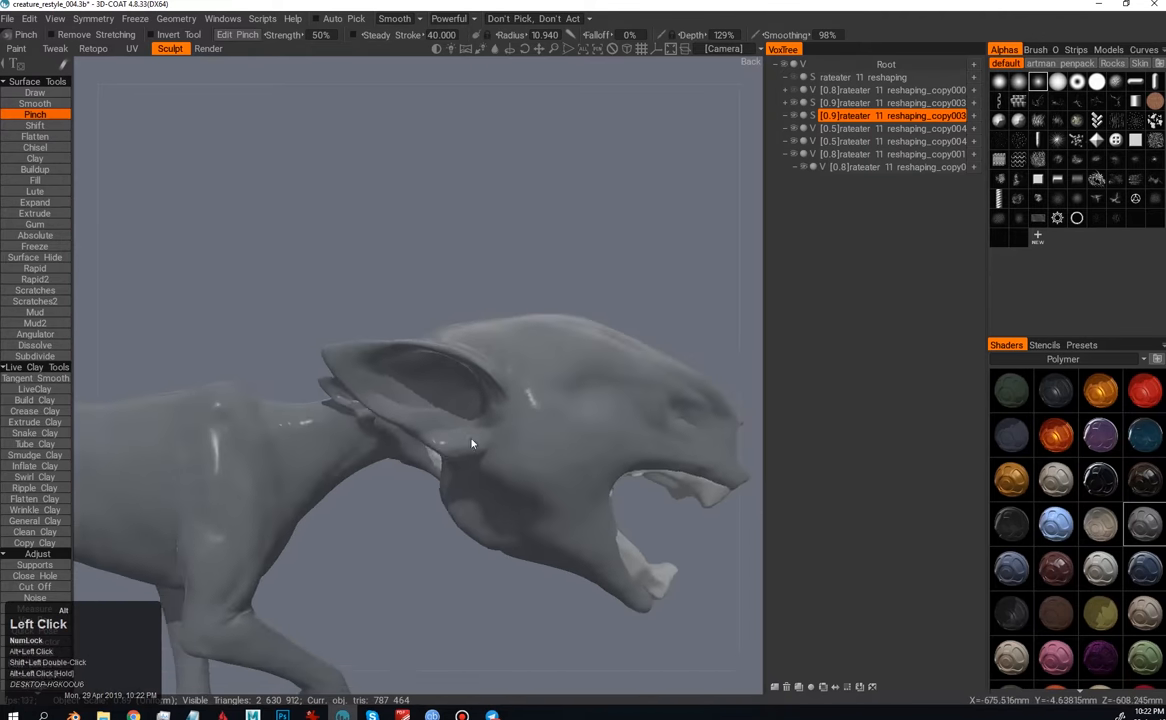
drag(472, 444, 372, 460)
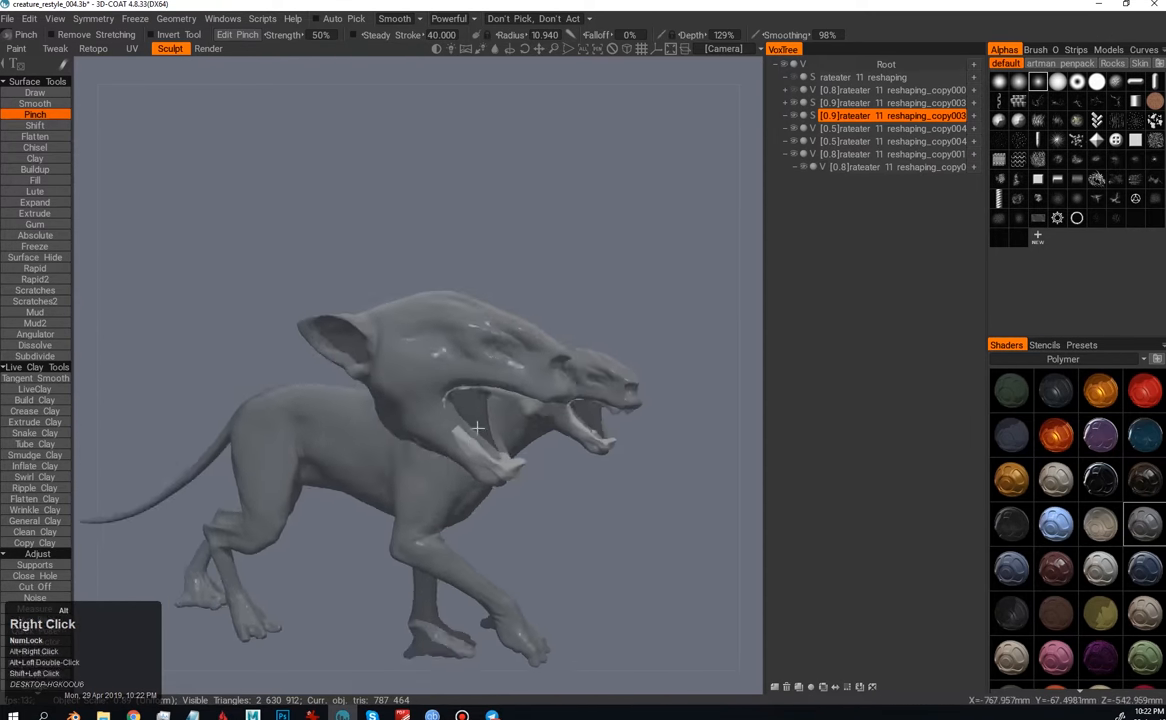
Step: Pick the Move tool to shift larger areas of the surface
click(26, 36)
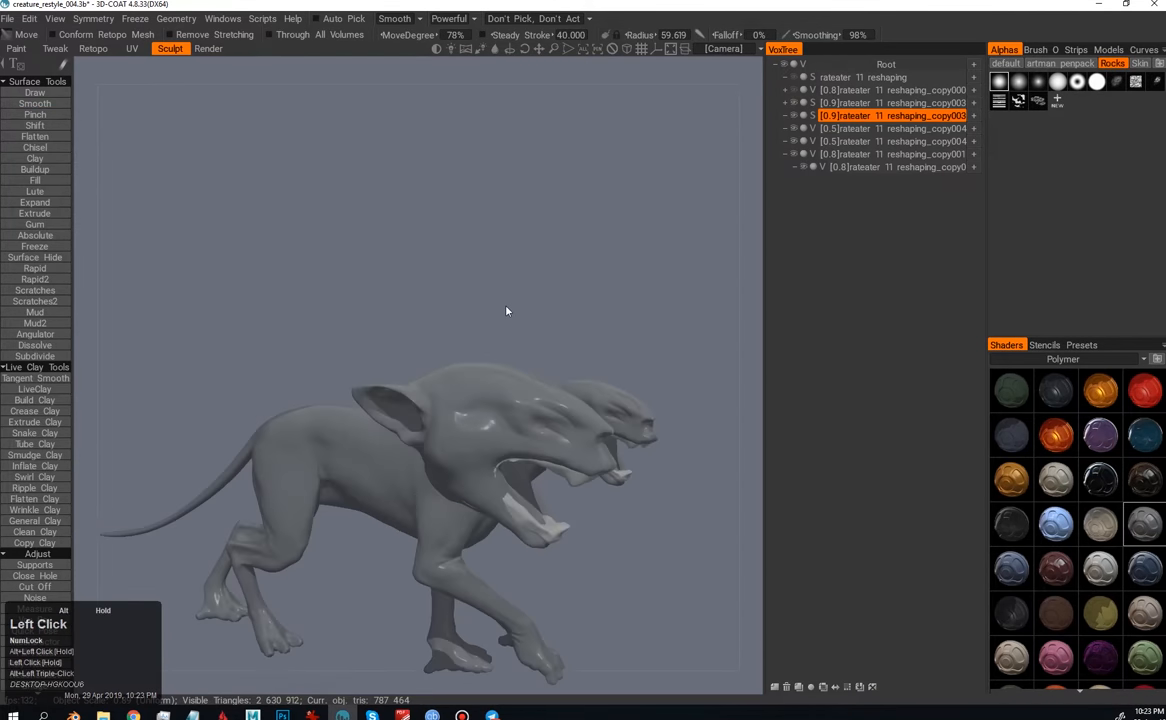
drag(504, 312, 504, 396)
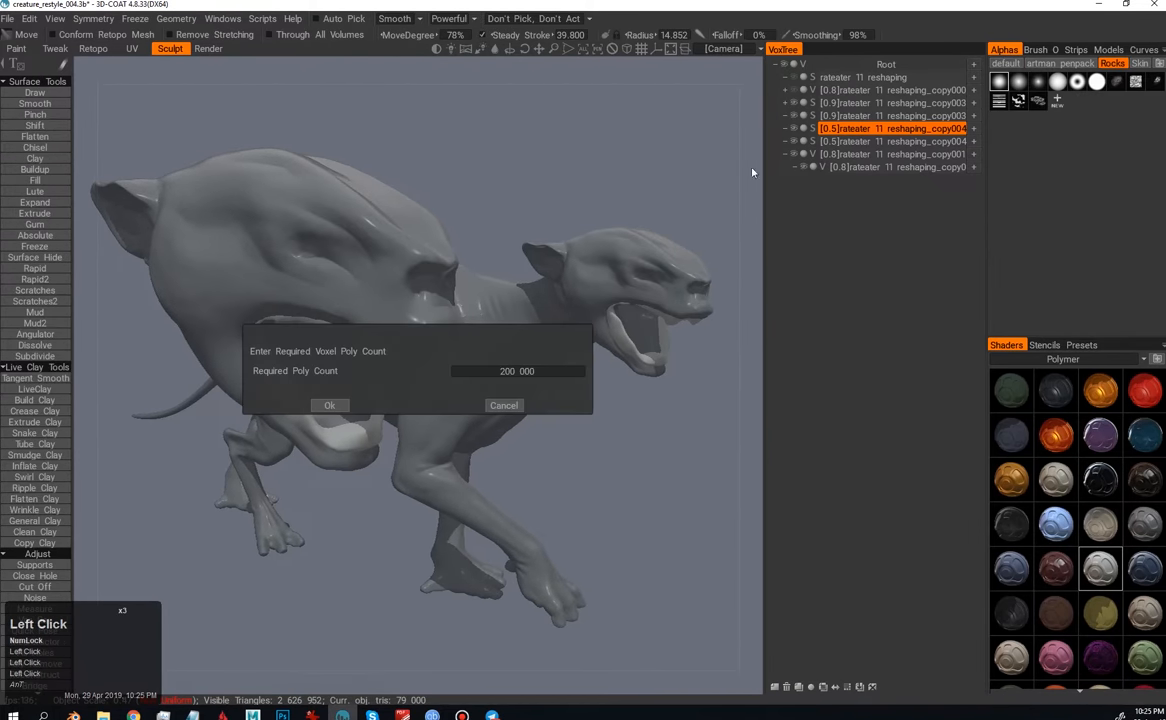
Step: Confirm the voxel conversion at a 200 000 polygon count
click(328, 404)
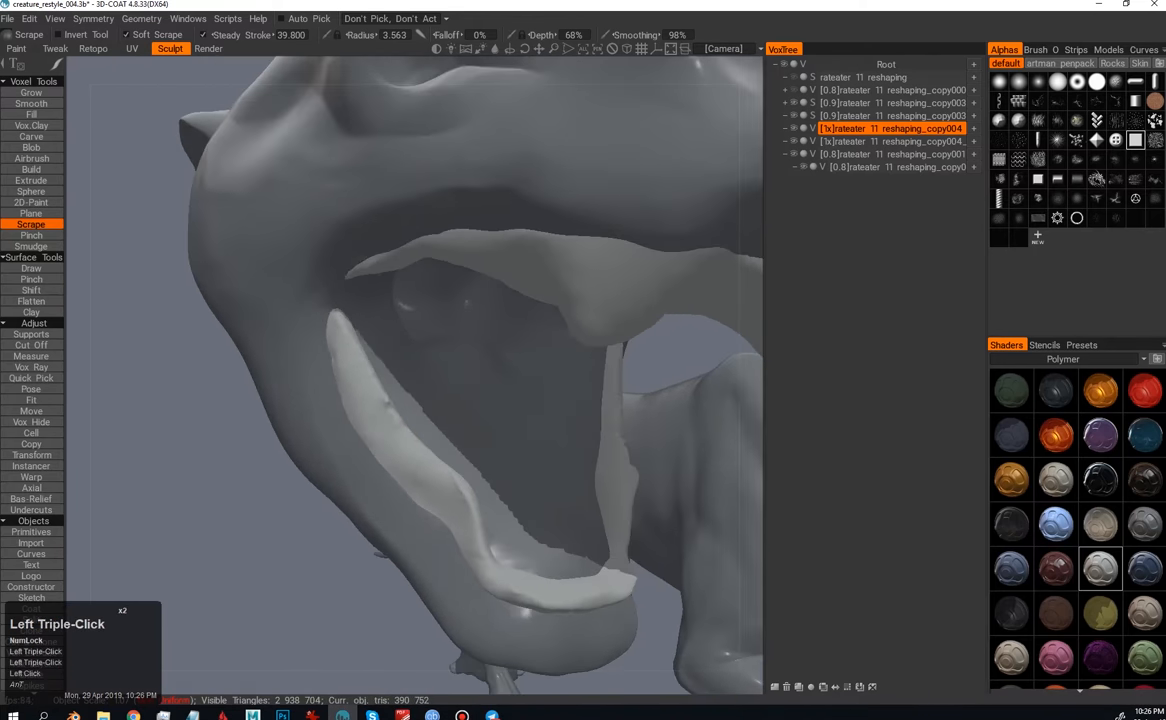
Step: Build up the gum along the lower jaw with the Build voxel tool
click(32, 412)
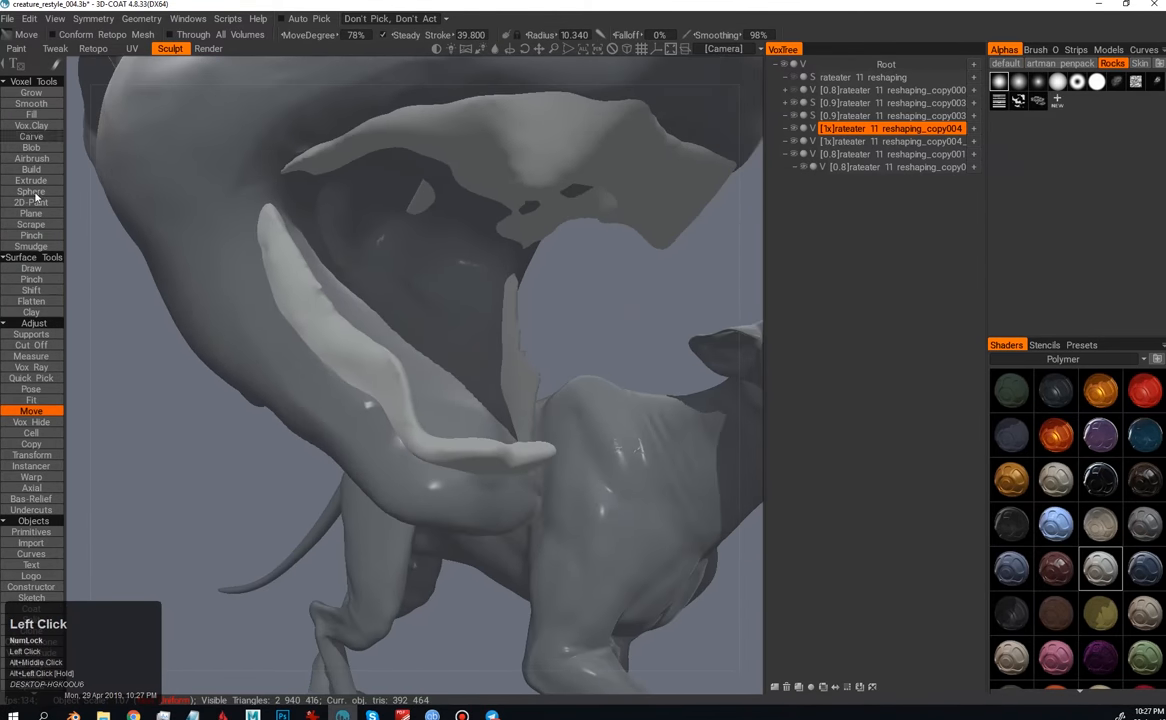
click(32, 224)
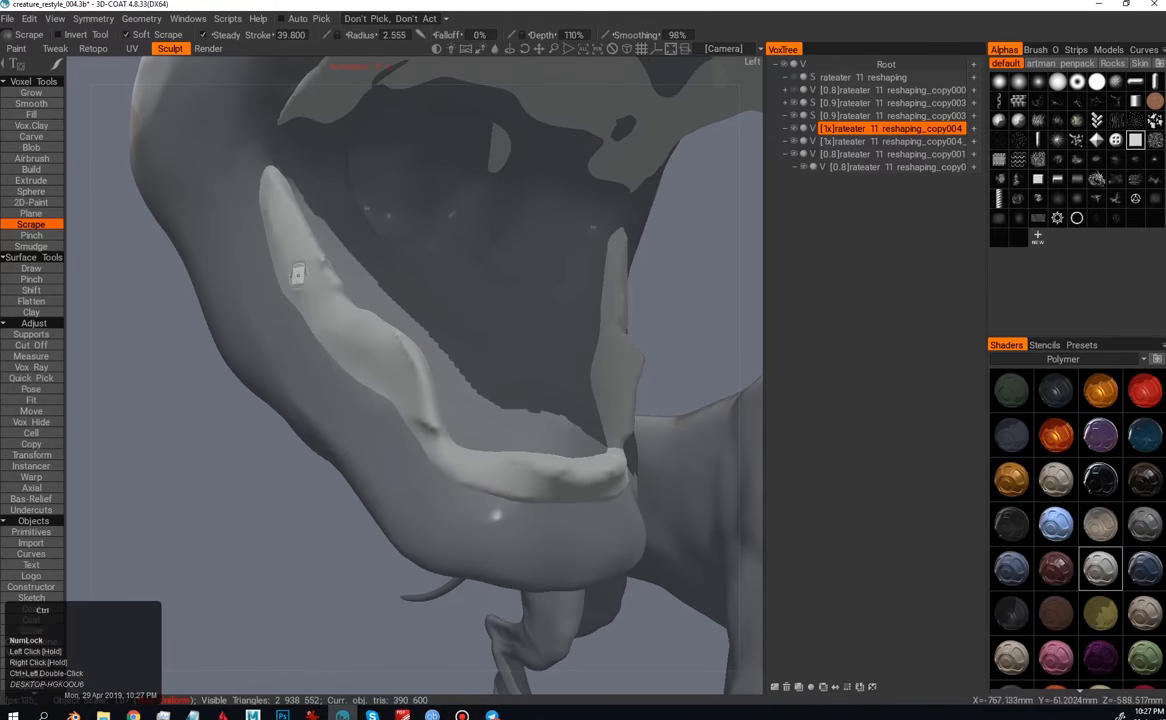
click(32, 168)
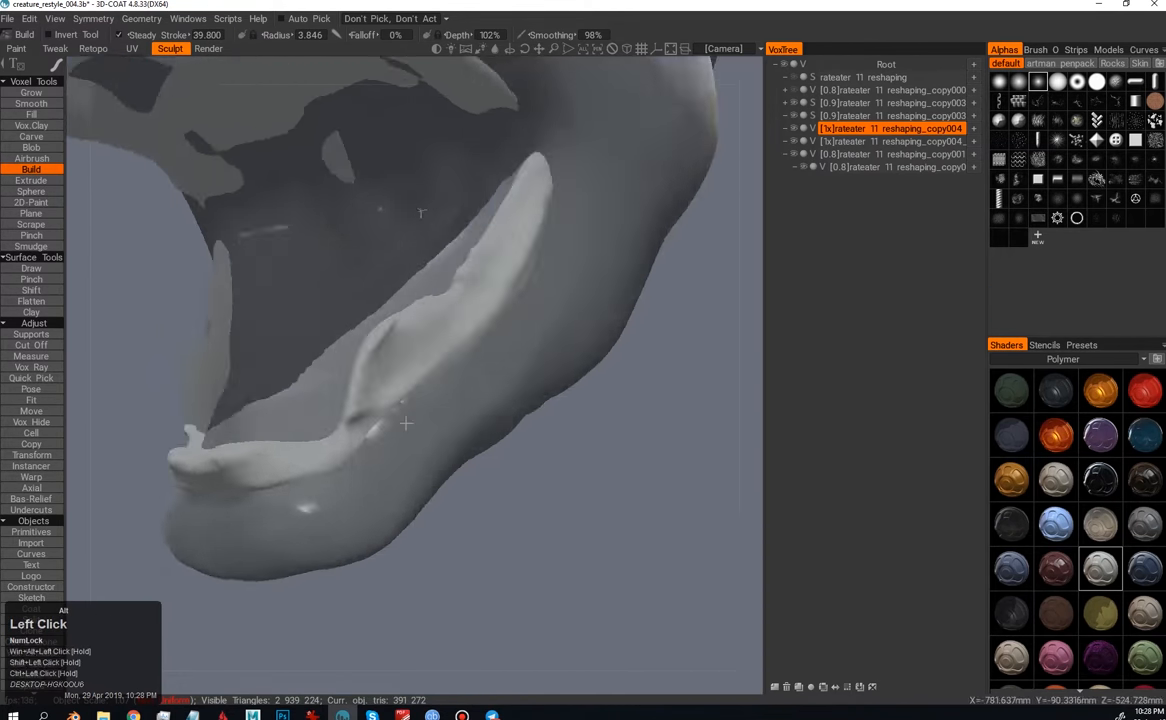
drag(404, 424, 478, 384)
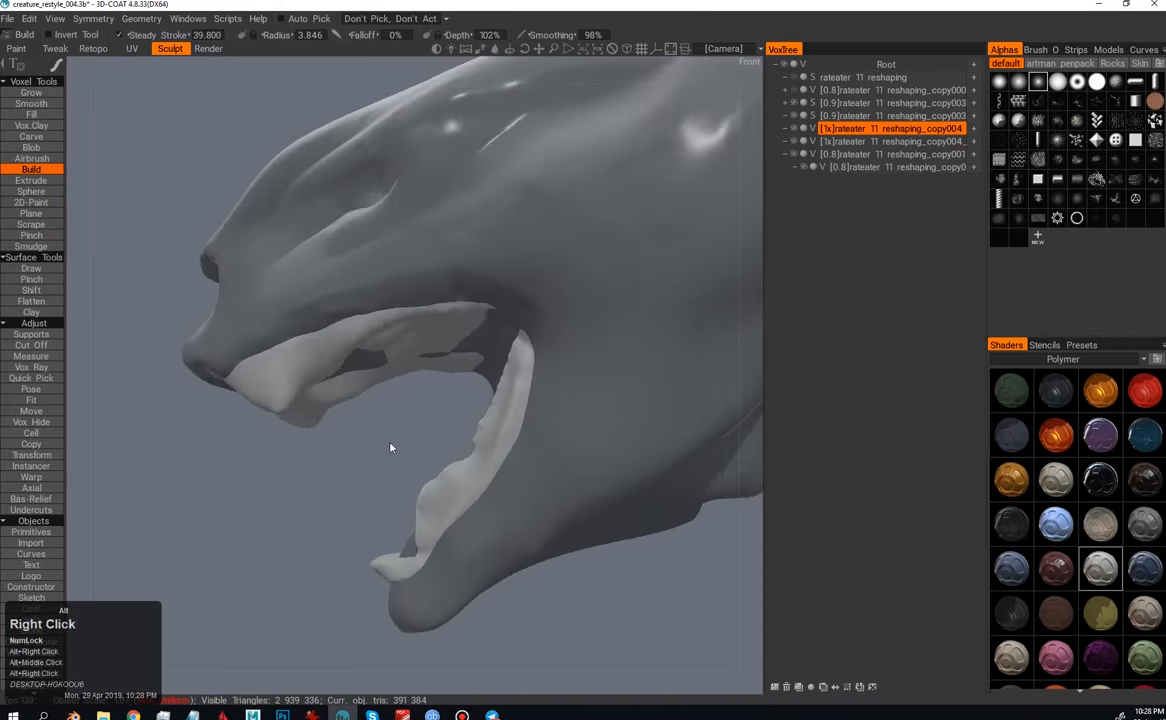
Step: Pull the lower lip into shape and adjust the lower jaw's outline
click(32, 412)
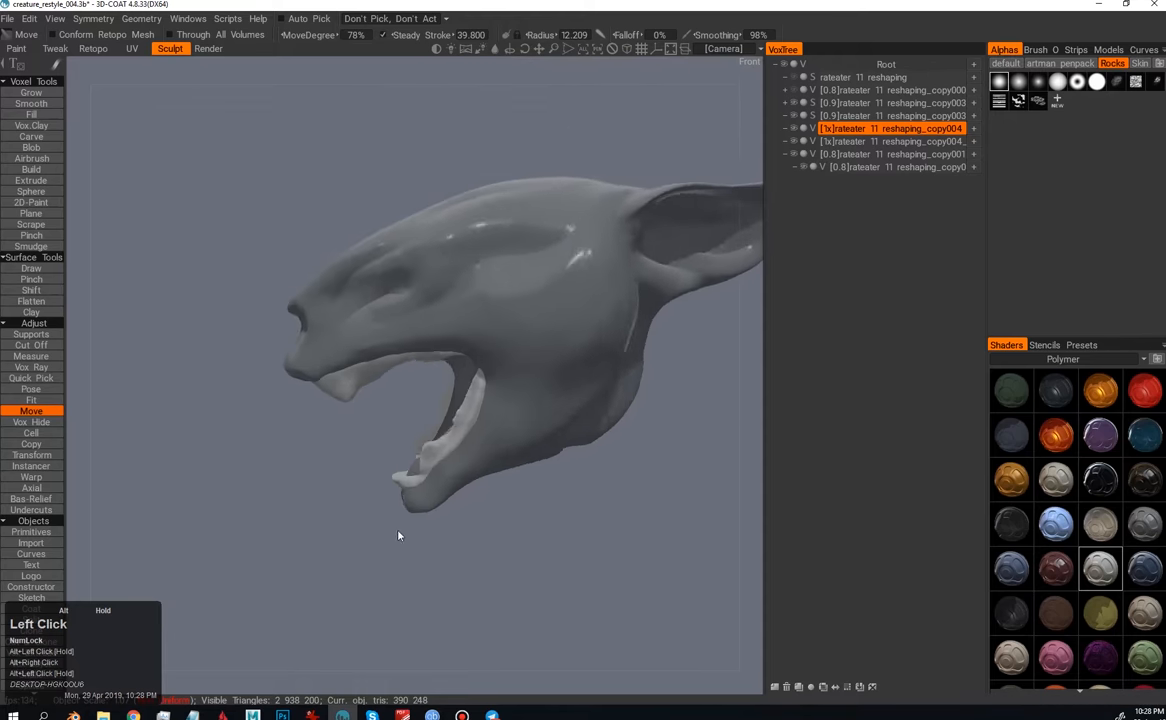
drag(398, 536, 320, 460)
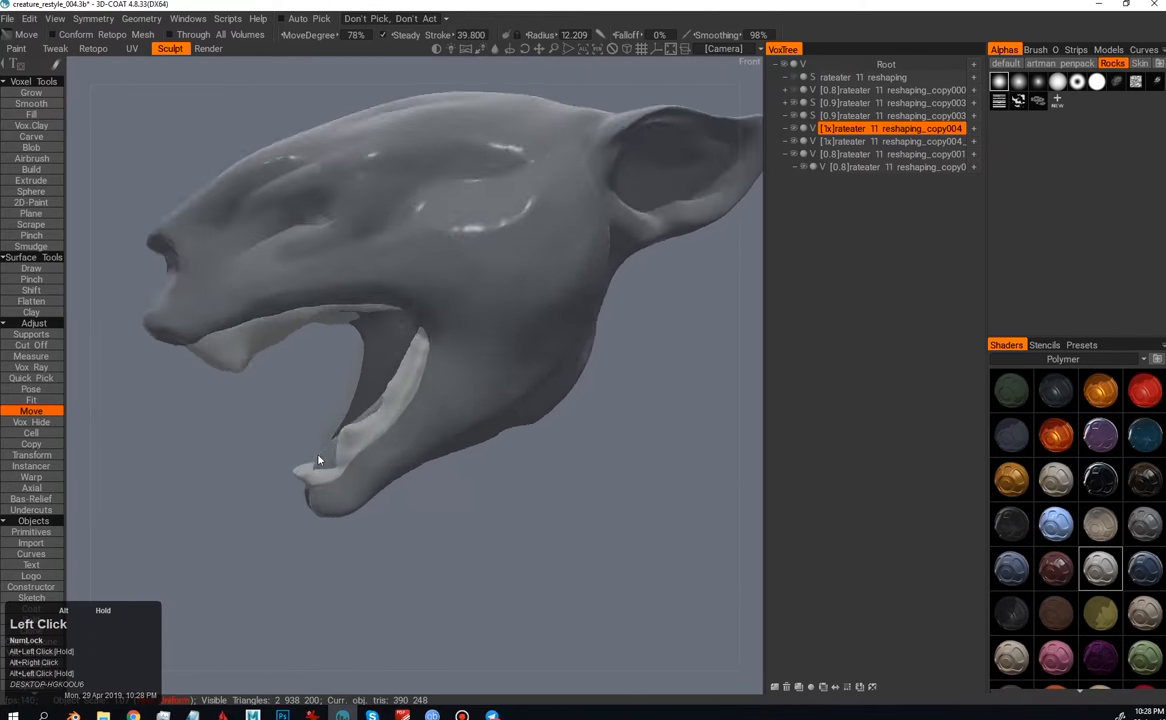
drag(318, 458, 340, 296)
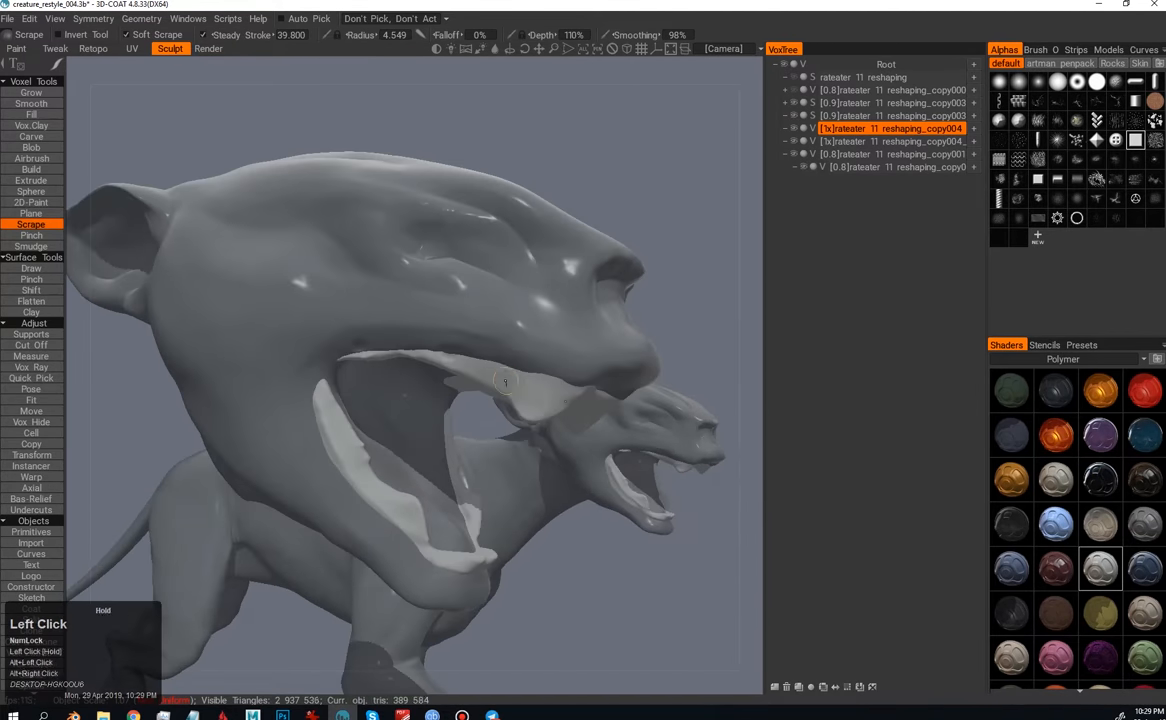
Step: Scrape down the cheek bulge and pull the tip of the lower jaw into shape
drag(504, 382, 390, 460)
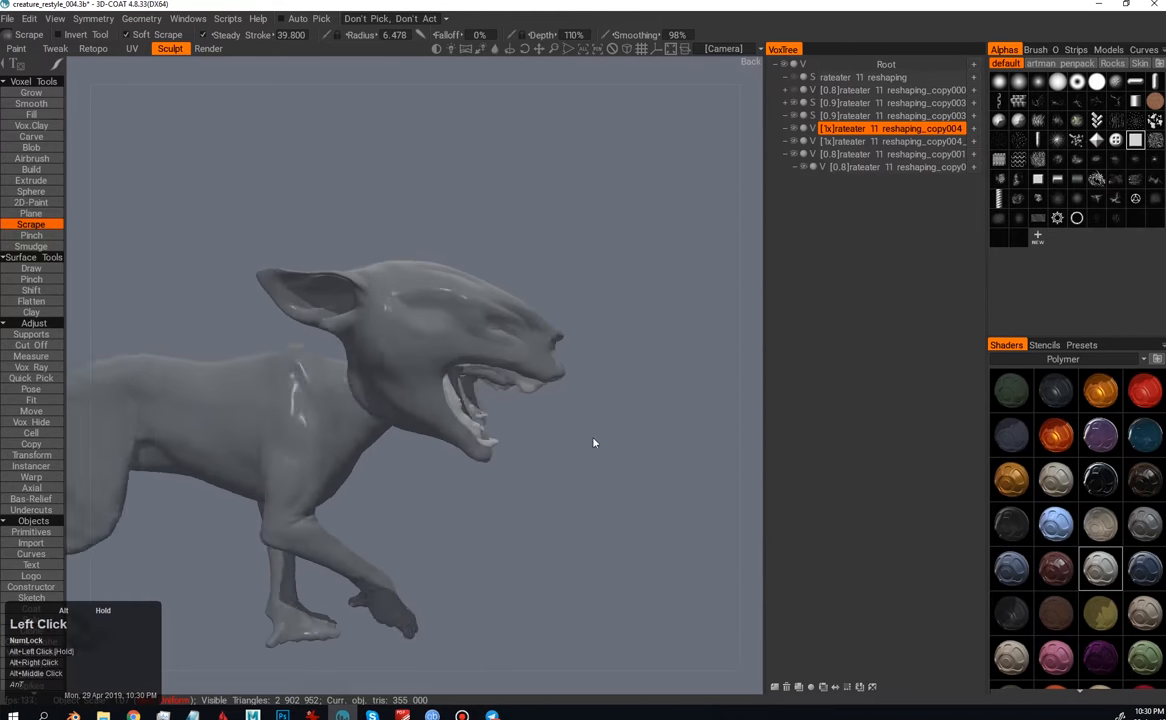
click(32, 412)
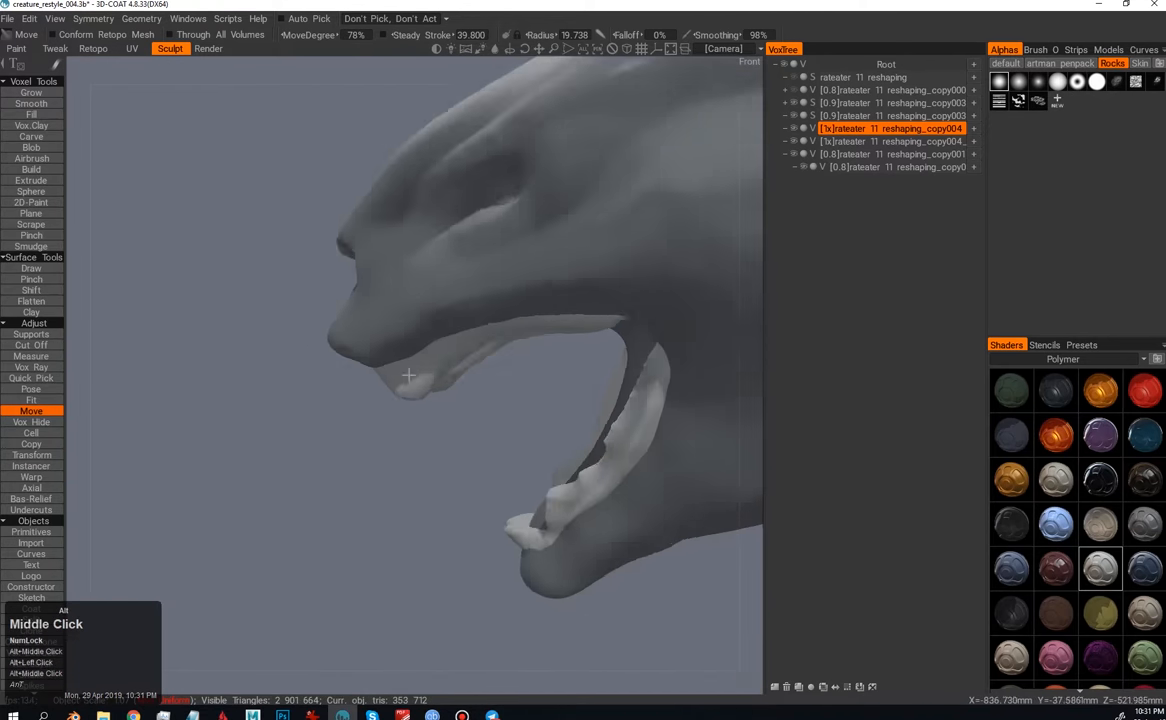
drag(408, 376, 518, 344)
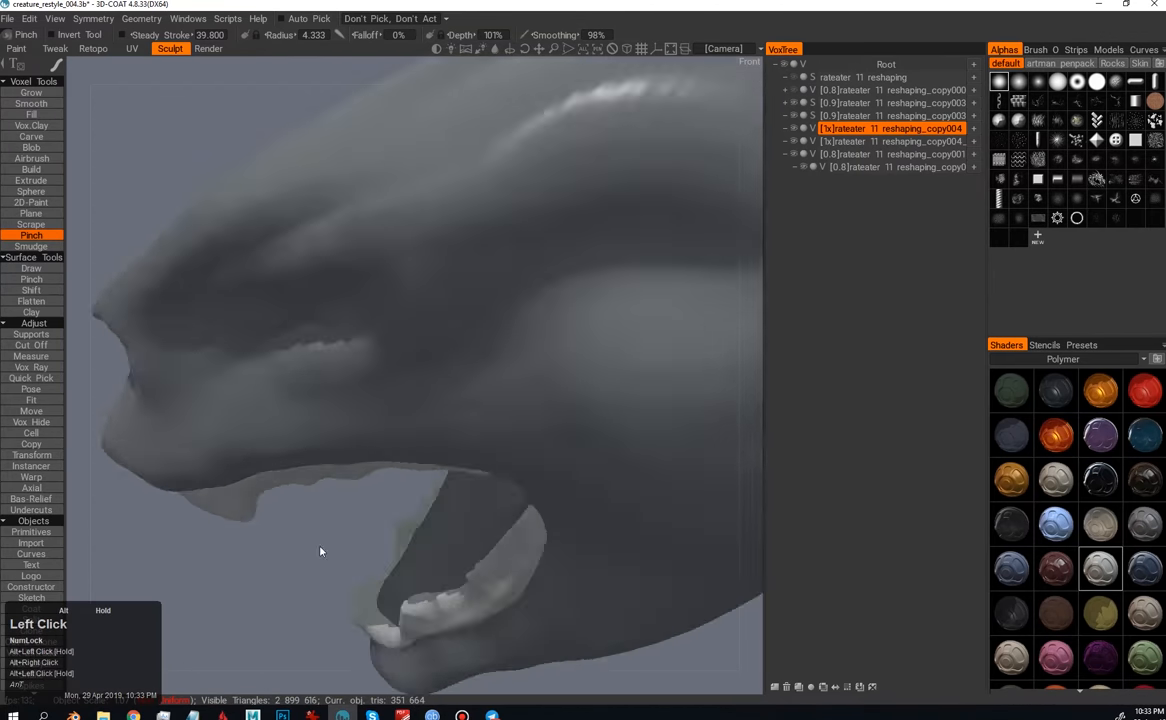
click(32, 412)
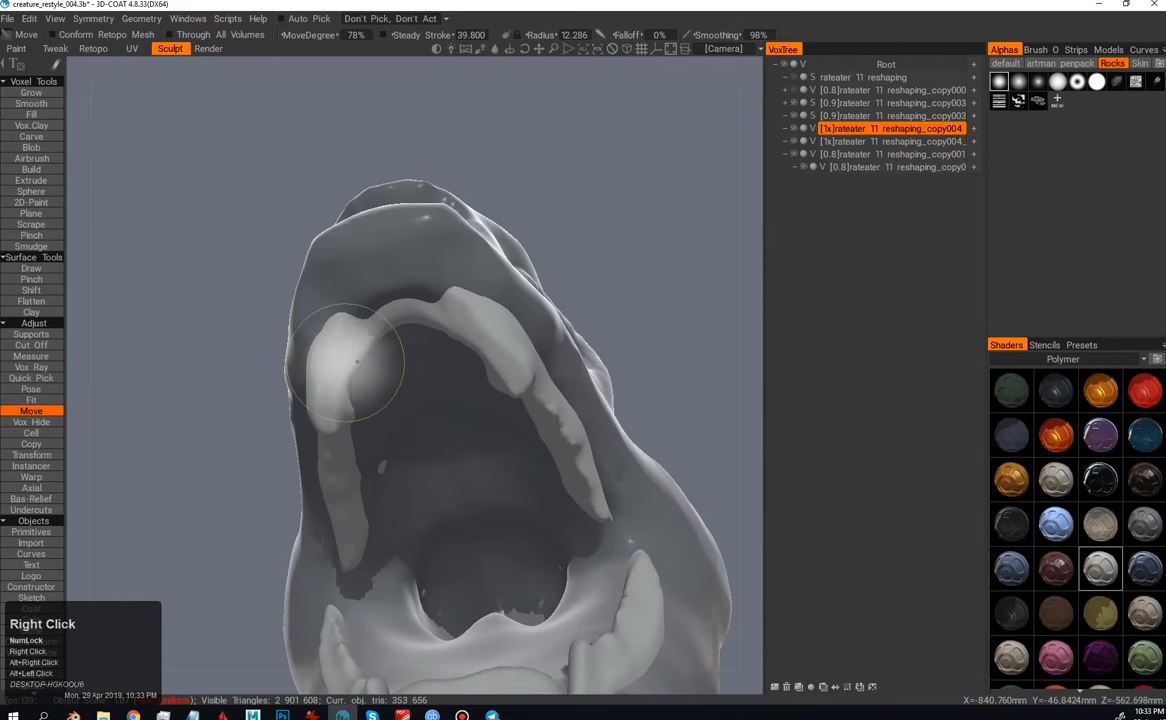
Step: Push the upper fang into shape inside the open mouth
drag(400, 360, 400, 500)
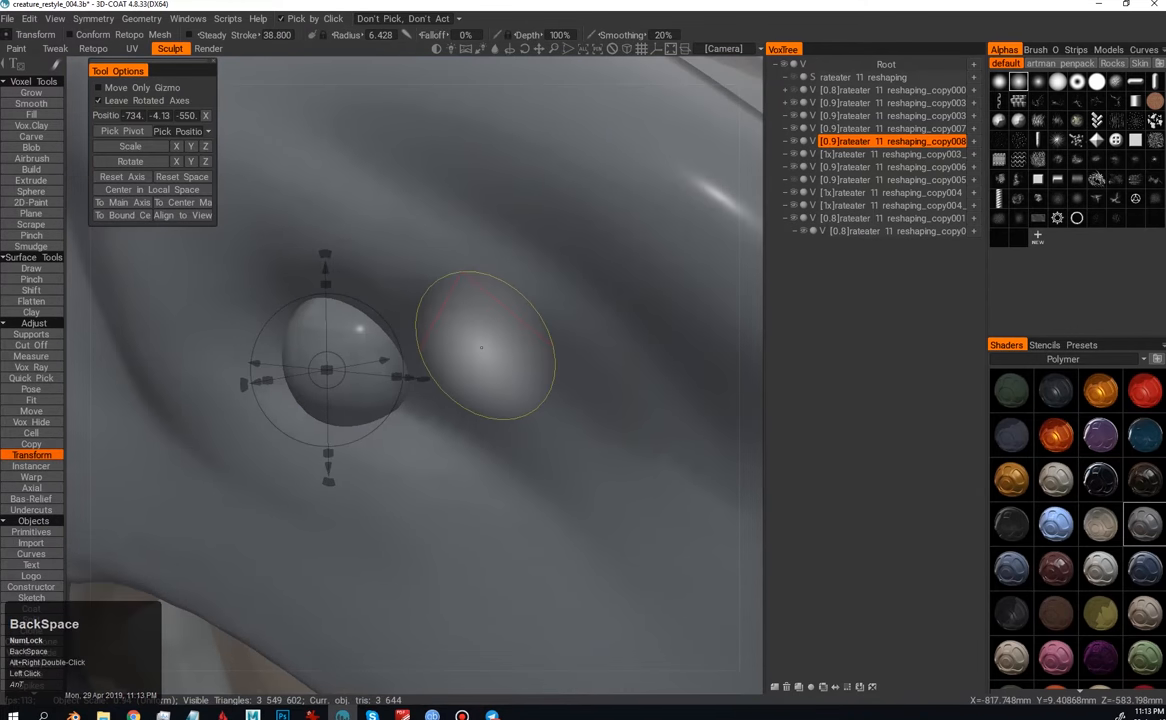
Step: Place an eyeball sphere in the socket and finish a thick tube shape on the head
click(32, 124)
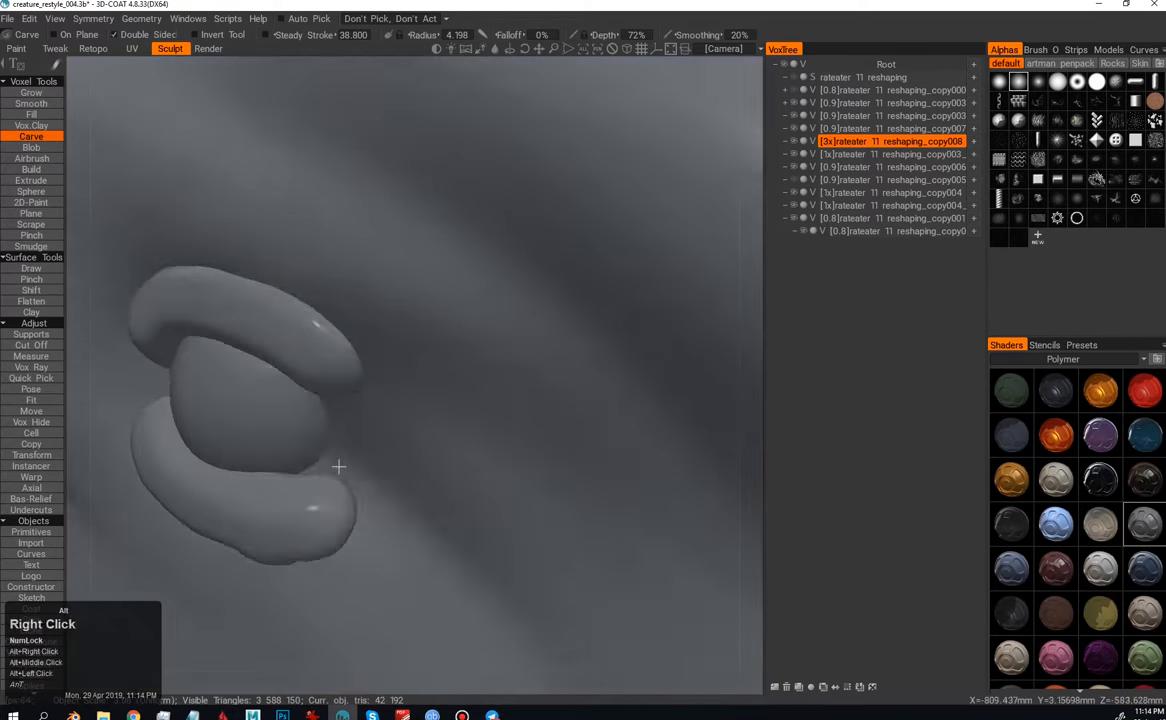
click(32, 412)
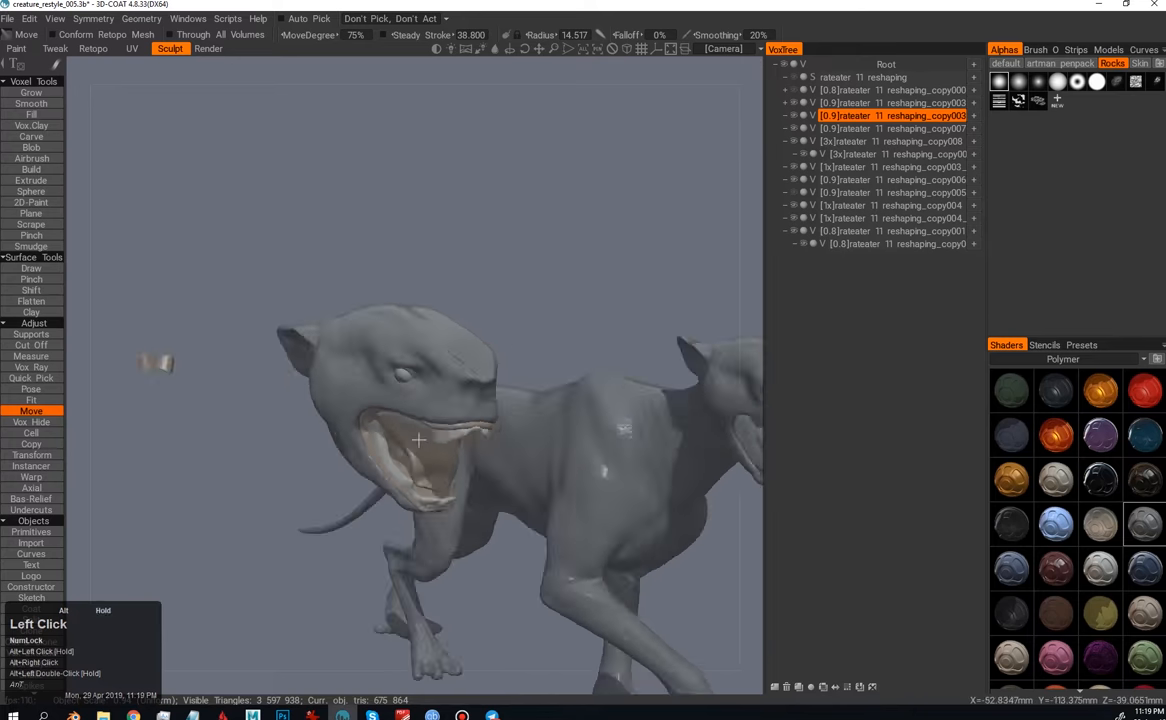
Step: Sculpt the cheek and surface beside the eye with the voxel brush, then switch to the Move tool
drag(418, 440, 352, 404)
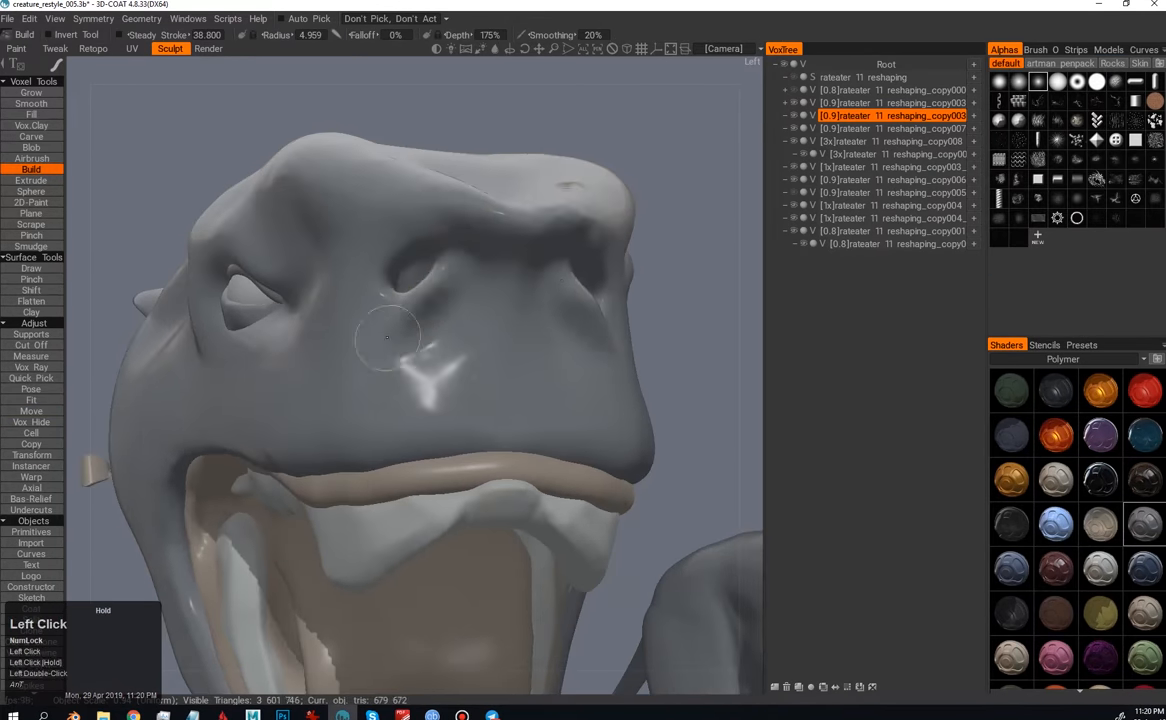
drag(388, 336, 528, 356)
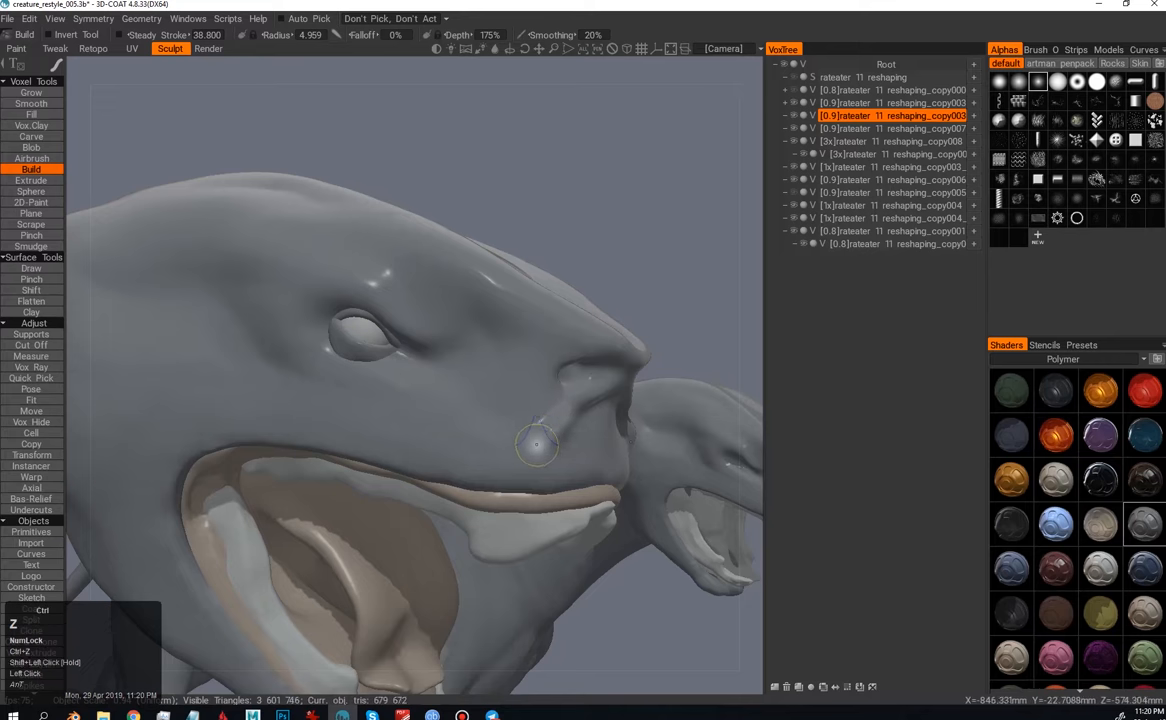
drag(536, 444, 360, 404)
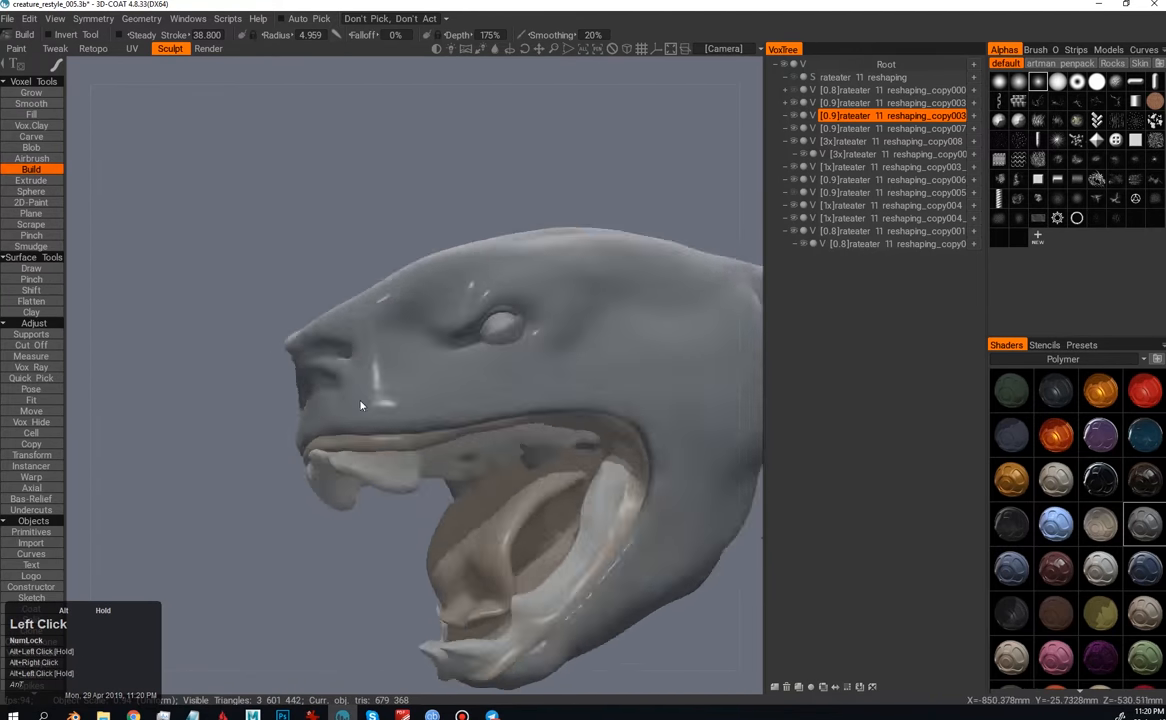
drag(360, 404, 402, 414)
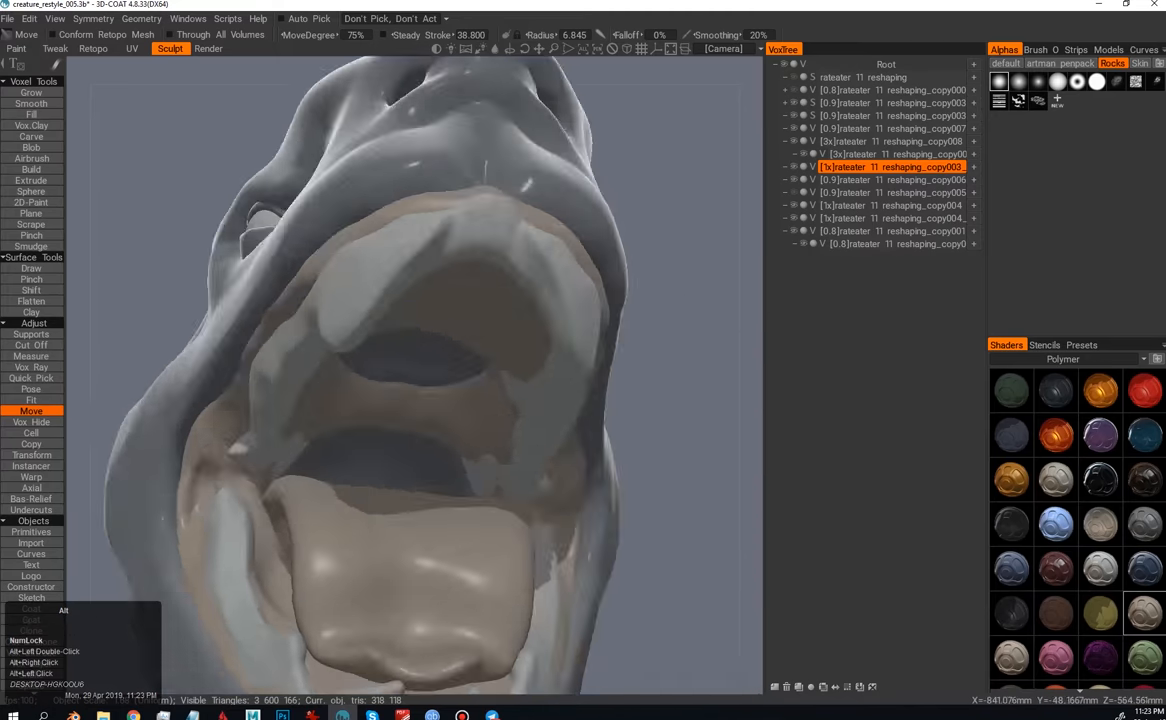
click(32, 224)
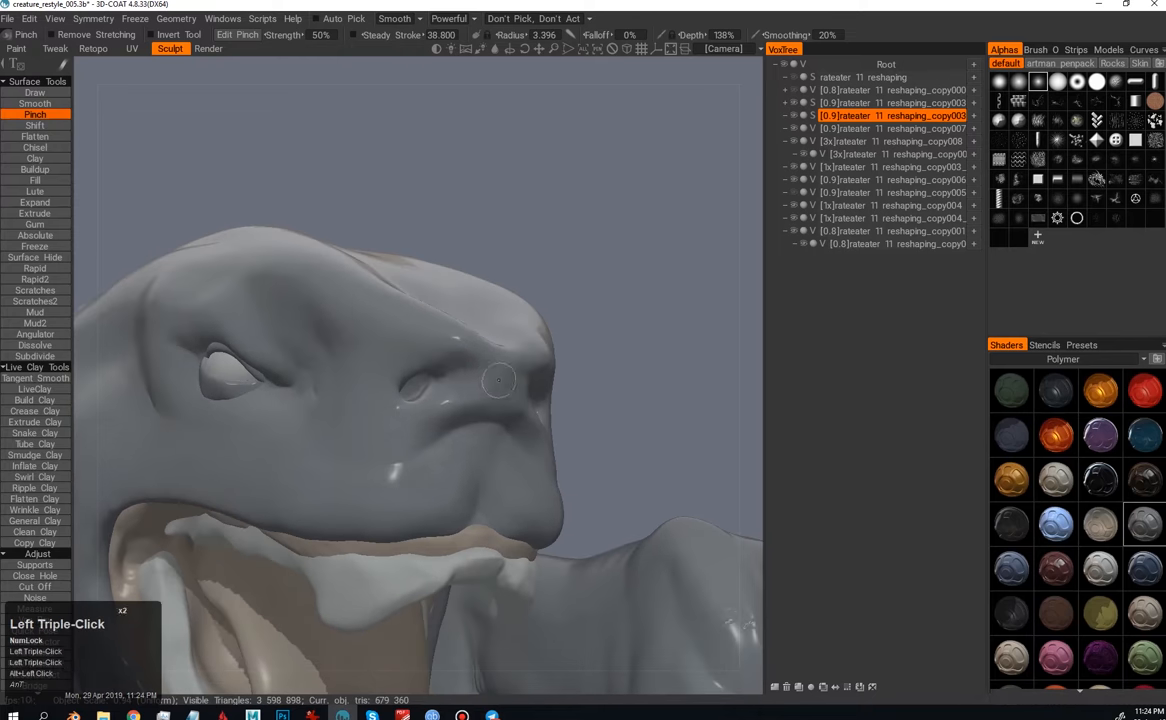
Step: Pinch the creases around the eye sharper and Shift-smooth the surface near the nostril
drag(500, 380, 364, 448)
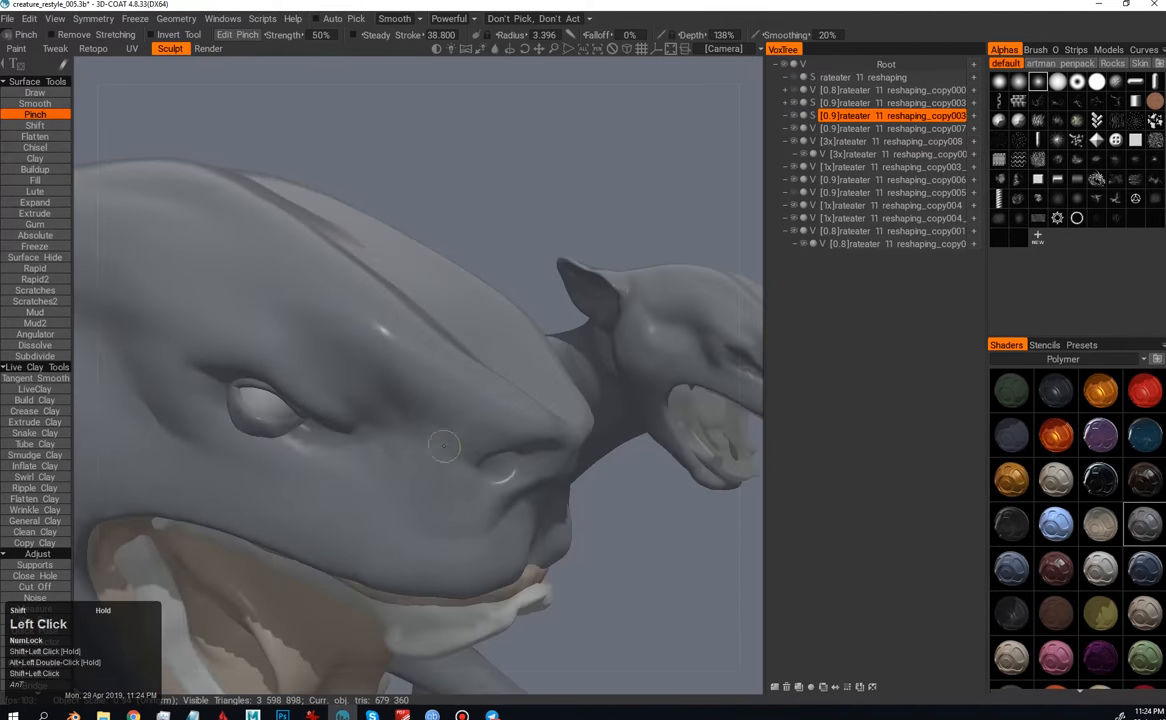
drag(444, 444, 404, 436)
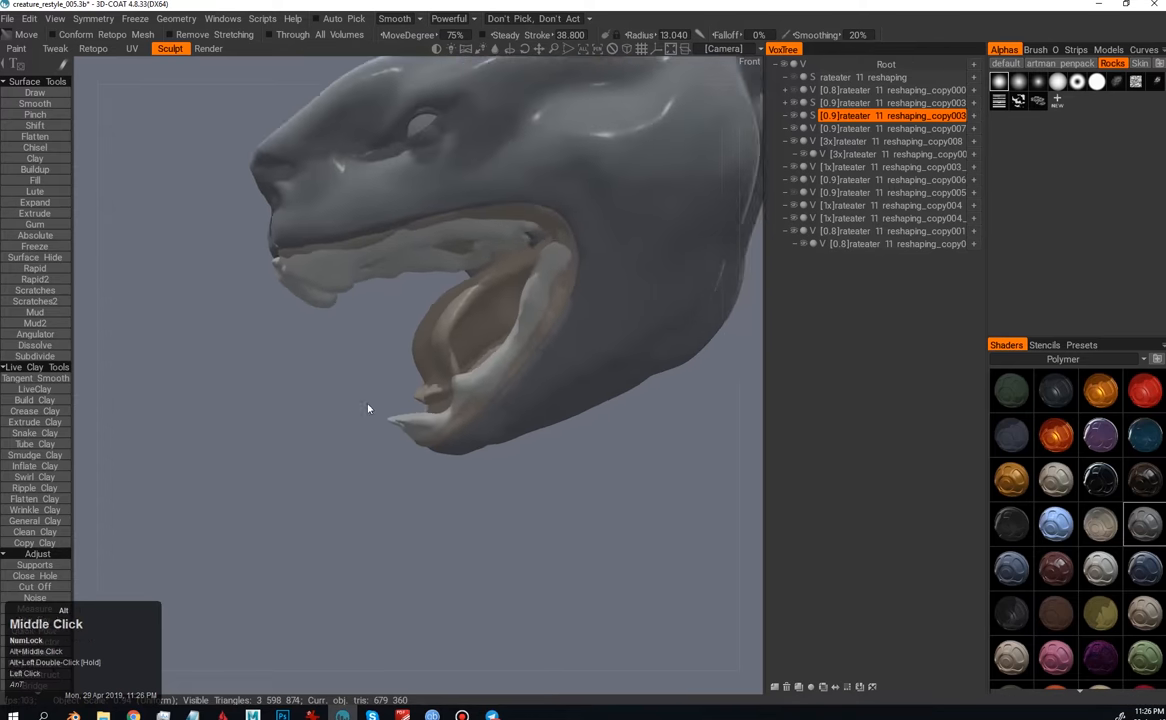
Step: Orbit around the snarling head and open jaws, then Pinch-sharpen the snout wrinkles
drag(368, 408, 324, 456)
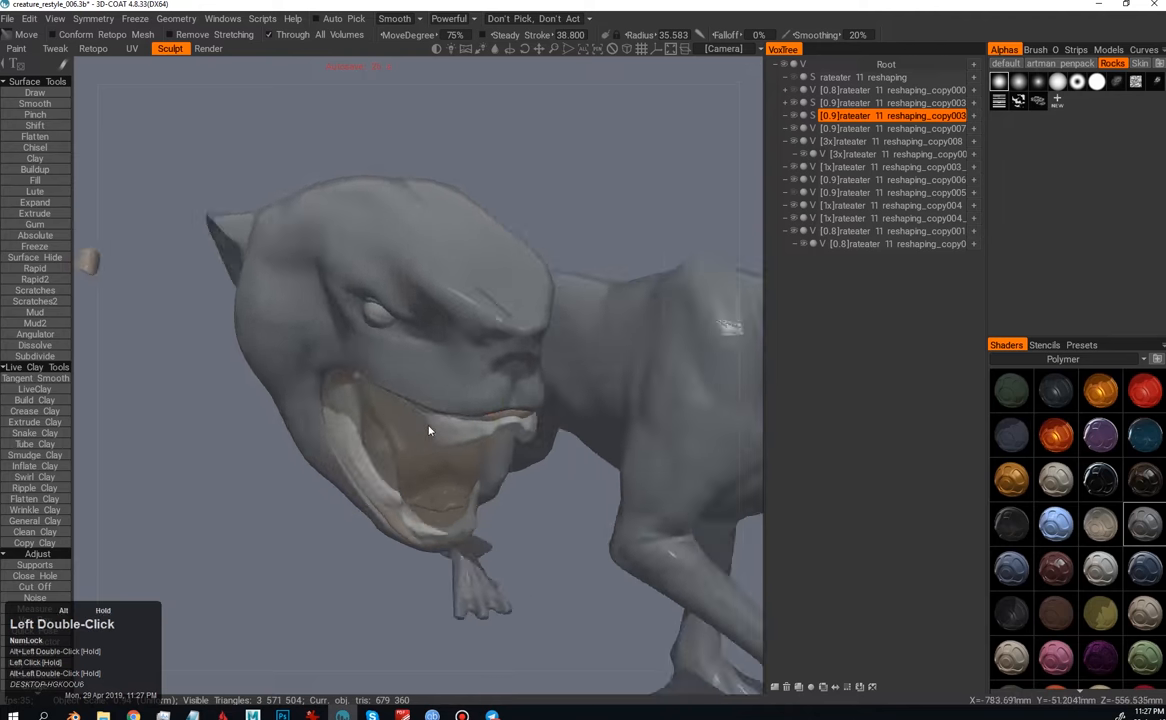
drag(430, 430, 308, 474)
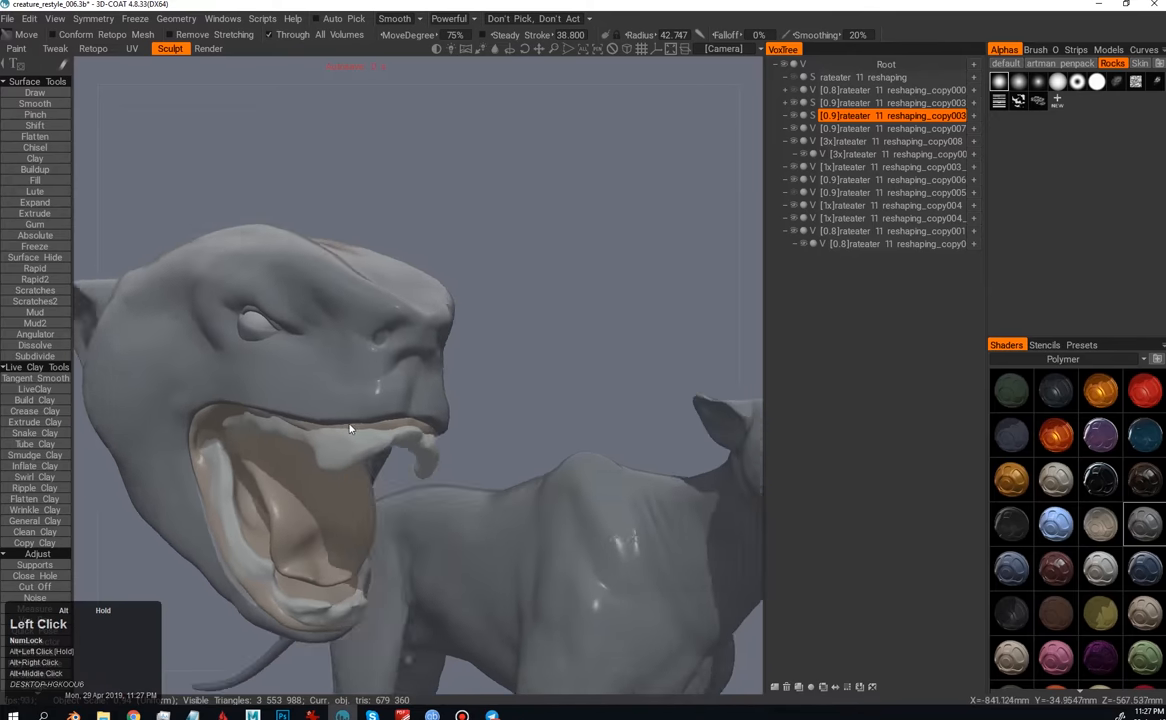
drag(350, 430, 308, 400)
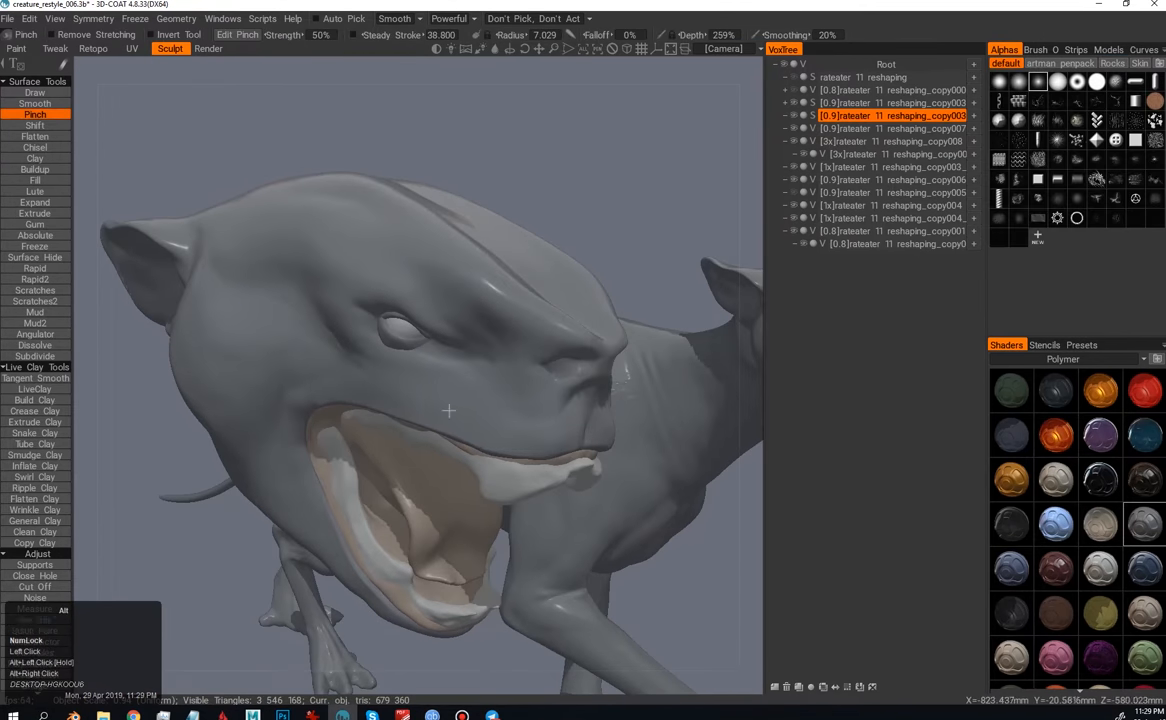
drag(448, 410, 426, 396)
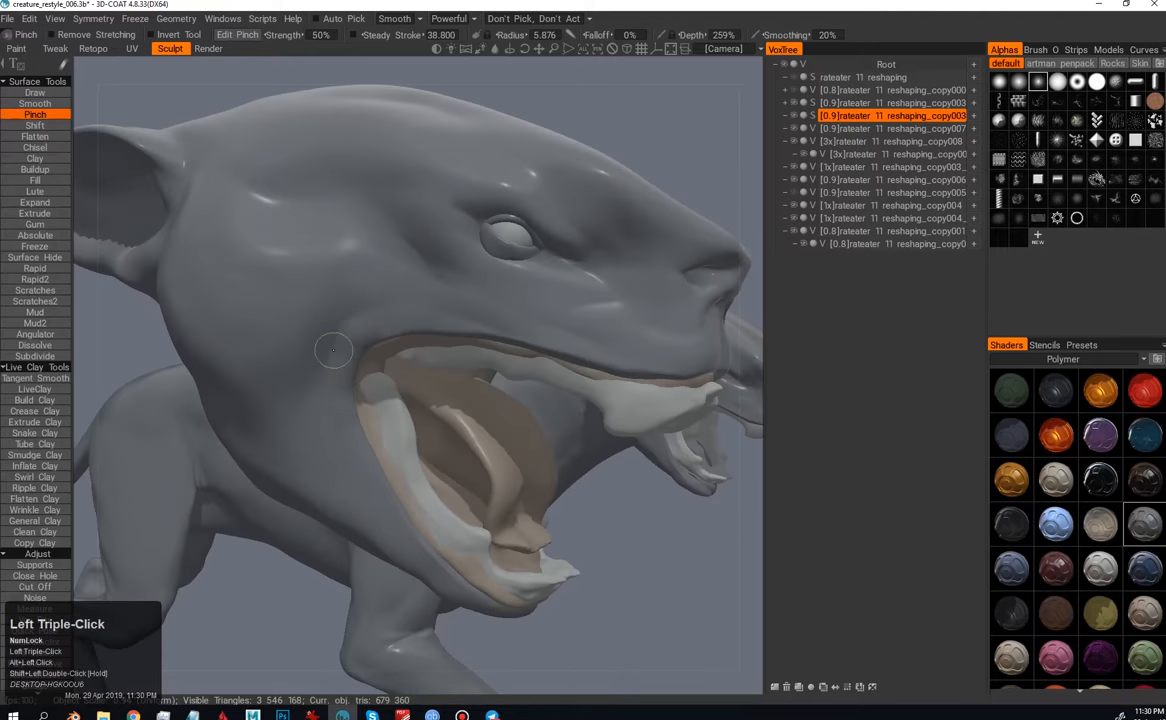
Step: Tighten the upper-lip creases and switch to the blue head volume with the Clay tool
click(34, 158)
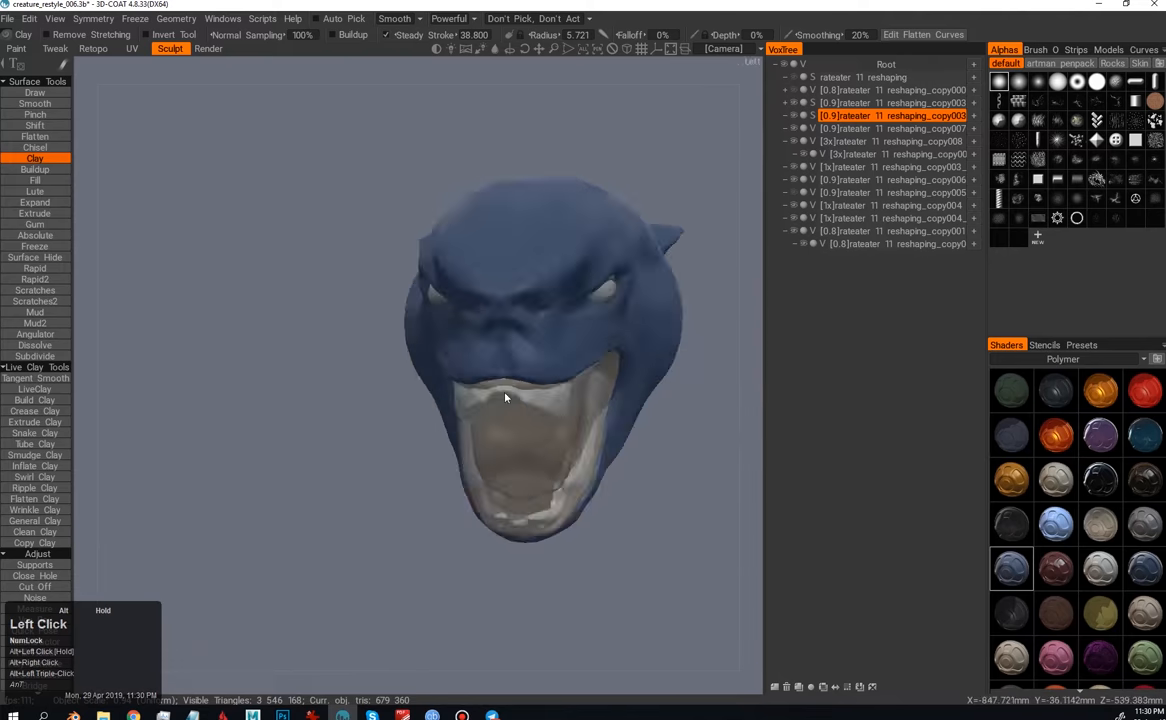
drag(504, 398, 528, 448)
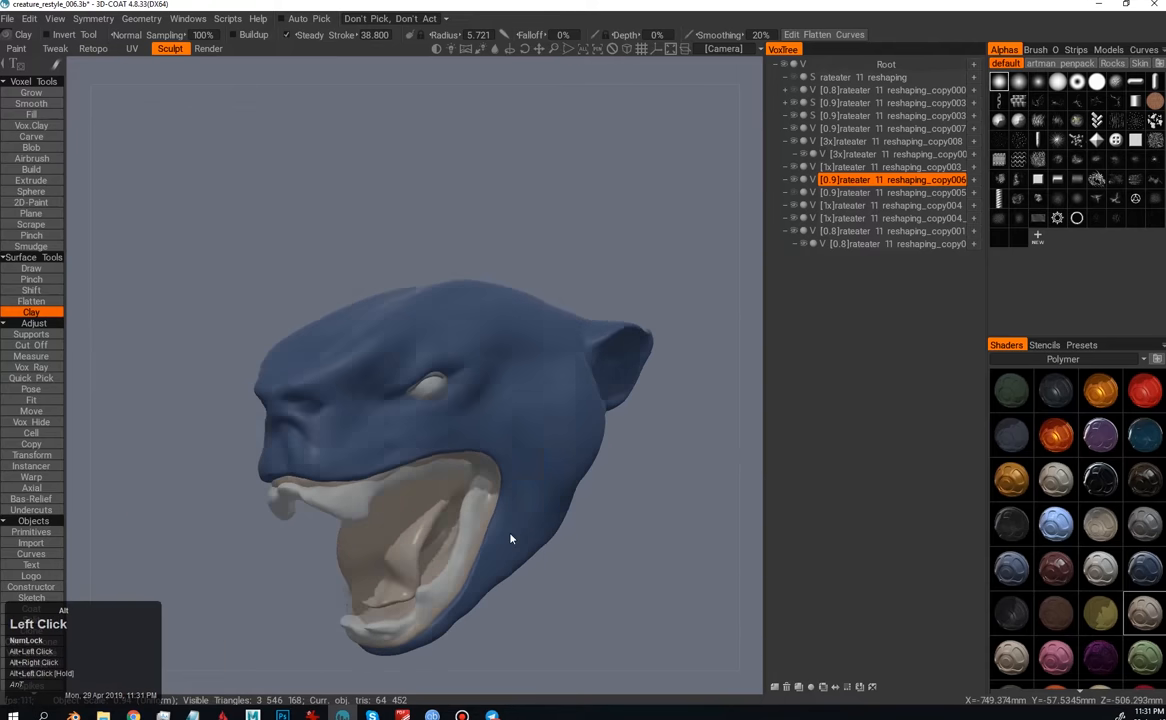
drag(510, 540, 516, 324)
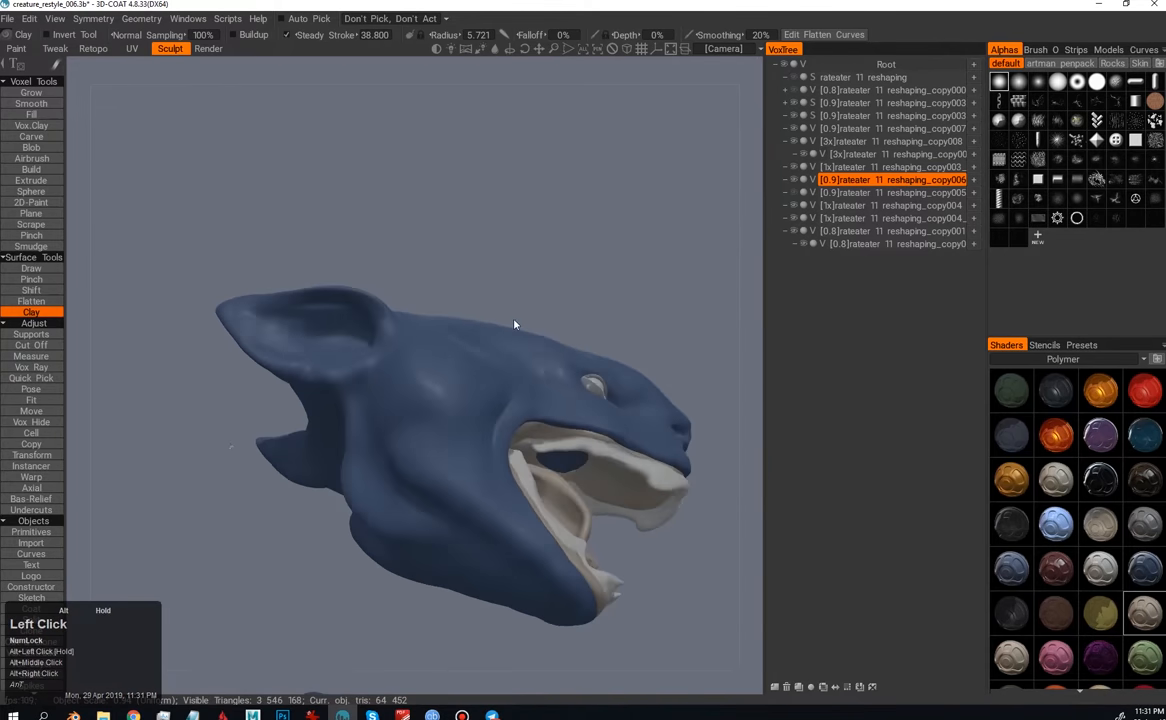
drag(516, 324, 490, 504)
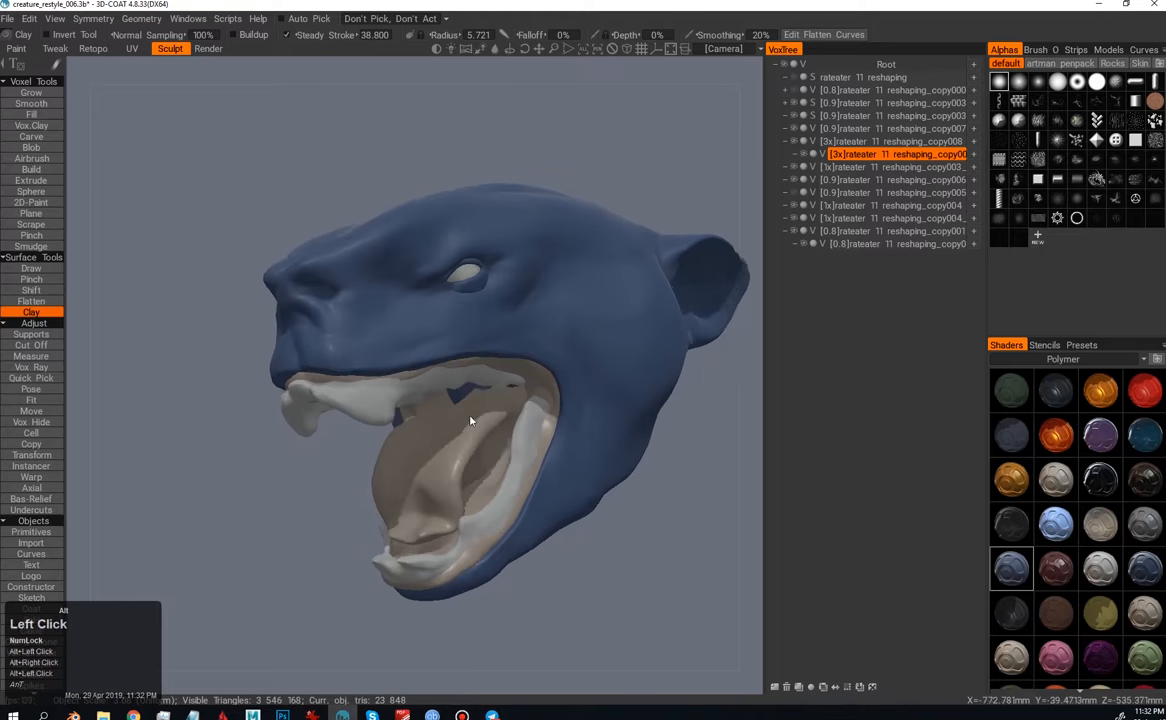
drag(470, 420, 464, 478)
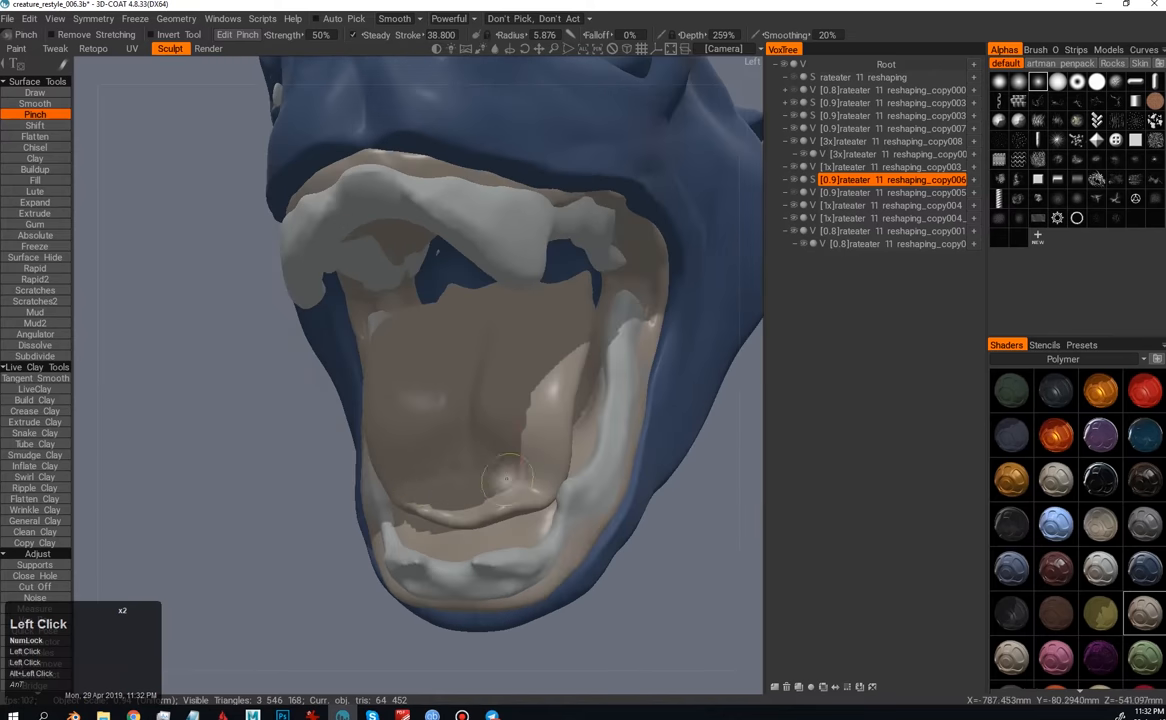
Step: Pinch-sharpen the folds inside the blue head's mouth
drag(500, 480, 446, 492)
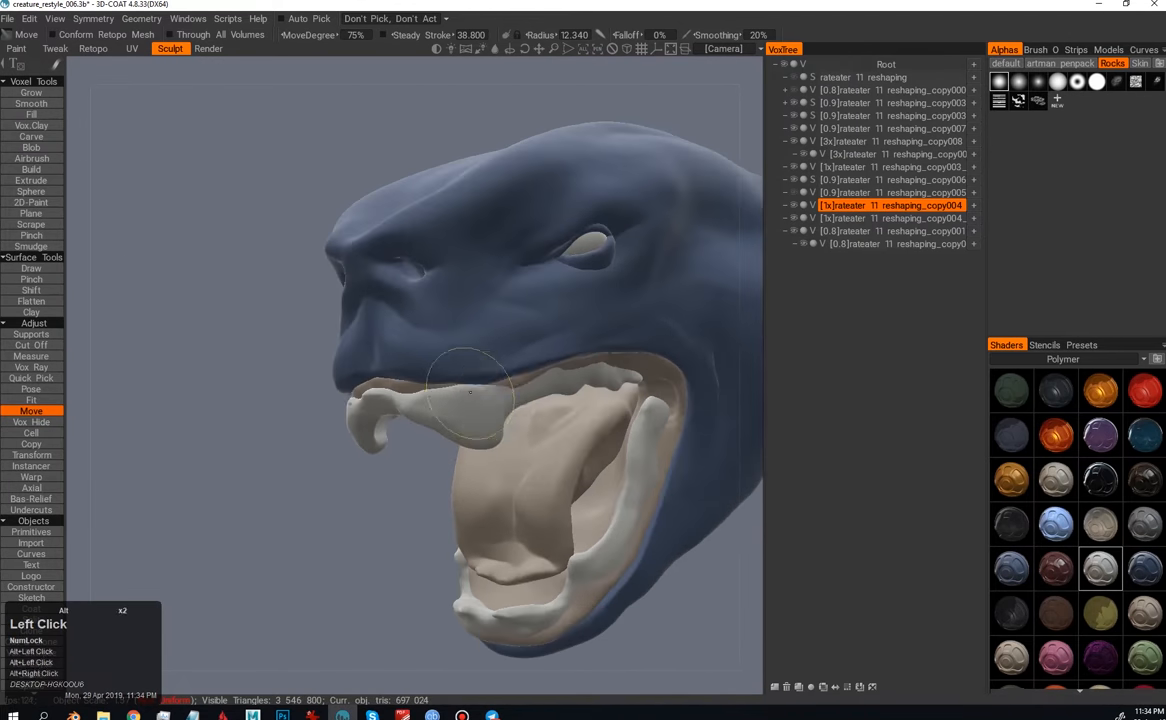
Step: Inspect the jaw from all sides, select the tongue volume and switch to Pinch on it
drag(470, 400, 460, 240)
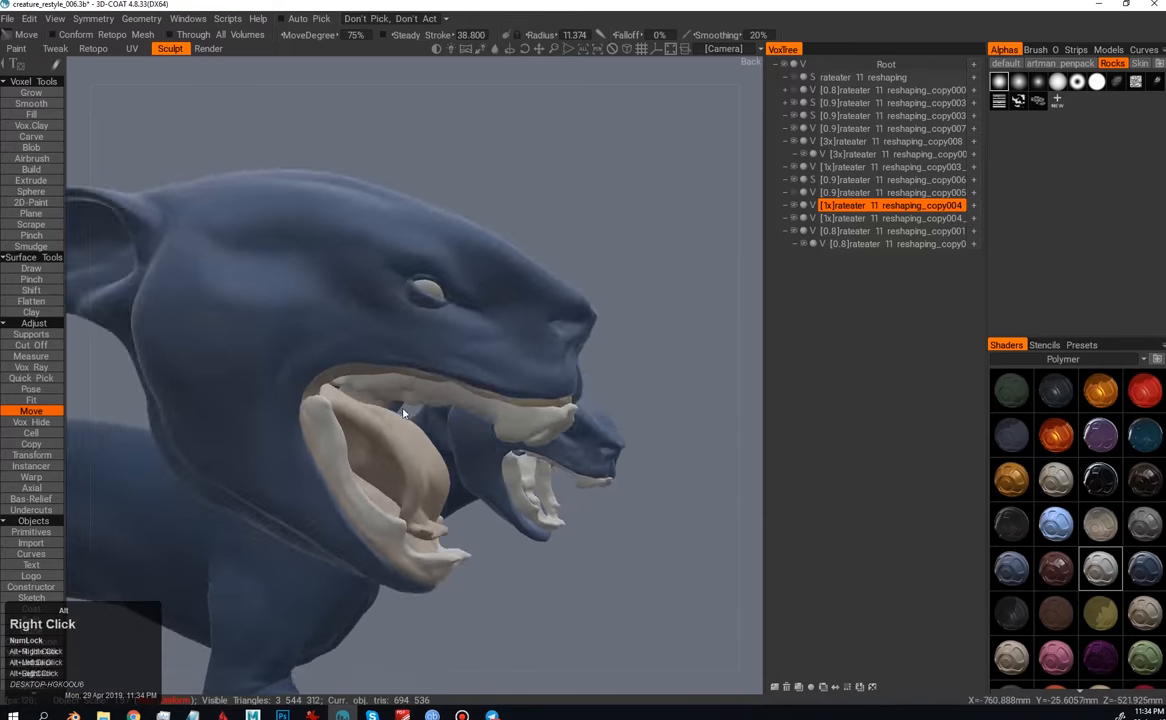
drag(404, 412, 376, 412)
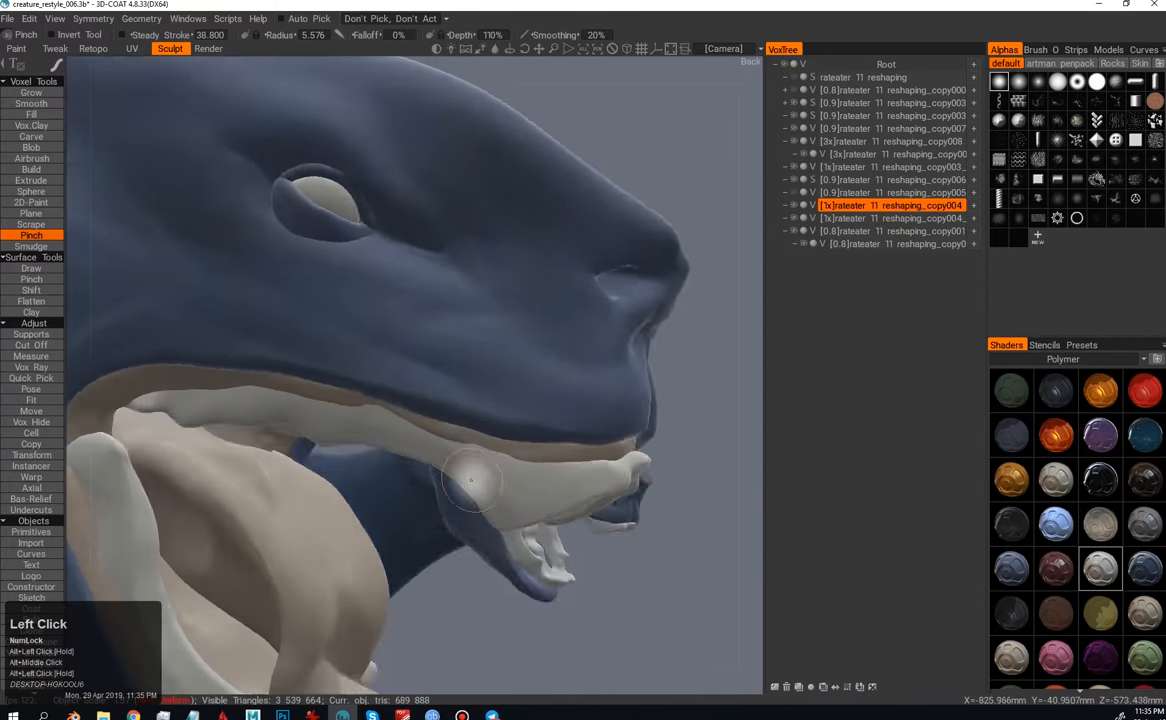
drag(476, 486, 440, 380)
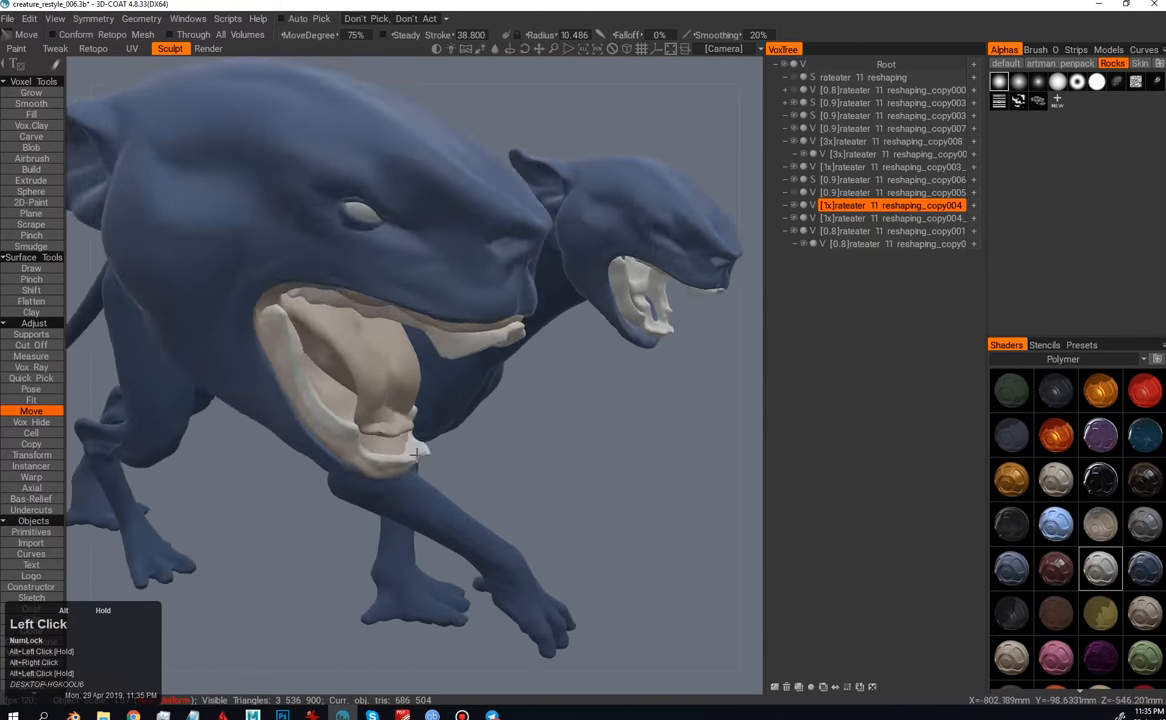
drag(416, 456, 480, 376)
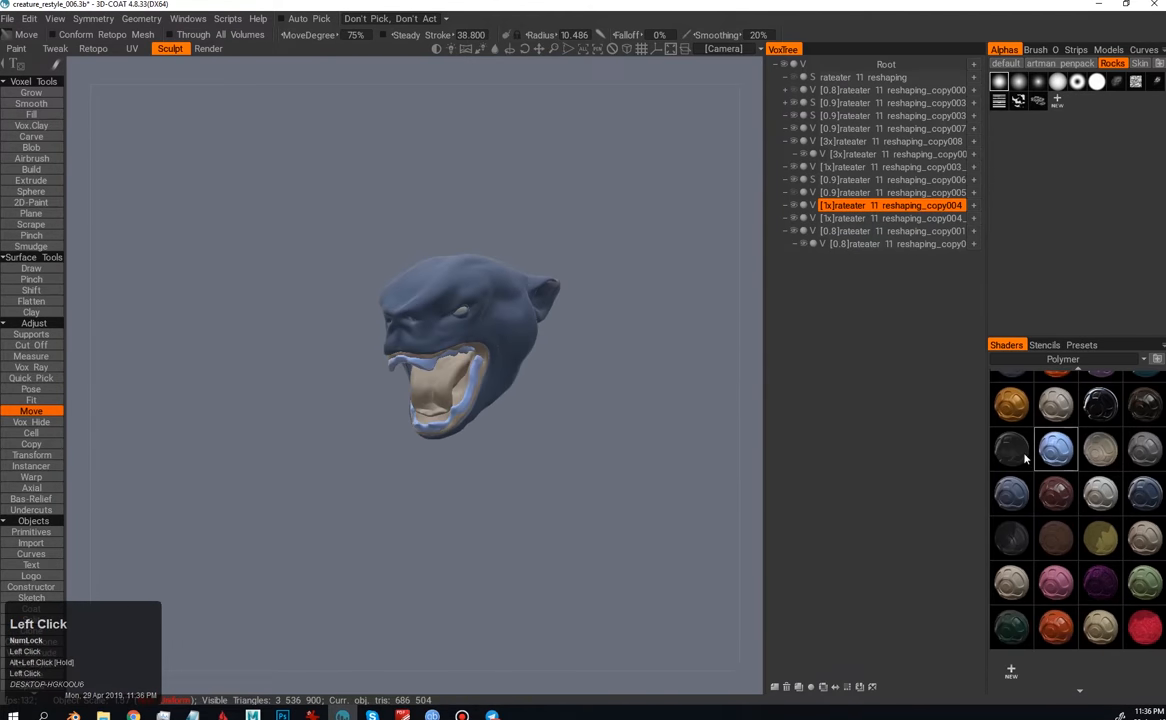
click(1064, 358)
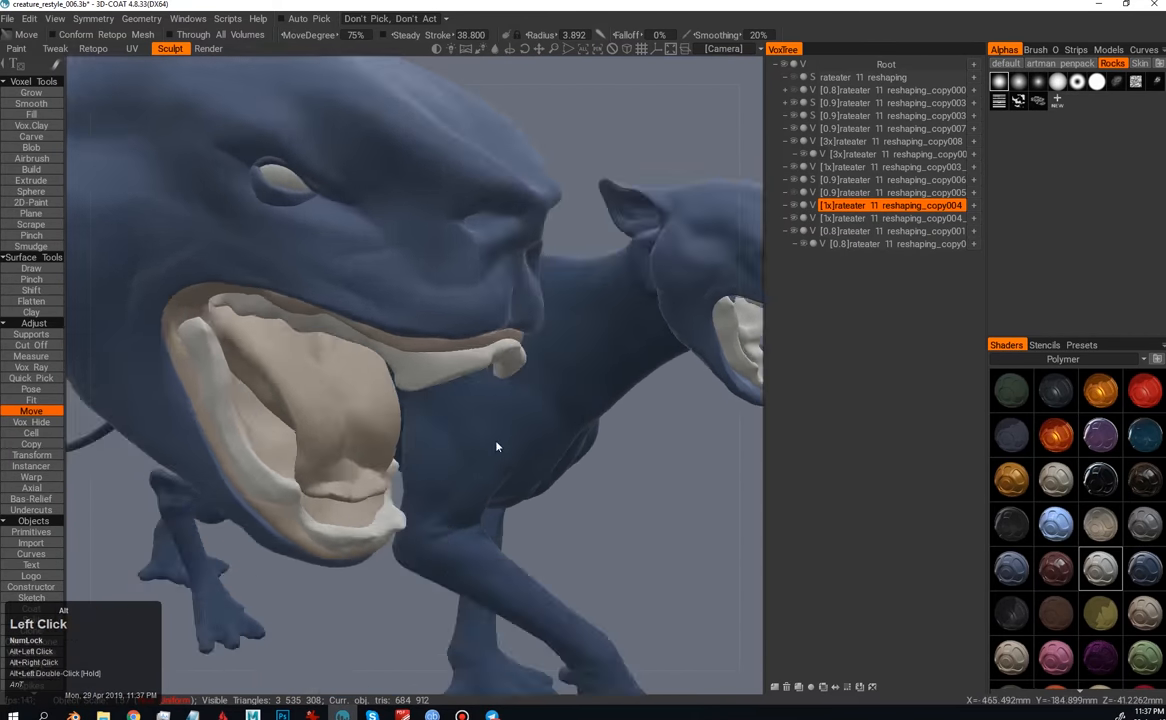
drag(496, 446, 400, 516)
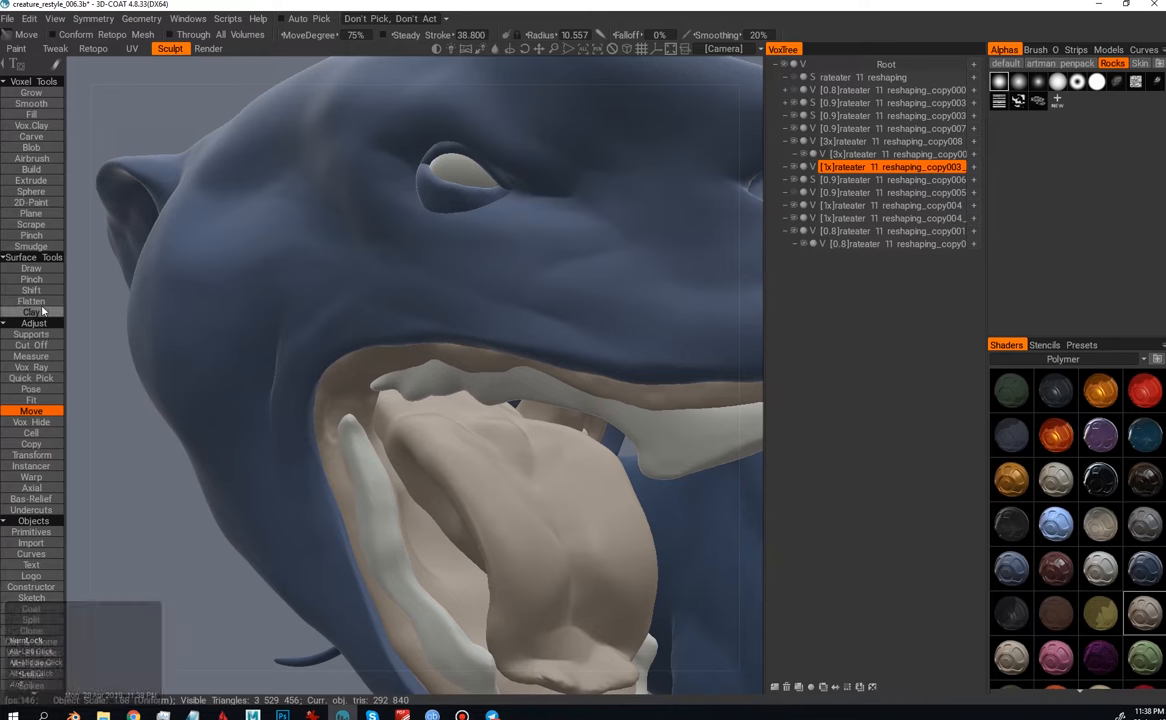
click(32, 246)
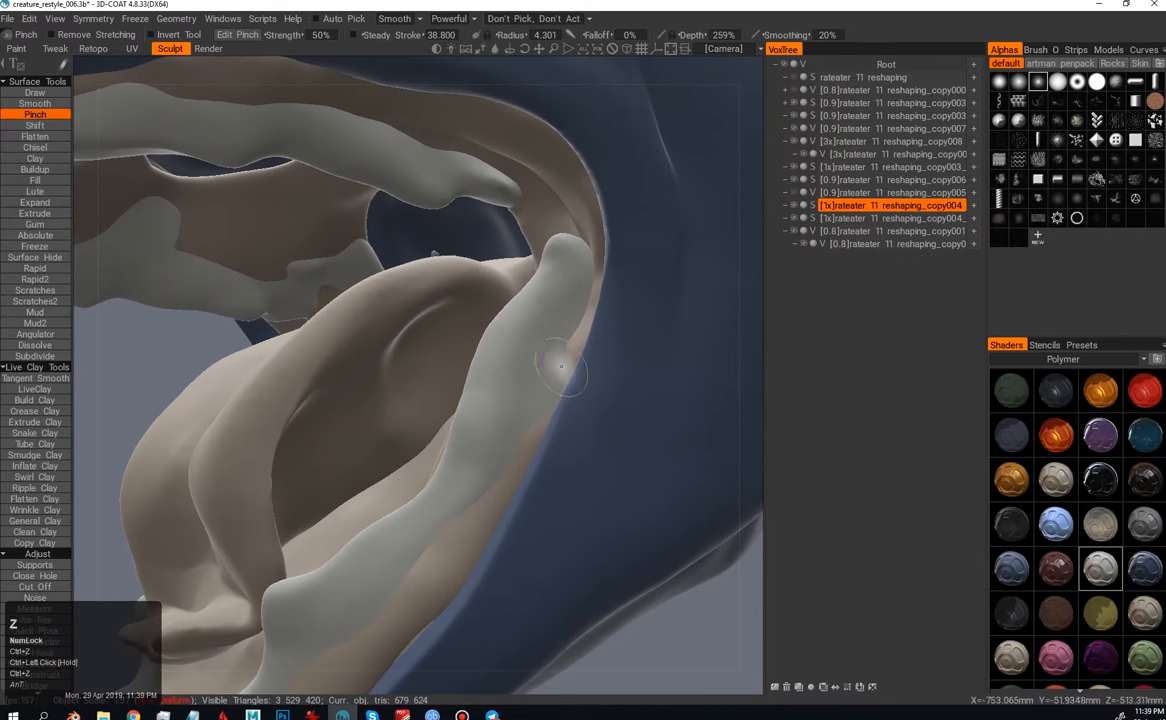
Step: Carve grooves into the gum and deepen the one along the upper gum with Ctrl+Pinch
drag(560, 368, 448, 462)
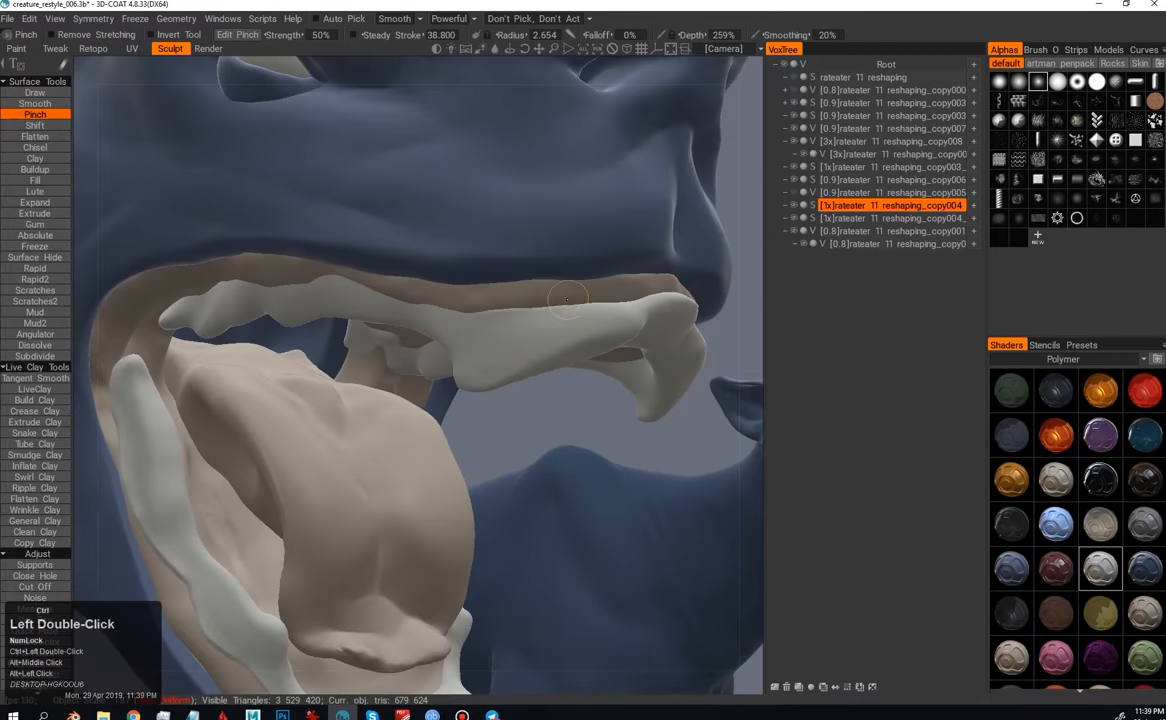
drag(568, 300, 432, 276)
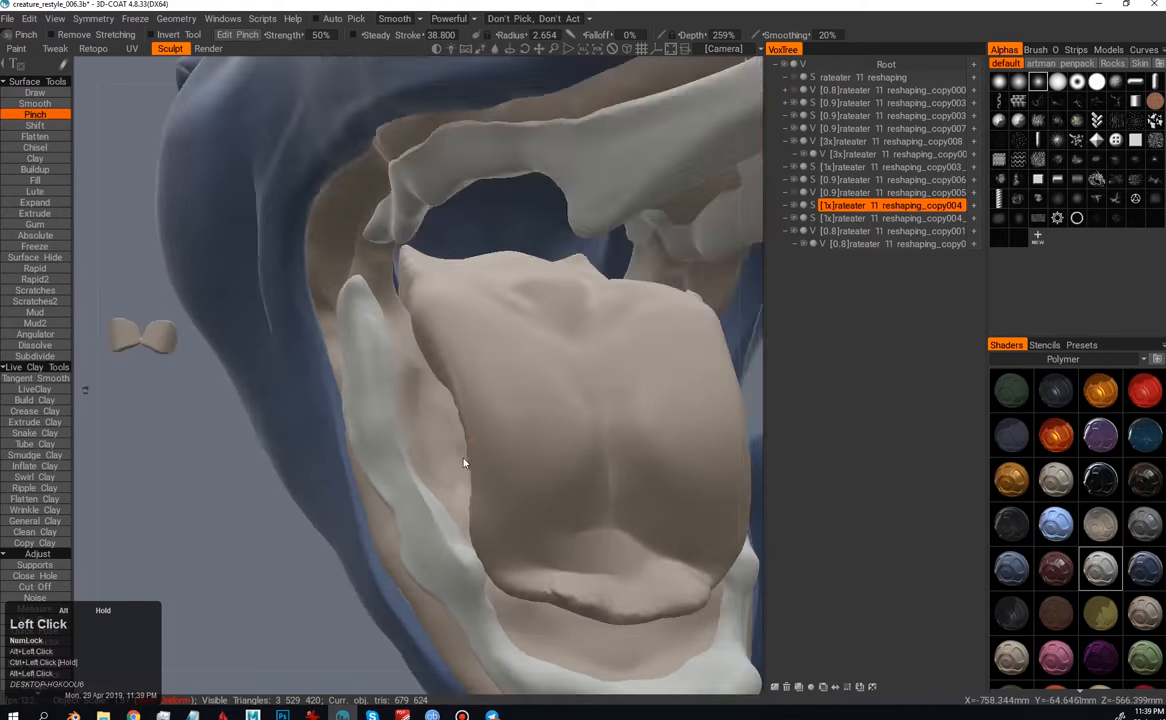
drag(464, 464, 490, 450)
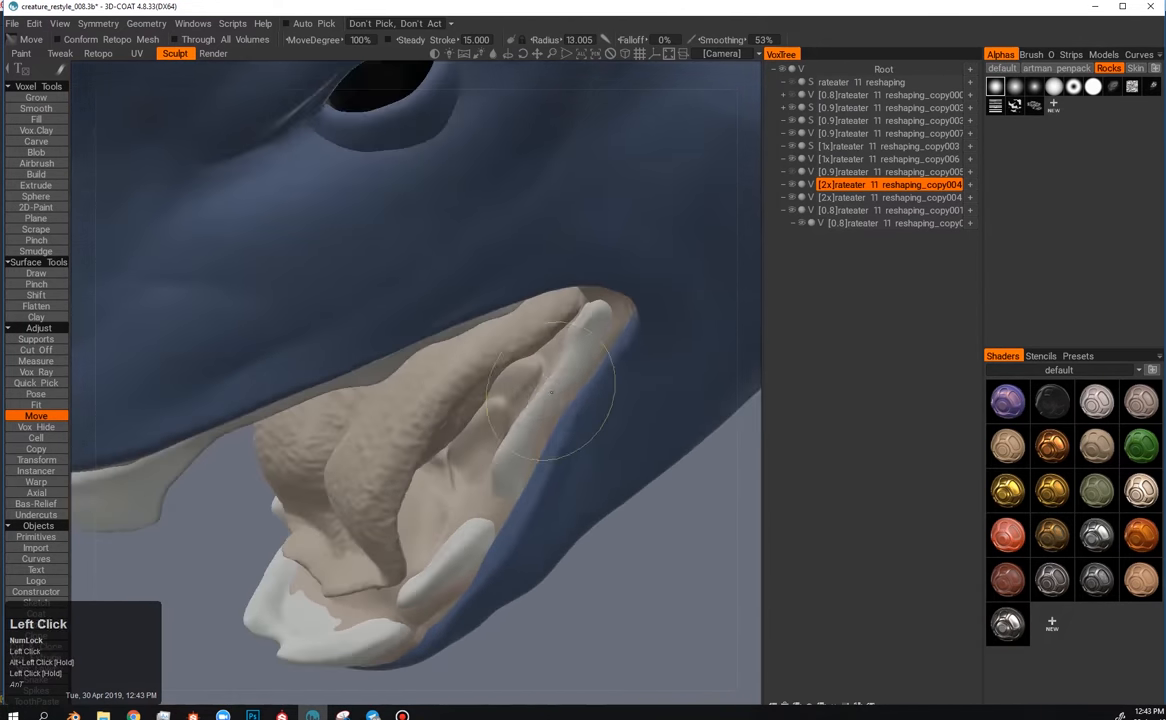
Step: Pull the lower gum tissue into shape with Move, adjusting the brush radius
drag(550, 390, 390, 490)
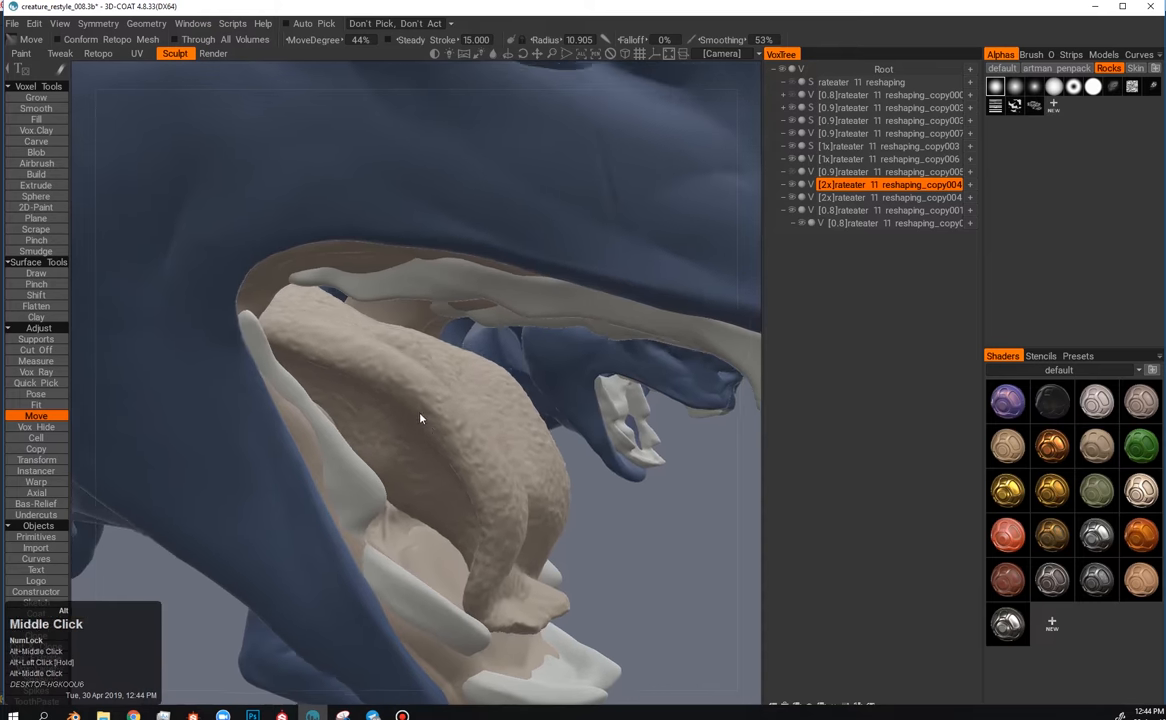
drag(420, 418, 430, 468)
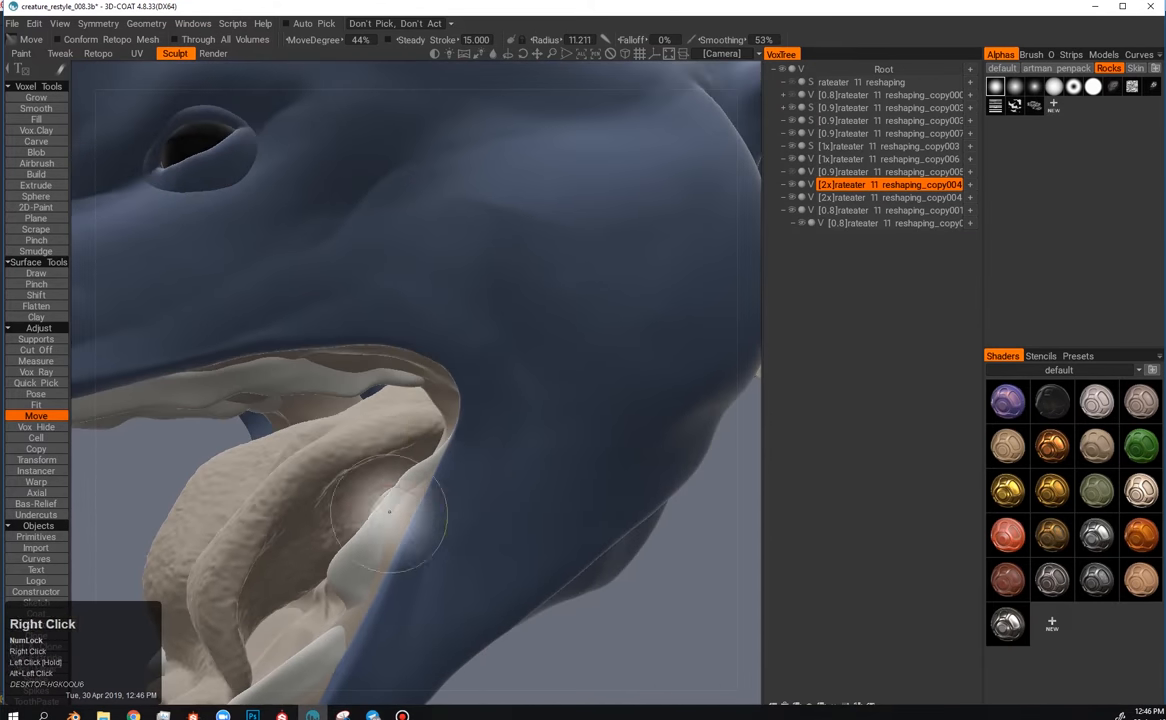
drag(390, 510, 364, 520)
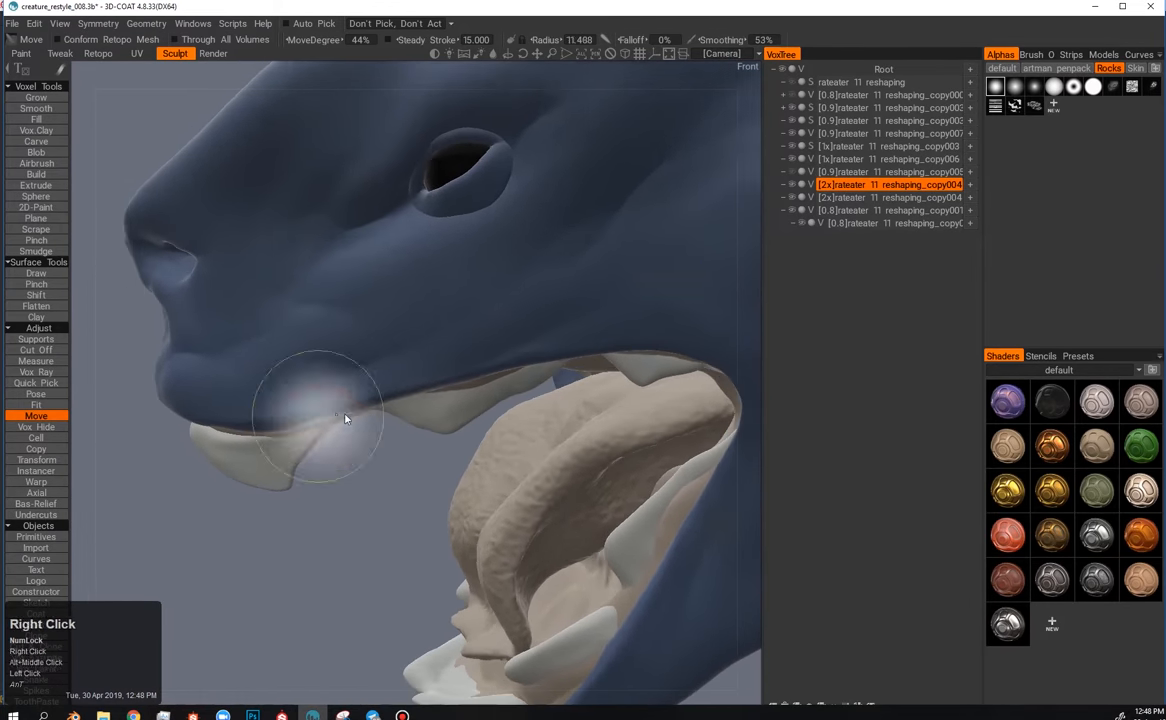
drag(344, 420, 482, 444)
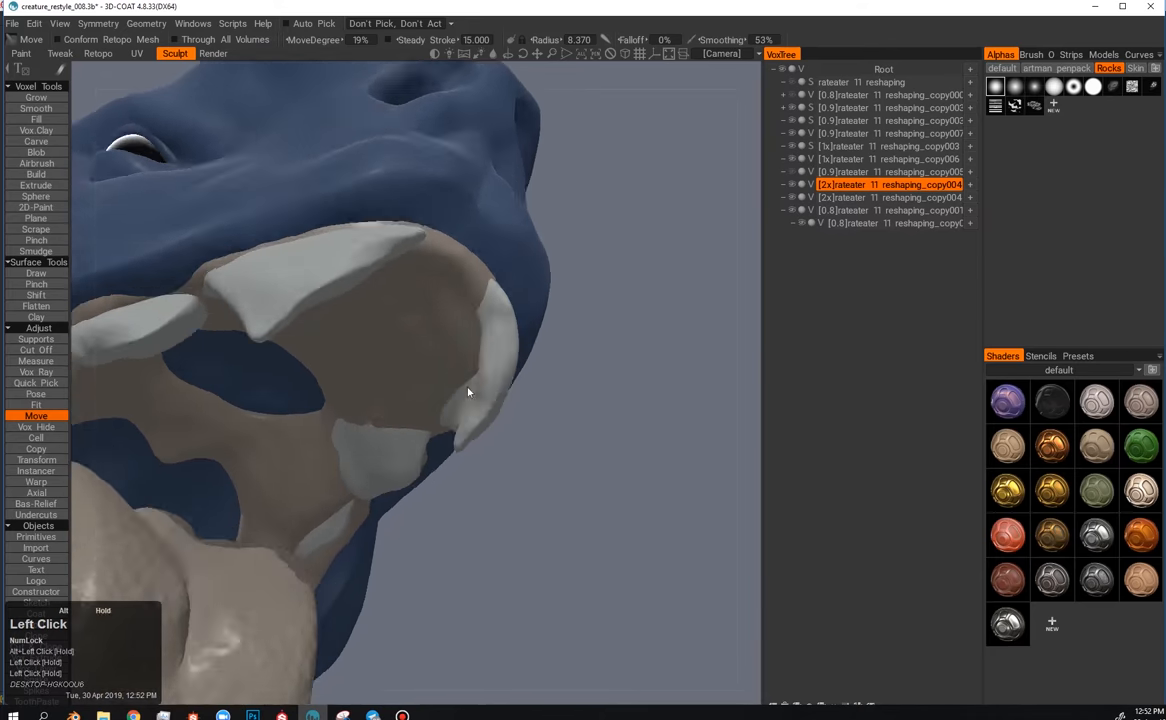
Step: Switch to the Fill brush, close in on the mouth interior, then pick another sculpt layer
click(36, 120)
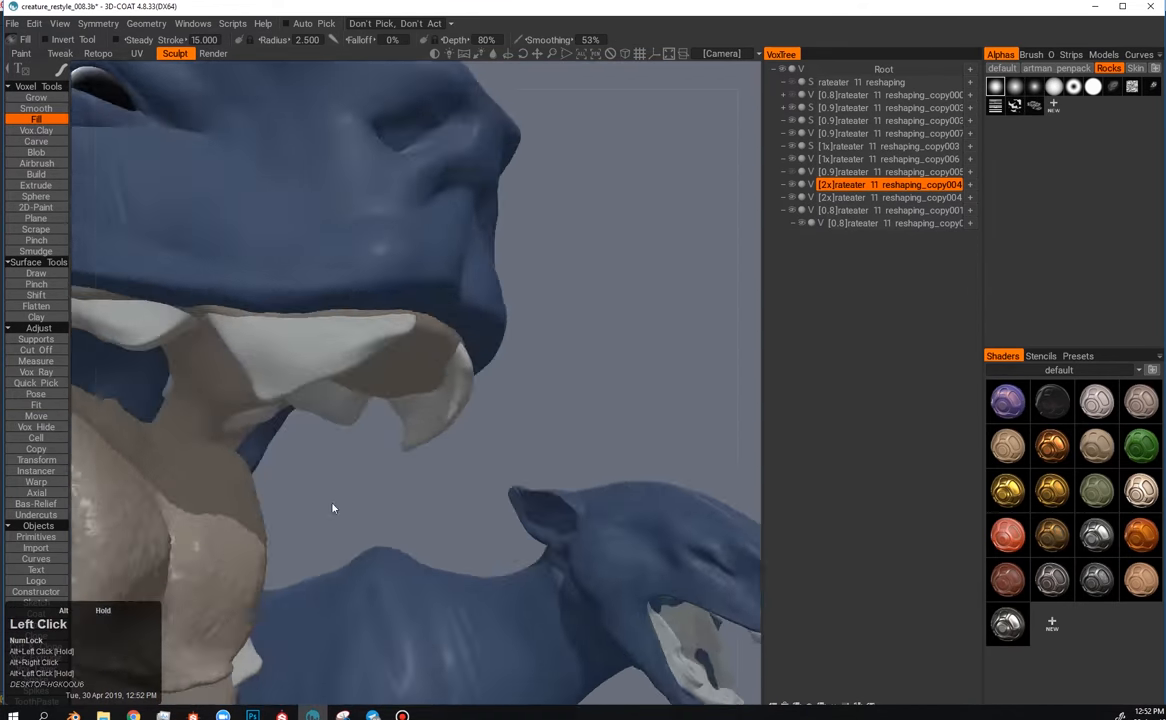
drag(332, 508, 506, 430)
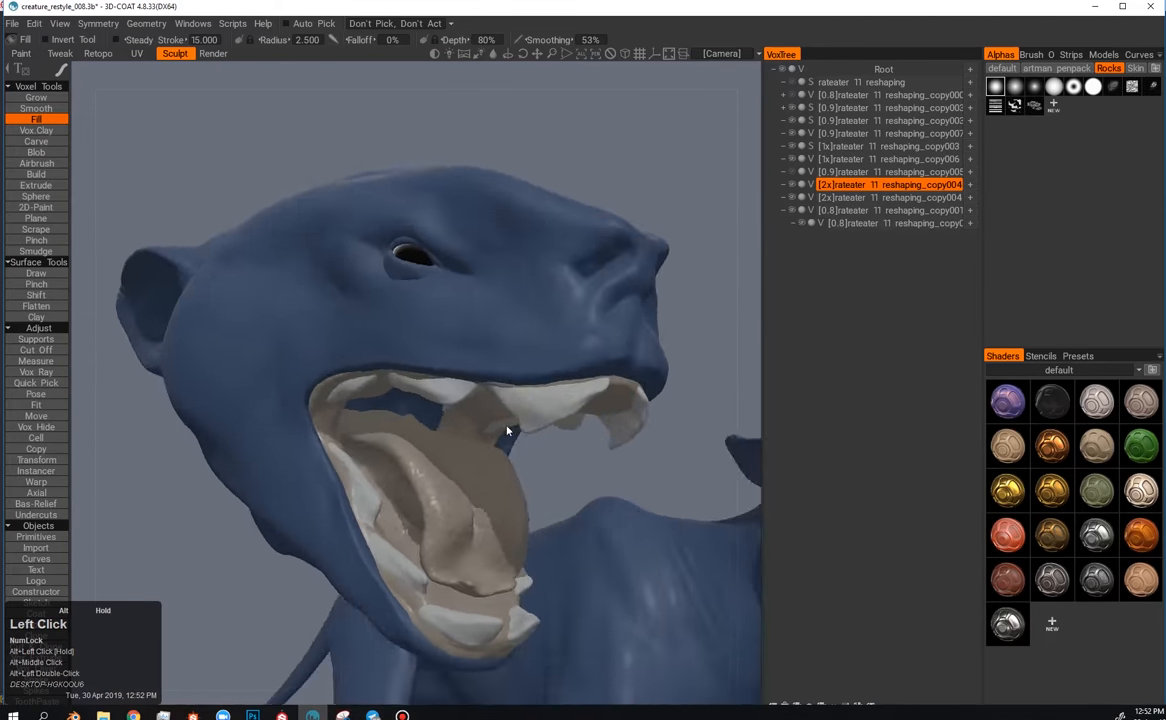
drag(506, 432, 436, 404)
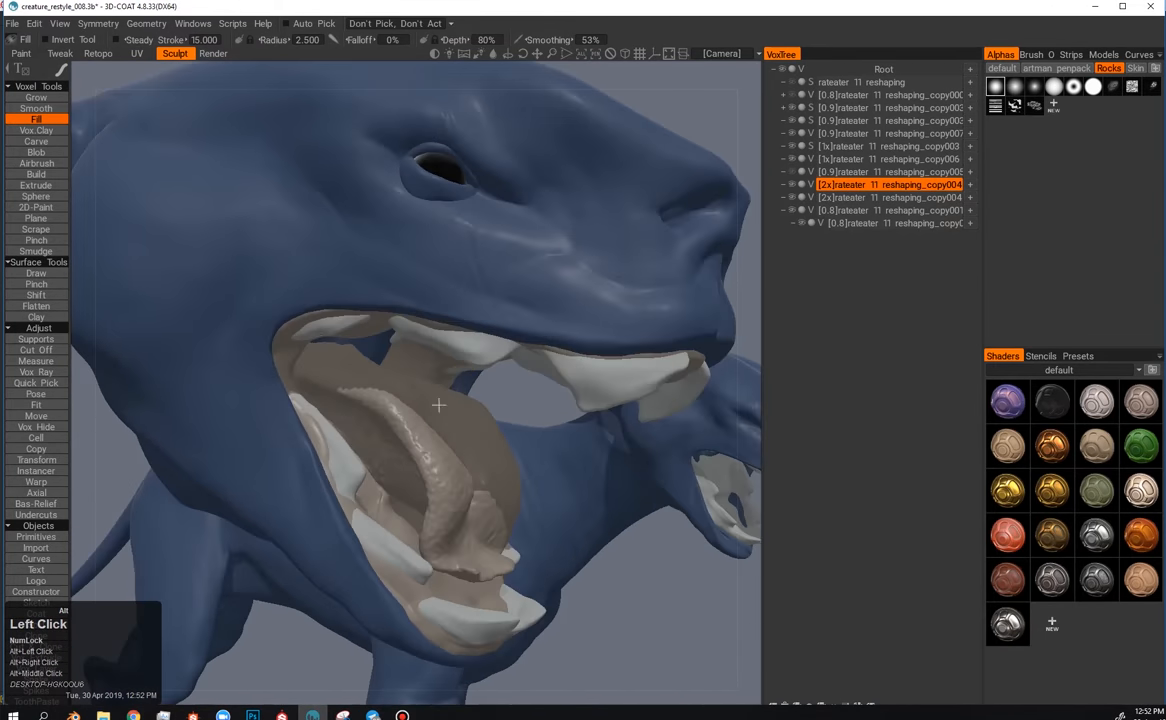
click(36, 414)
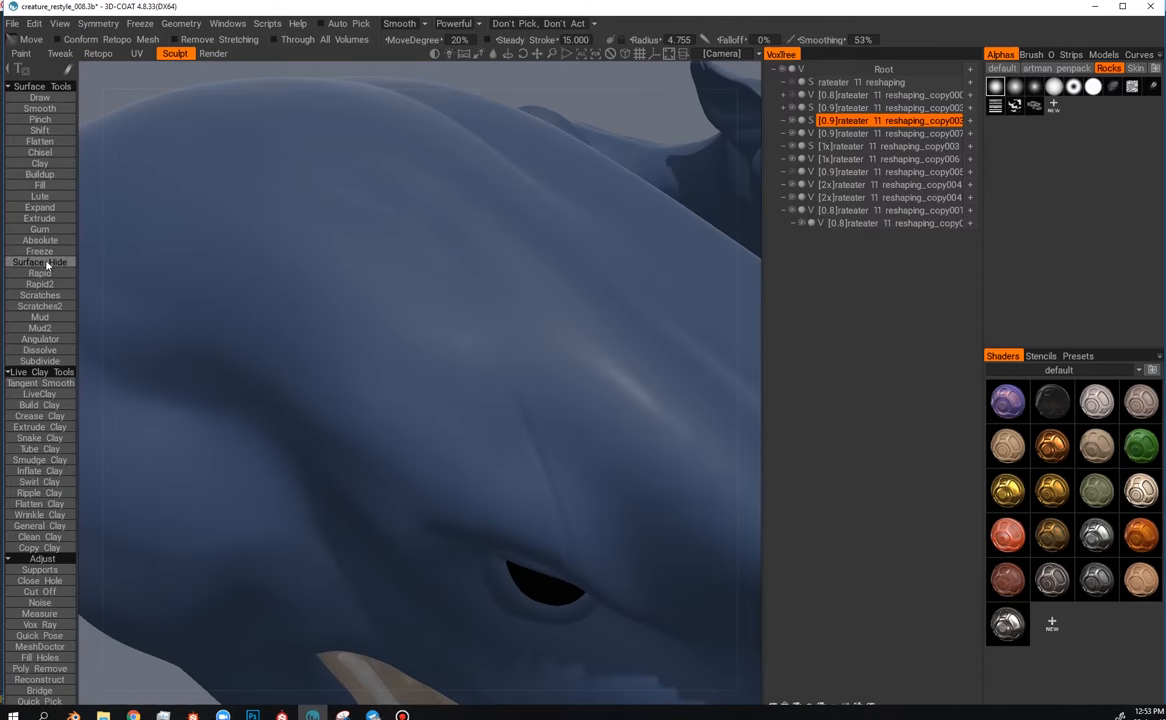
Step: Pinch sharper creases beneath the eye and along the gum edges inside the mouth
click(40, 120)
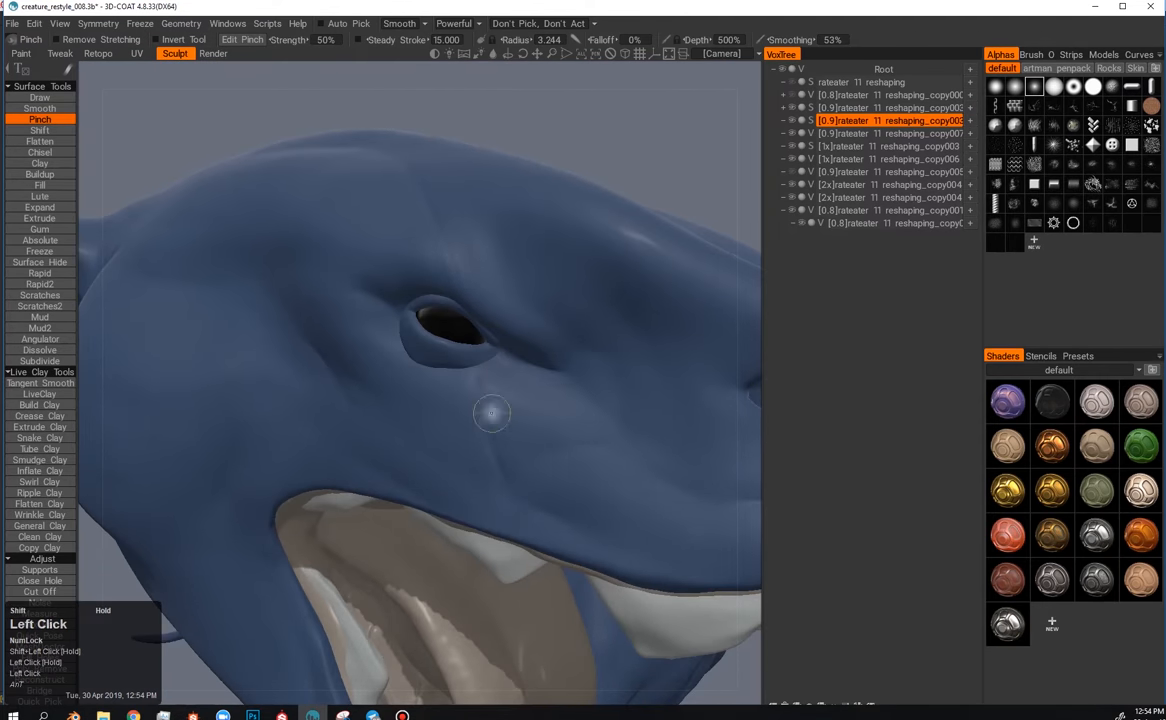
drag(492, 412, 374, 418)
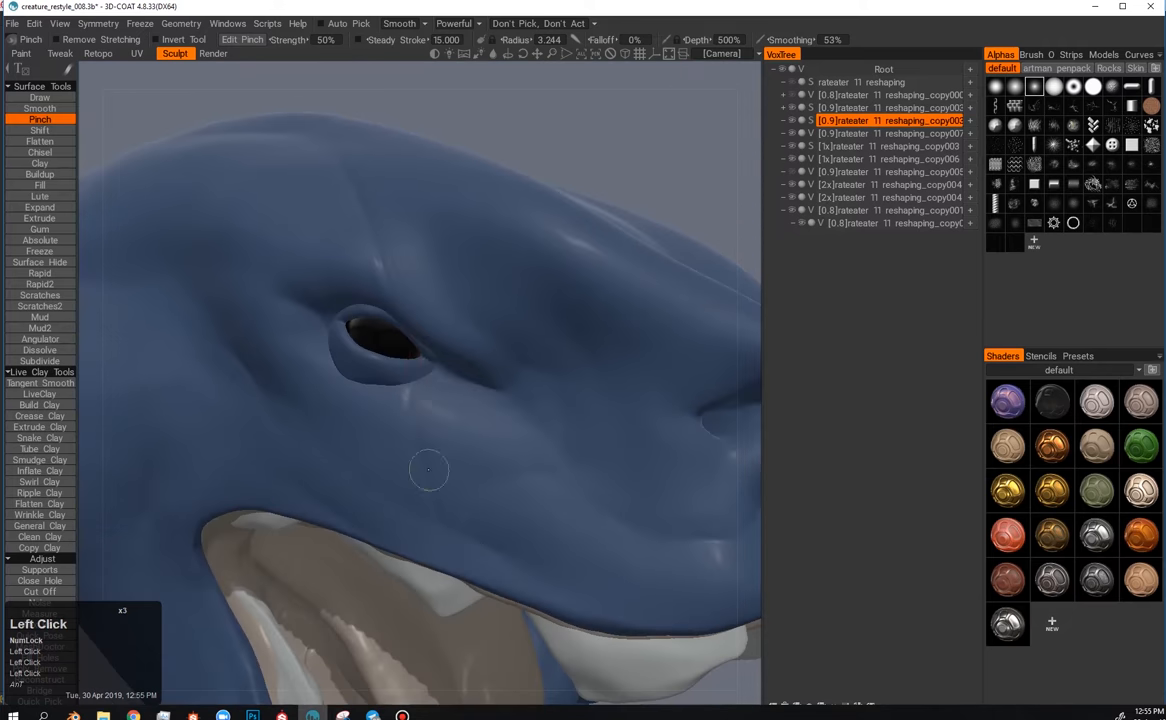
drag(430, 470, 408, 522)
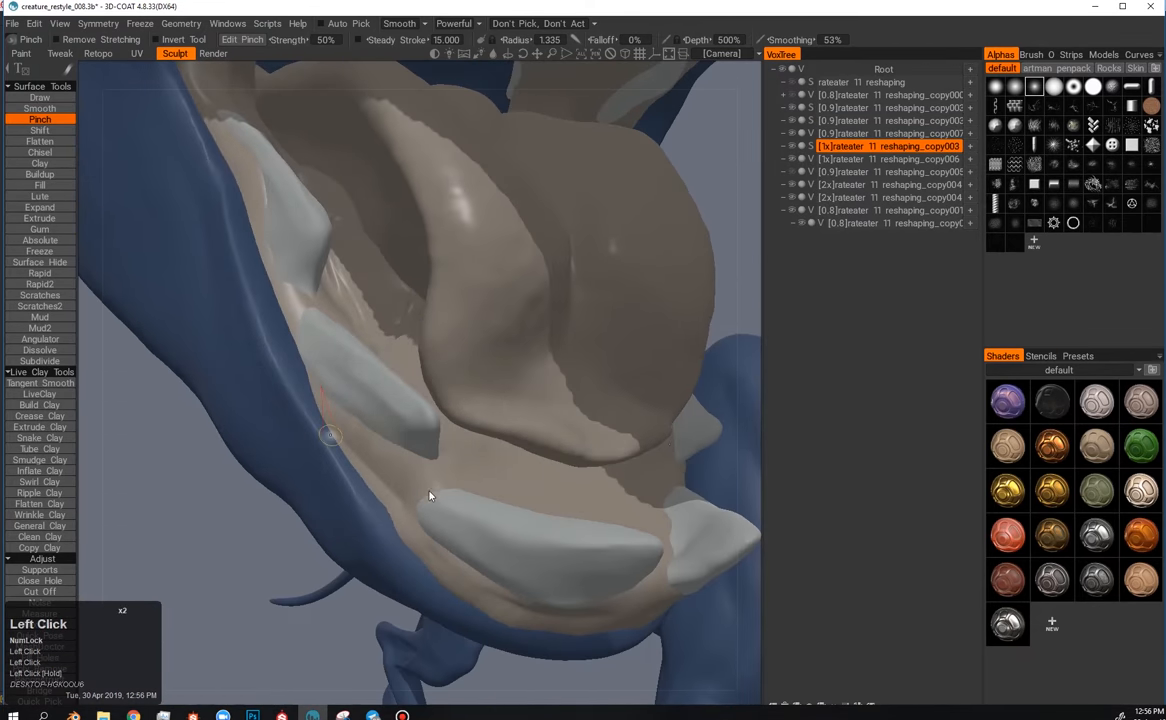
drag(430, 496, 472, 552)
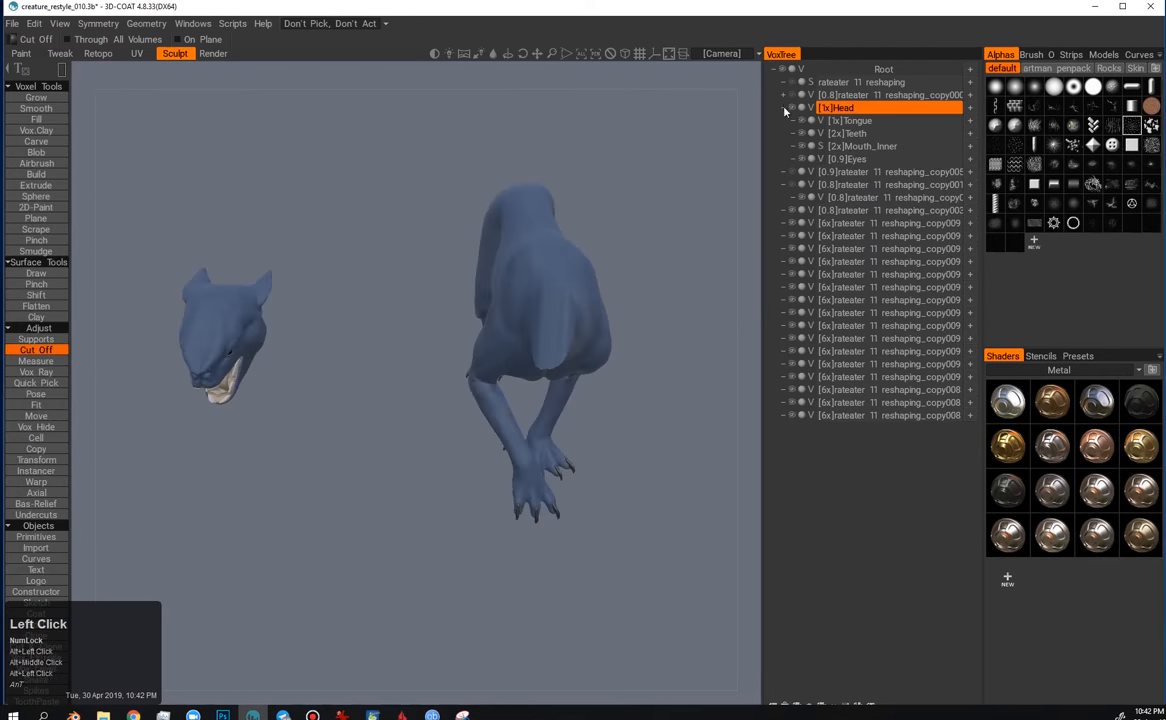
Step: Drag the detached head with the gizmo until it sits on top of the neck, then confirm placement
right_click(840, 108)
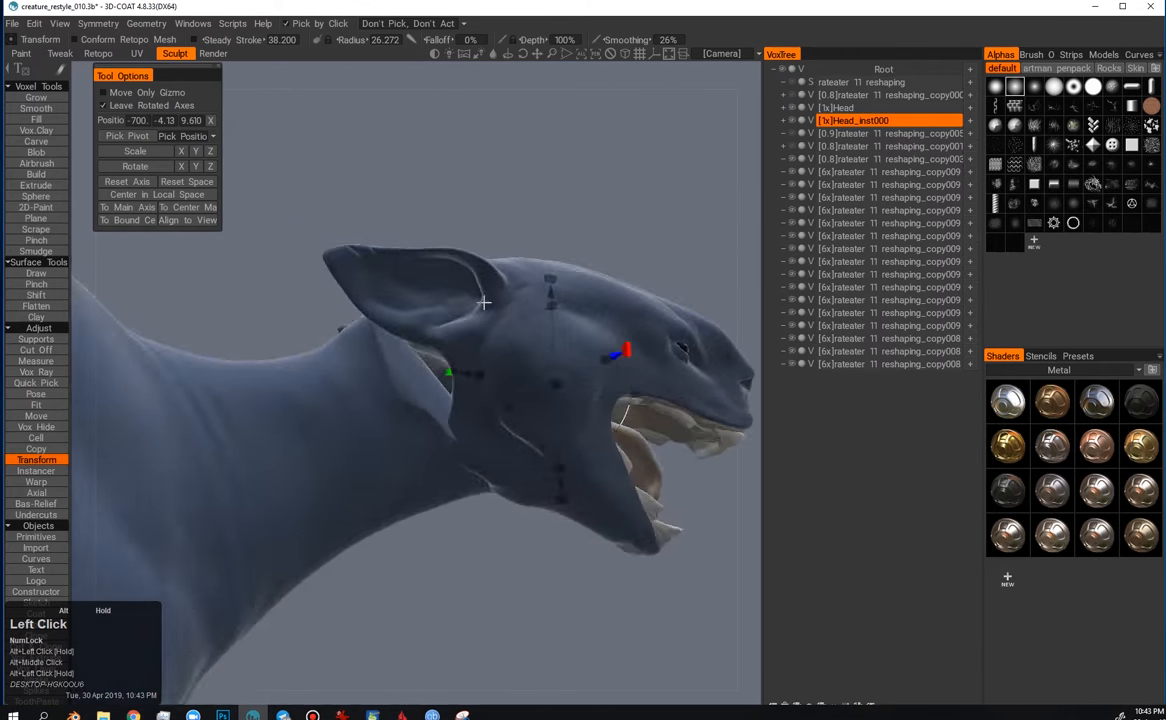
drag(484, 302, 528, 436)
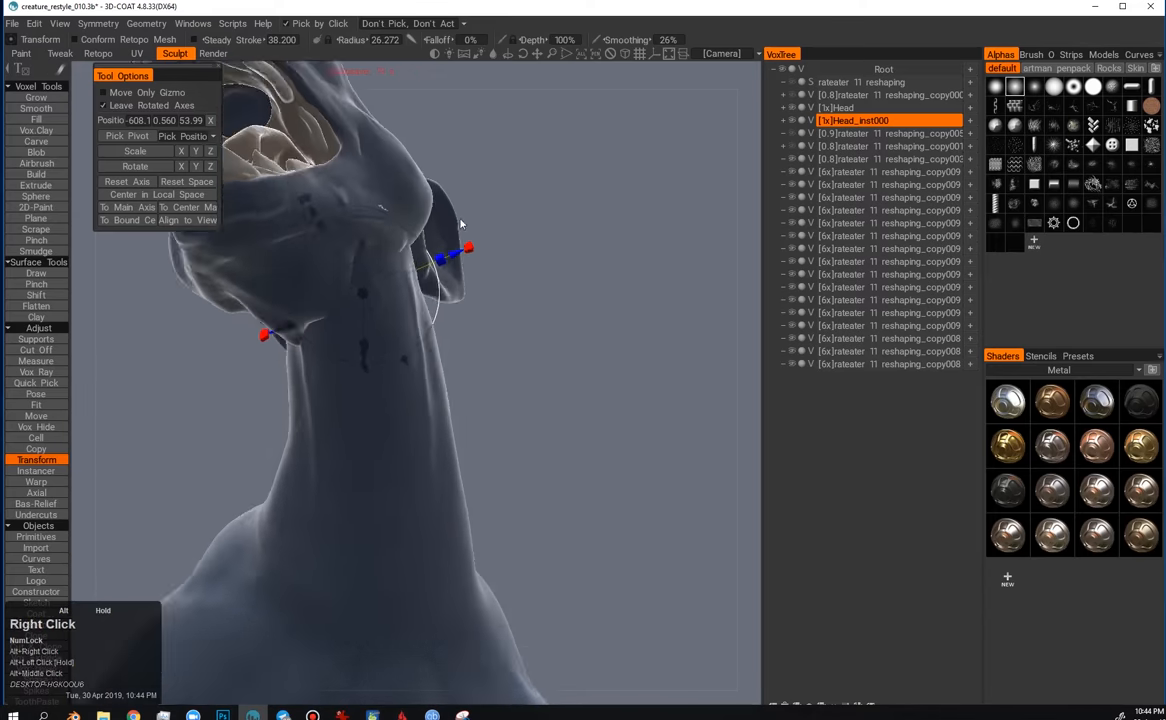
drag(460, 224, 400, 538)
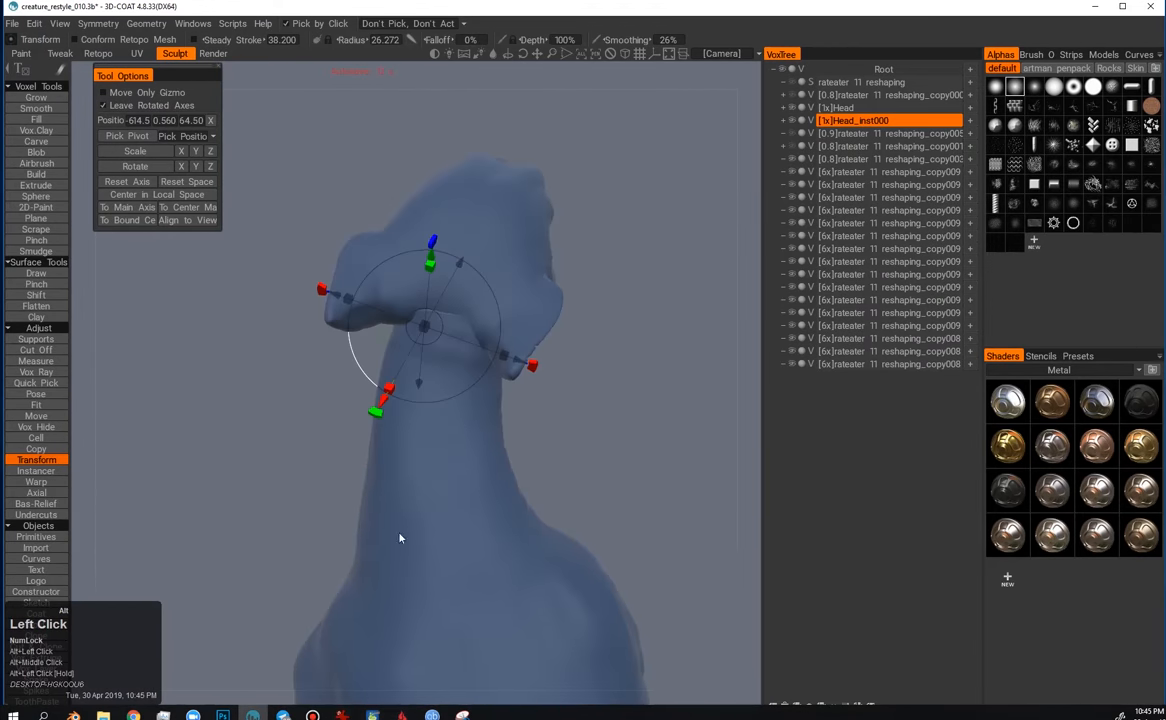
click(36, 414)
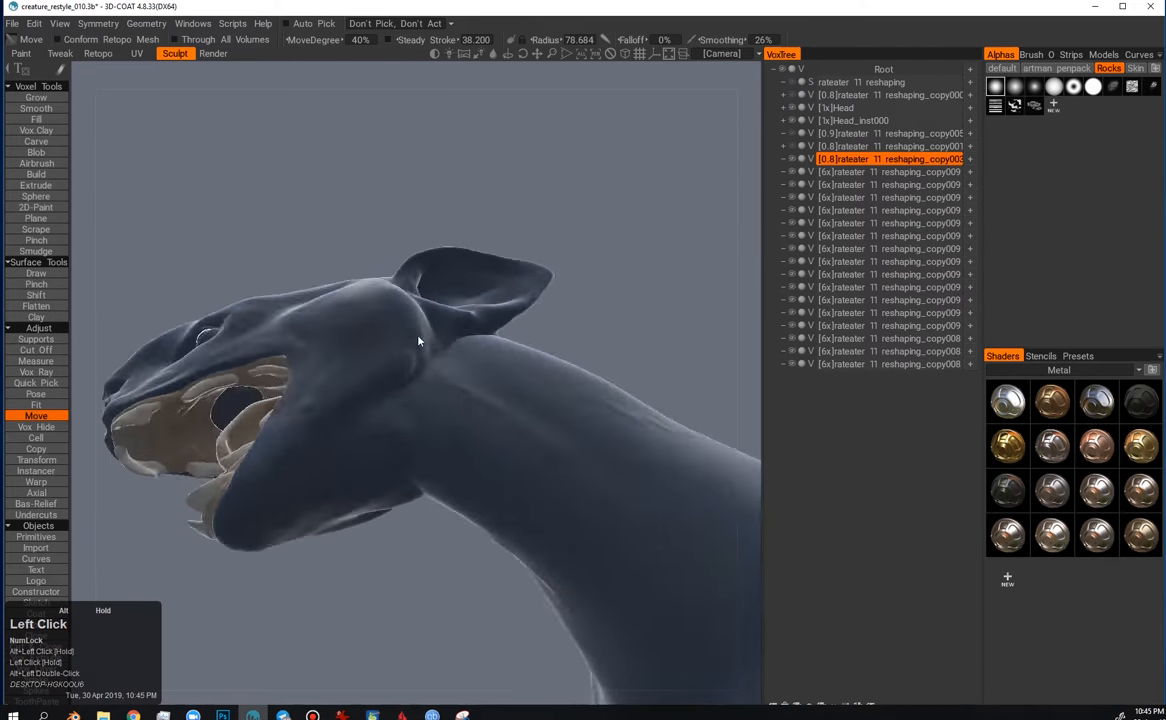
Step: Reshape the neck below the ear with the Move brush and load the scene with the rock base
click(860, 120)
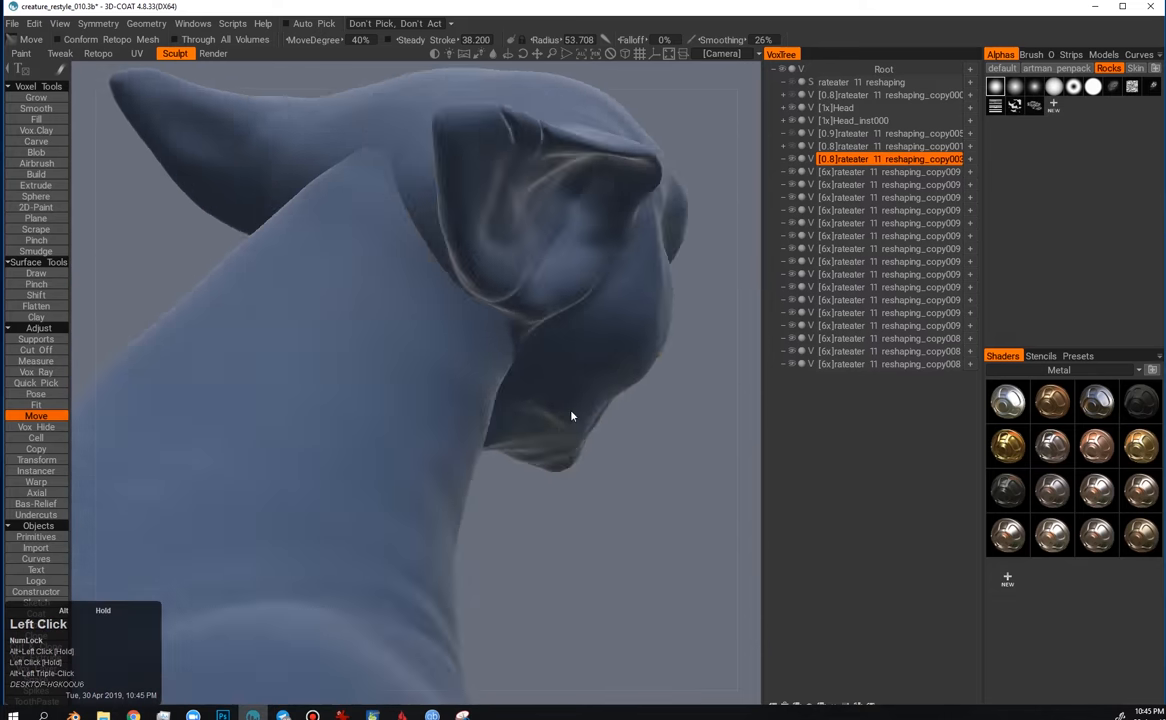
drag(572, 416, 268, 378)
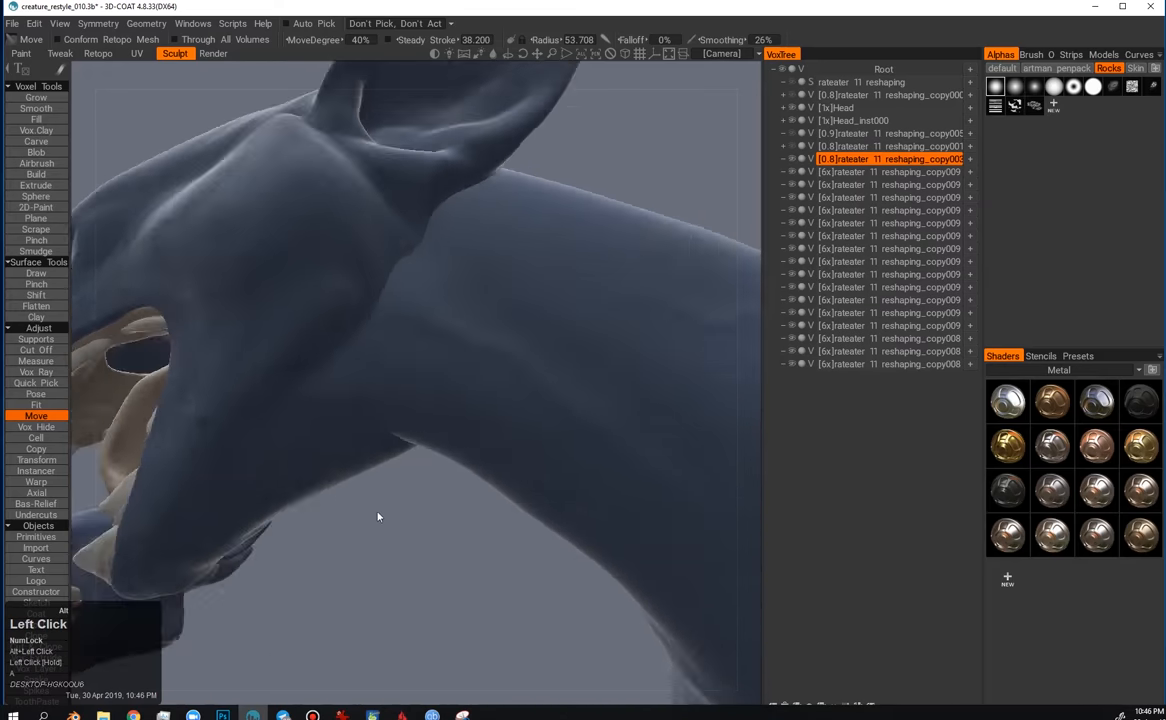
click(844, 108)
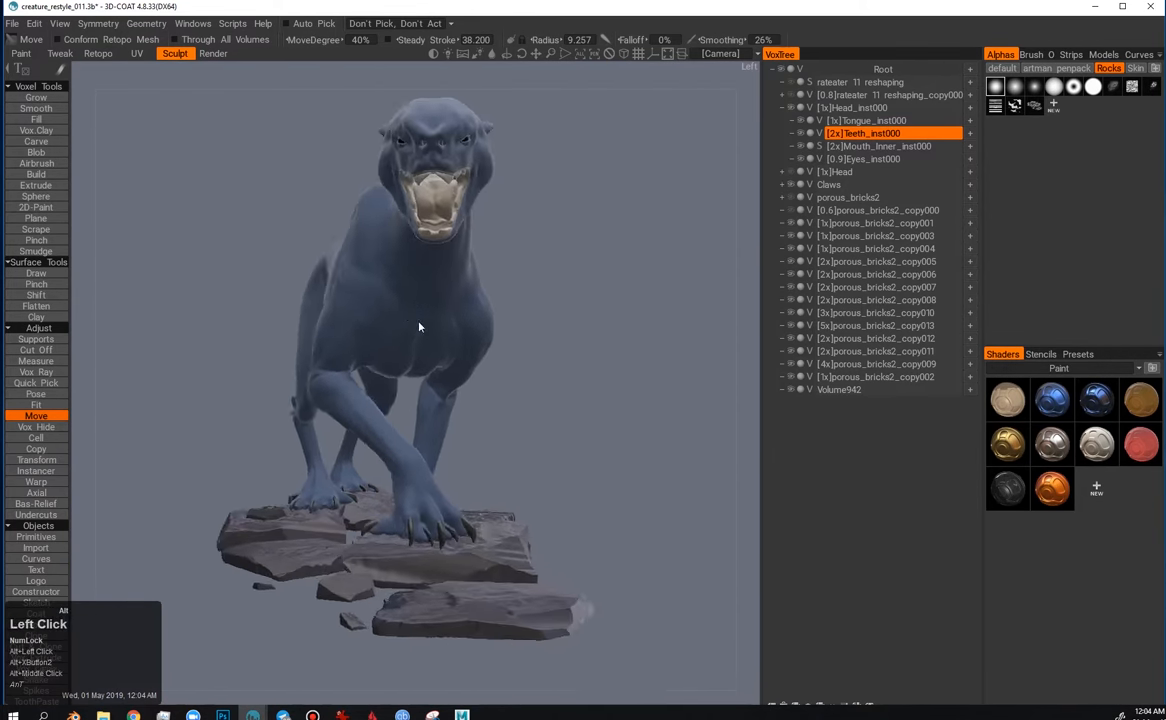
Step: Orbit from behind and tail side back to the front and store that front camera view
drag(420, 328, 524, 448)
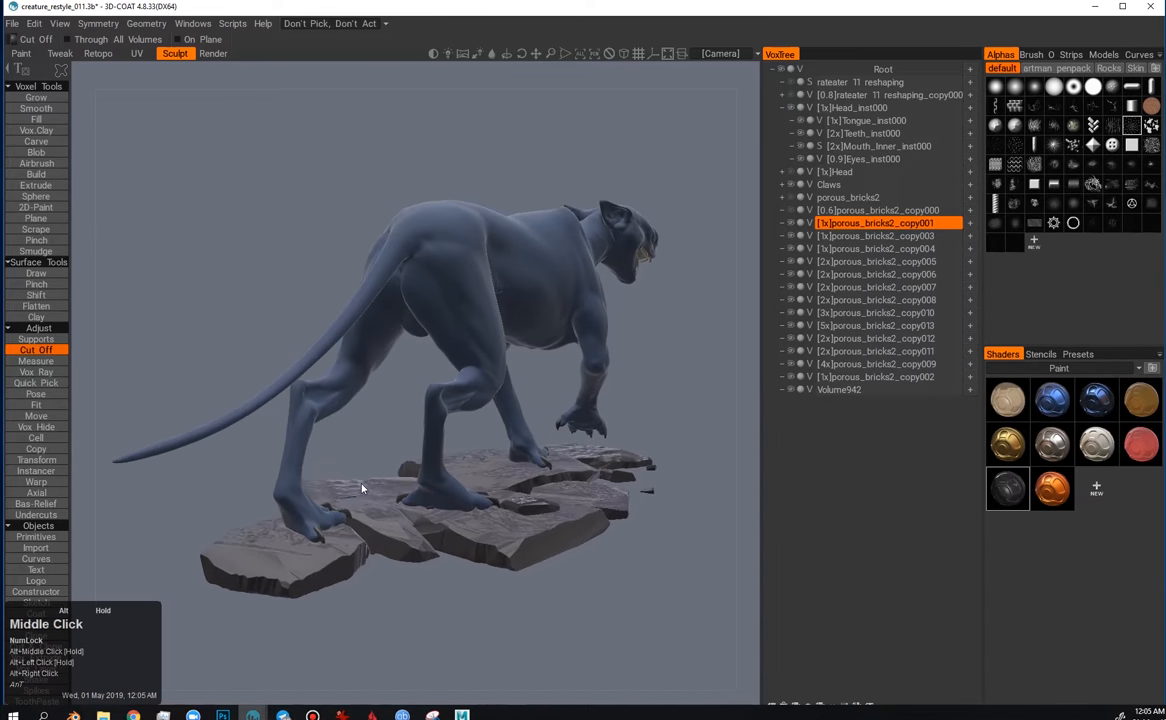
drag(362, 488, 436, 520)
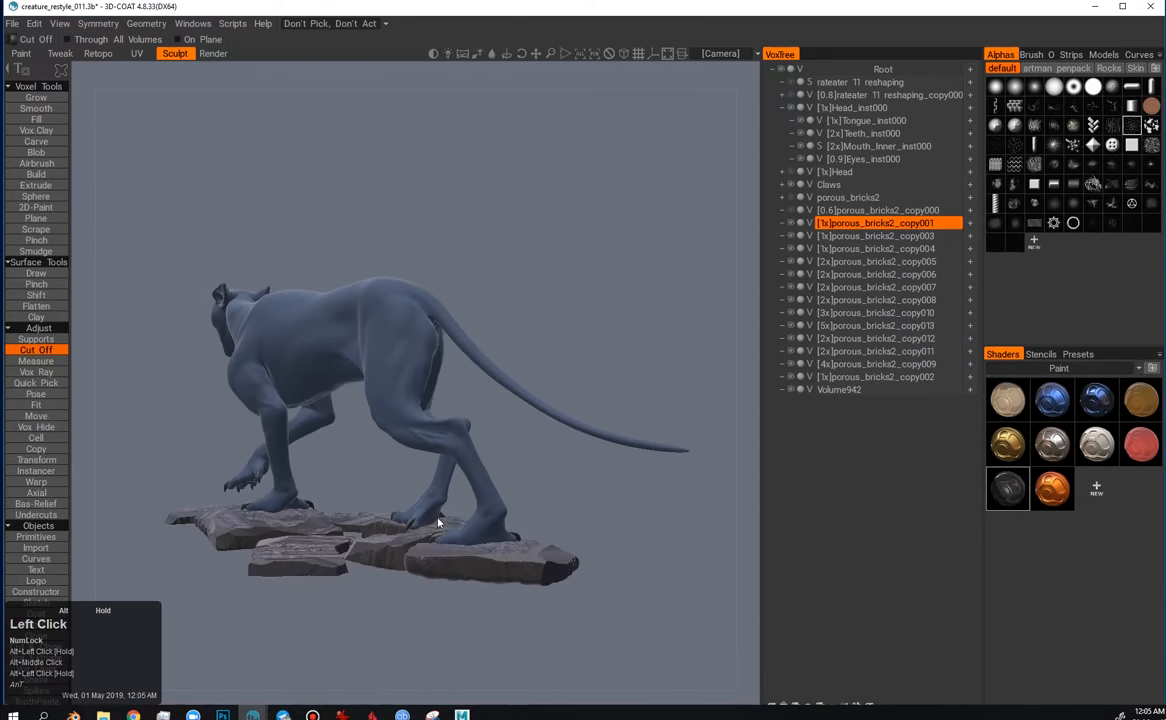
drag(436, 522, 576, 474)
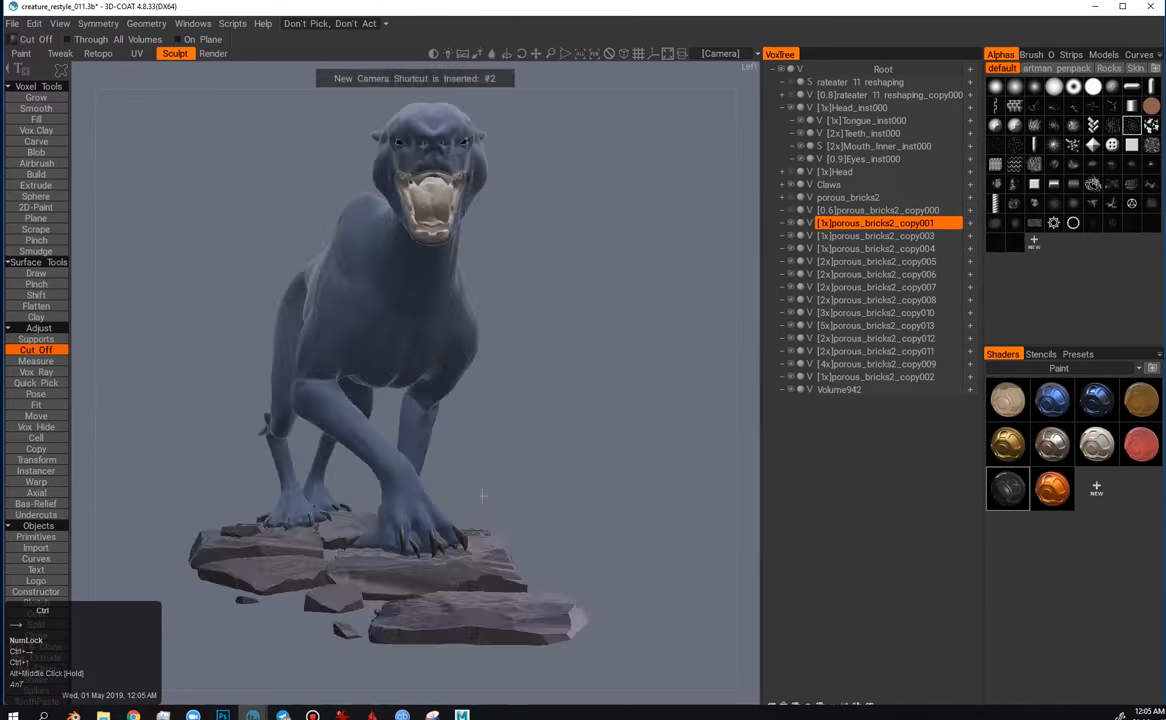
drag(480, 496, 398, 336)
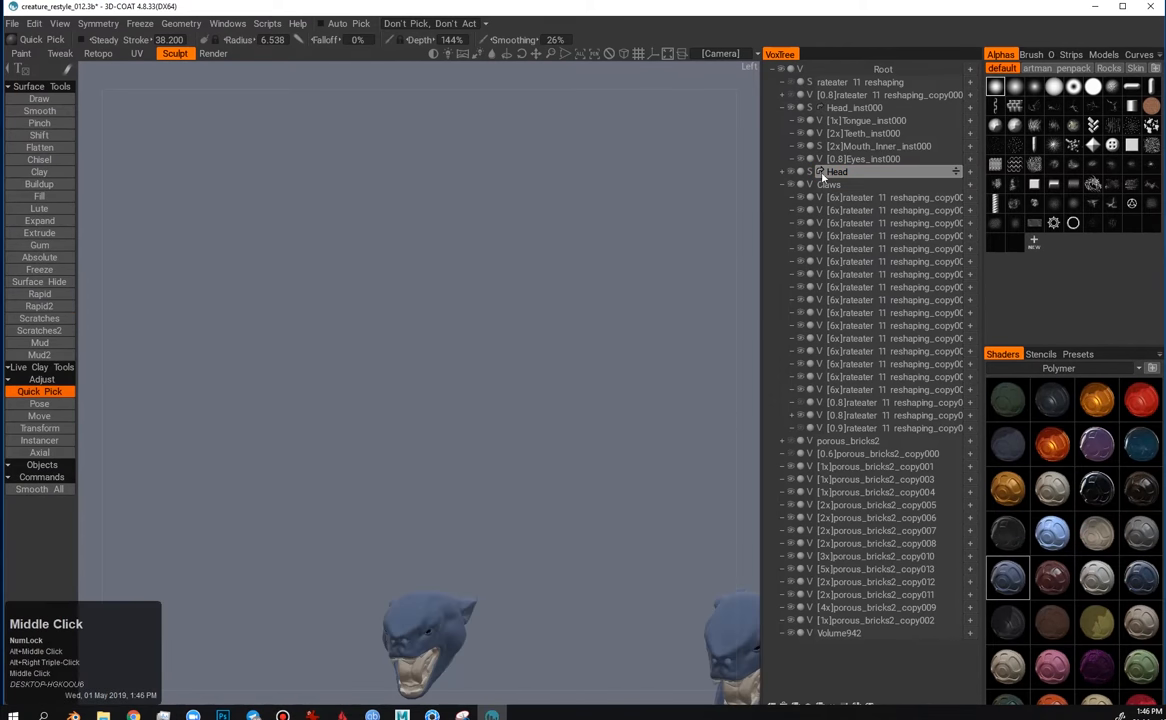
Step: Pinch the crease at the mouth corner, then zoom in and turn the head to face front
middle_click(480, 652)
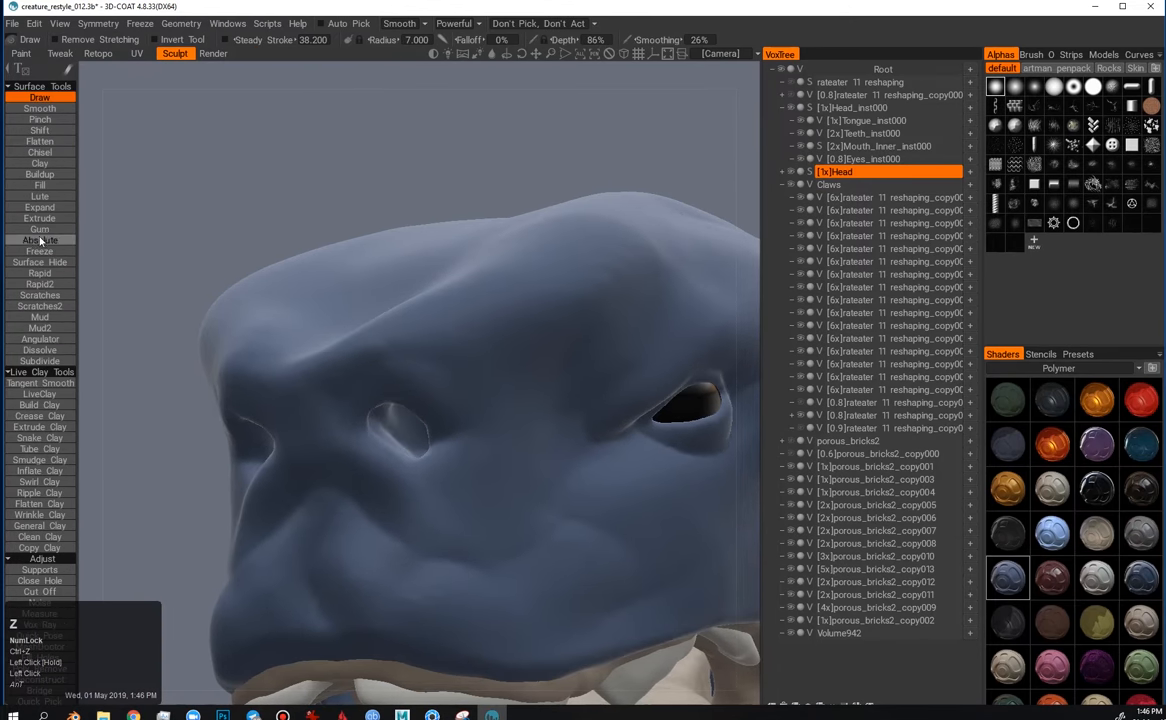
click(40, 120)
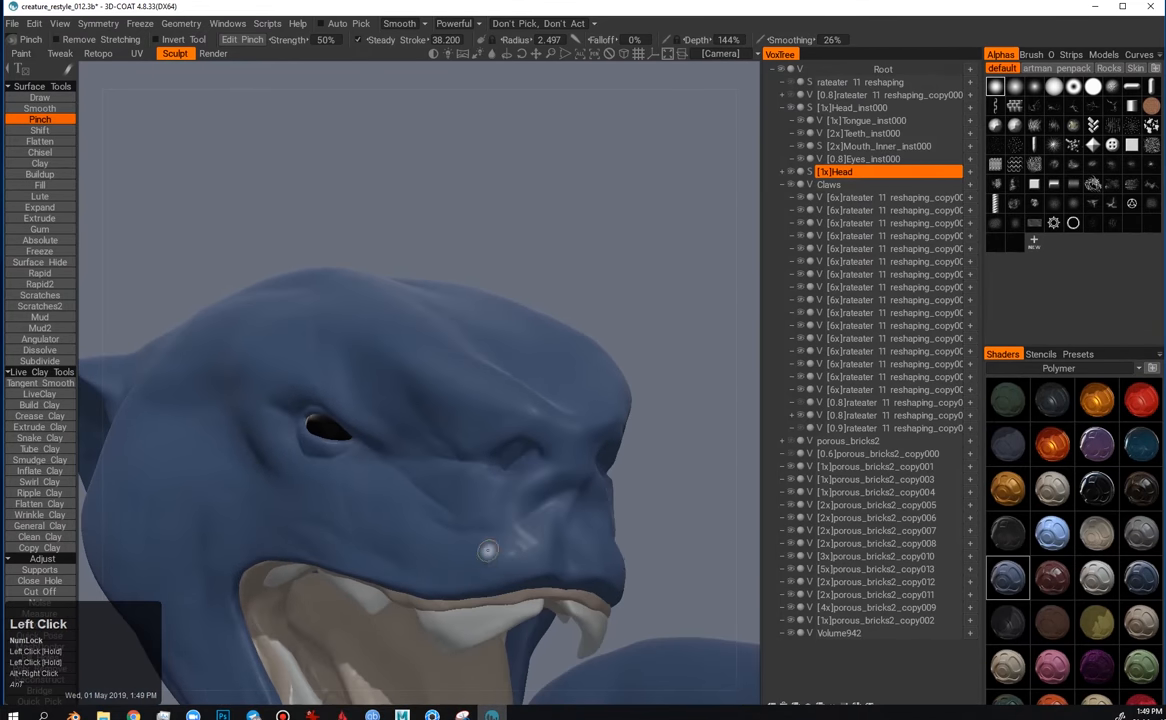
drag(488, 550, 394, 522)
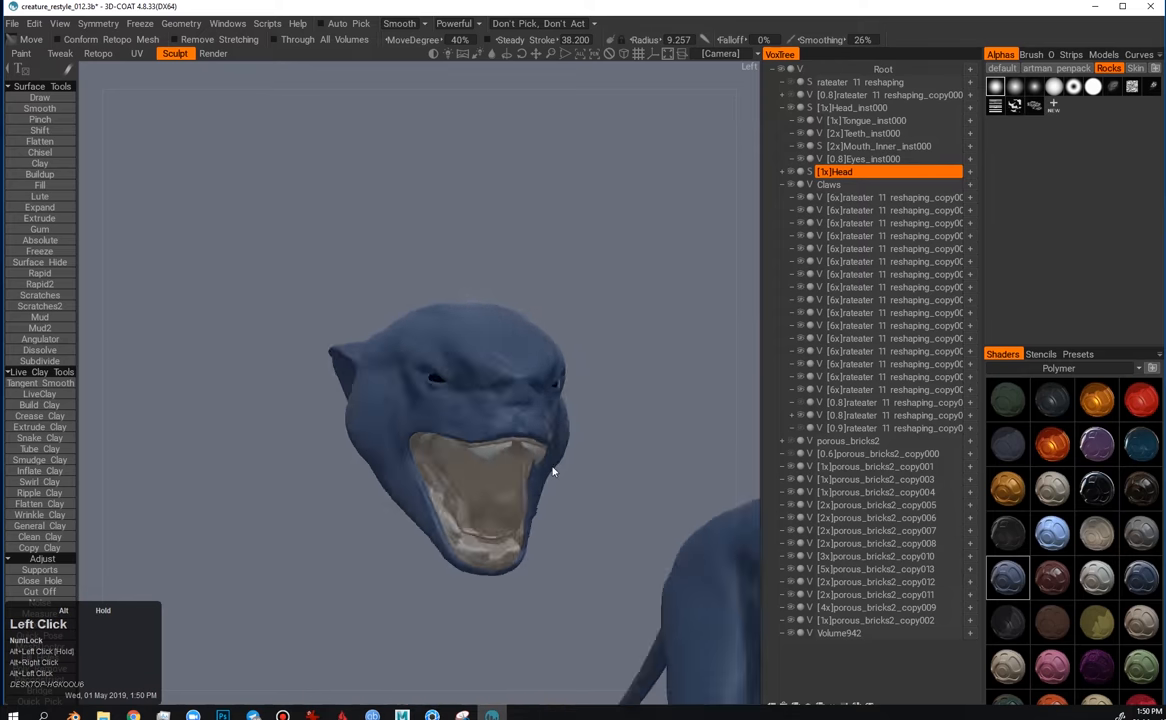
drag(550, 470, 336, 516)
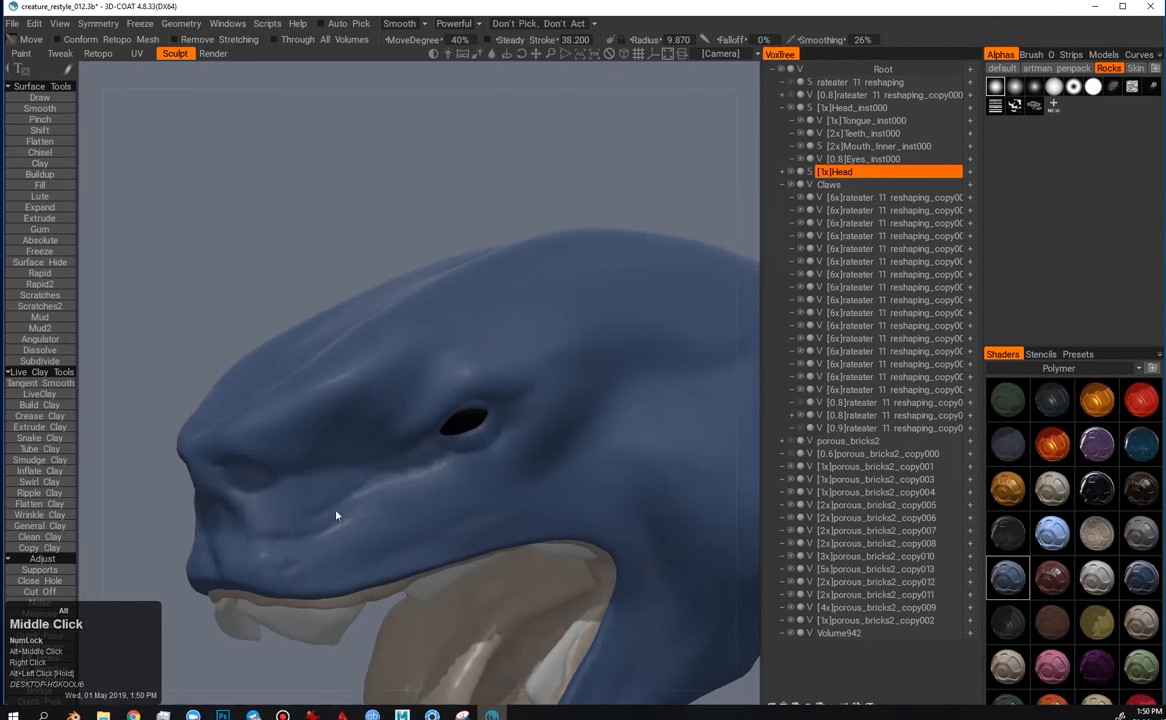
drag(336, 516, 512, 512)
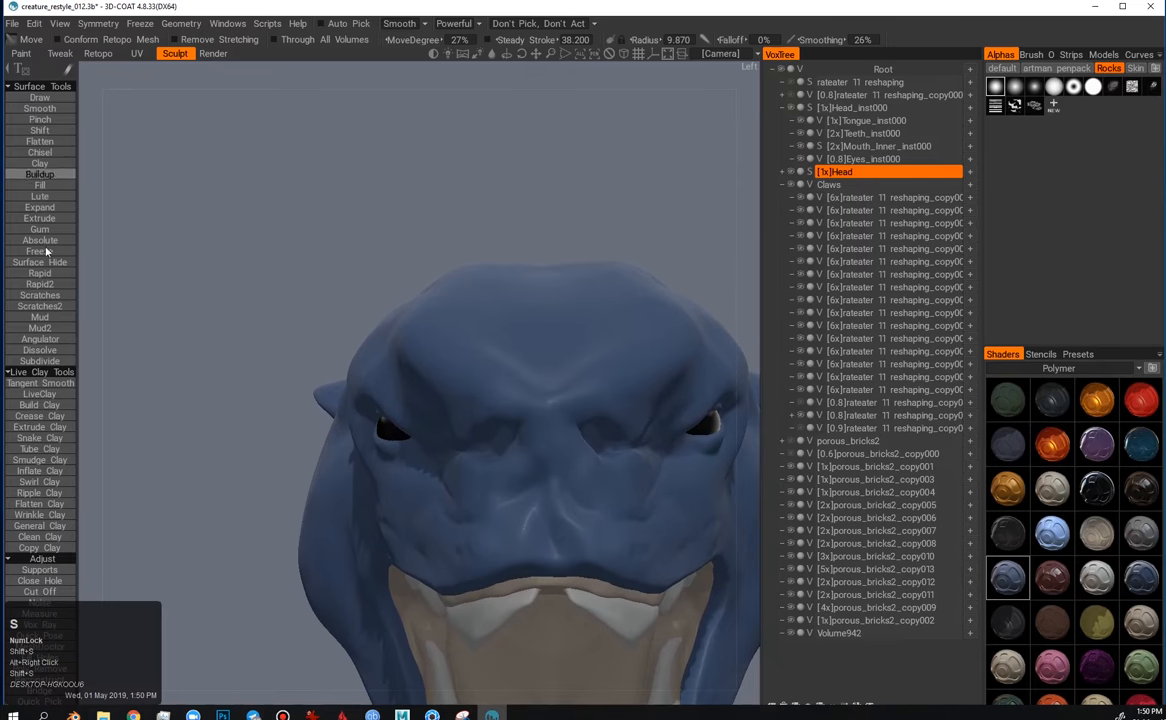
Step: Pinch the brow ridges on the front of the face sharper
click(40, 120)
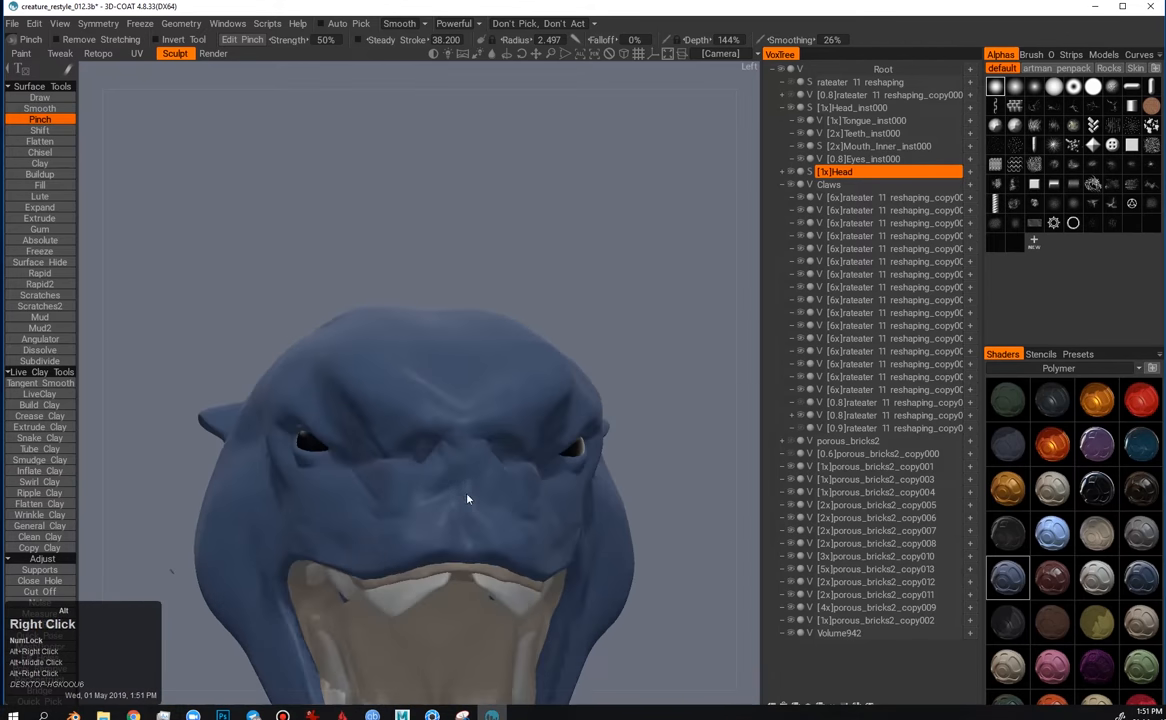
drag(464, 500, 412, 514)
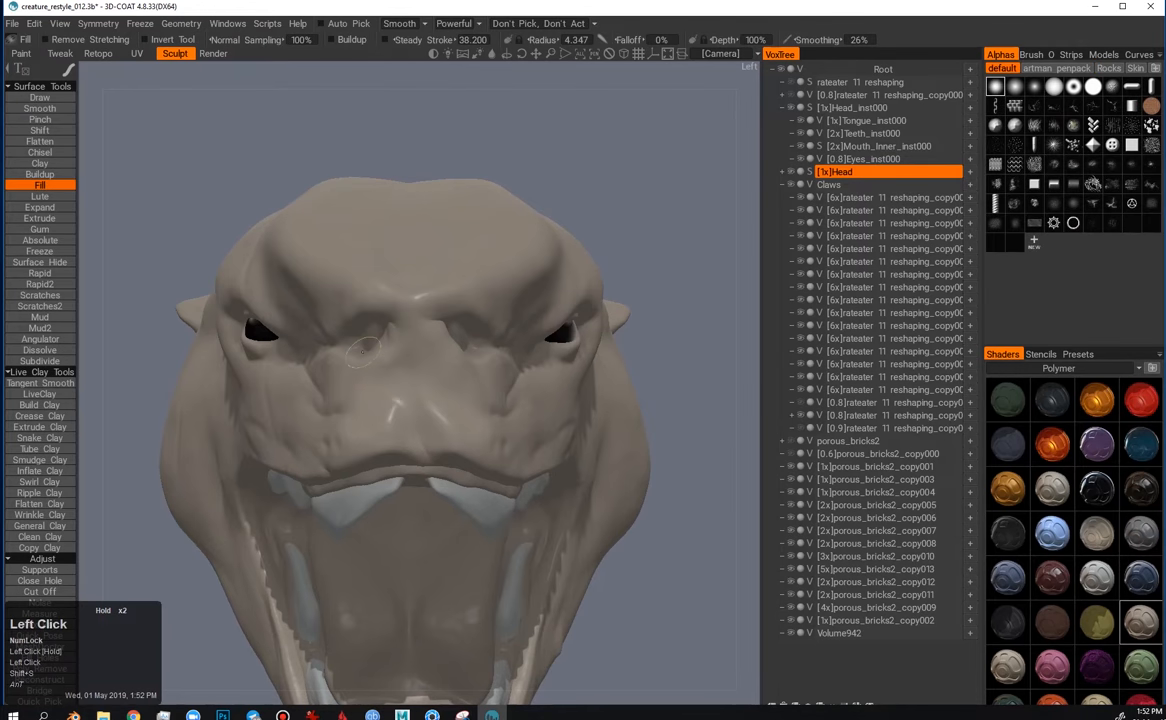
Step: View the whole head and pinch sharper details across its surface
click(40, 120)
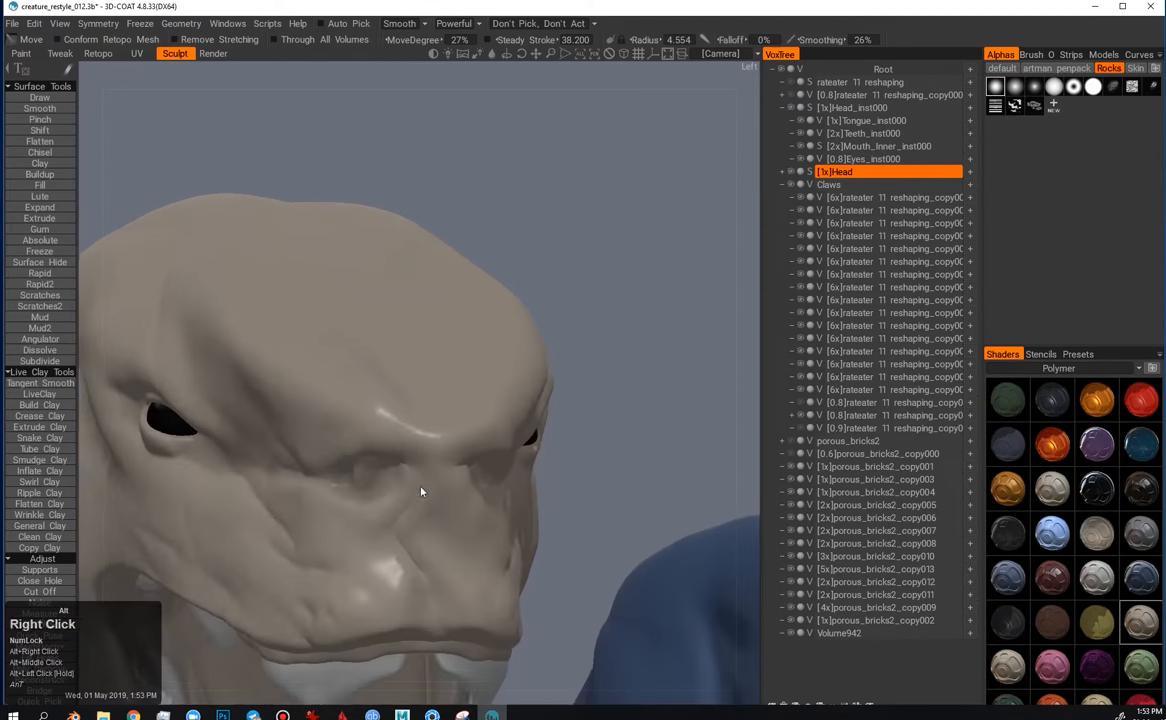
drag(420, 492, 386, 512)
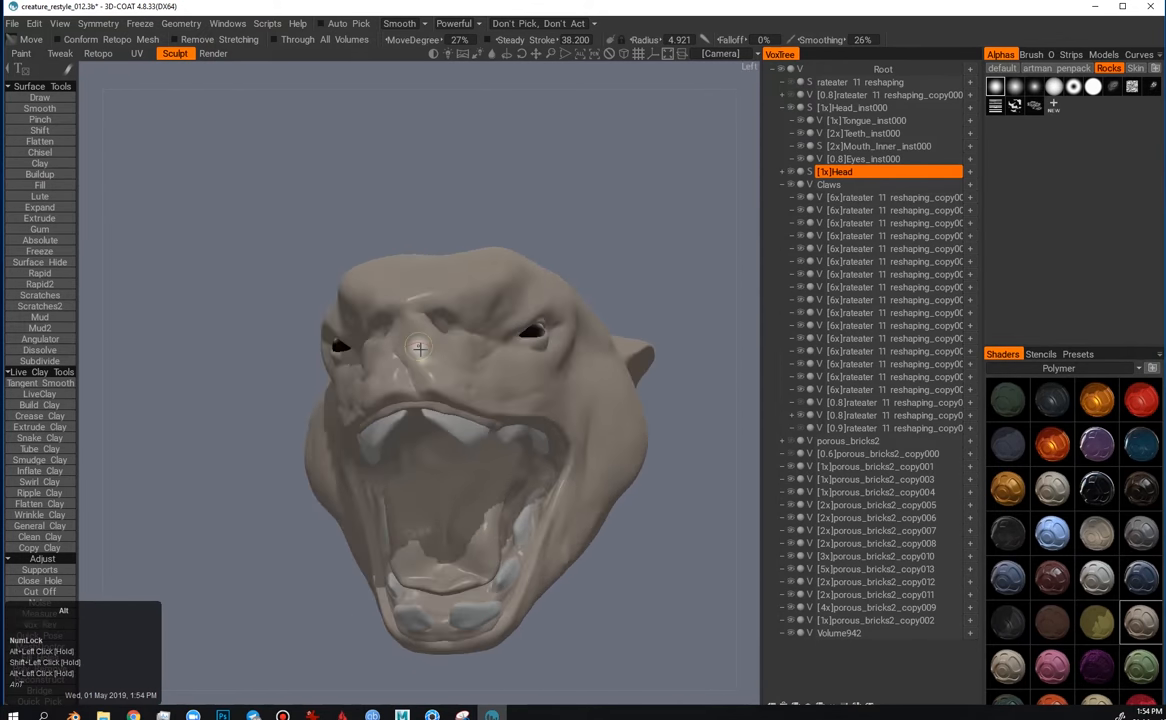
click(40, 184)
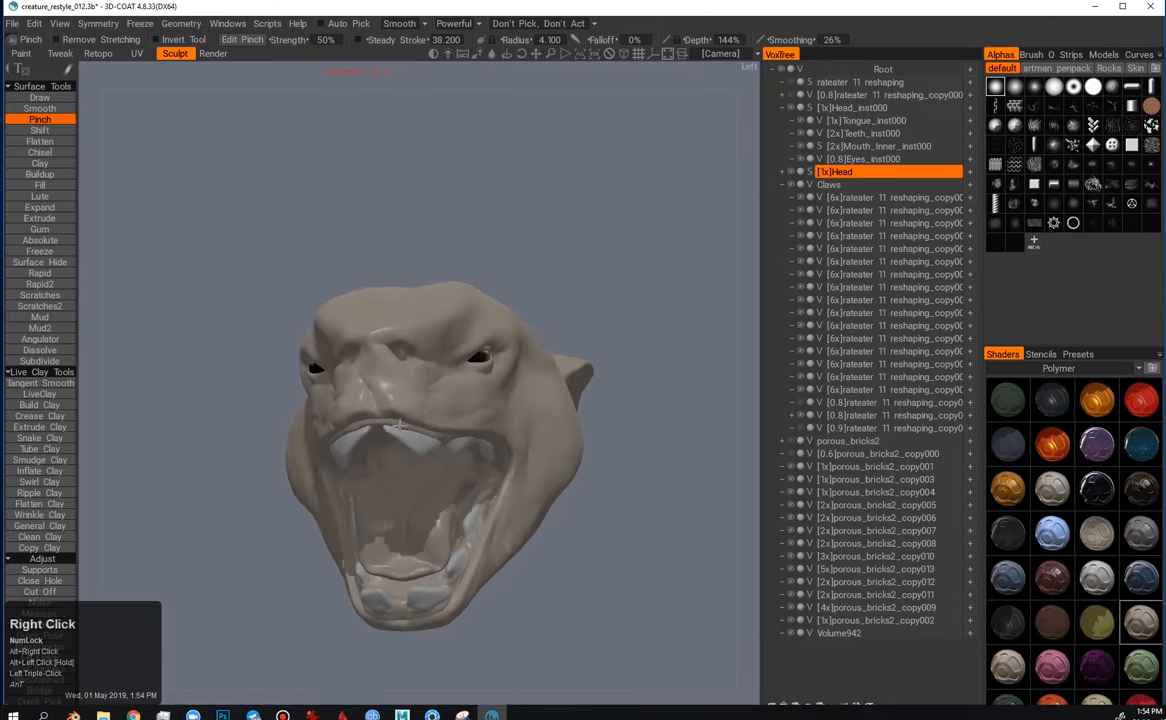
drag(450, 400, 450, 320)
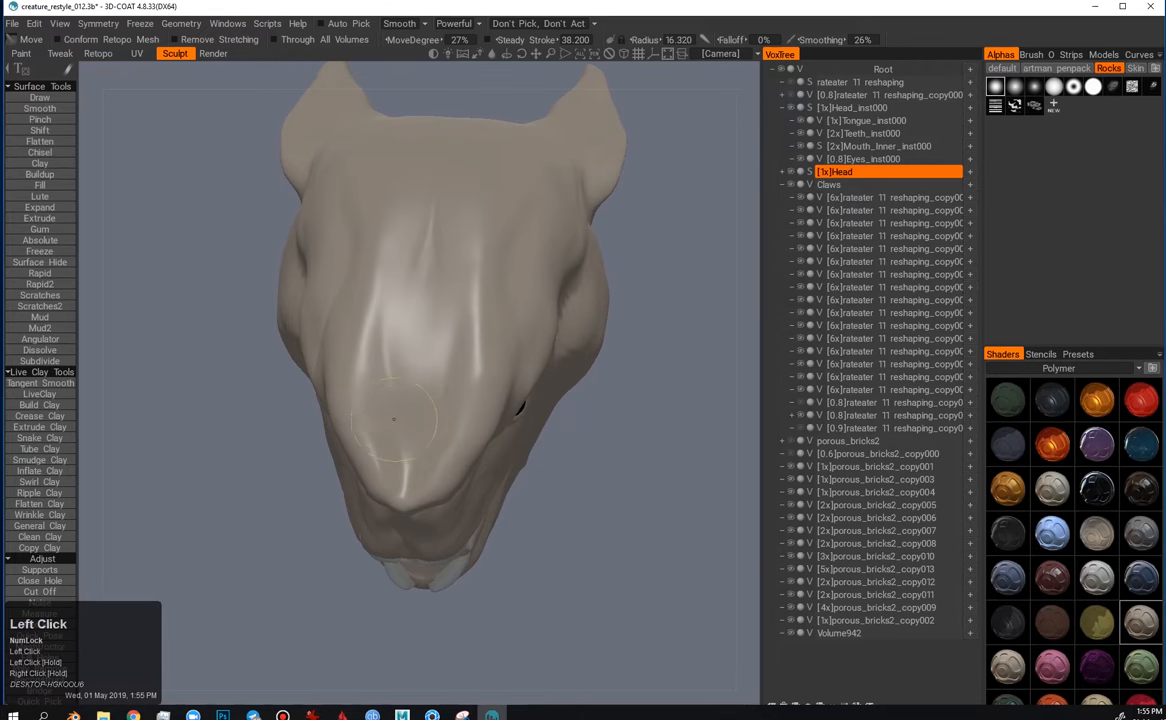
Step: Build up detail on the snarling face around the open mouth
click(40, 184)
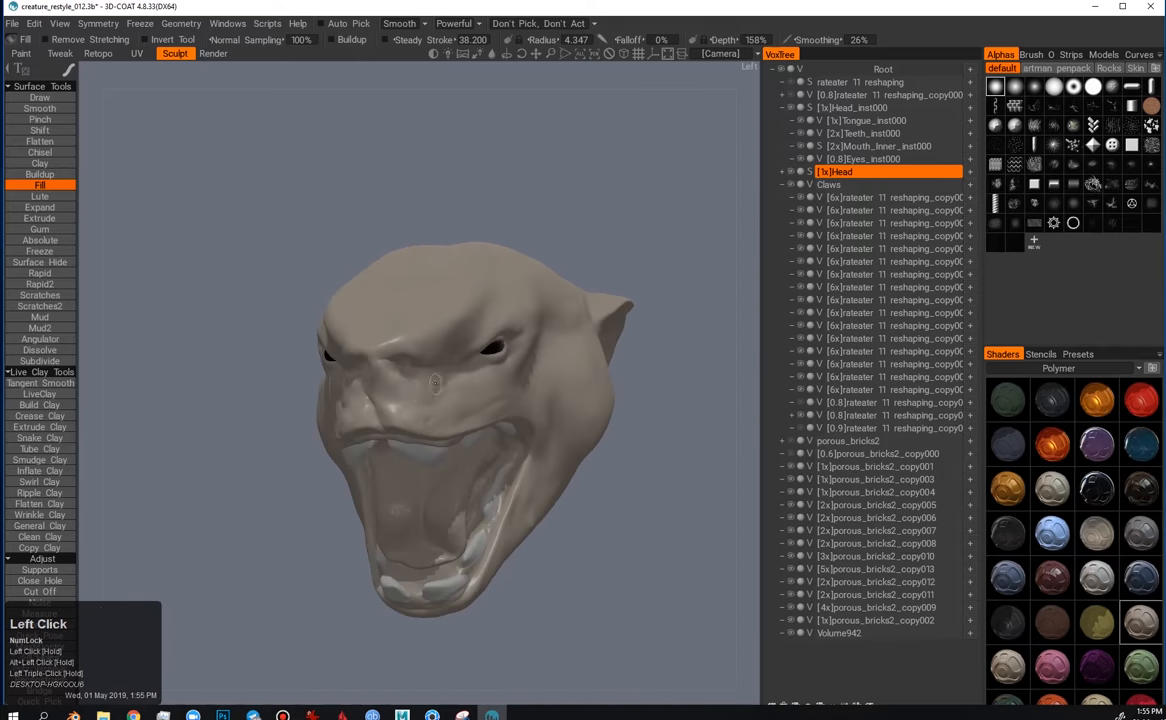
drag(436, 384, 460, 424)
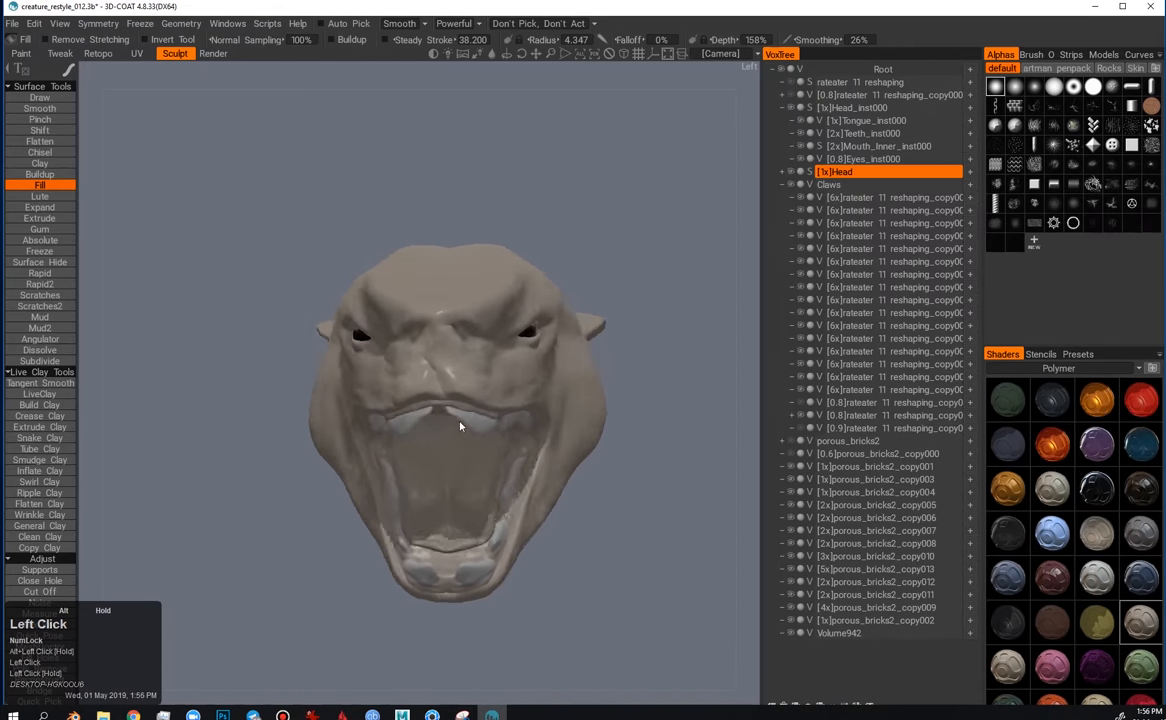
click(40, 120)
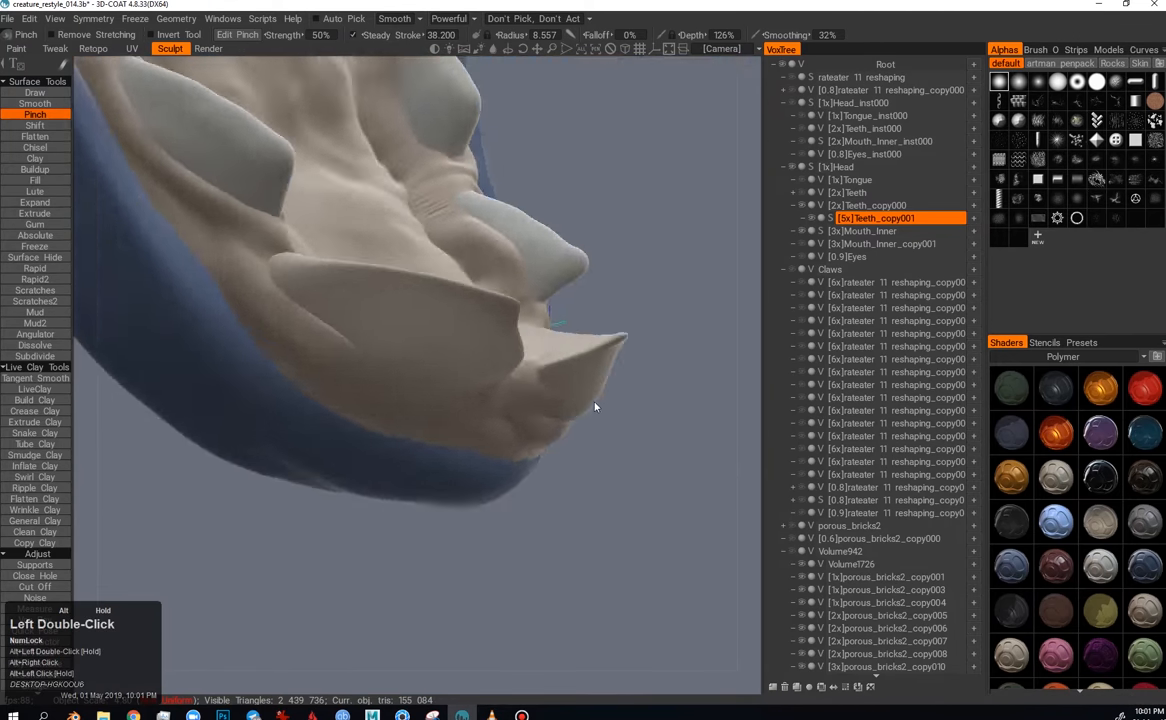
Step: Crease, build up and smooth the gum tissue around a lower tooth and push its edge along the base
drag(596, 408, 440, 468)
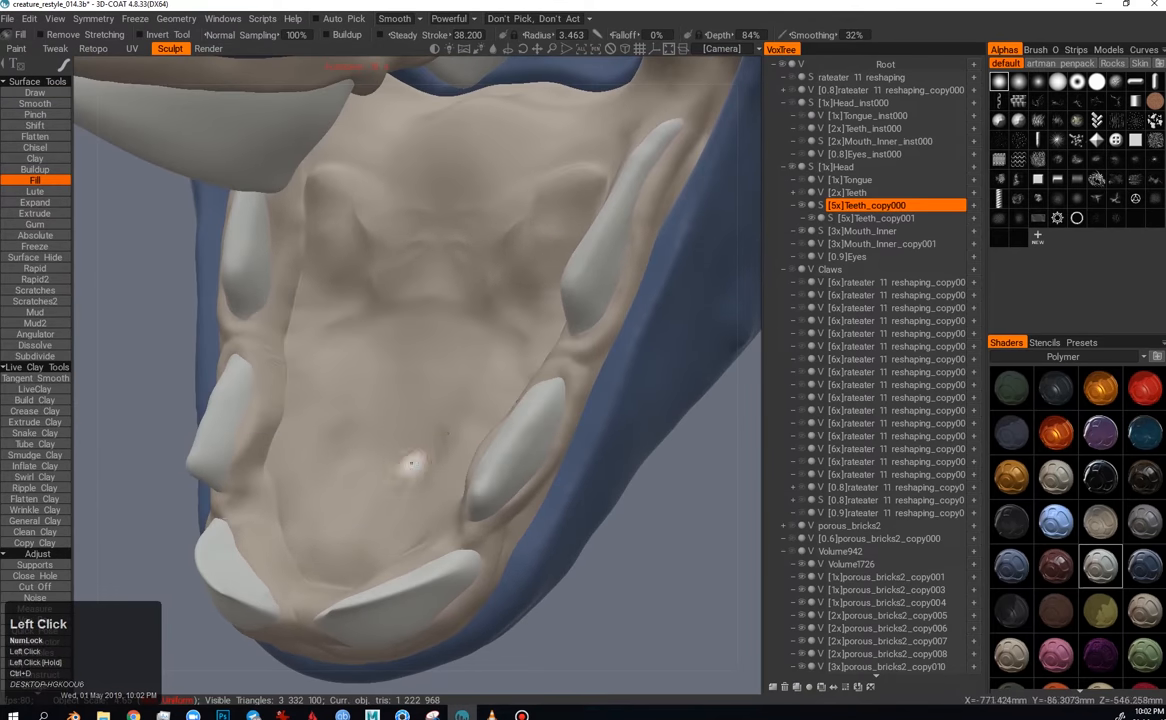
click(36, 114)
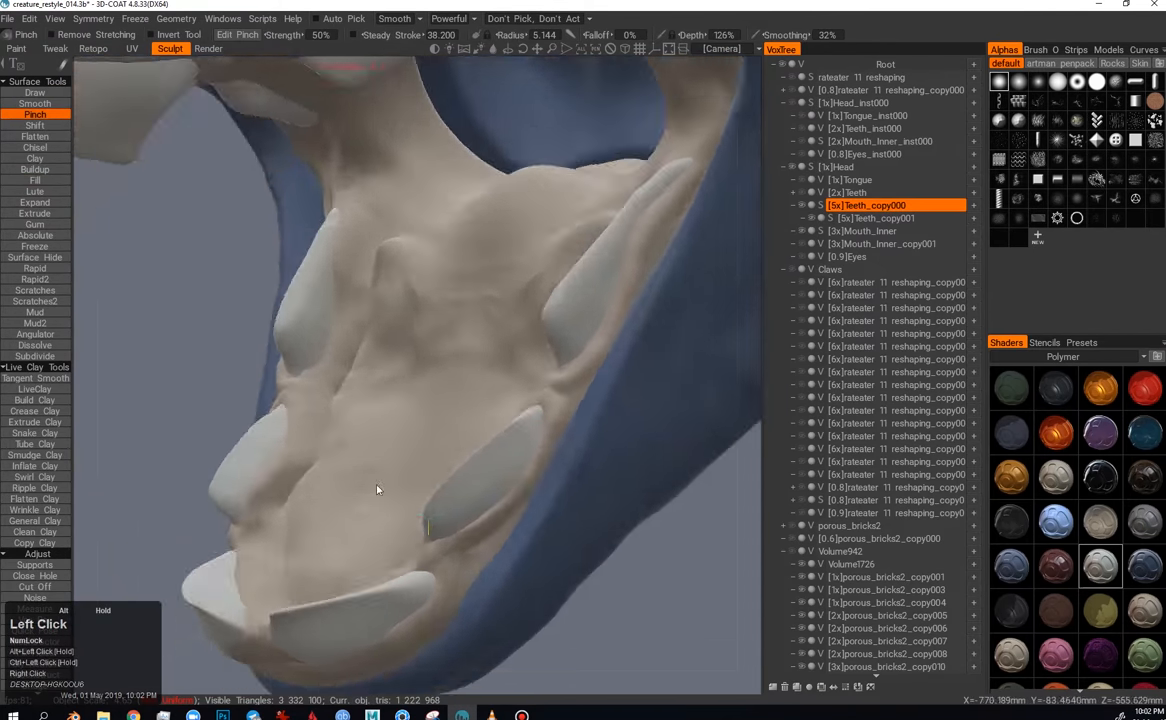
drag(378, 490, 444, 476)
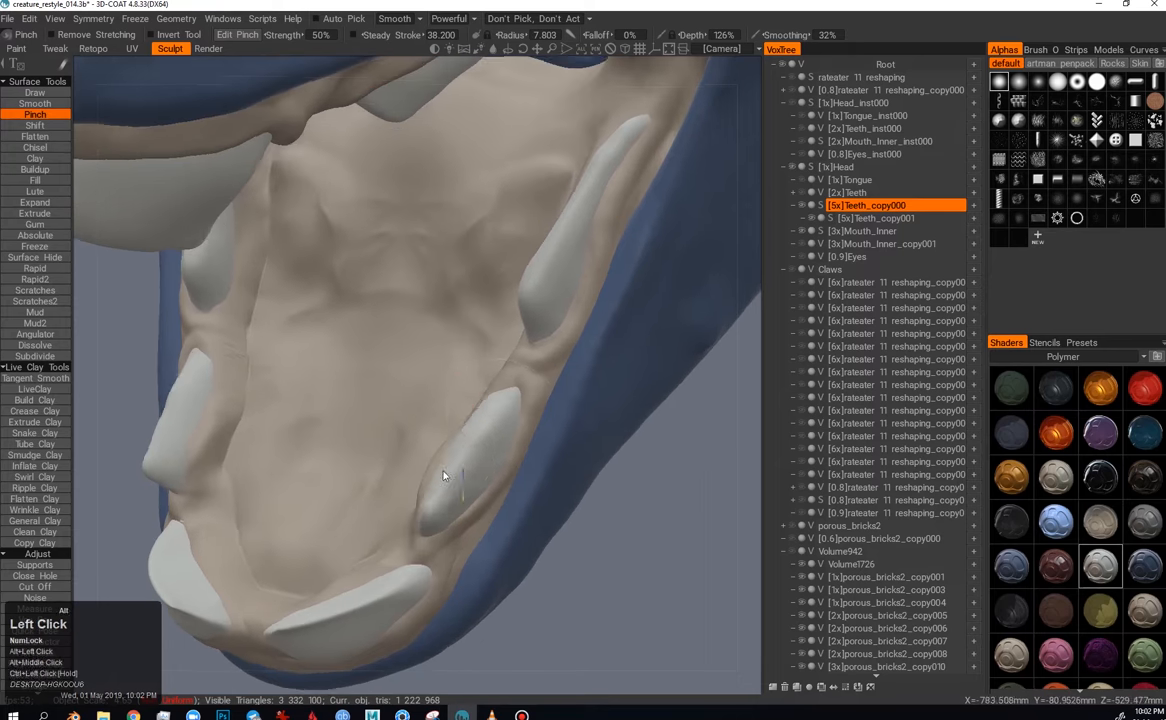
drag(444, 476, 504, 410)
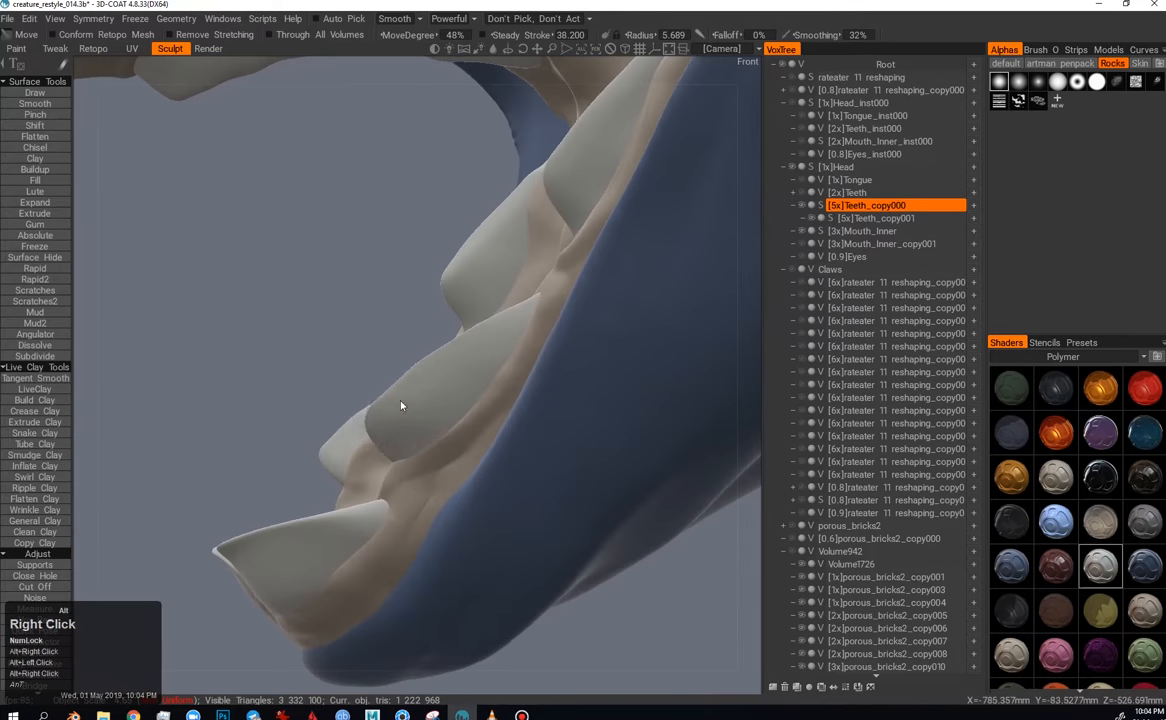
drag(400, 404, 390, 456)
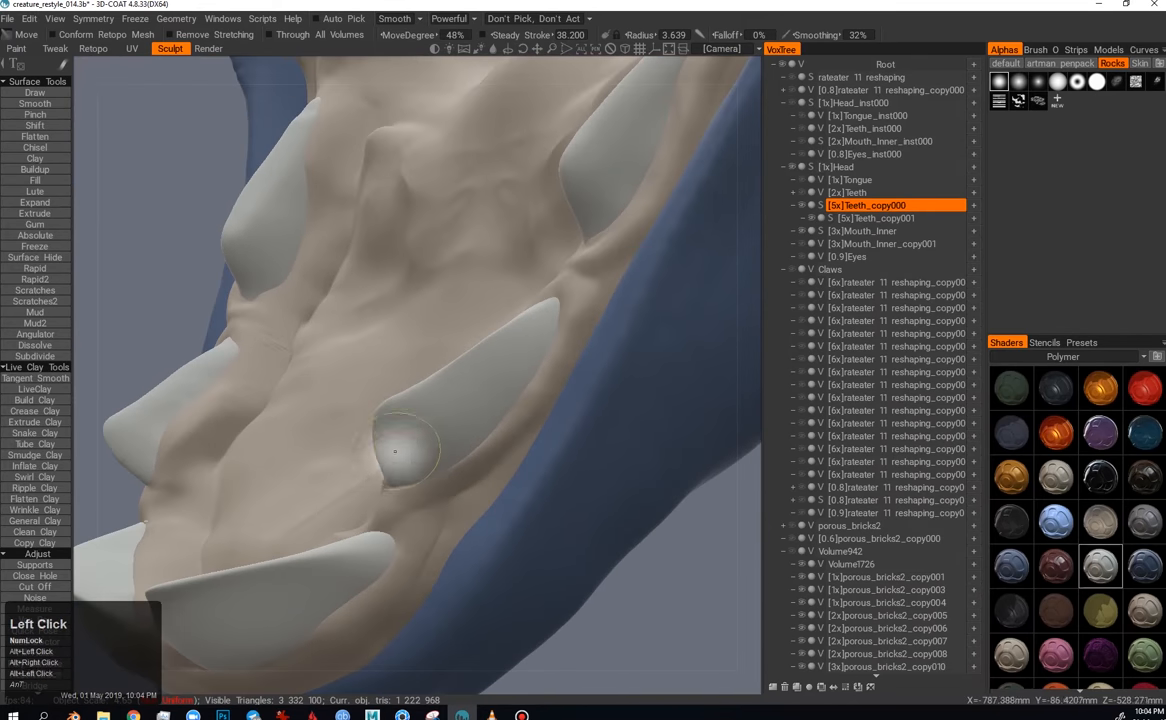
Step: Tighten the gum ridge around the tooth sockets so the gums wrap each lower tooth
click(36, 114)
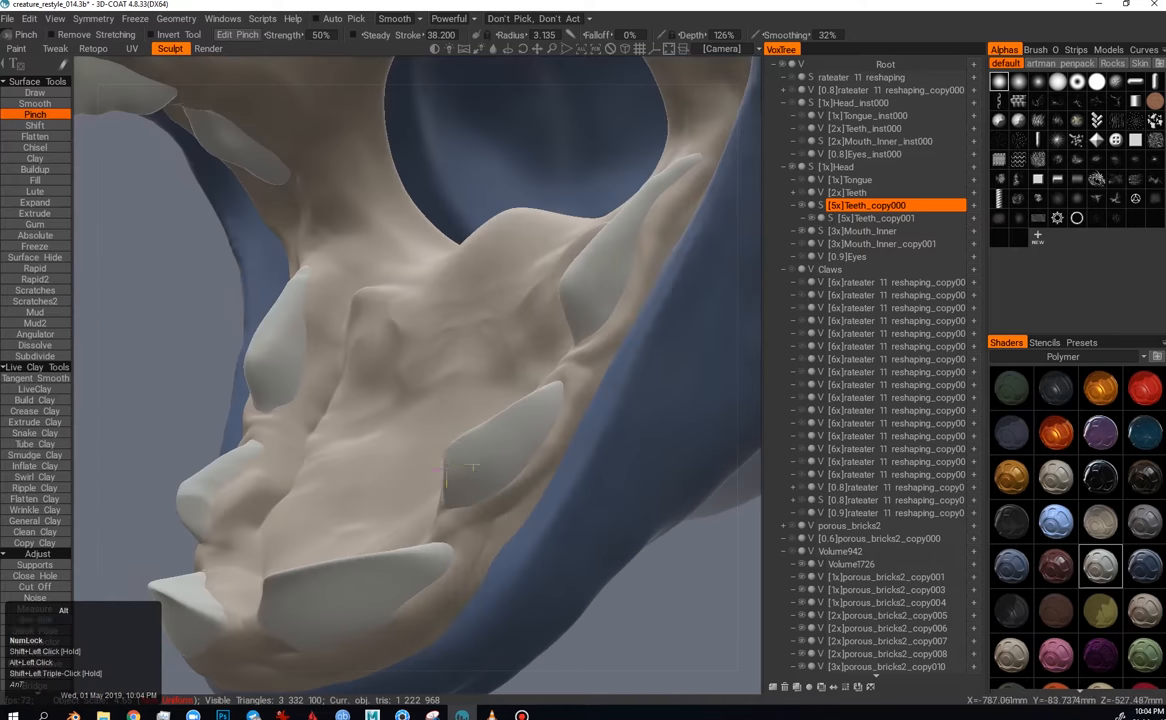
drag(470, 464, 350, 402)
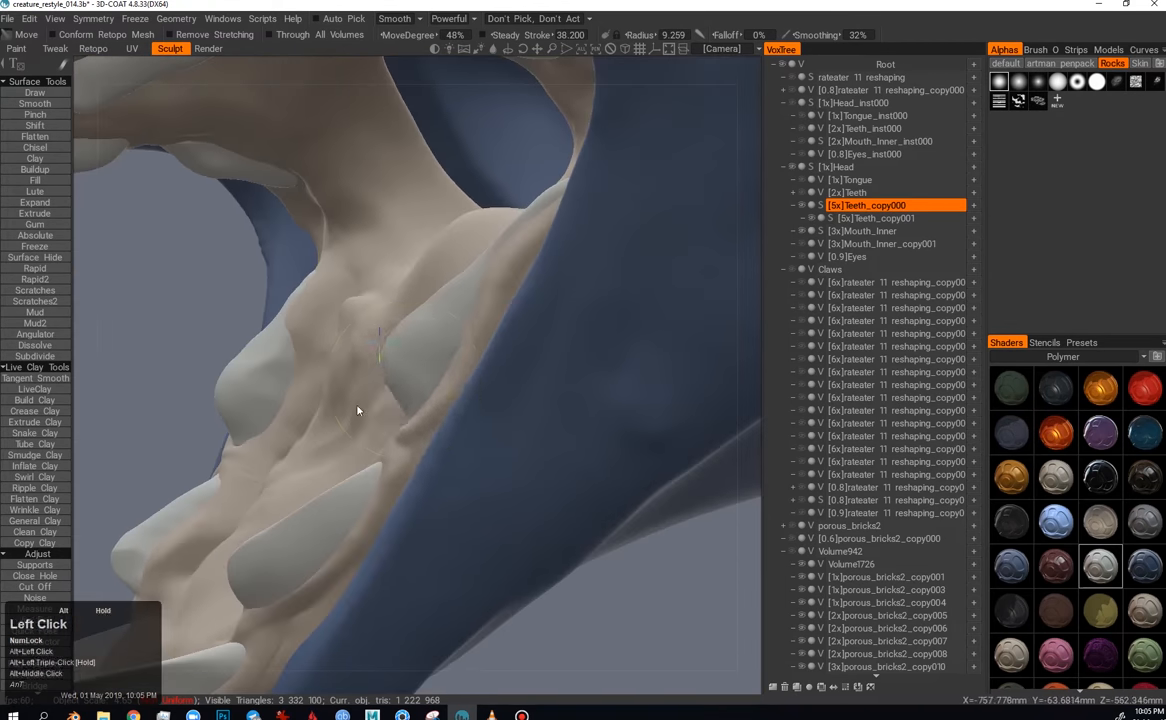
click(34, 114)
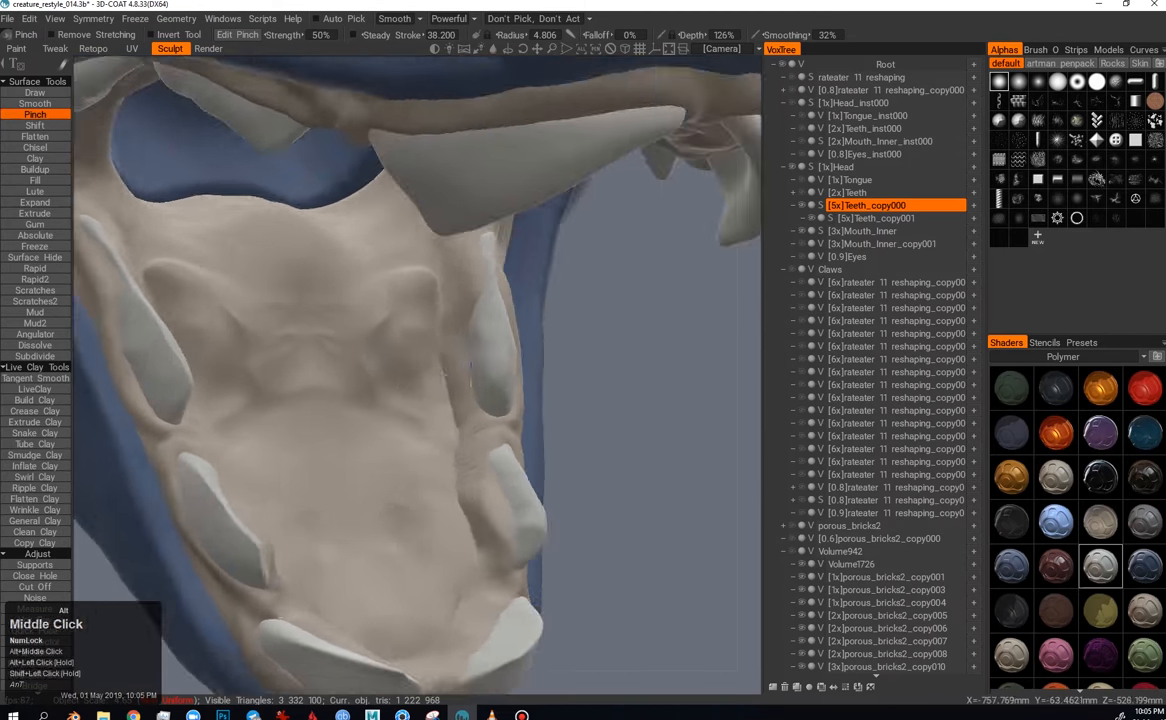
click(34, 136)
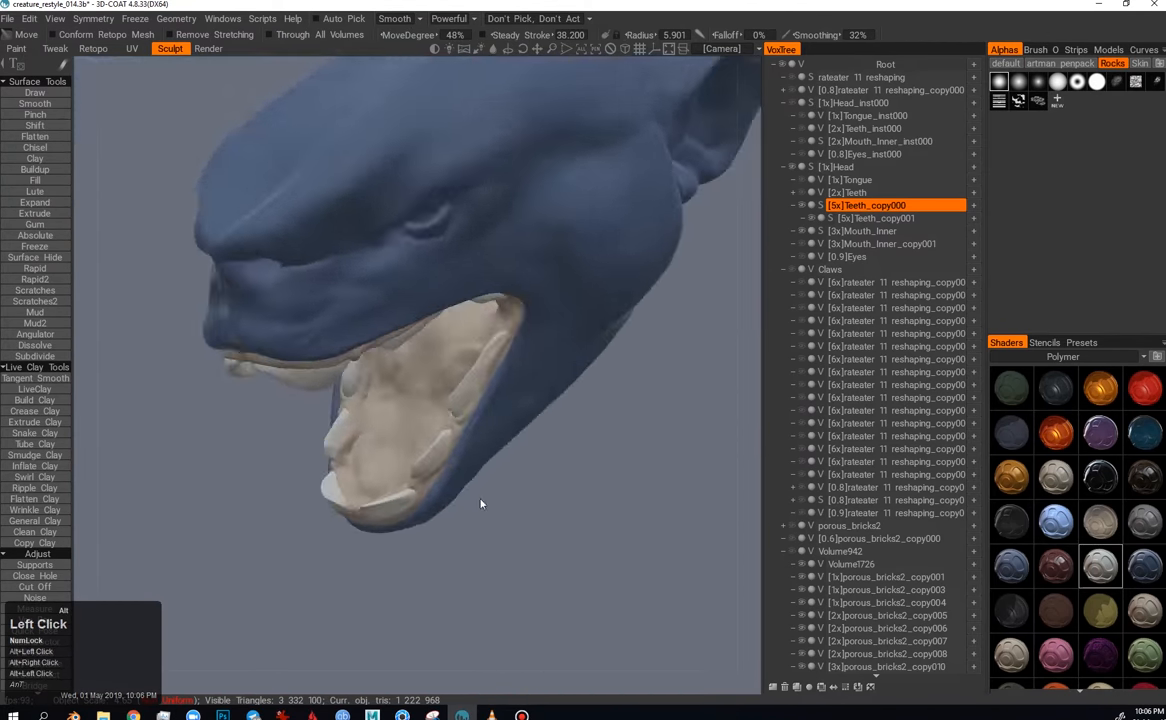
Step: From the side, pinch and push the upper gum line behind the fangs into place
drag(480, 504, 408, 400)
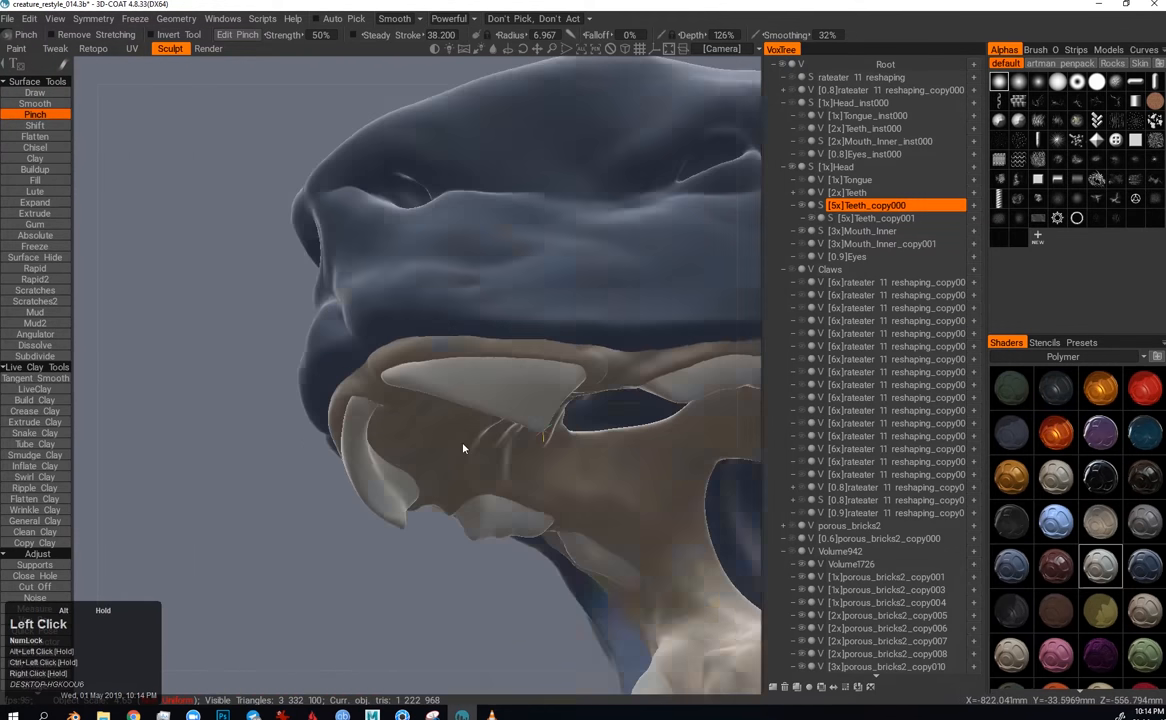
drag(464, 448, 490, 444)
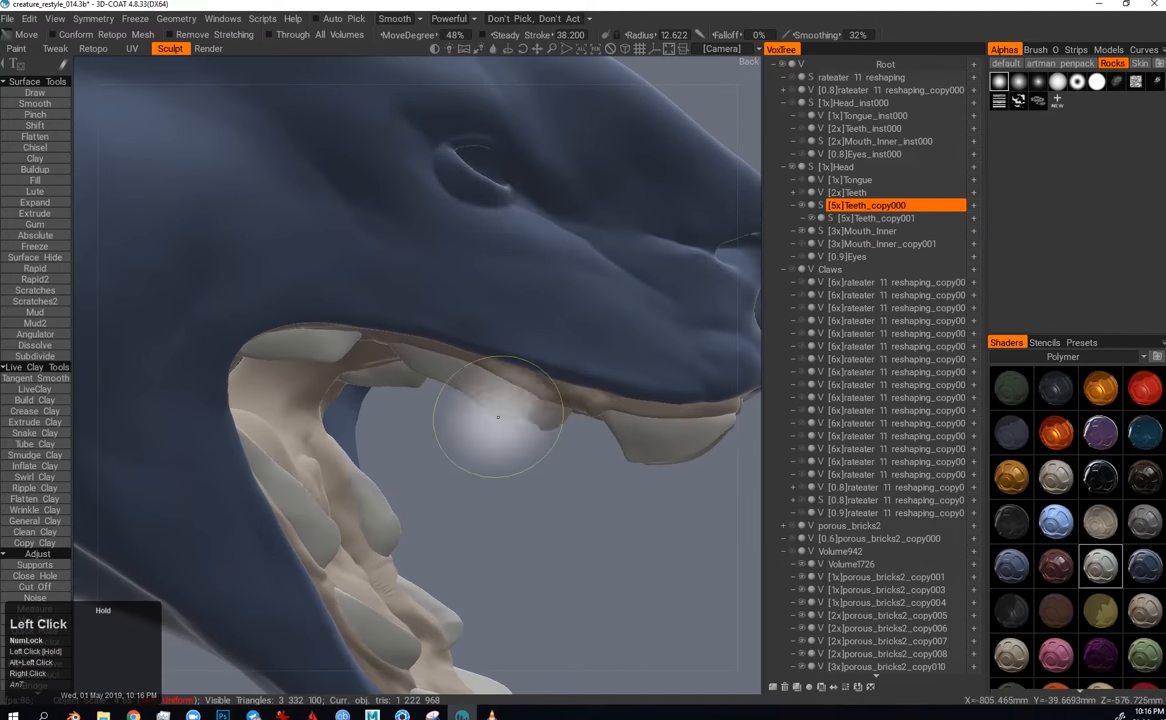
drag(500, 414, 420, 430)
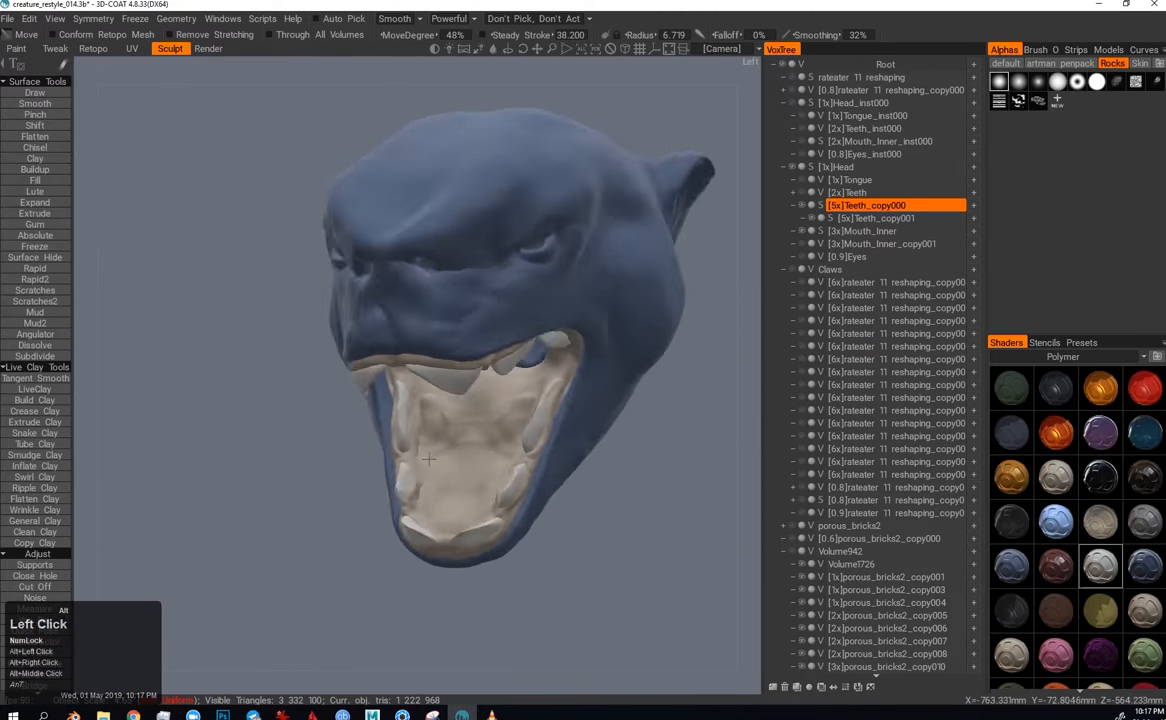
click(862, 232)
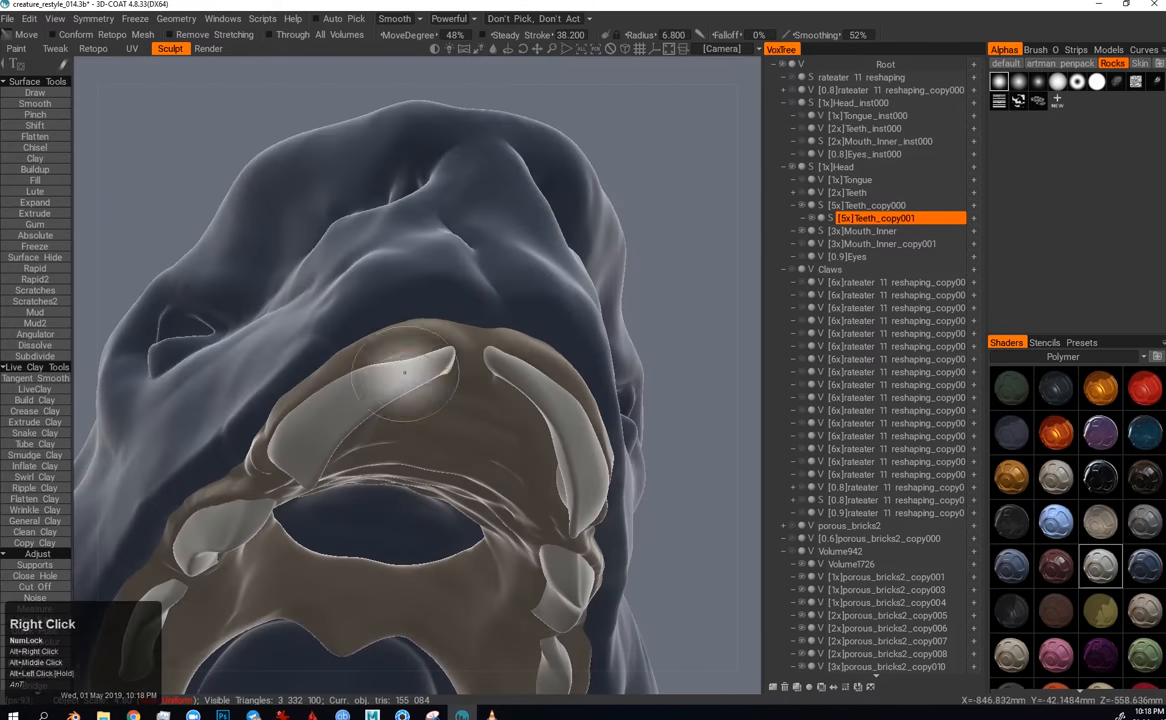
Step: Select the Mouth_inner layer and pinch the gums along the upper lip edge
click(862, 232)
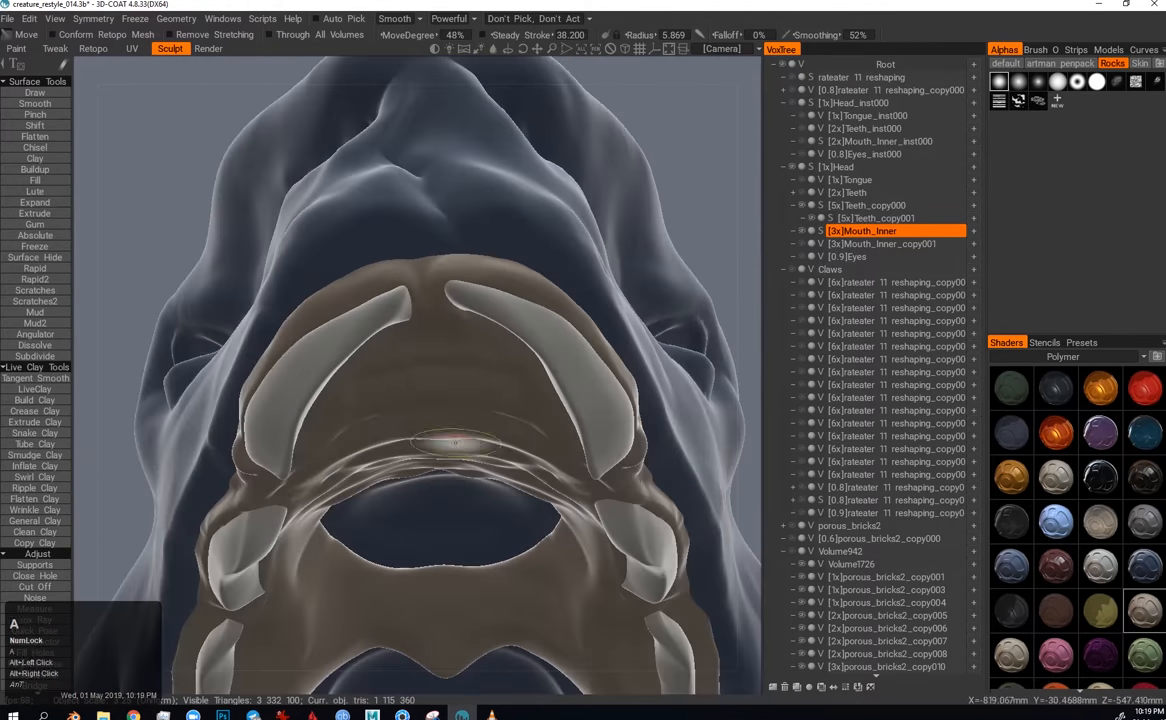
click(36, 114)
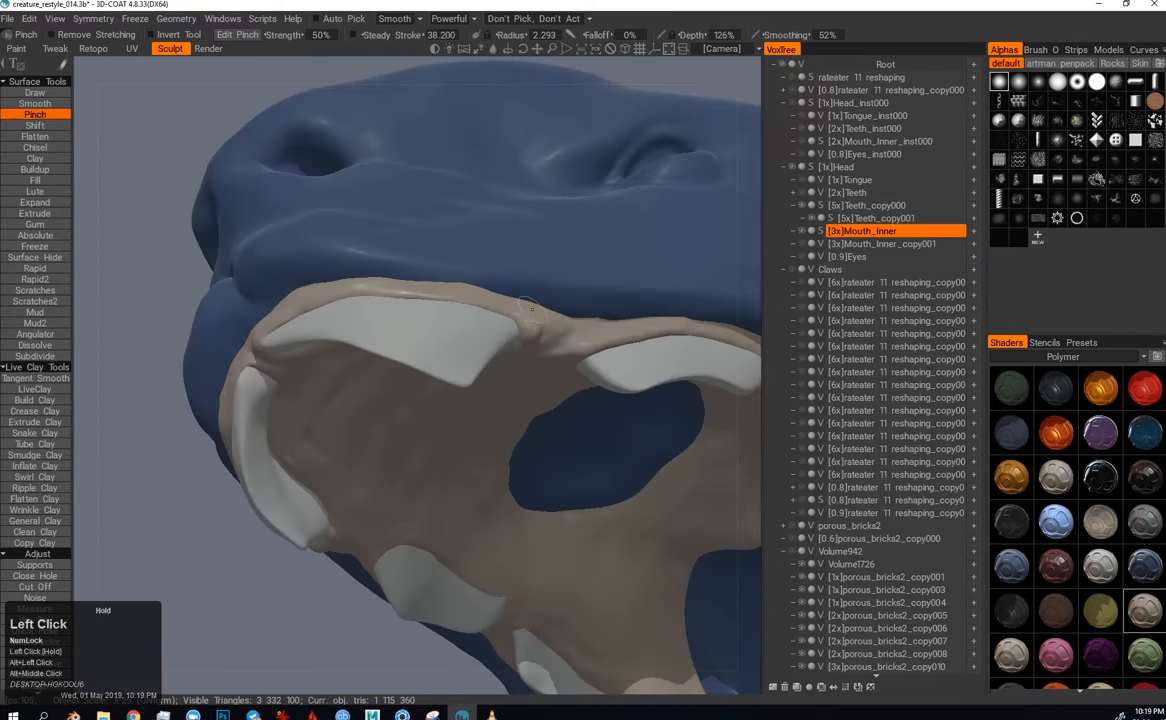
drag(530, 300, 440, 360)
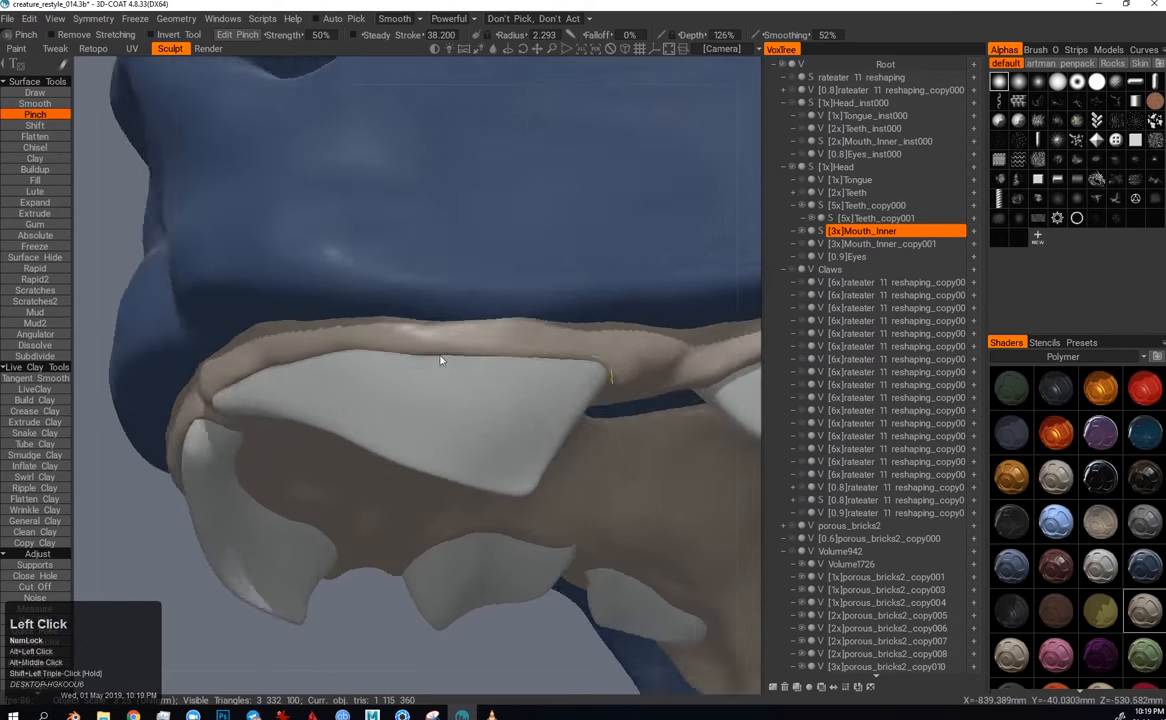
drag(440, 360, 420, 290)
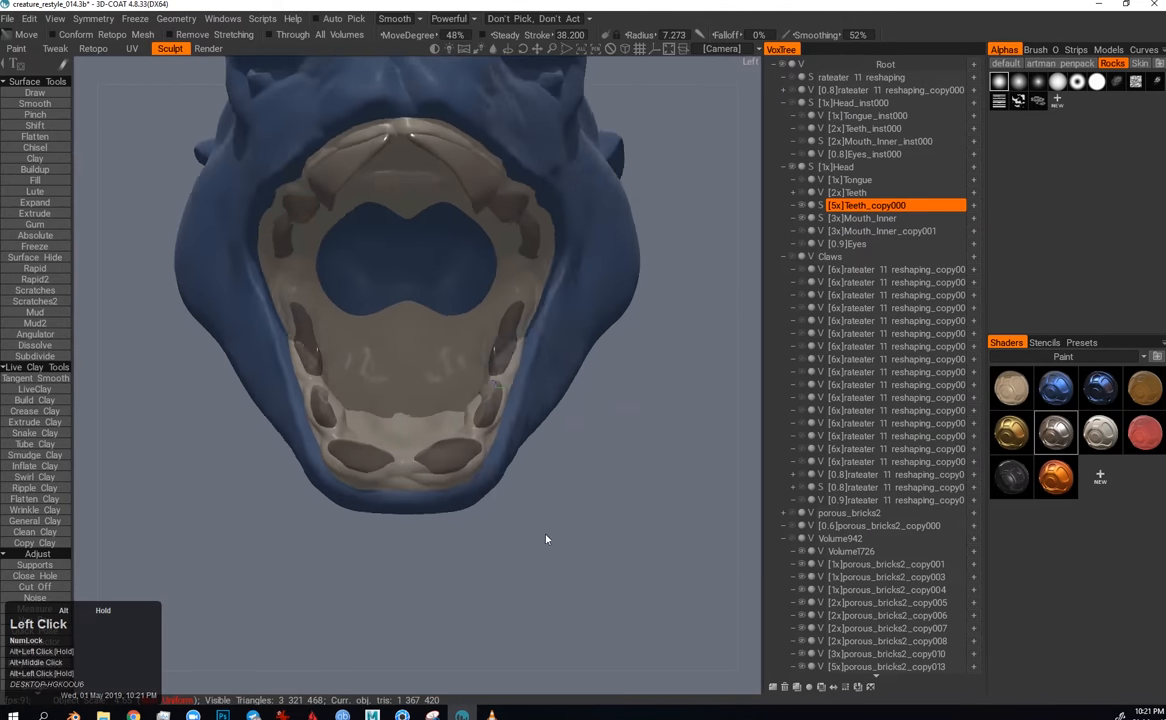
Step: Frame the whole head, select the Teeth layer and activate the Move voxel tool
drag(544, 540, 432, 486)
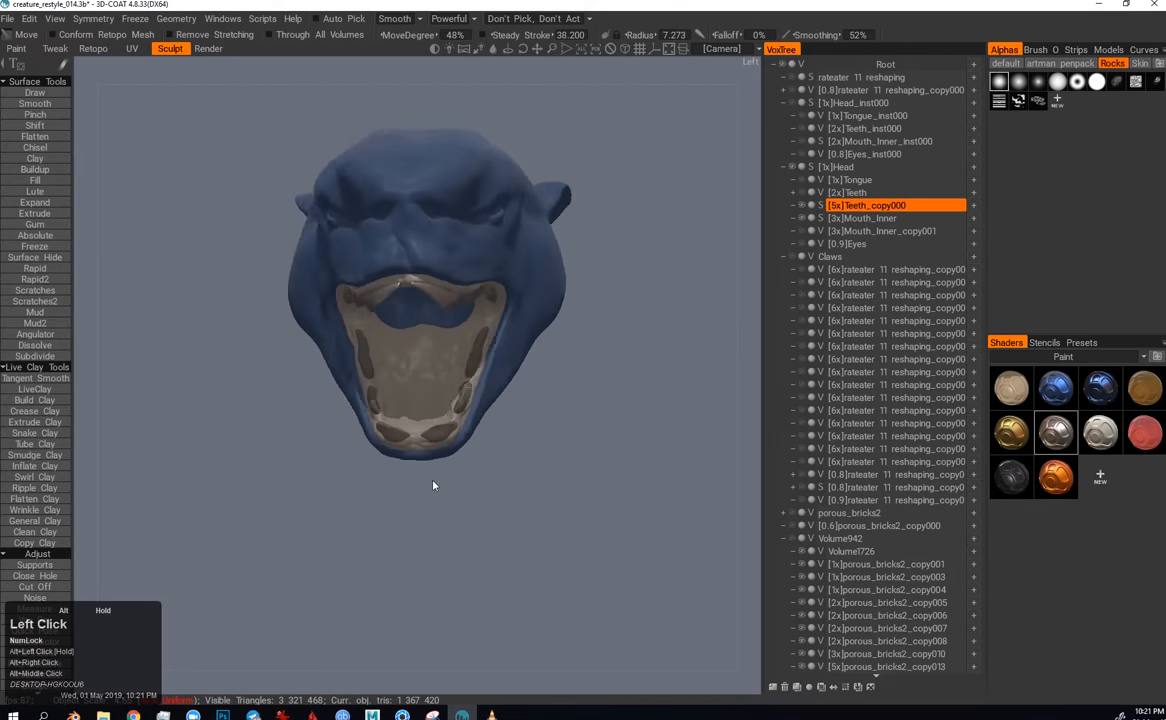
click(856, 192)
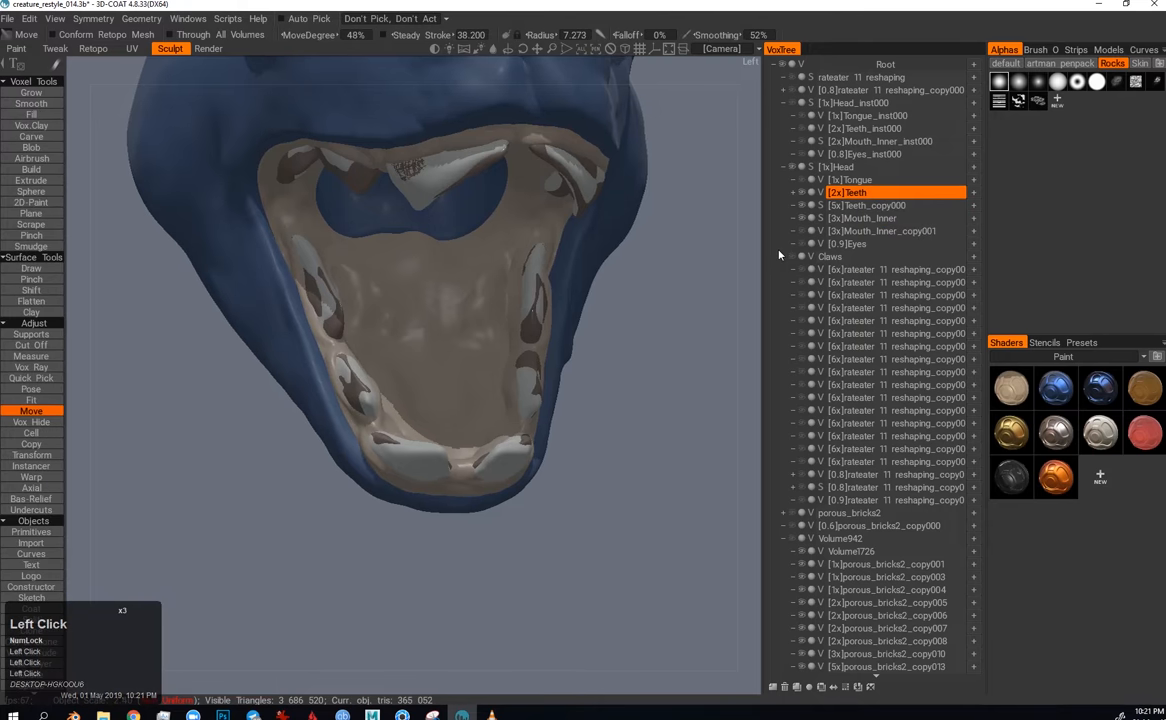
click(852, 180)
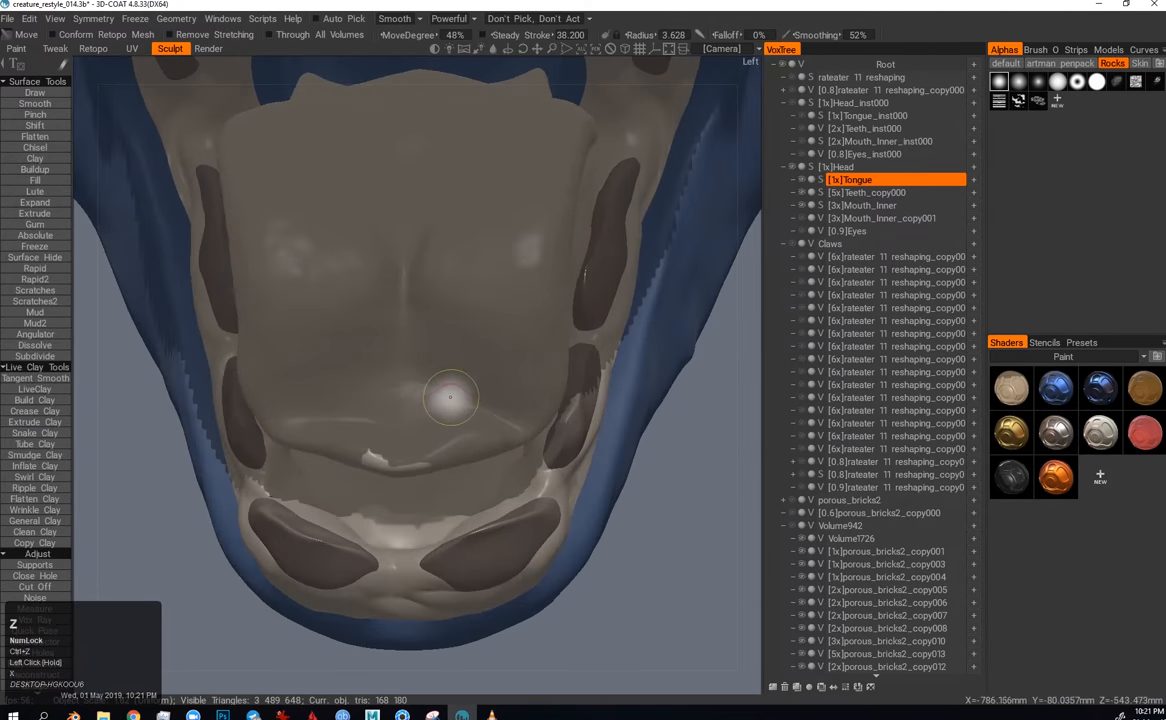
Step: Select the Tongue layer and flatten its upper surface and middle inside the jaw
click(36, 112)
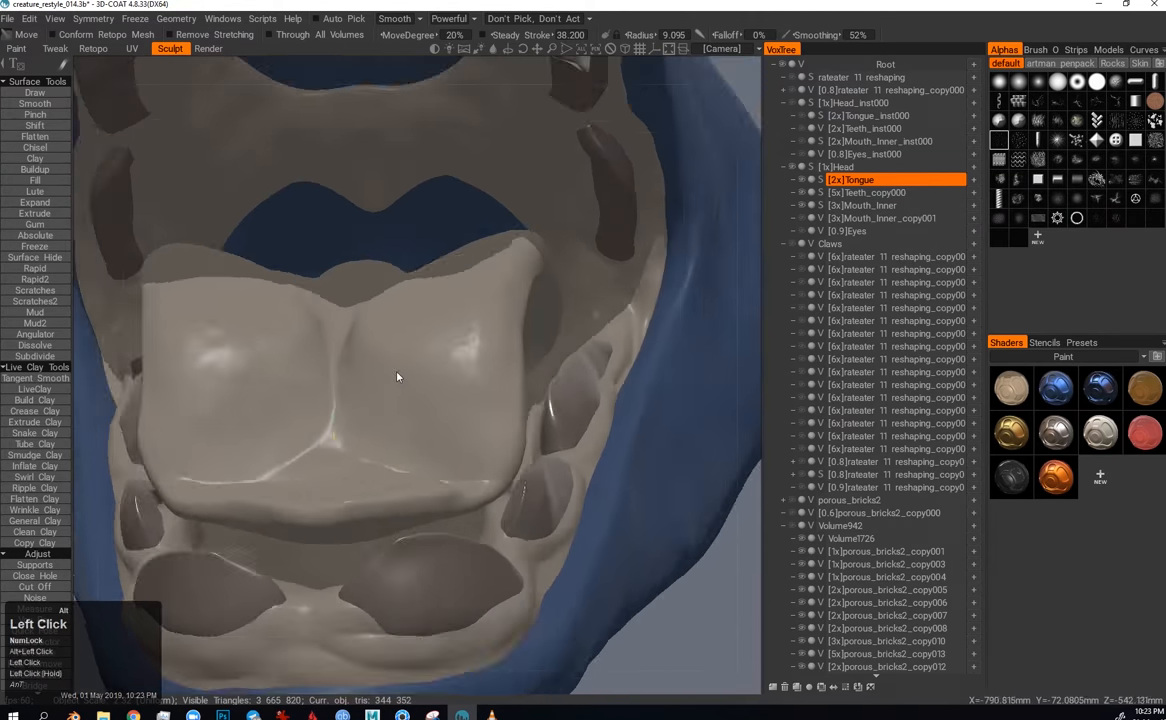
drag(398, 376, 484, 378)
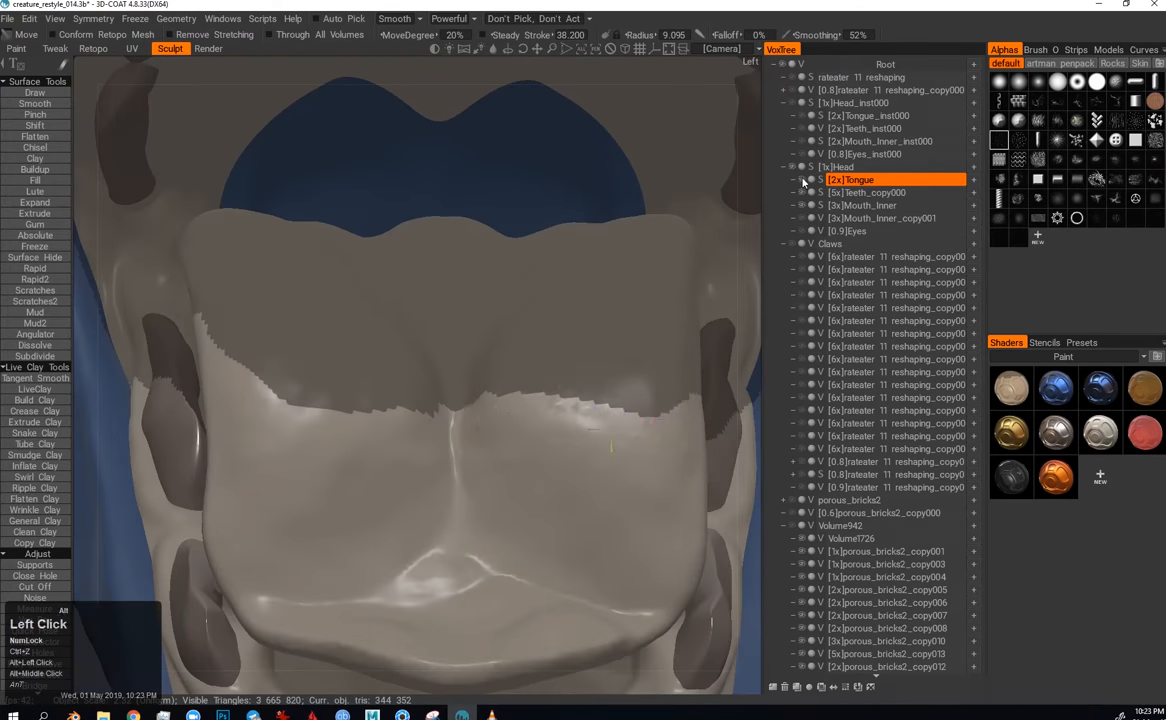
drag(400, 400, 444, 414)
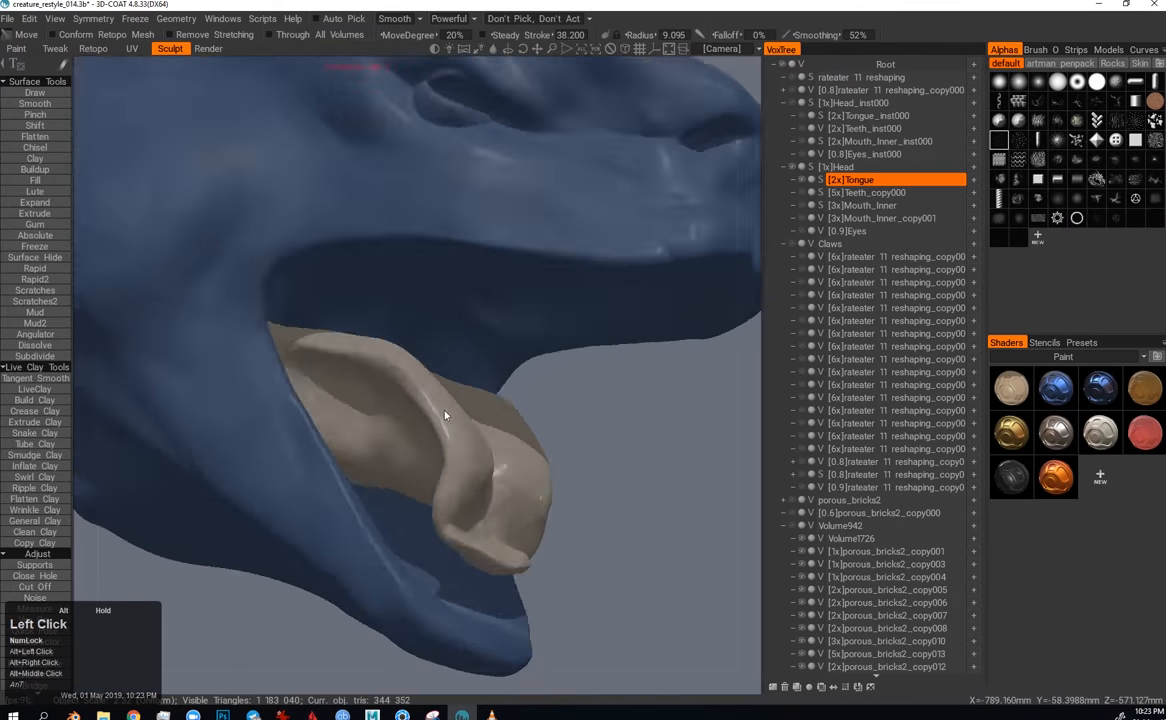
drag(444, 414, 596, 320)
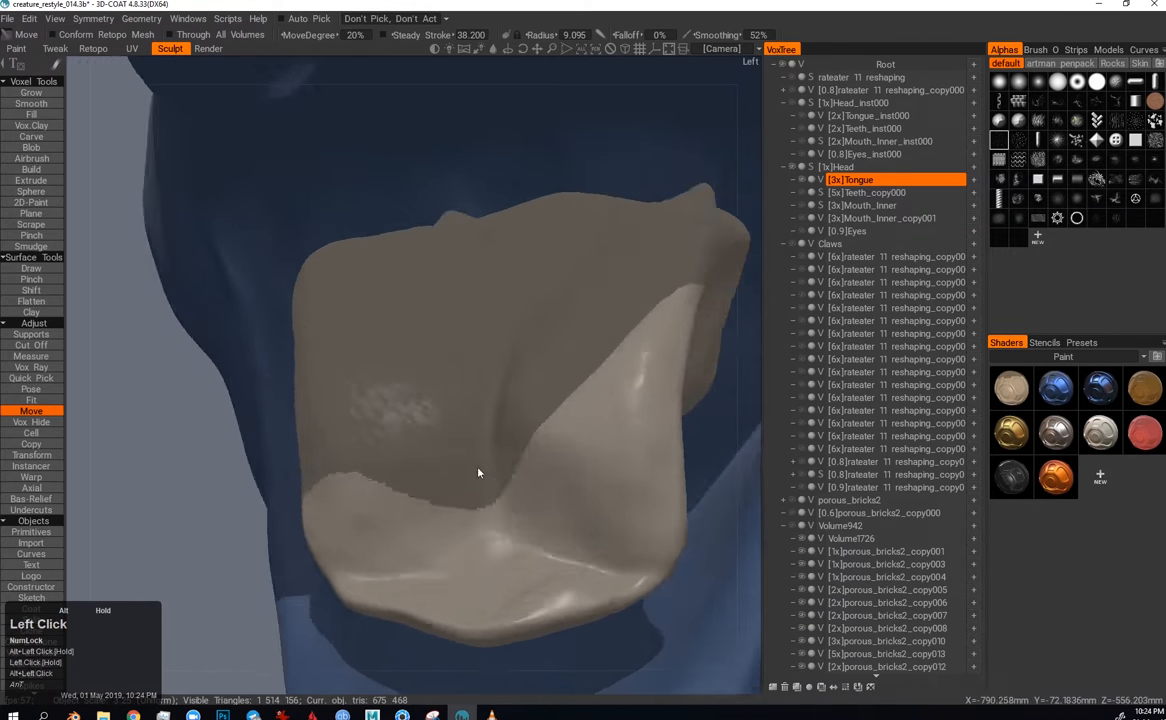
Step: Pull the tongue's edge into shape, bend its tip downward and widen its back
drag(478, 472, 408, 452)
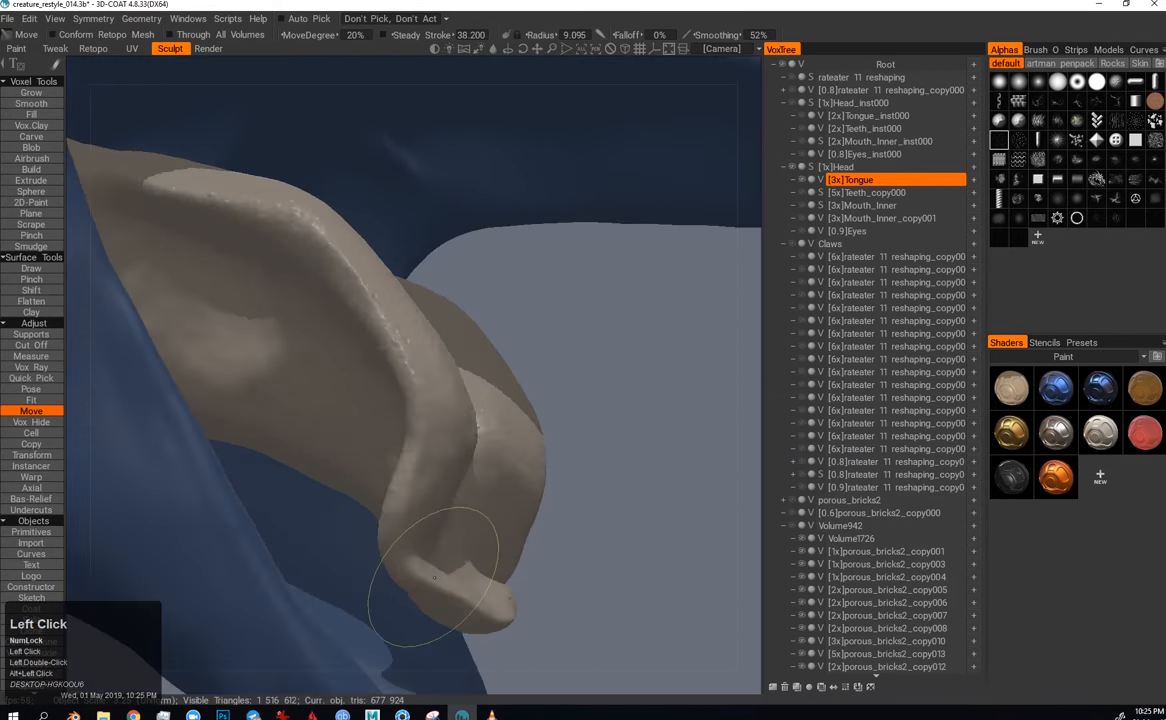
drag(436, 576, 412, 532)
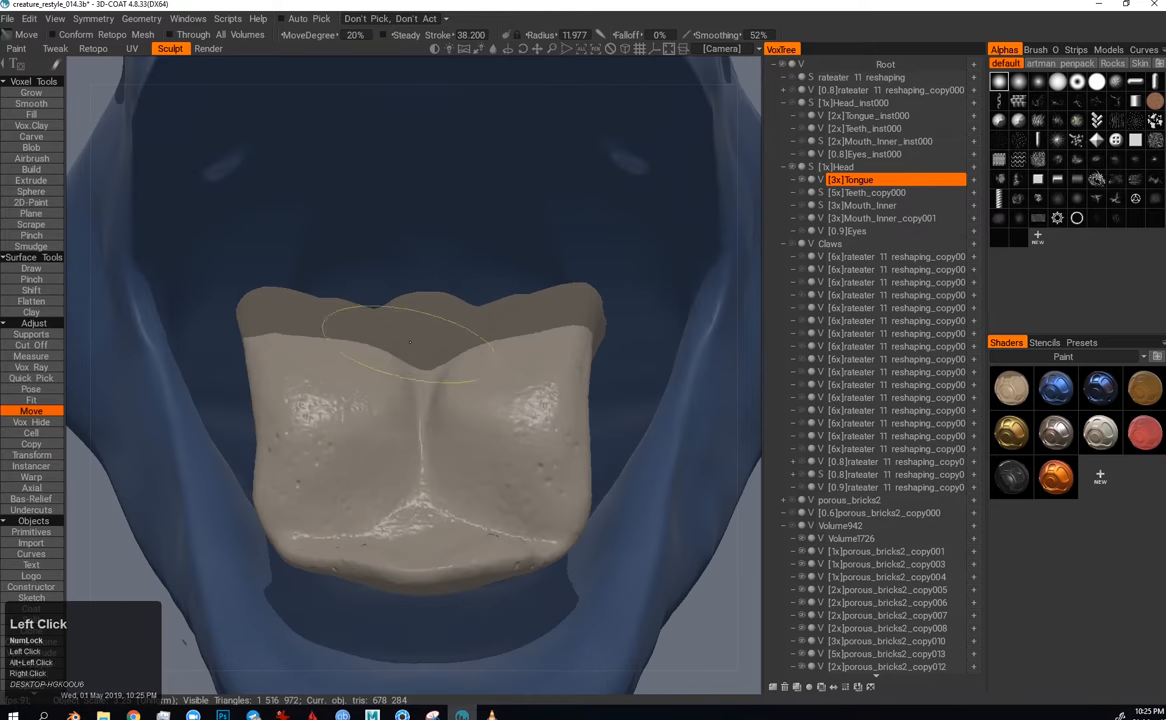
drag(410, 340, 450, 456)
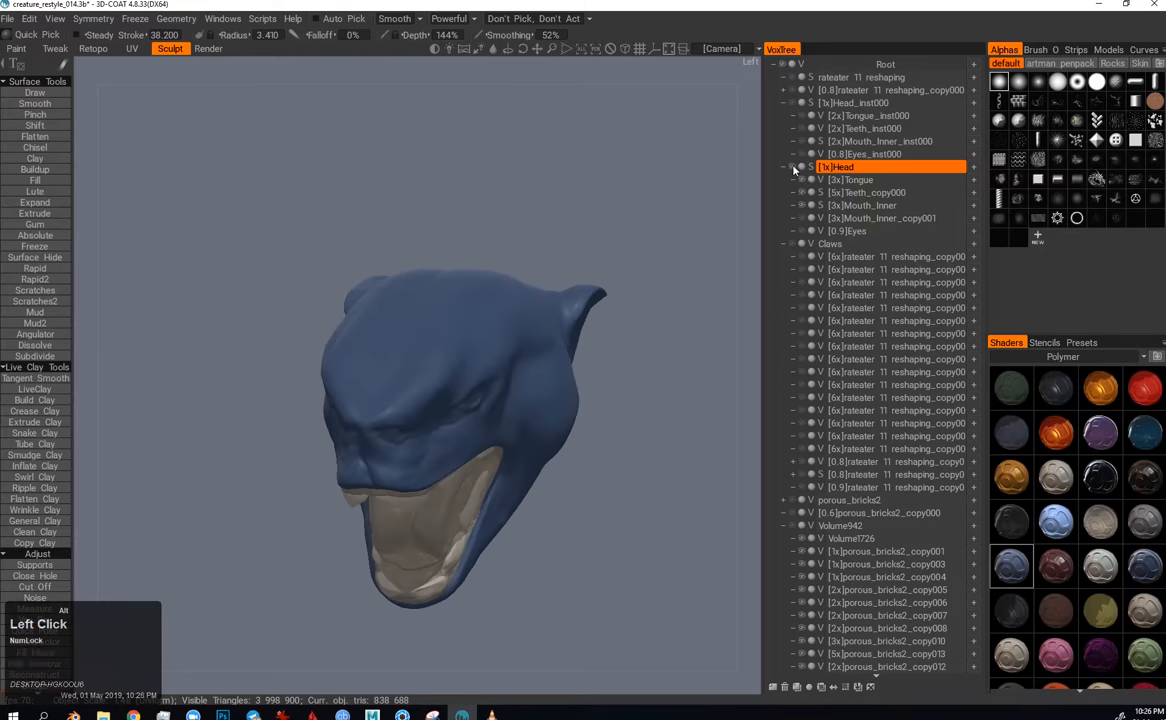
Step: Show all volumes and smooth the neck behind the jaw where the head meets the body
key(f5)
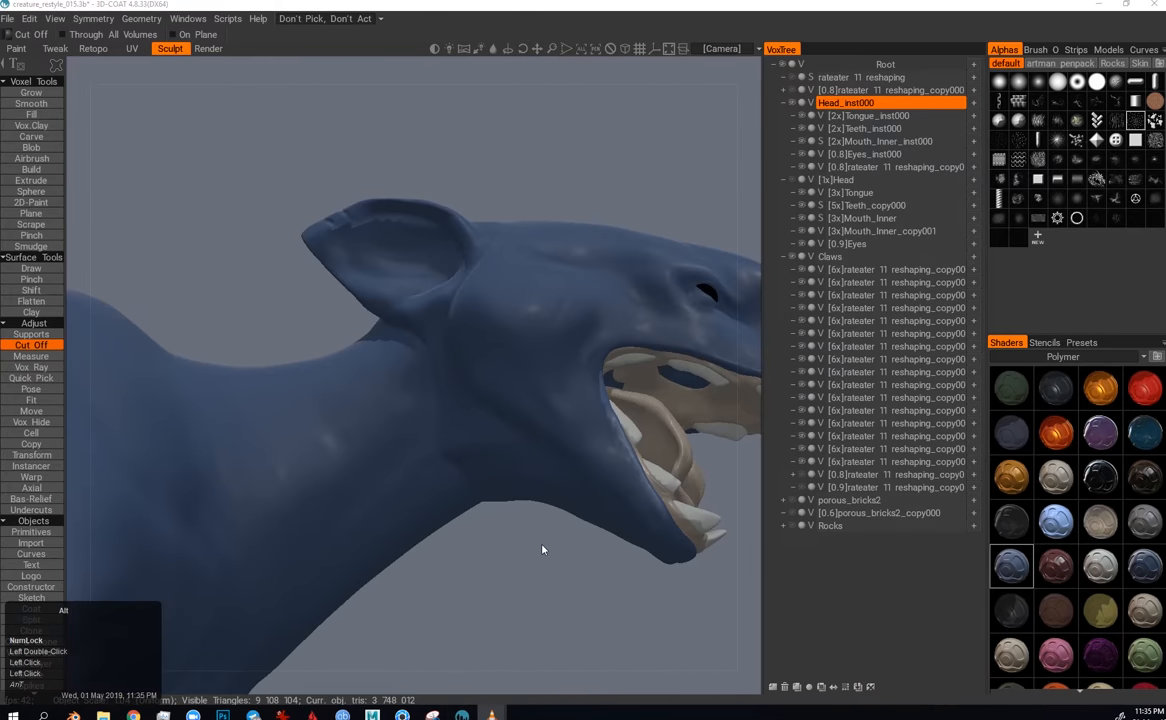
drag(544, 548, 500, 396)
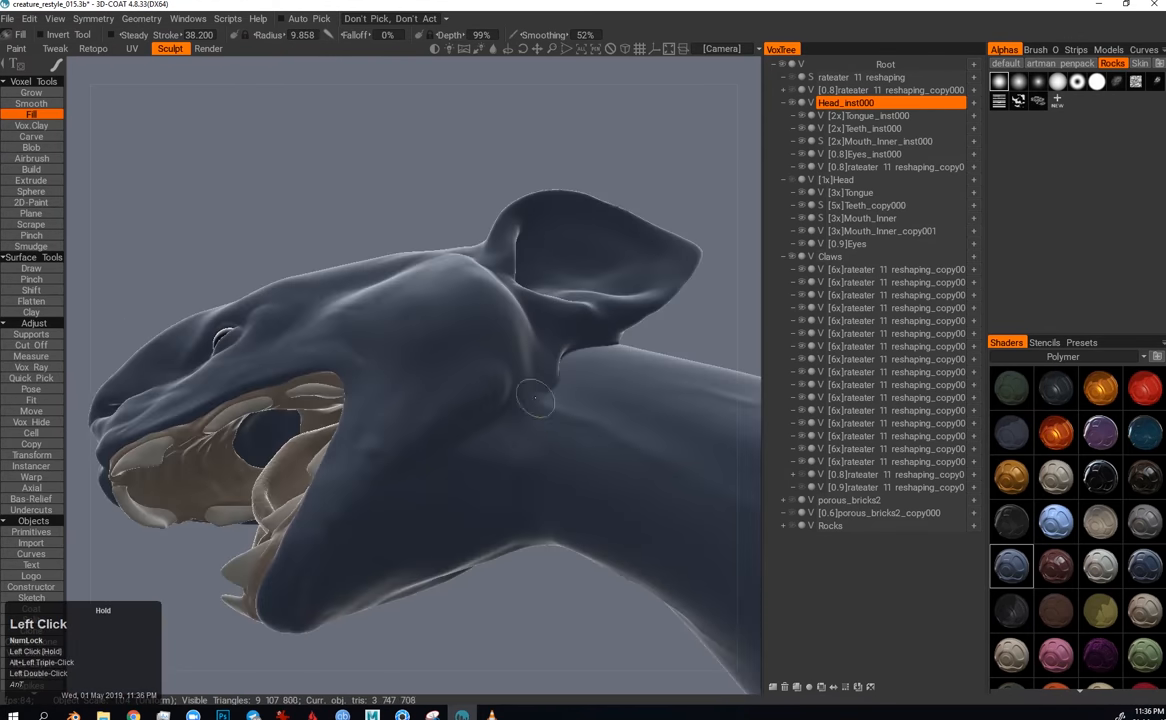
drag(540, 400, 484, 432)
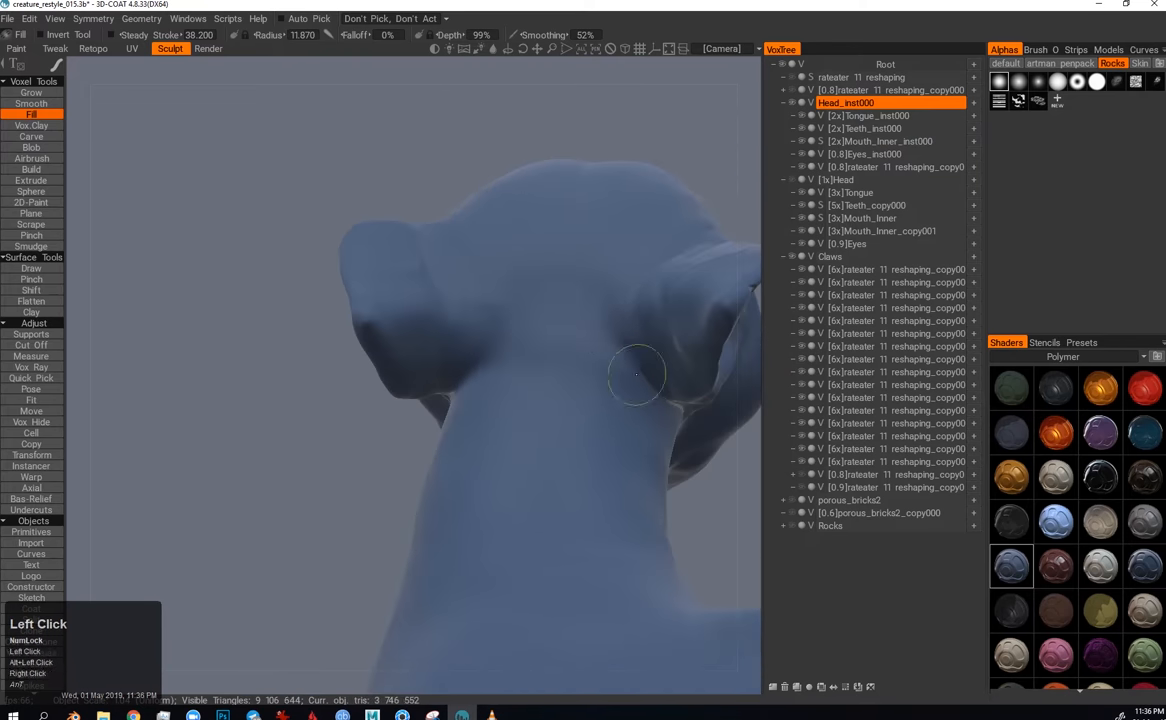
drag(636, 376, 516, 264)
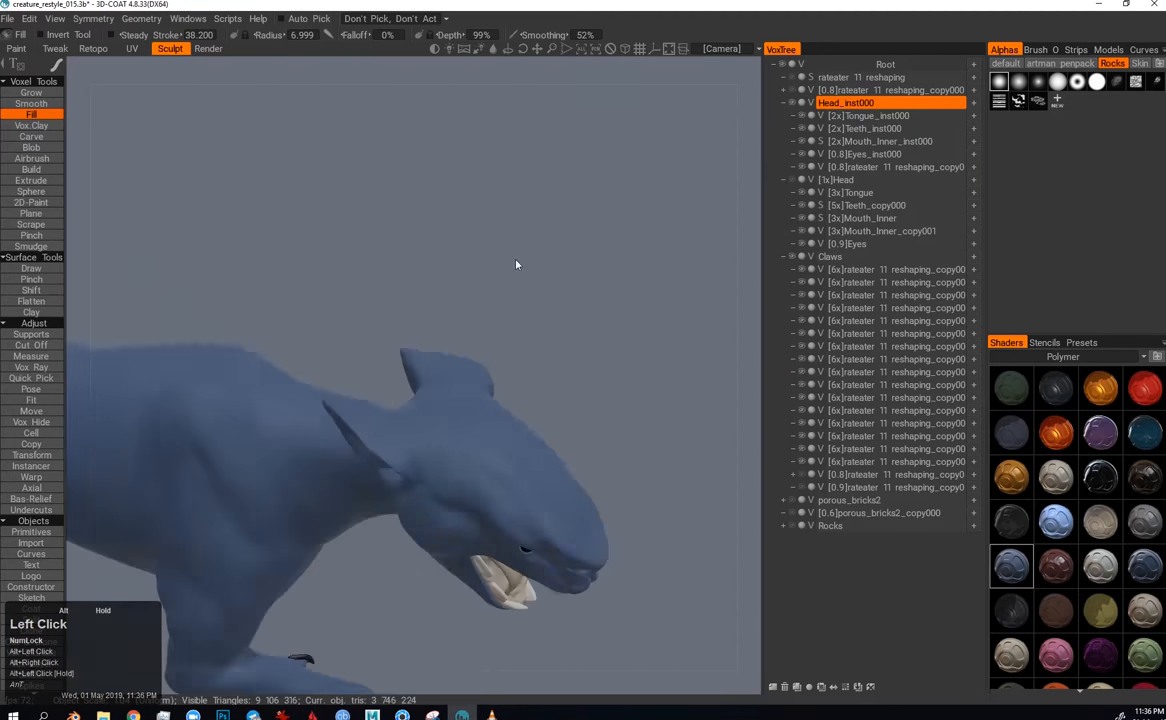
click(32, 412)
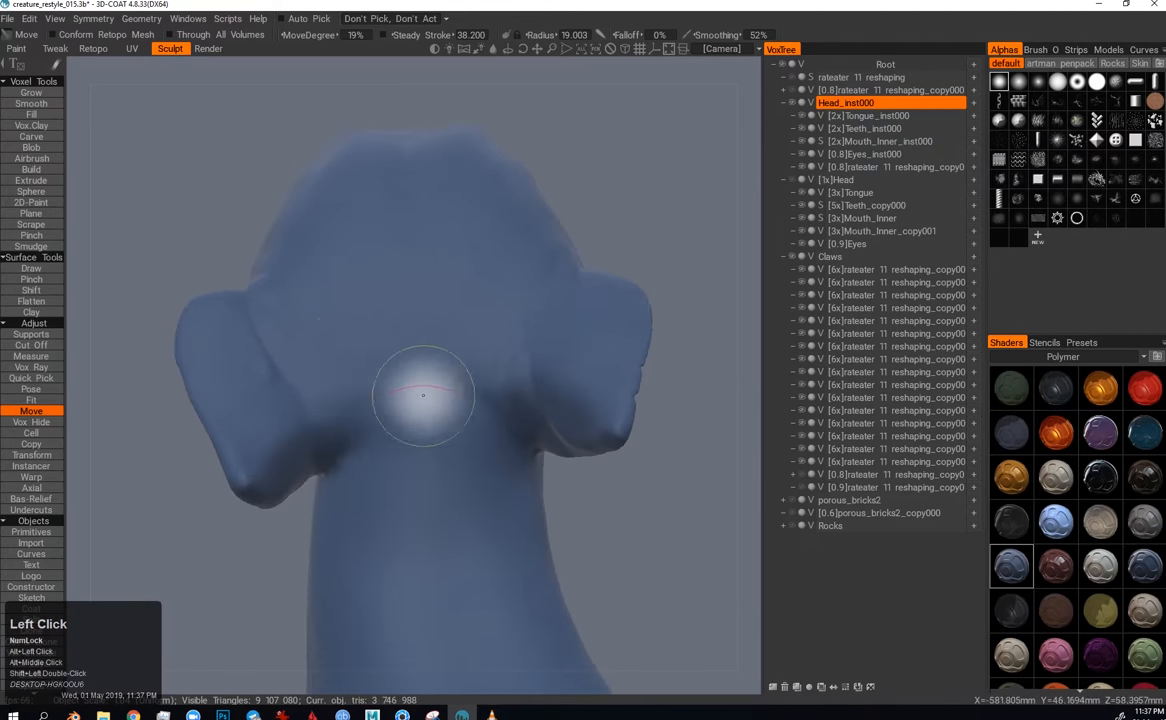
Step: Pinch sharper creases into the base of the ears and check them from the side
click(32, 278)
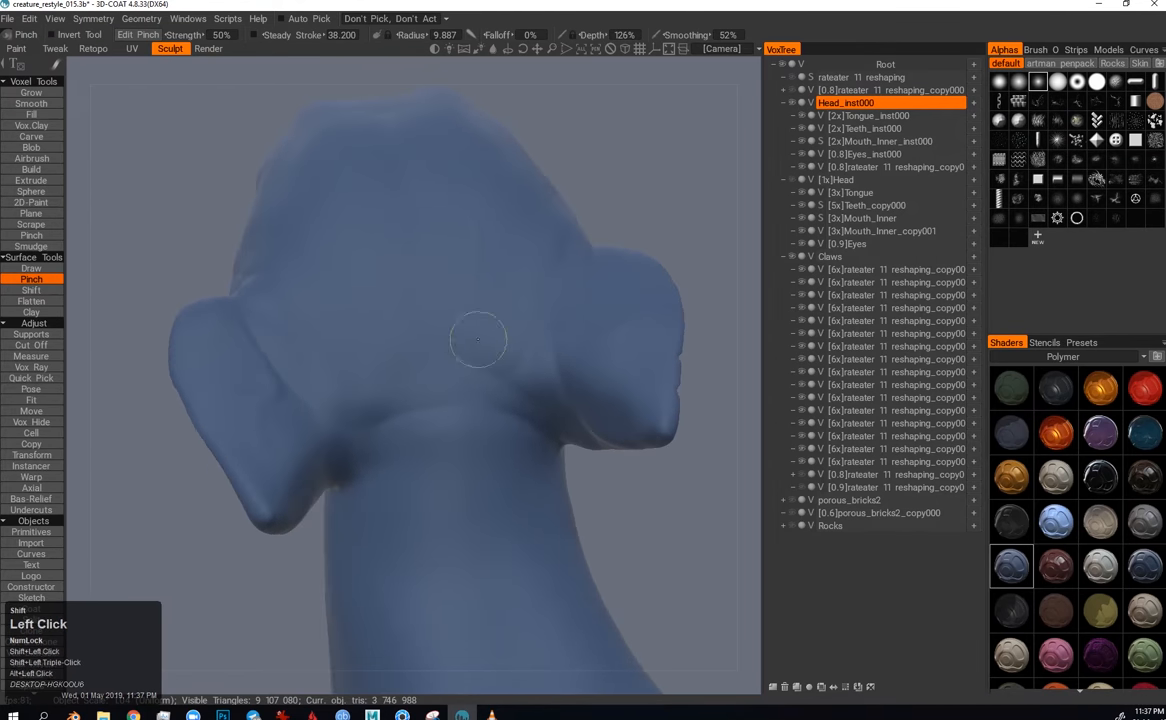
drag(480, 340, 476, 364)
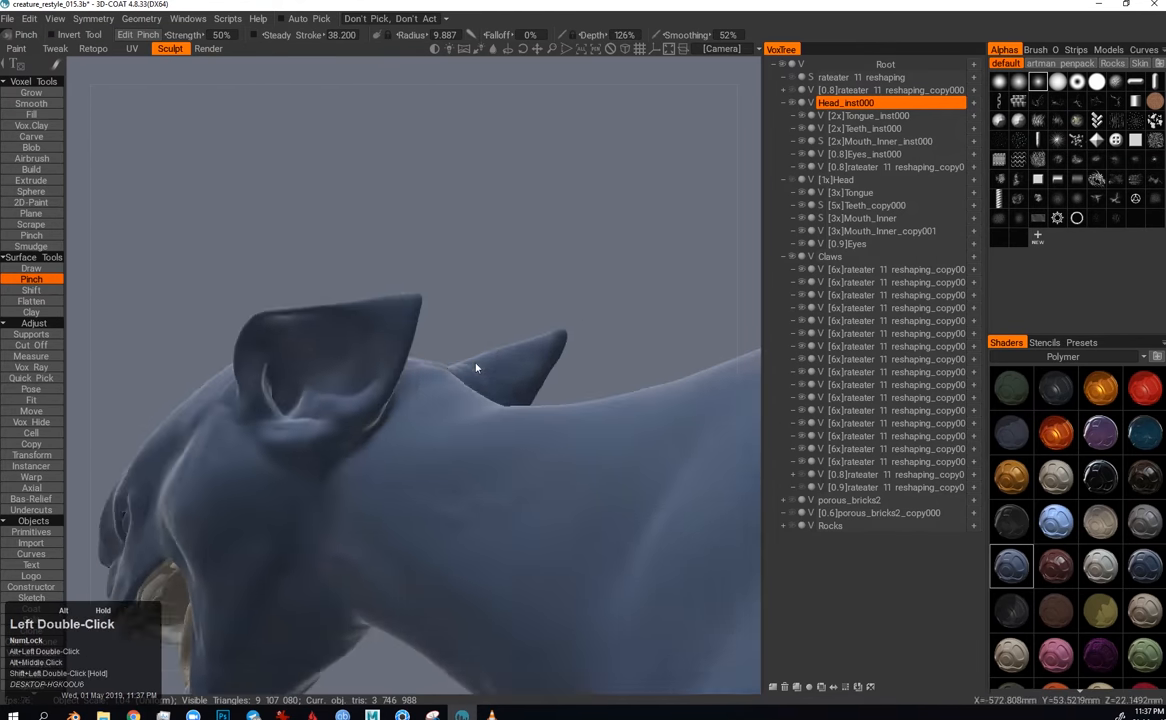
drag(476, 368, 510, 500)
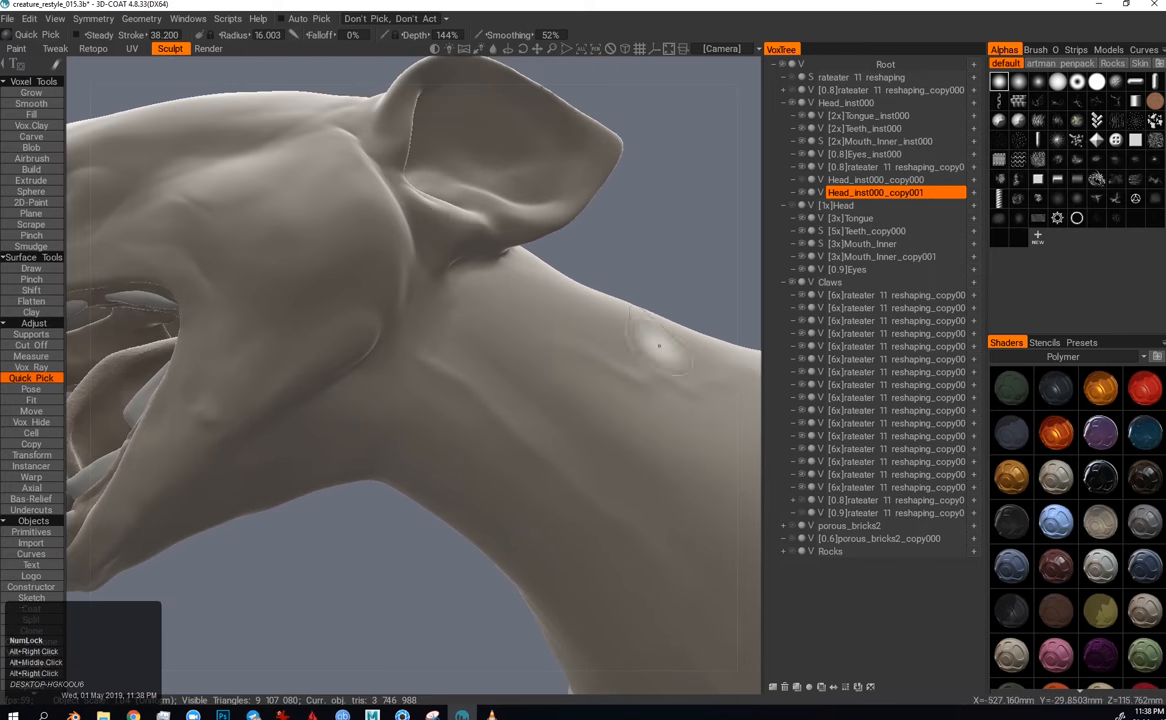
Step: Duplicate the head layer again and build up clay on the throat of the first copy
click(32, 454)
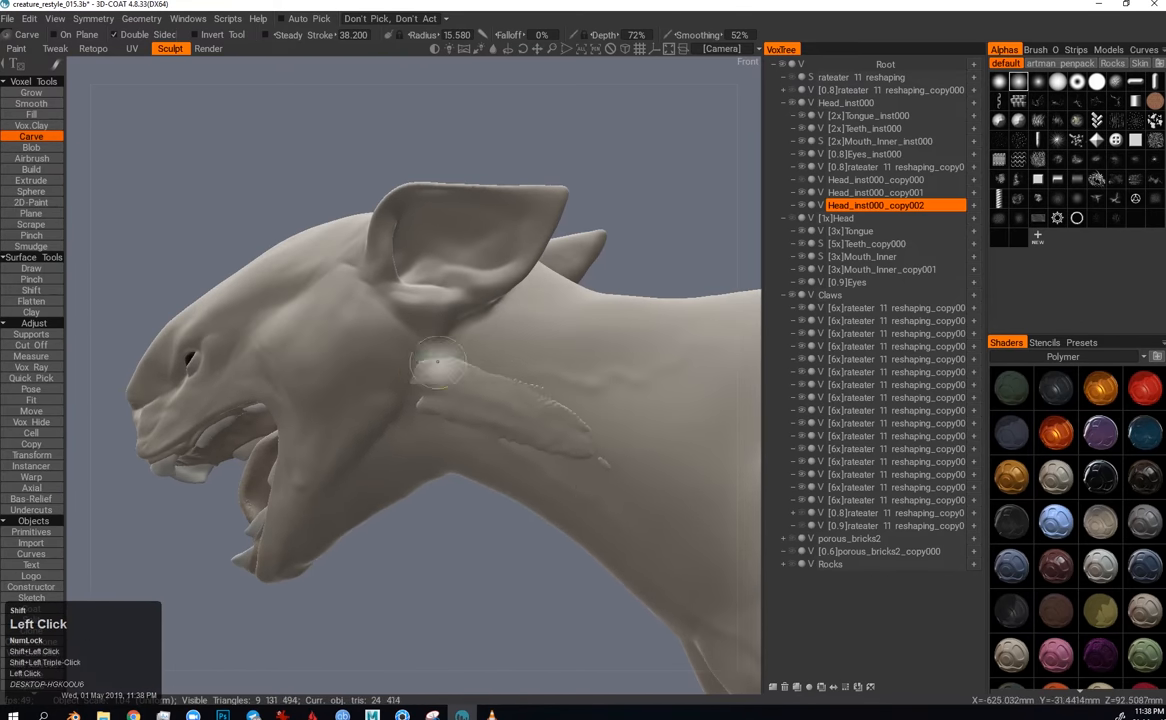
click(876, 192)
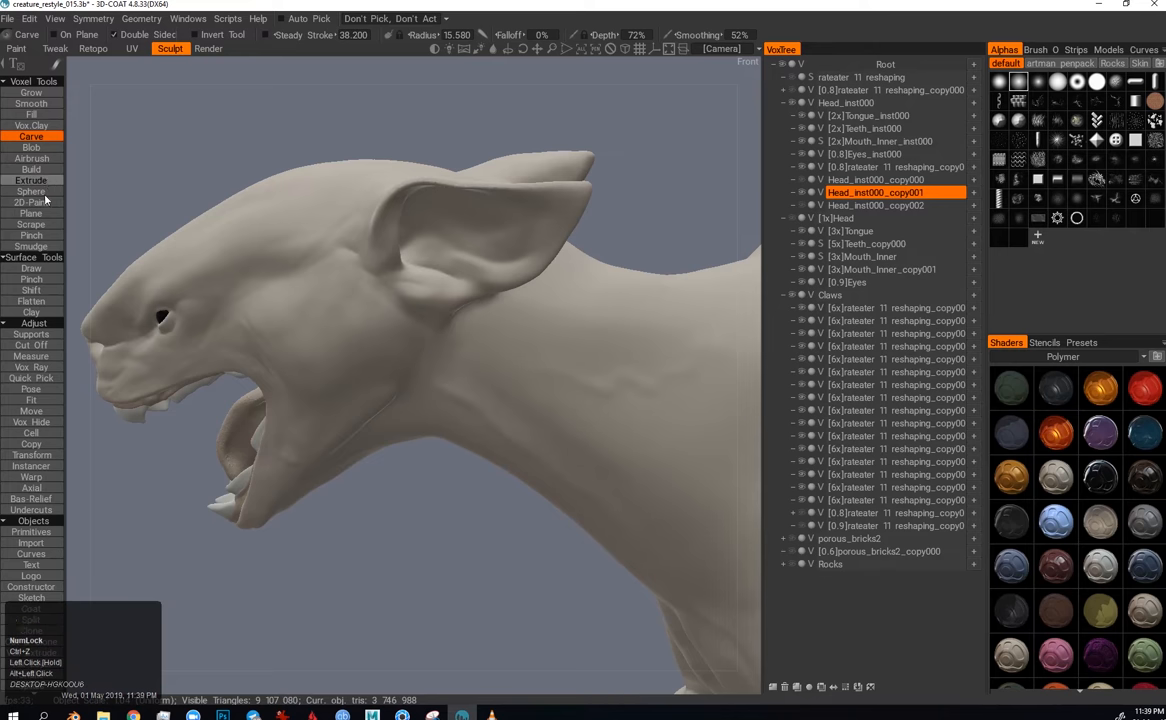
click(32, 180)
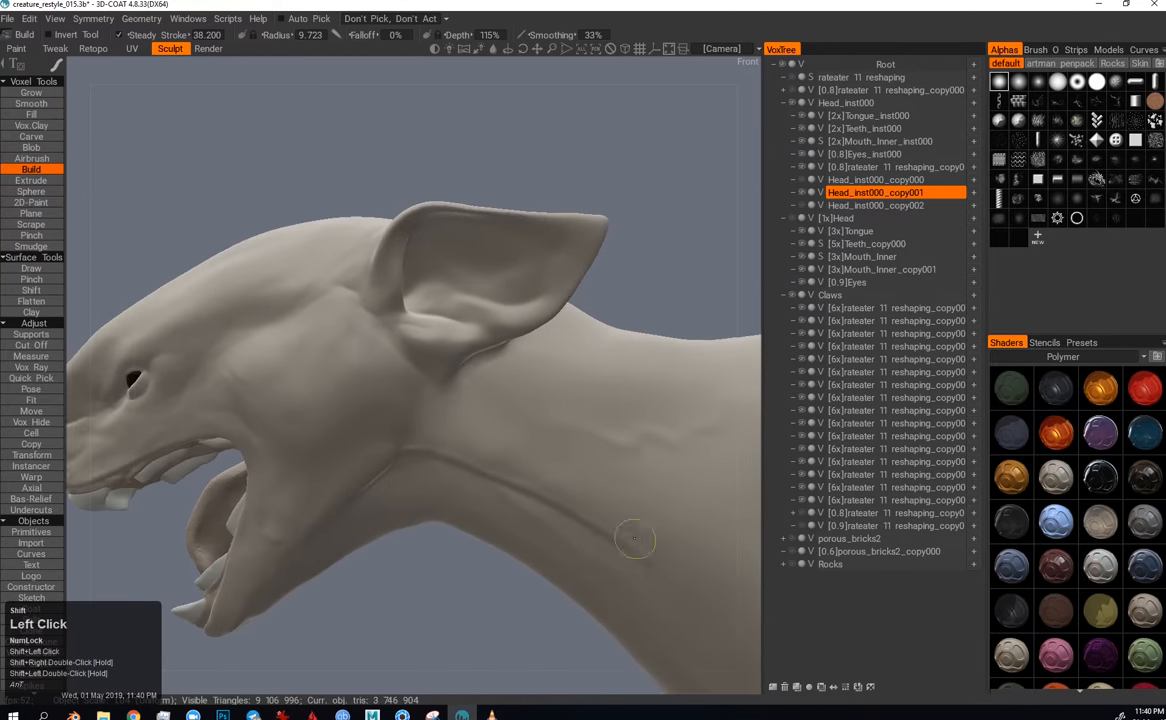
click(32, 114)
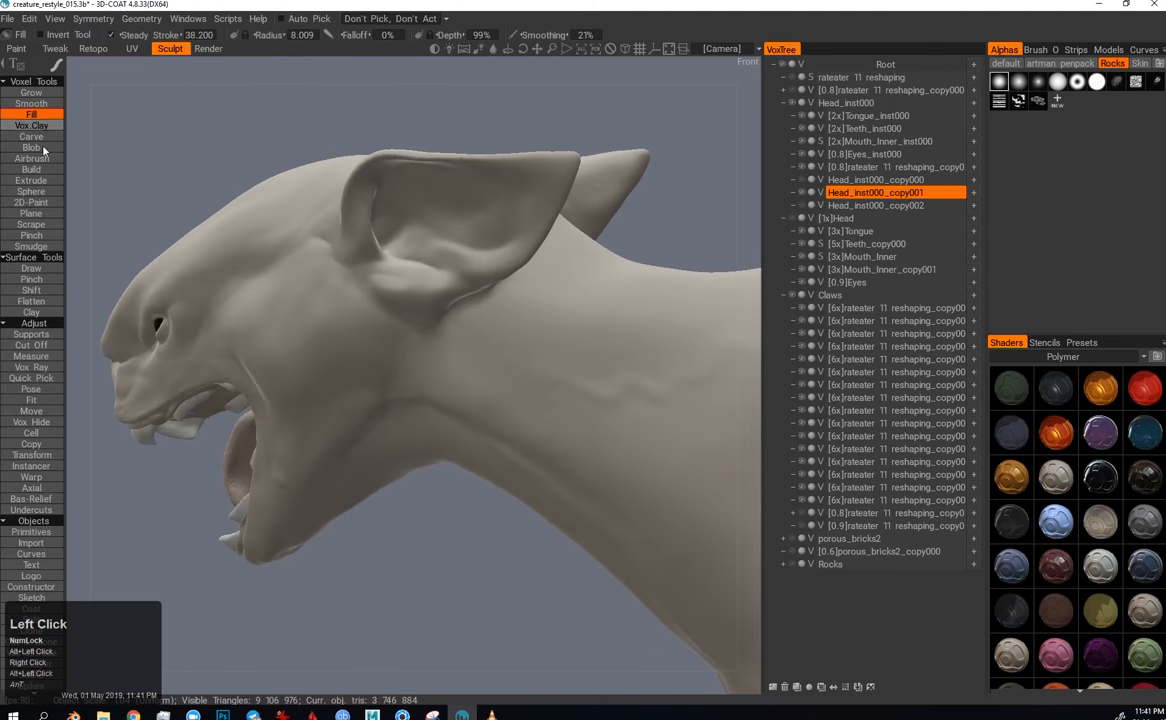
Step: Build up the skin fold along the neck with a different clay brush
click(32, 168)
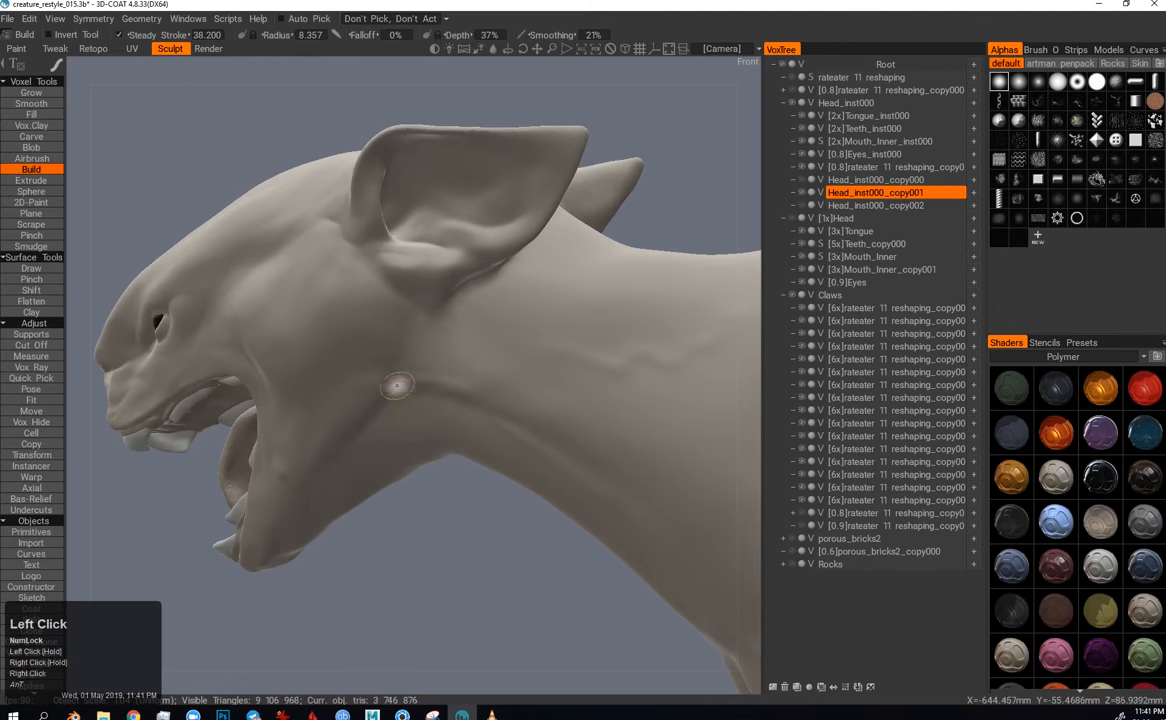
drag(396, 384, 416, 432)
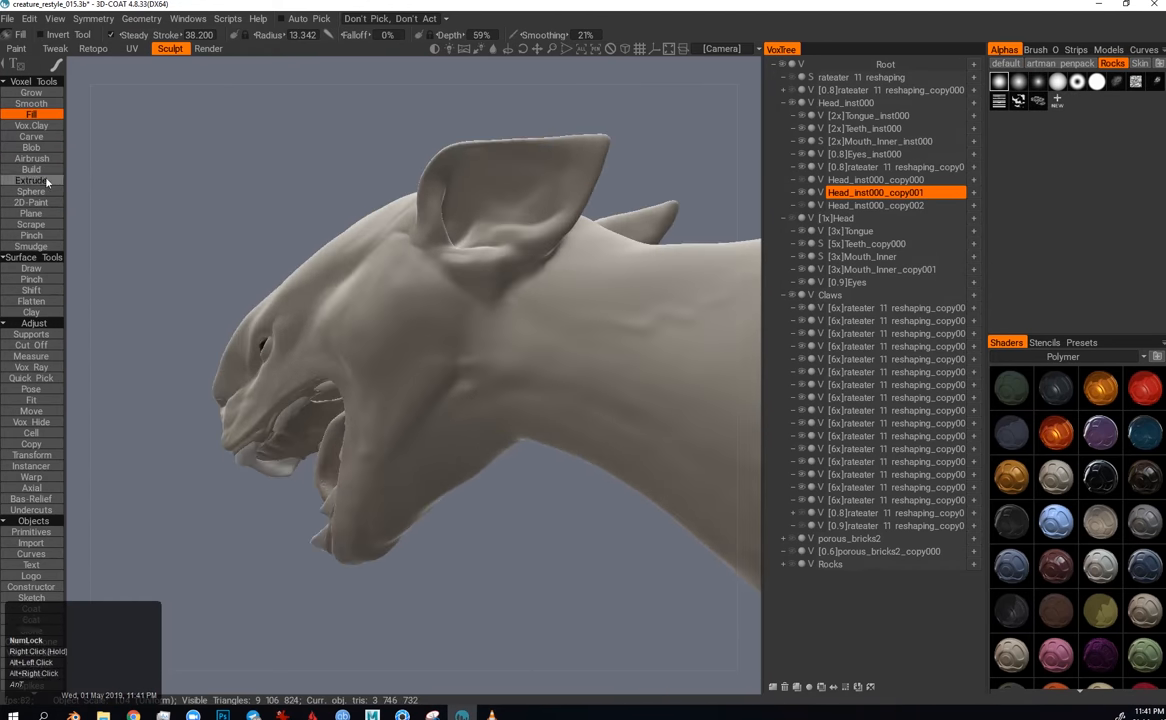
click(32, 168)
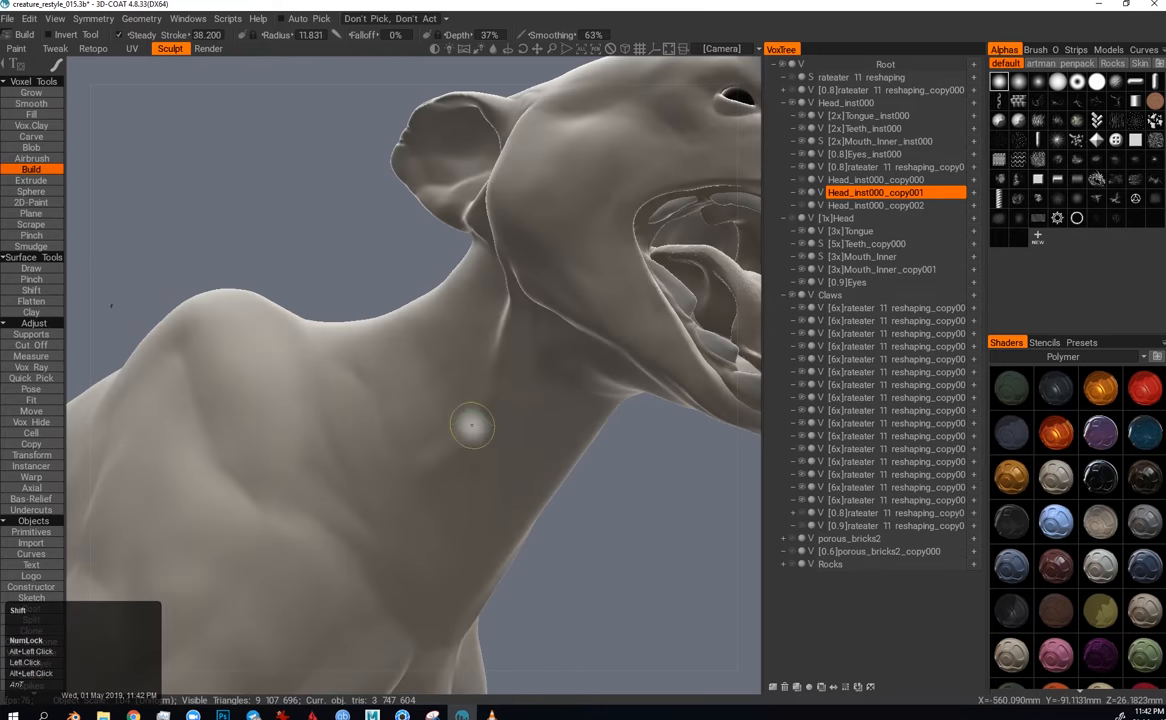
Step: Add clay along the chest and below the ear, then smooth the cheek and jaw
drag(472, 424, 470, 366)
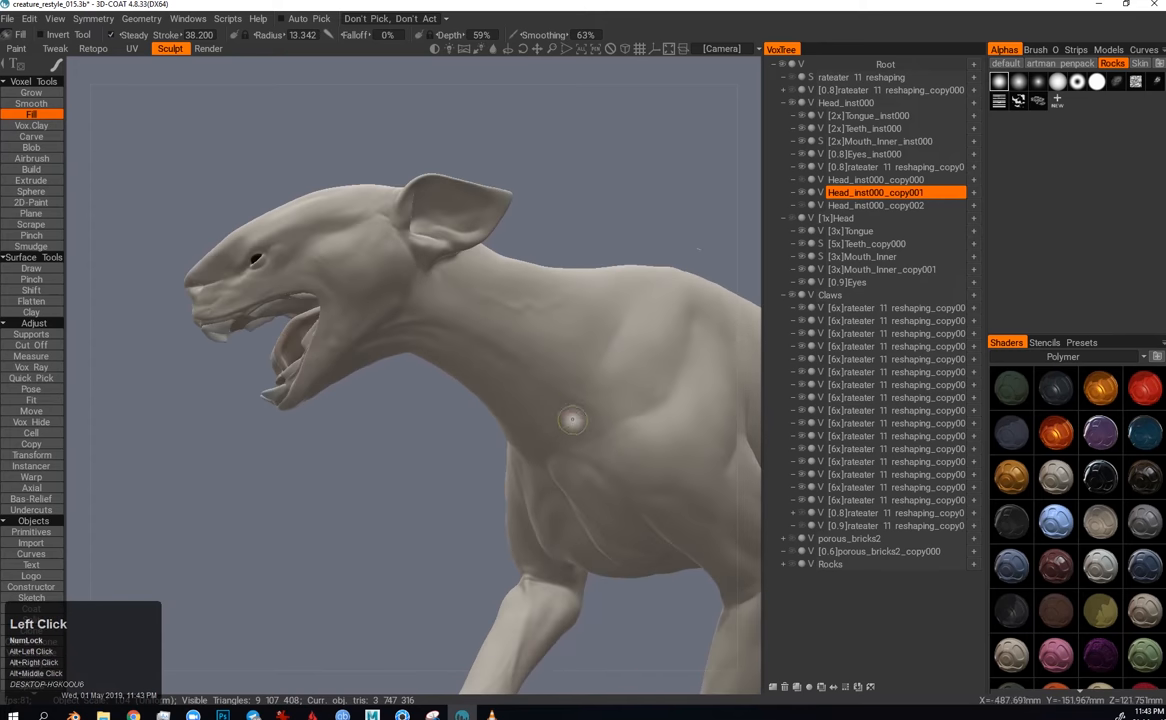
click(32, 168)
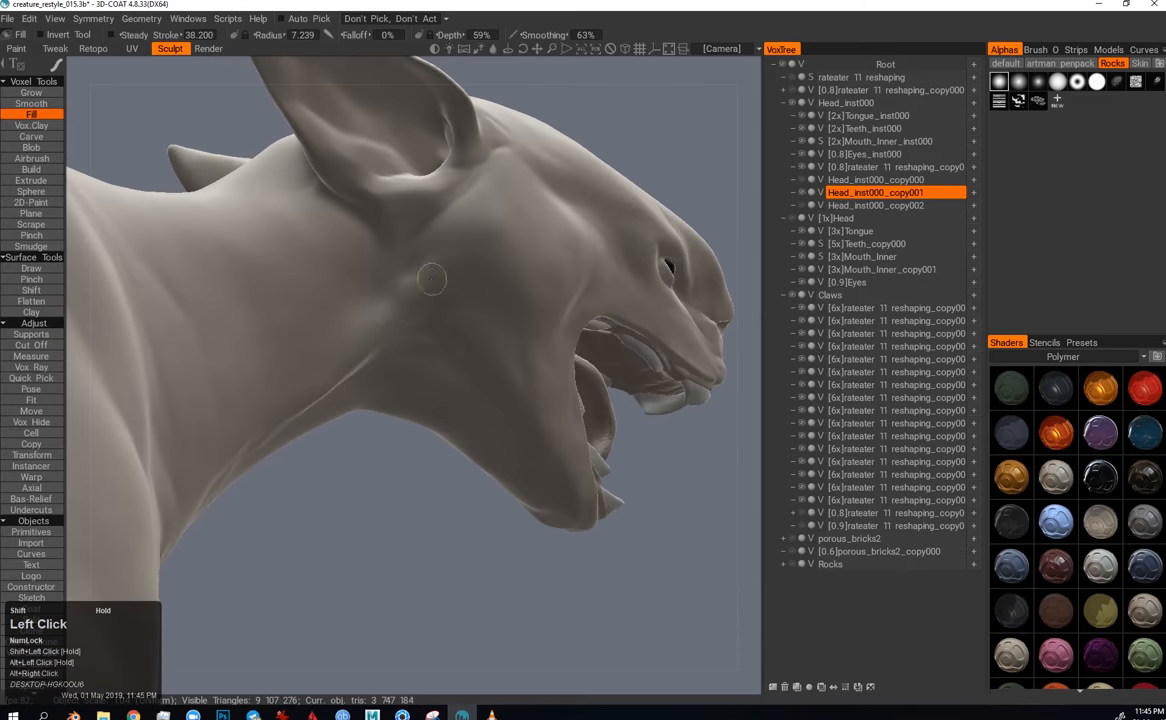
drag(432, 278, 336, 356)
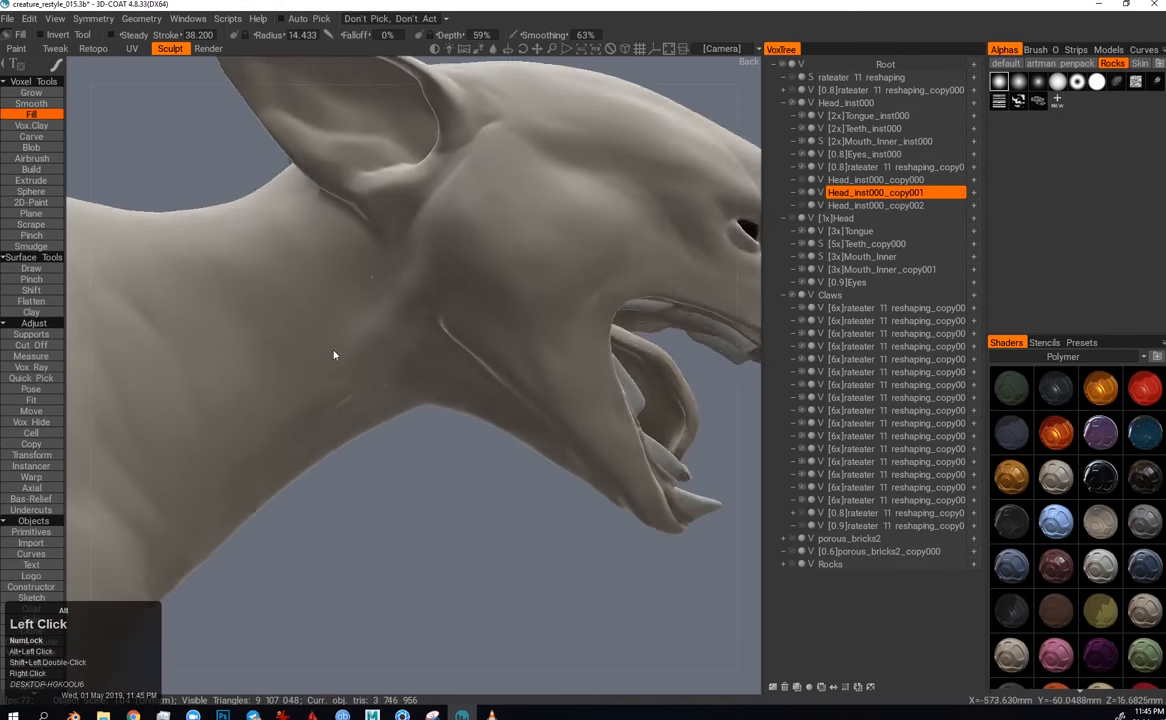
drag(336, 356, 442, 442)
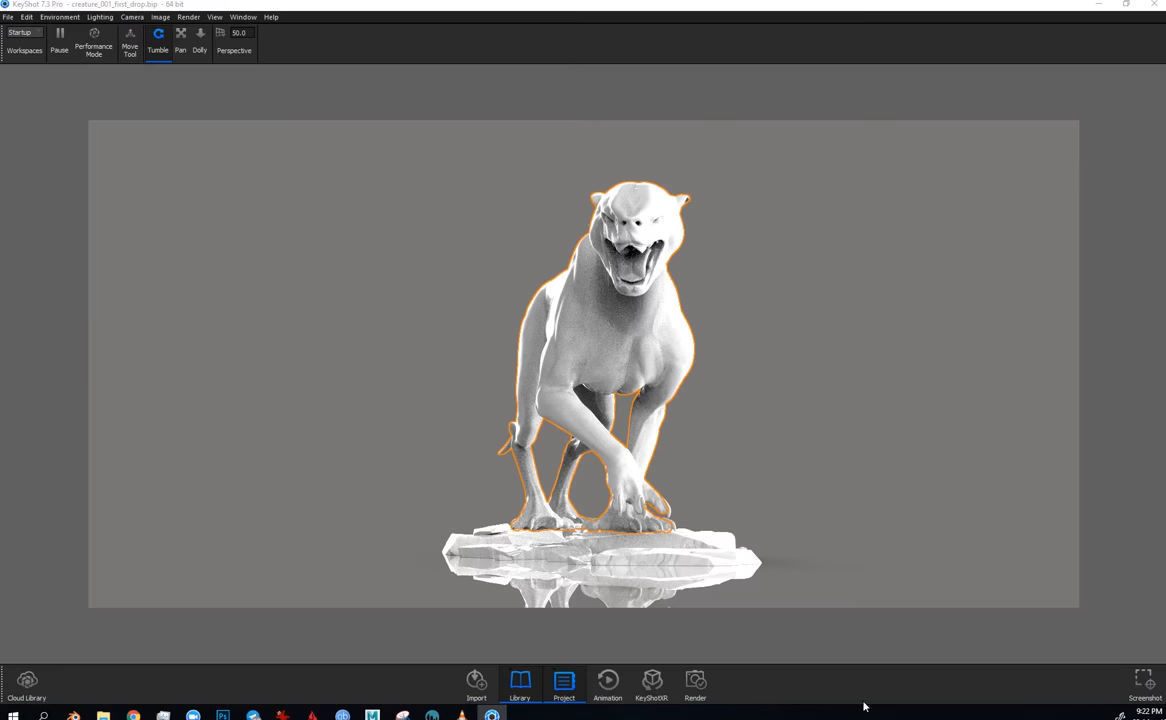
Step: Select a creature part in the Scene tree and bring up its skin material settings
click(564, 684)
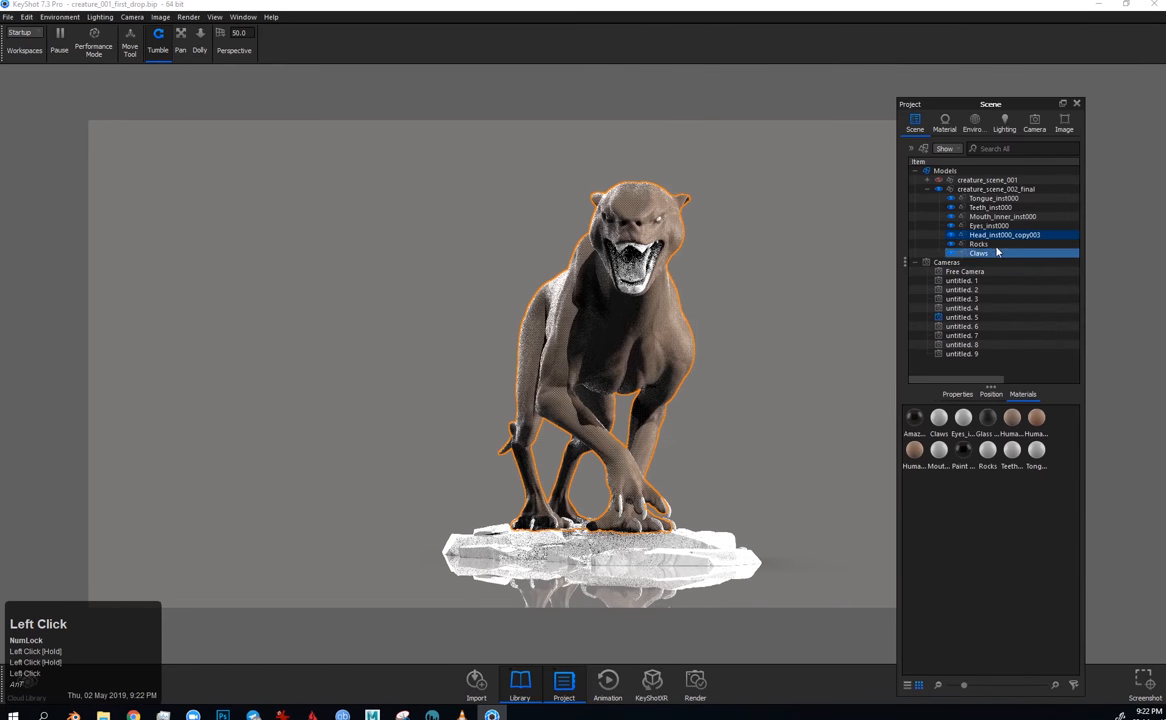
click(988, 224)
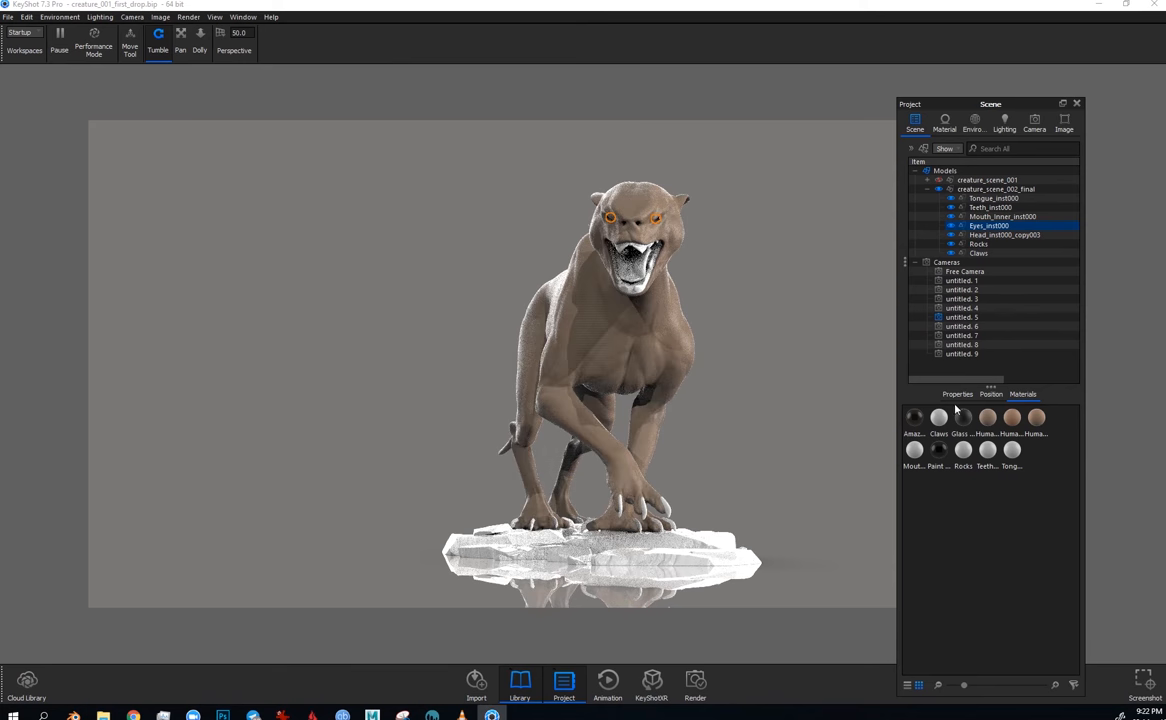
click(1004, 236)
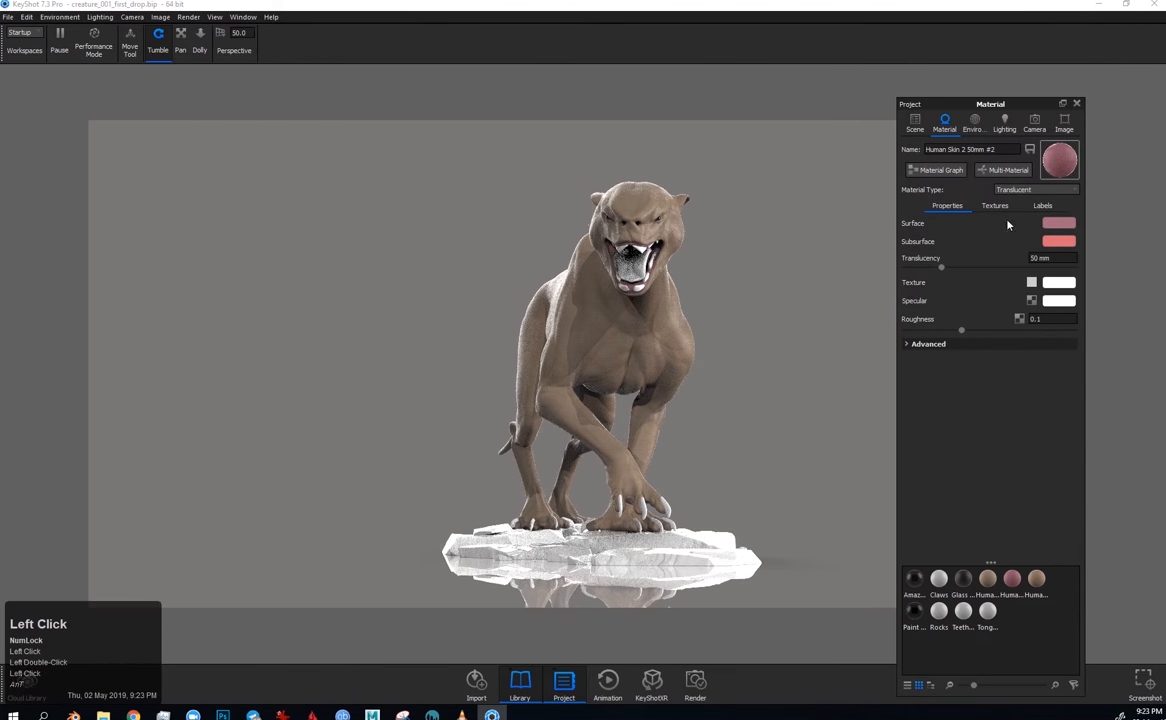
Step: Lower the skin material's roughness and choose a new surface colour
drag(960, 330, 928, 330)
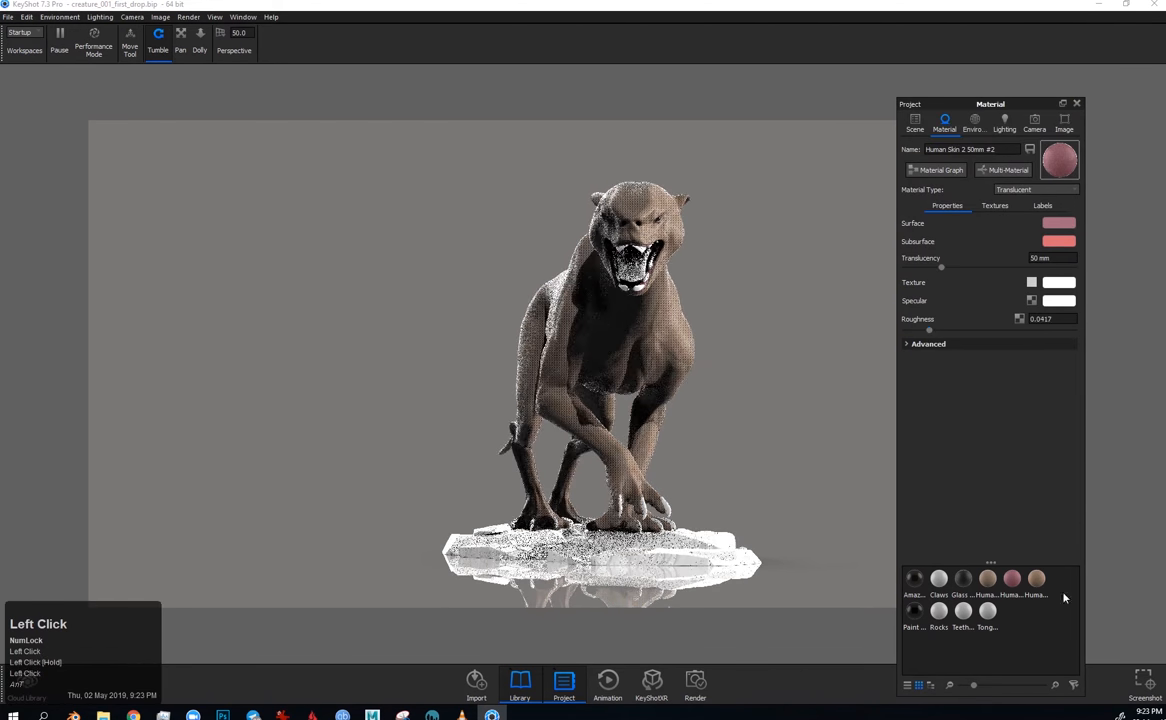
click(1058, 222)
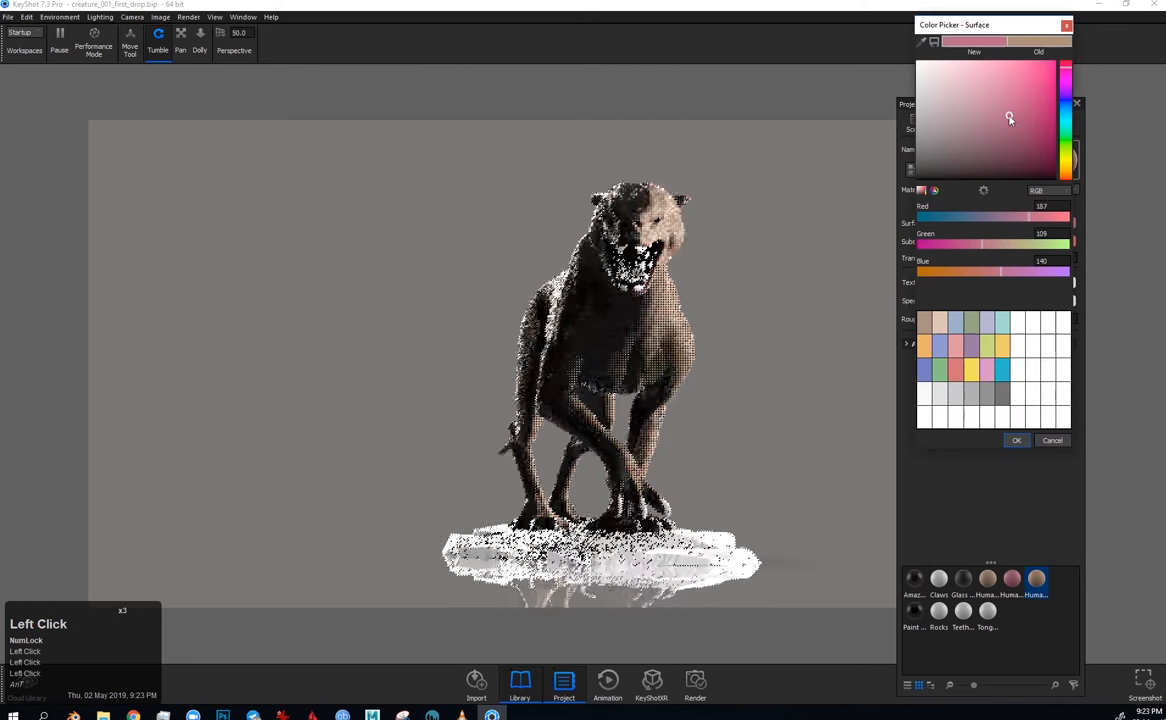
click(1016, 440)
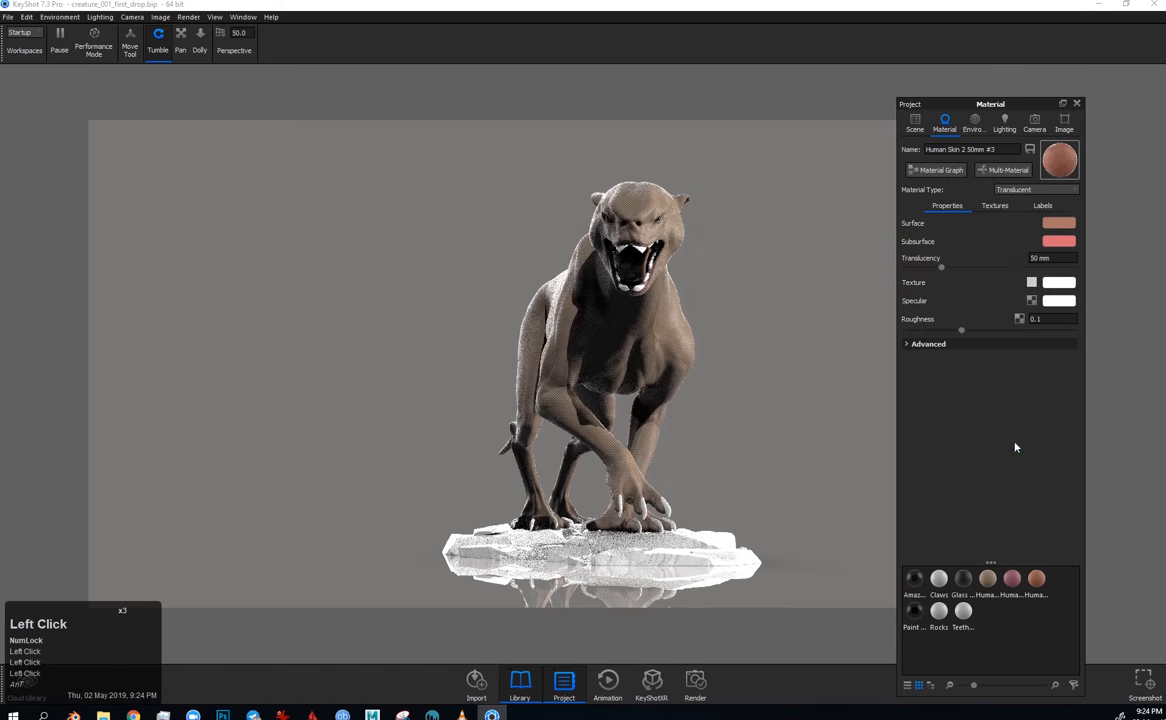
drag(960, 330, 924, 330)
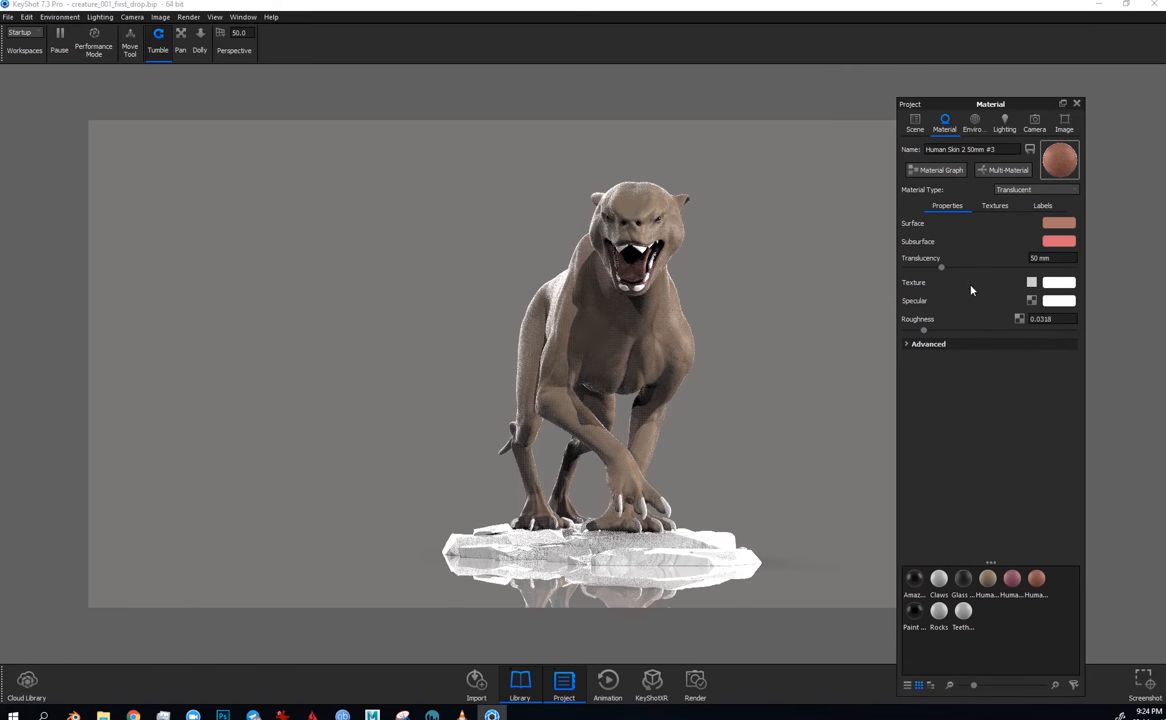
Step: Select the teeth in the Scene tree and bring up their material settings
click(912, 124)
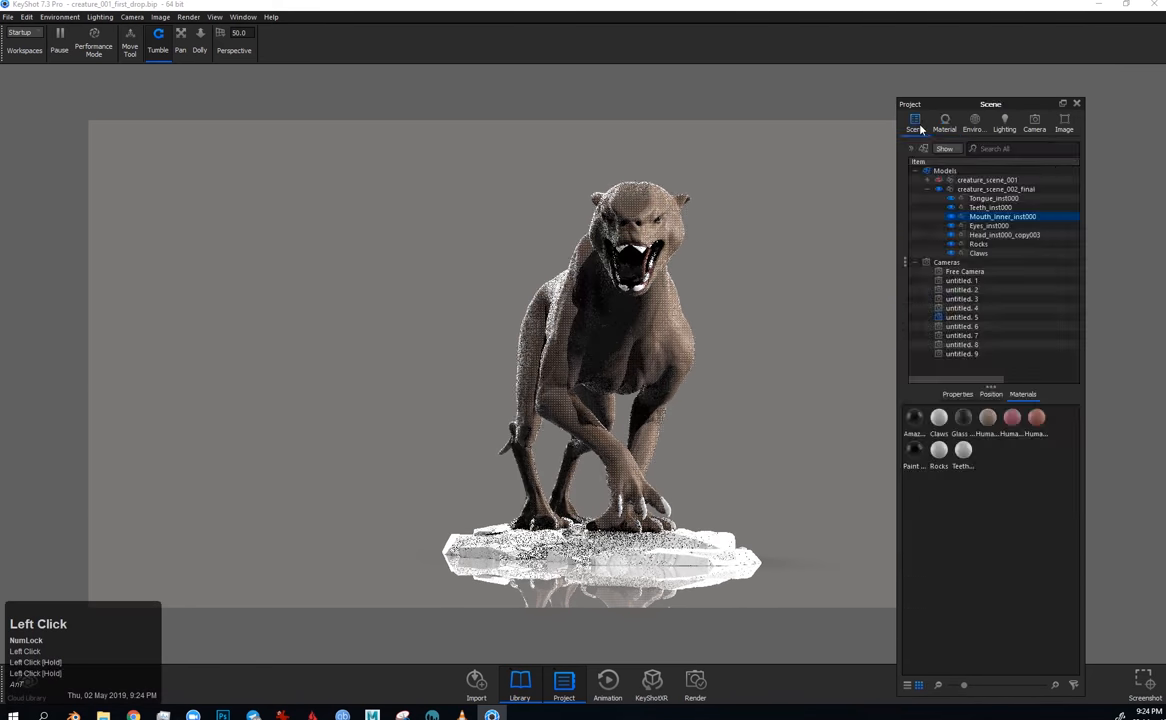
click(944, 122)
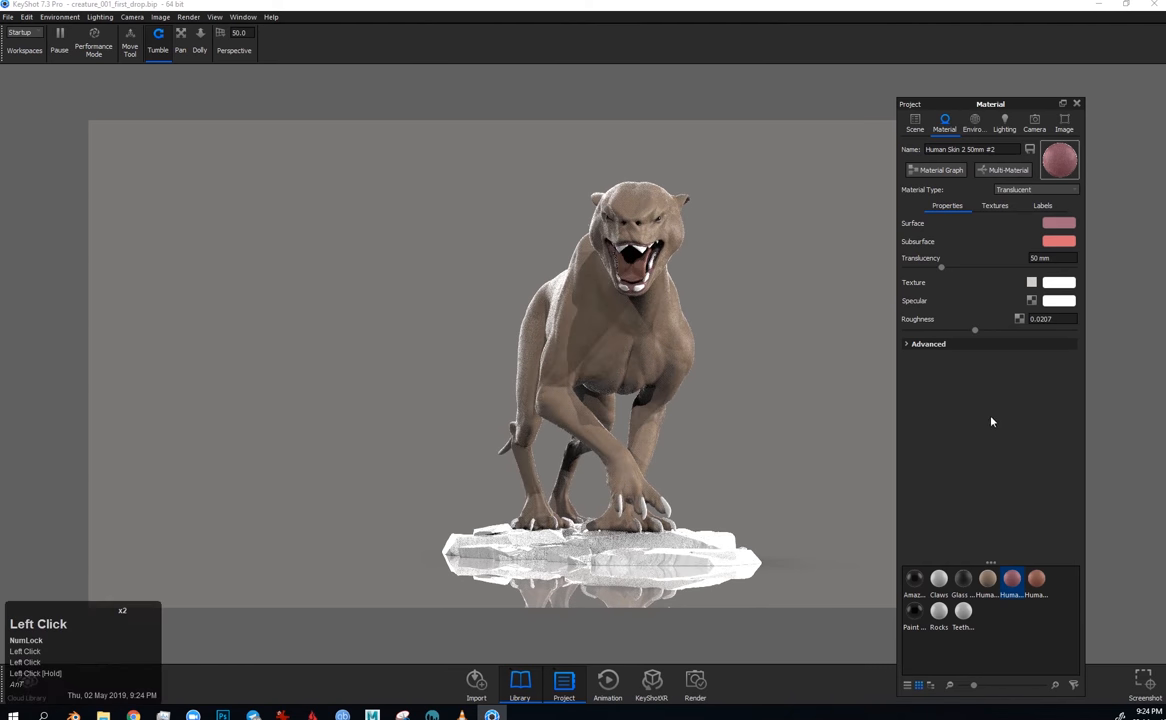
click(914, 122)
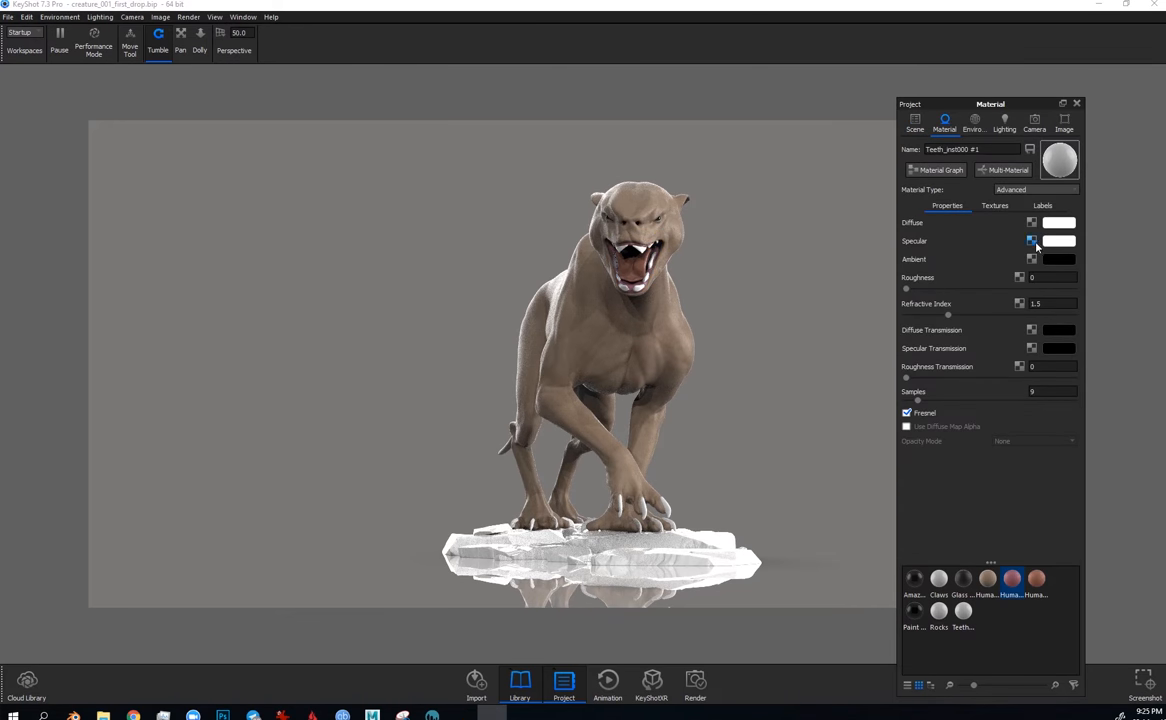
Step: Lighten the creature's diffuse skin colour to a pale tan and confirm it
click(1058, 222)
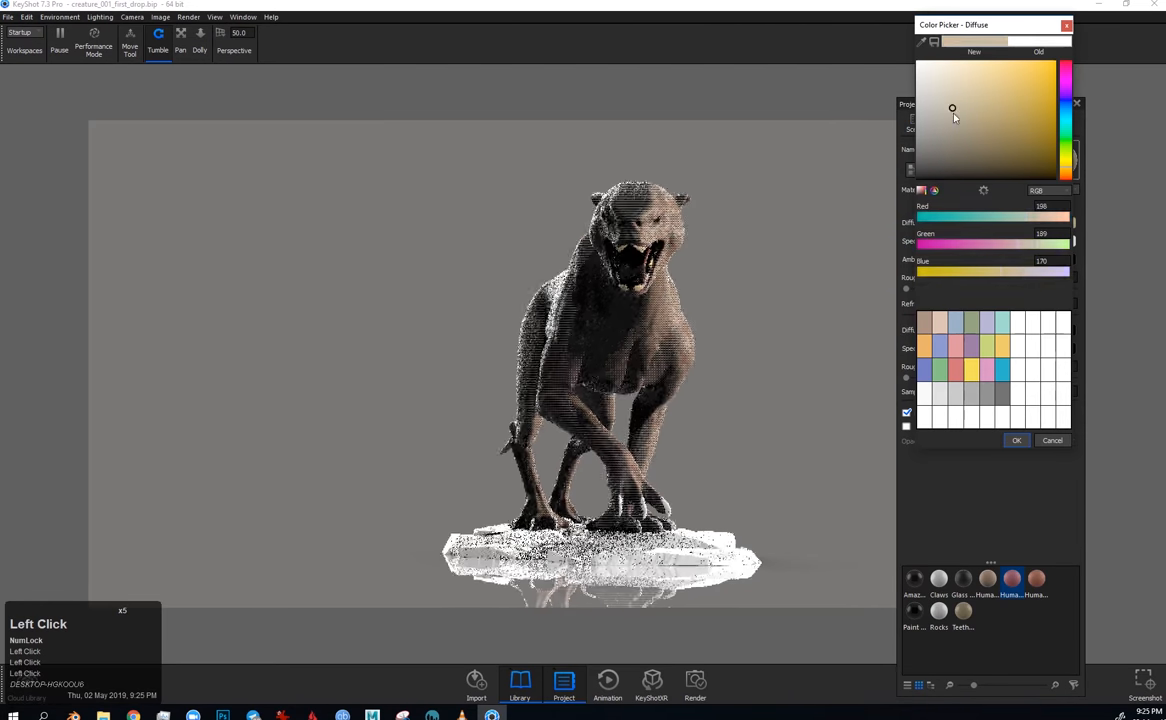
drag(952, 108, 940, 112)
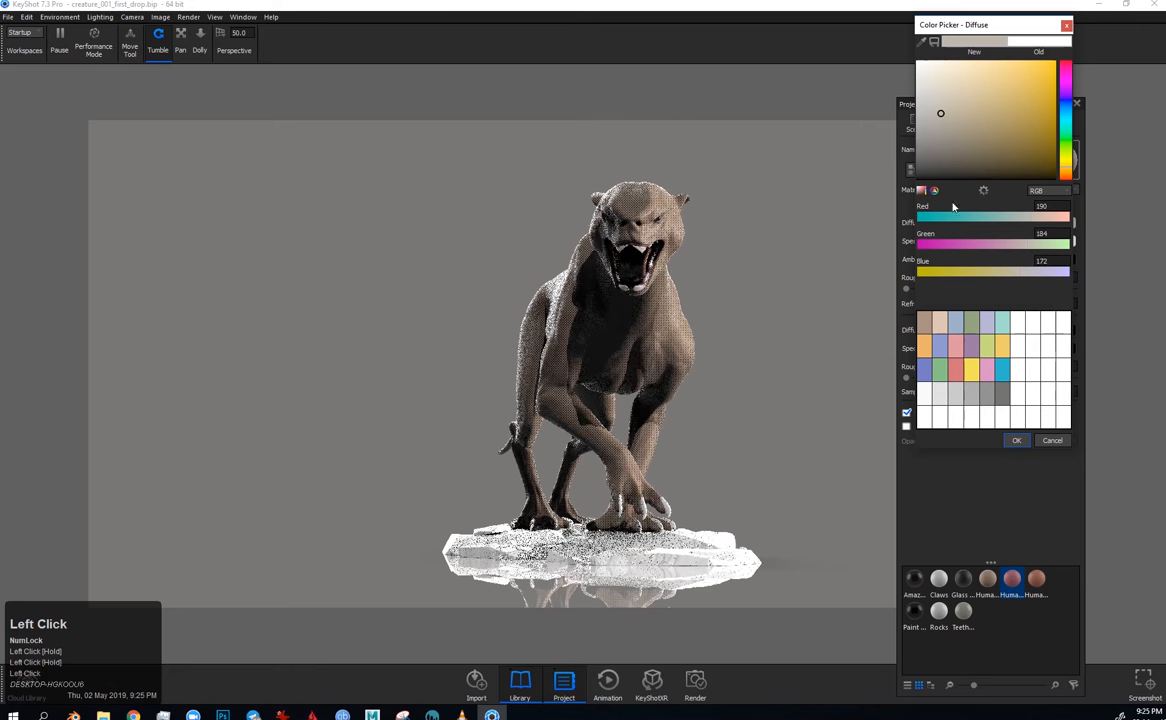
click(1016, 440)
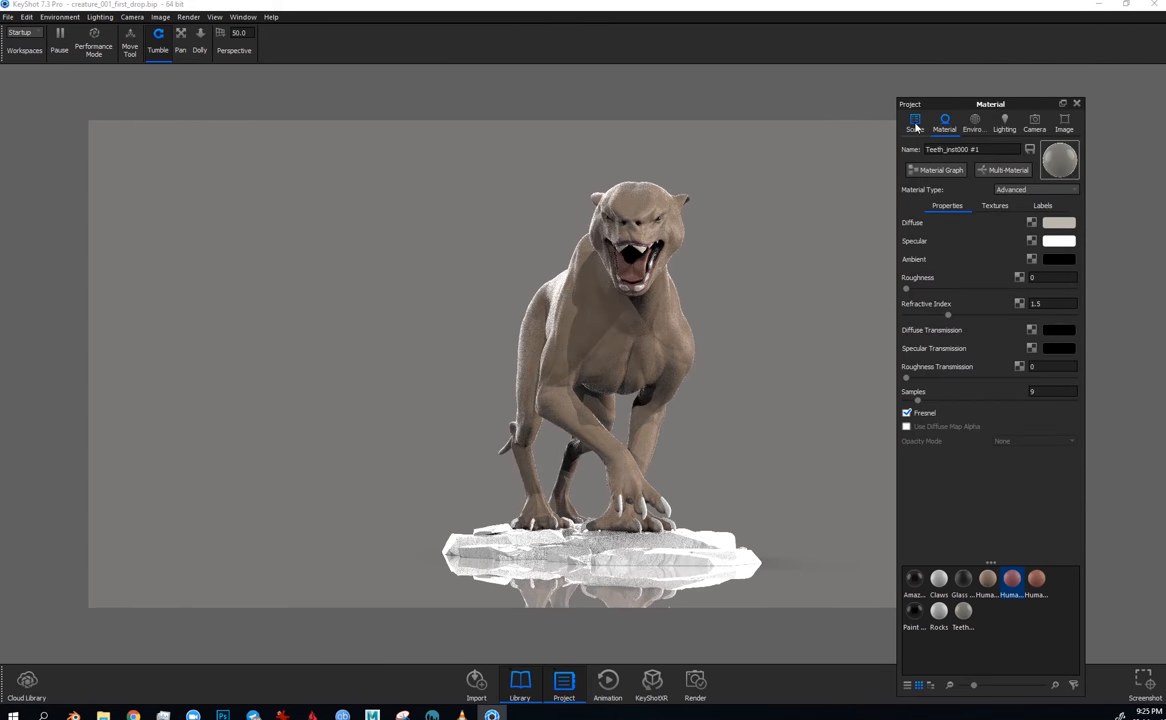
Step: Select the Rocks base in the Scene tree and give it the hard rough black plastic material
click(914, 122)
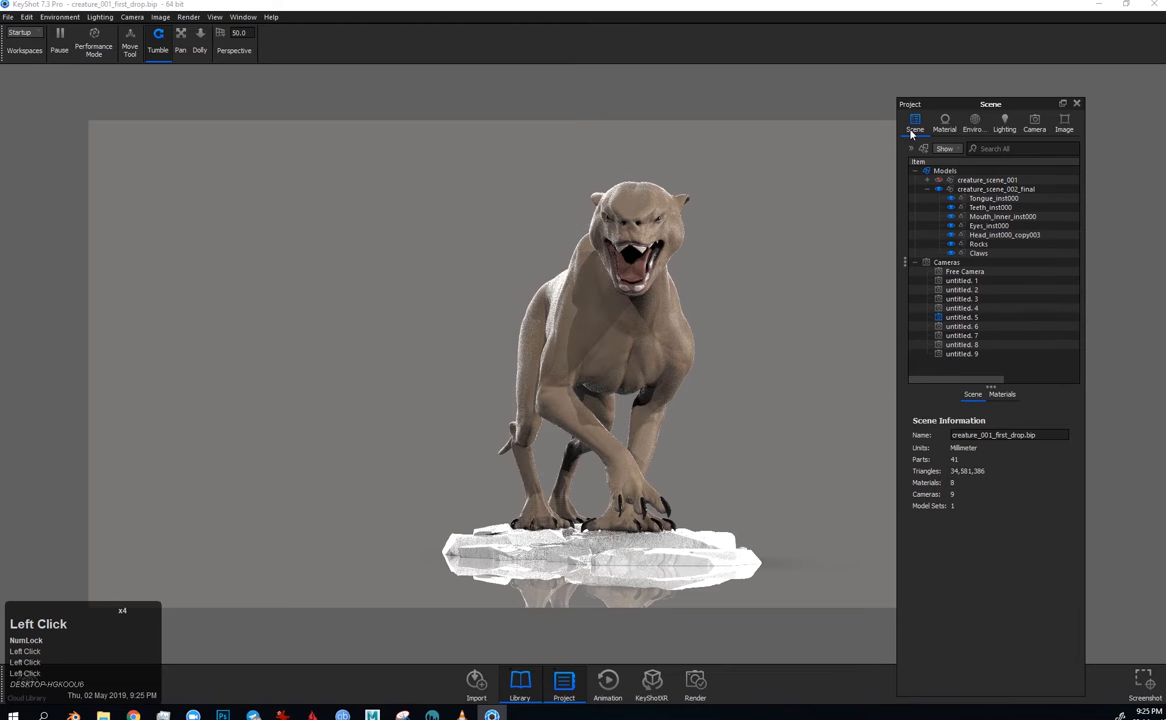
click(978, 244)
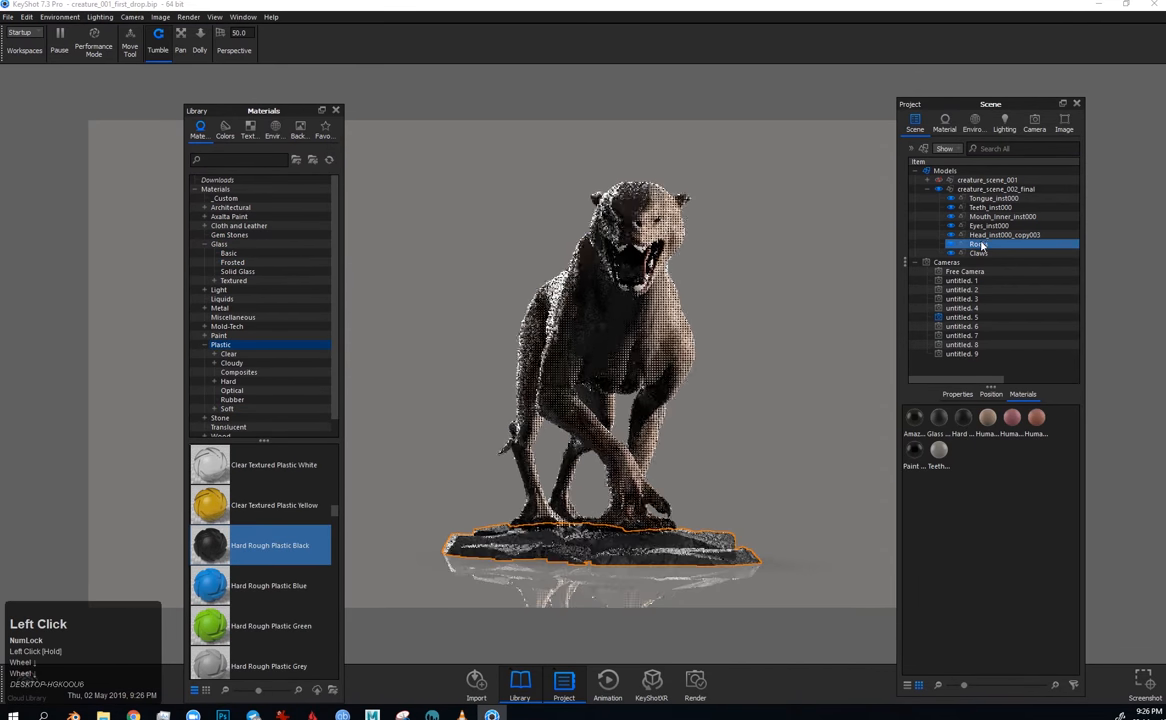
click(1034, 122)
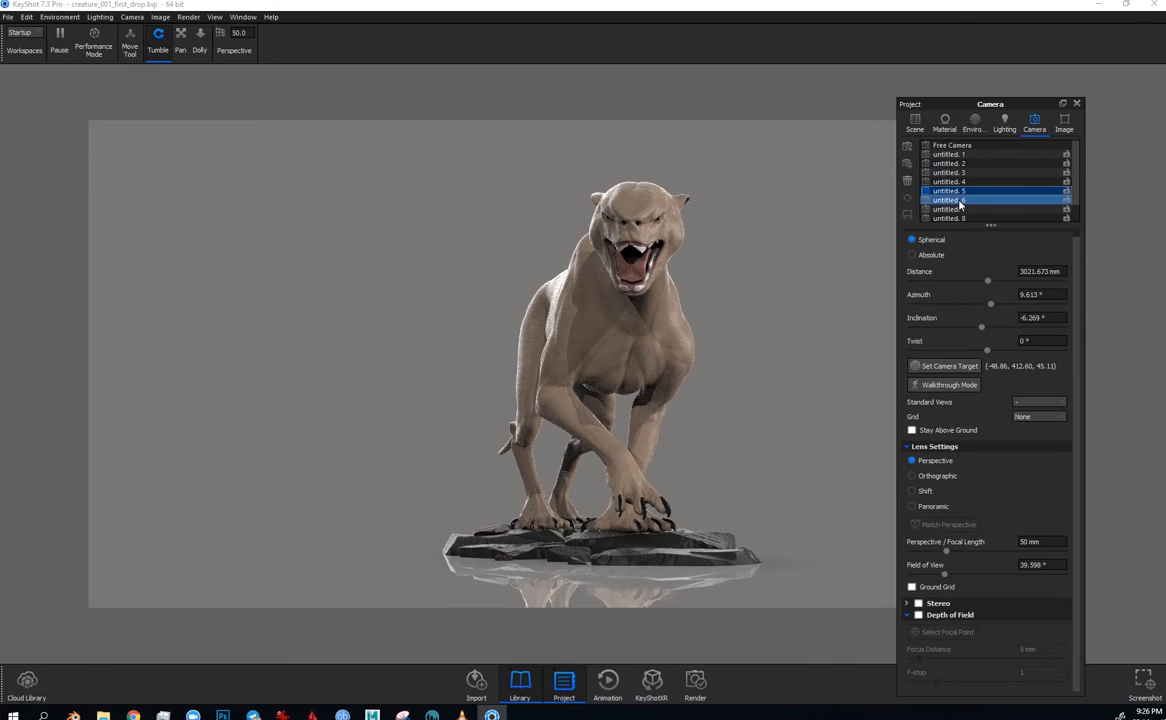
Step: Review the Camera, Lighting and Environment settings
click(948, 190)
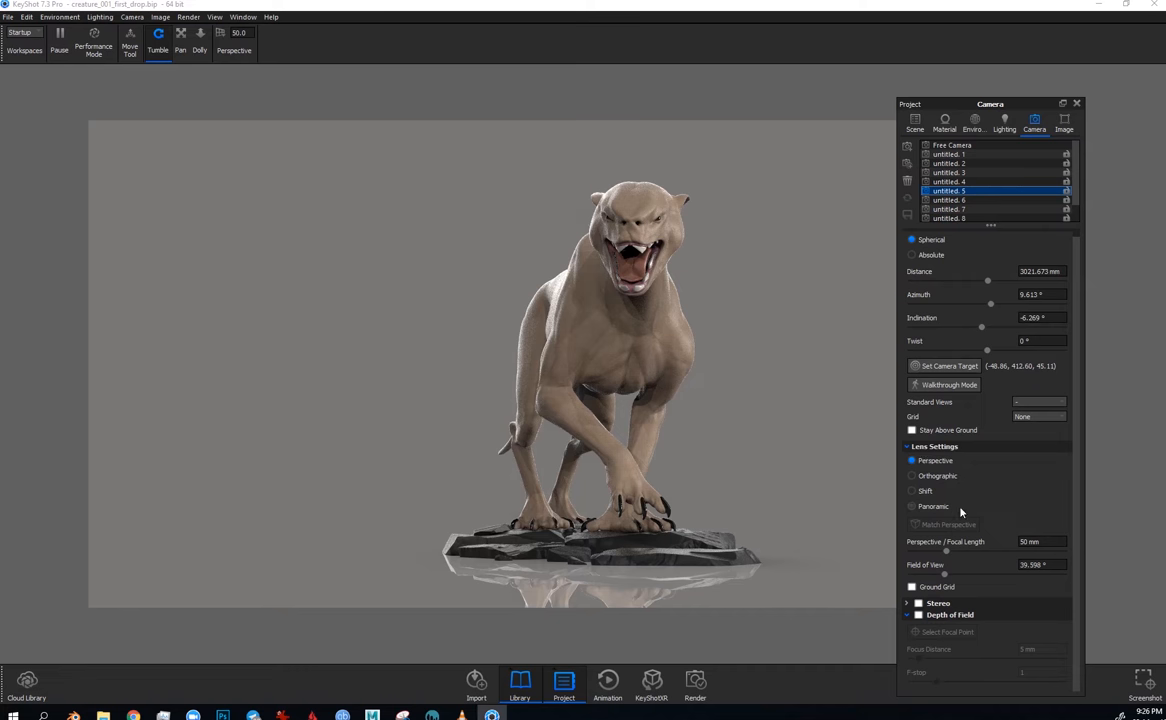
click(1004, 124)
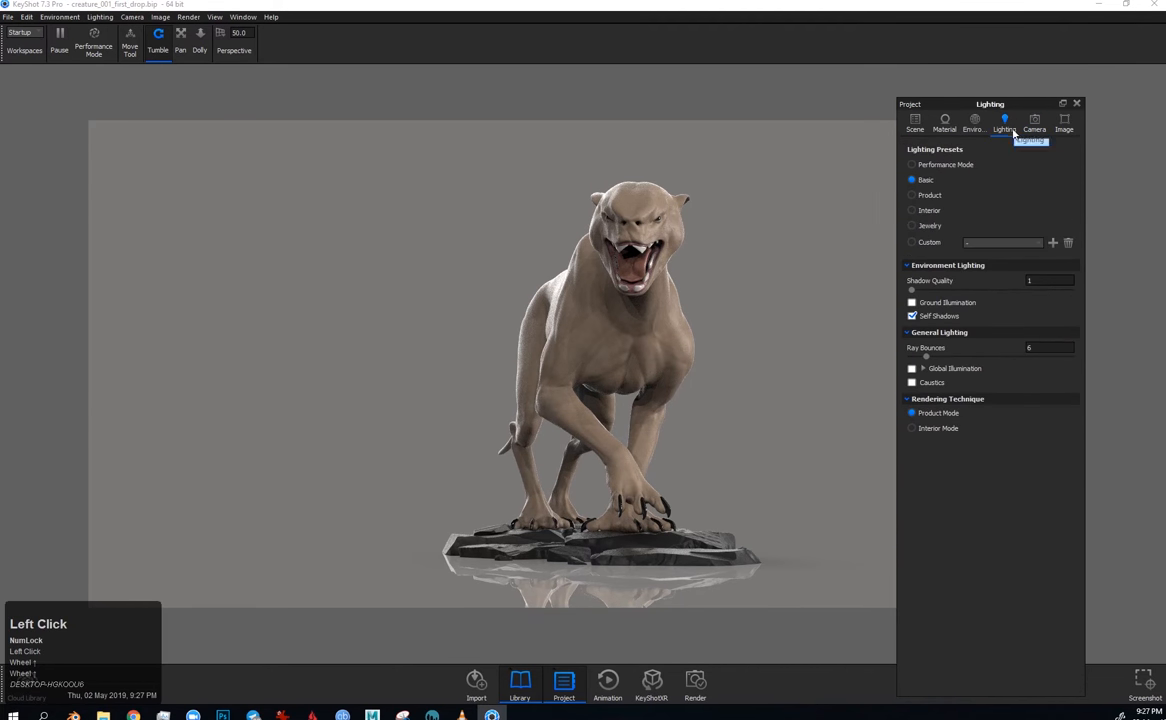
click(972, 124)
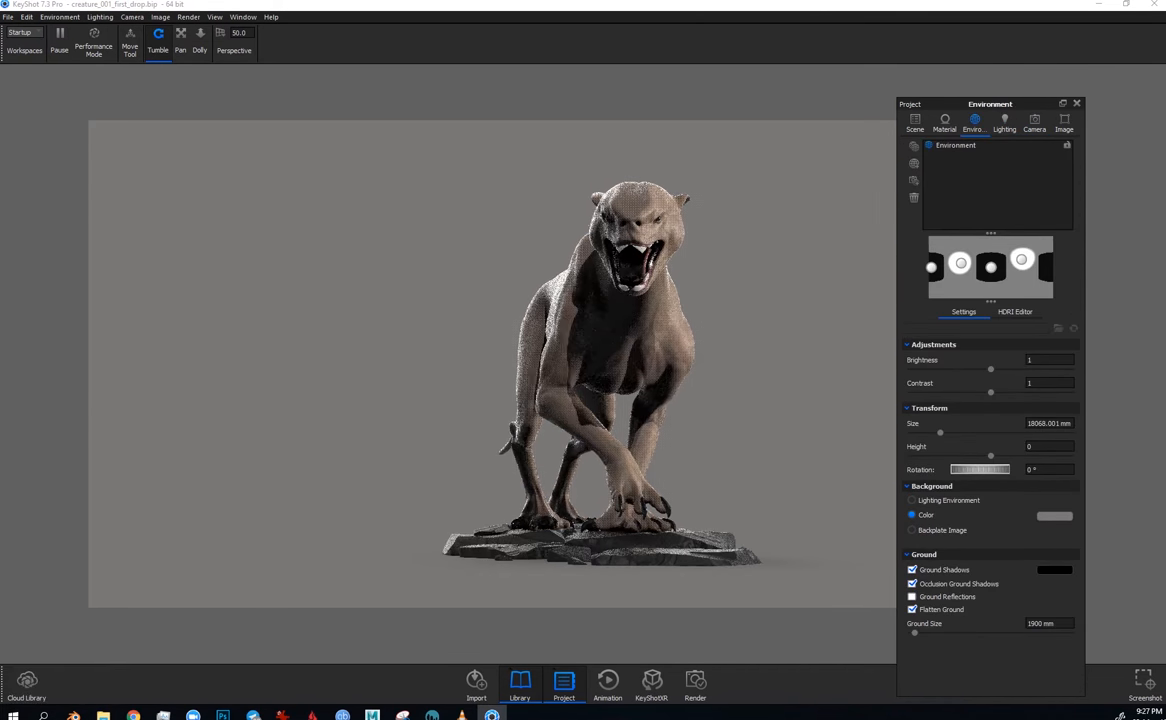
Step: Return to the Scene tree, bring up the Rocks context menu and dismiss it
click(914, 124)
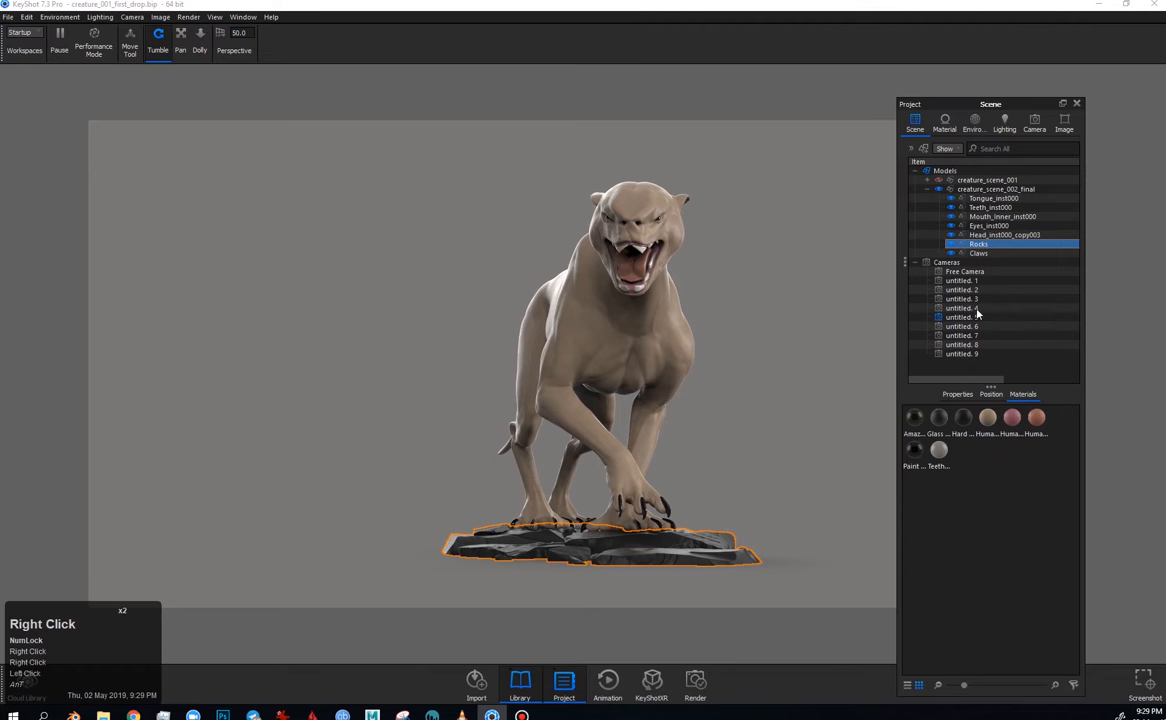
right_click(978, 244)
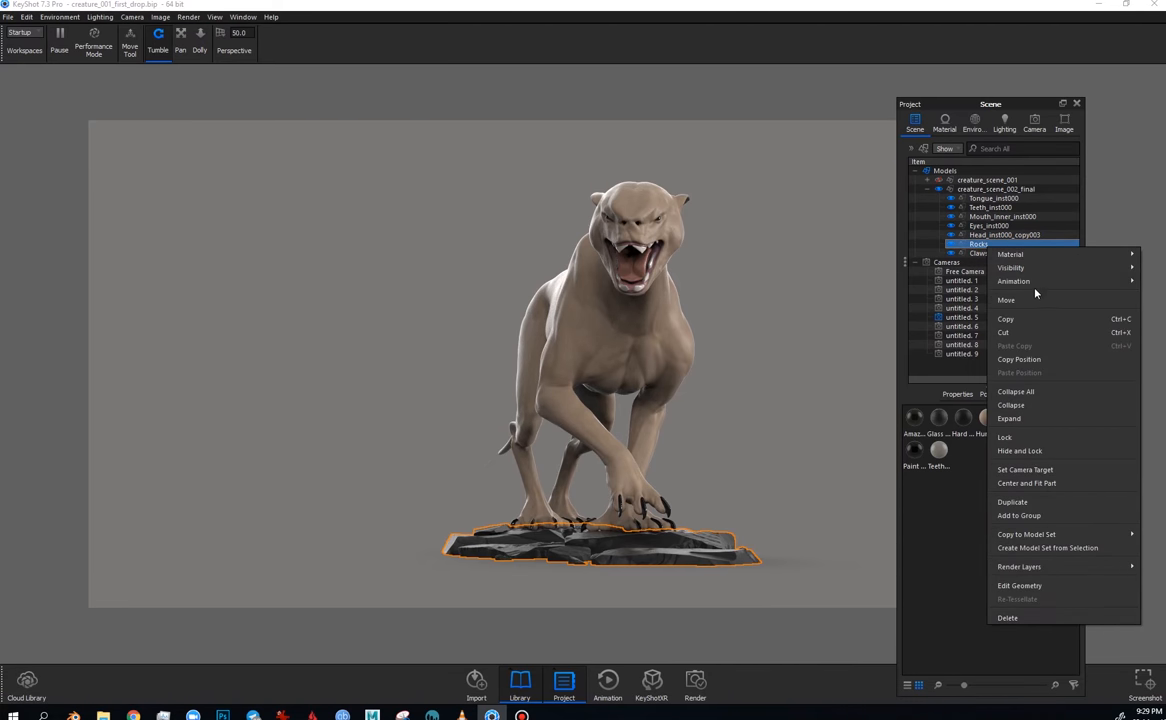
click(736, 400)
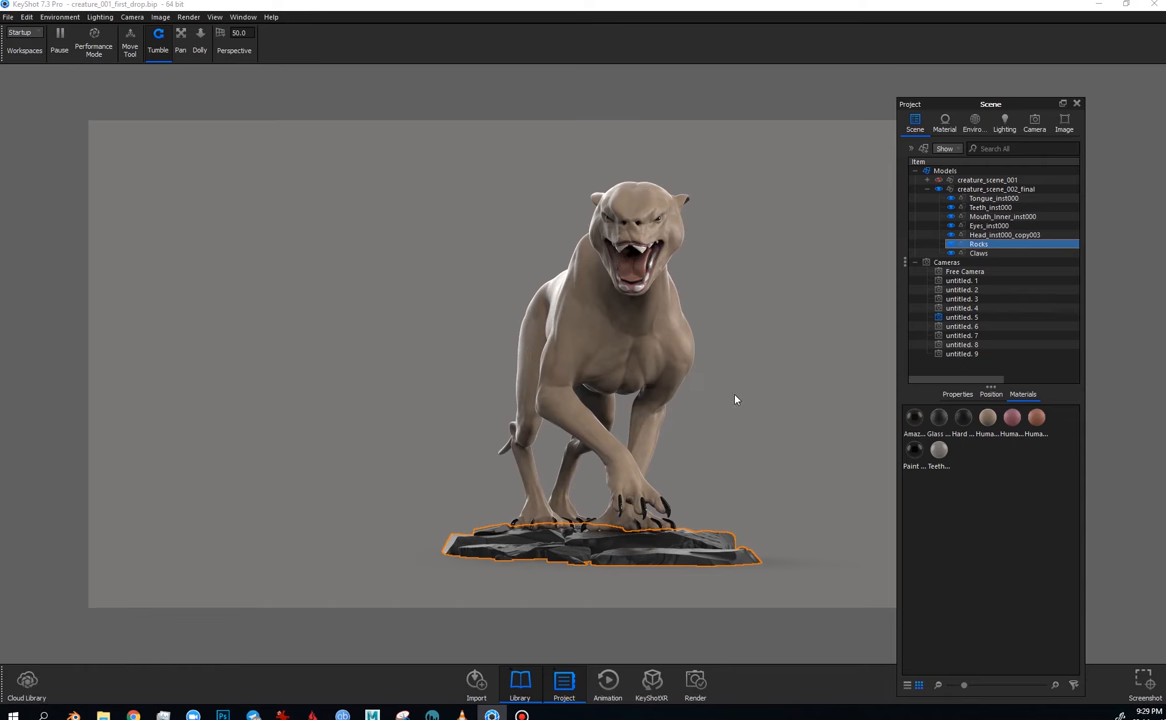
Step: Select the rock base in the Scene tree and start a linear Pattern of it
click(992, 392)
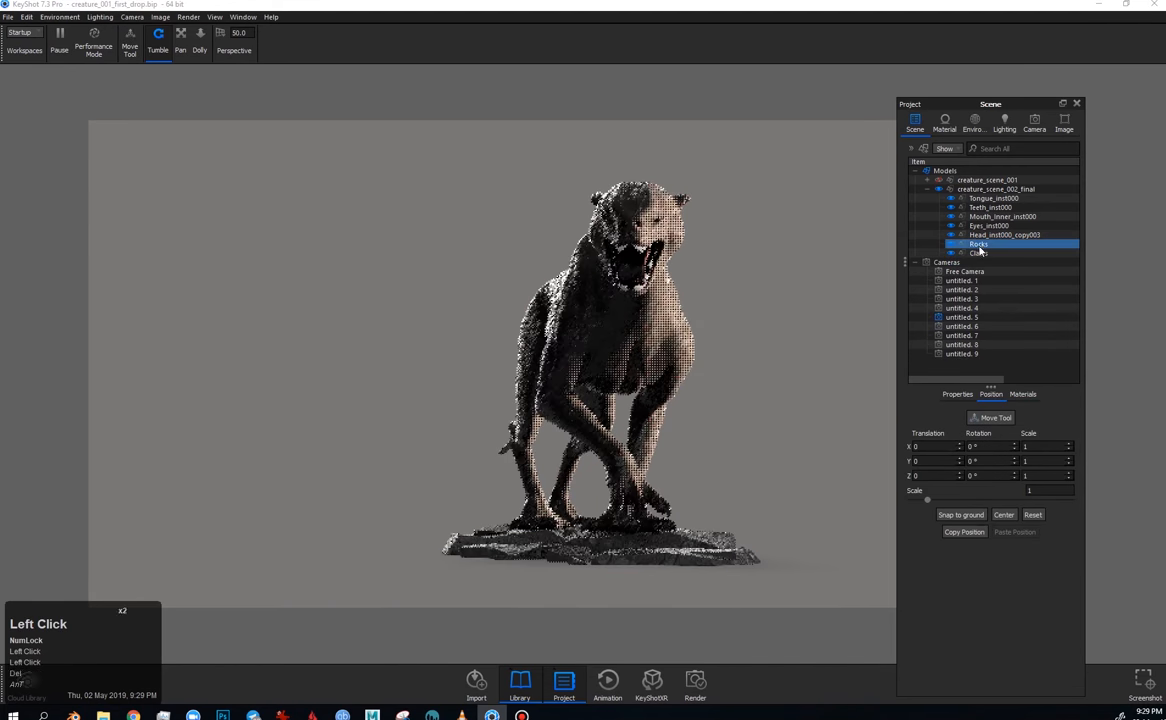
click(996, 188)
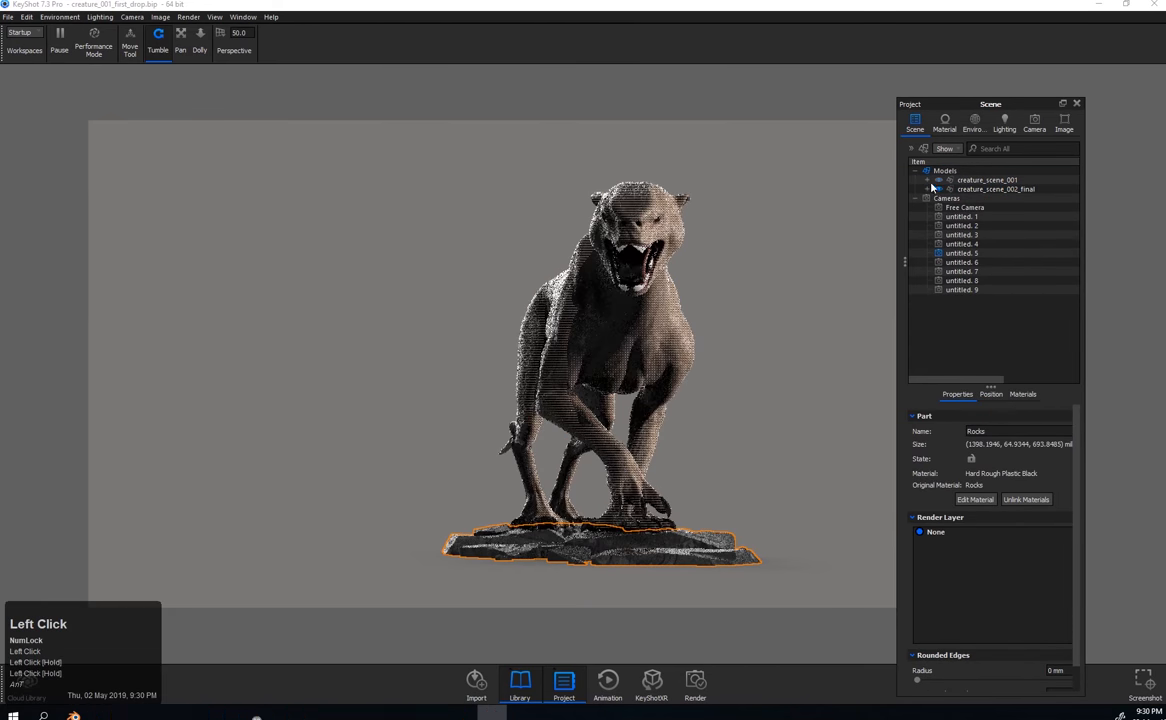
click(928, 180)
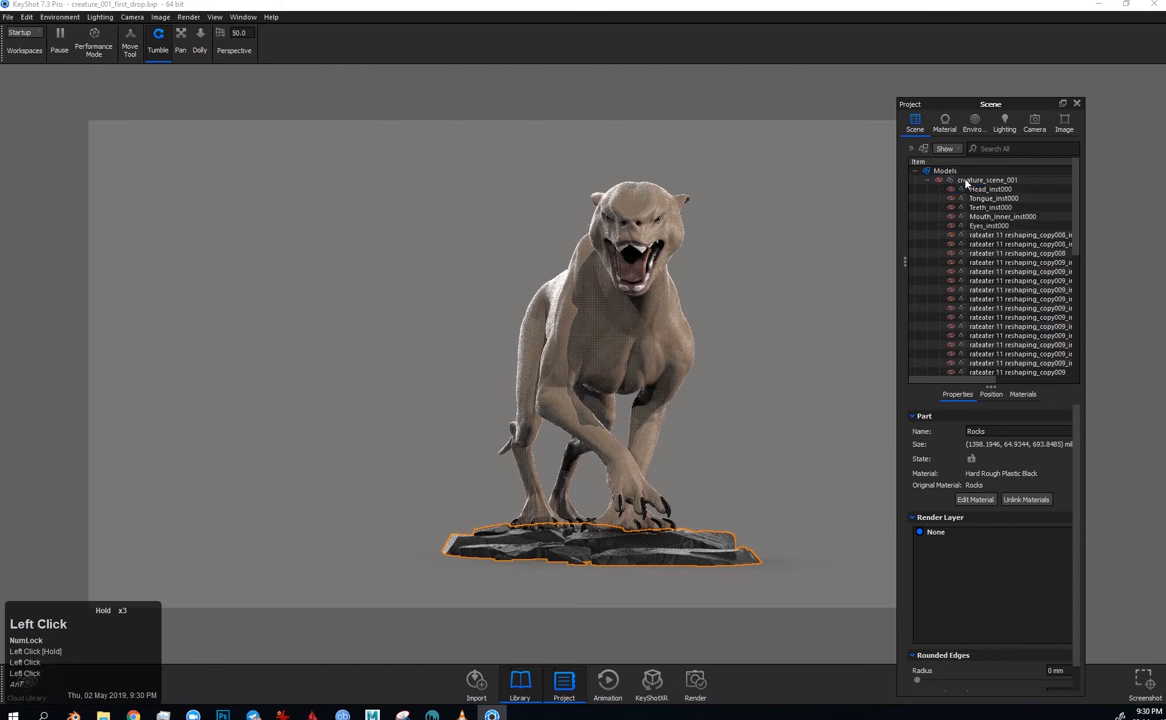
right_click(966, 188)
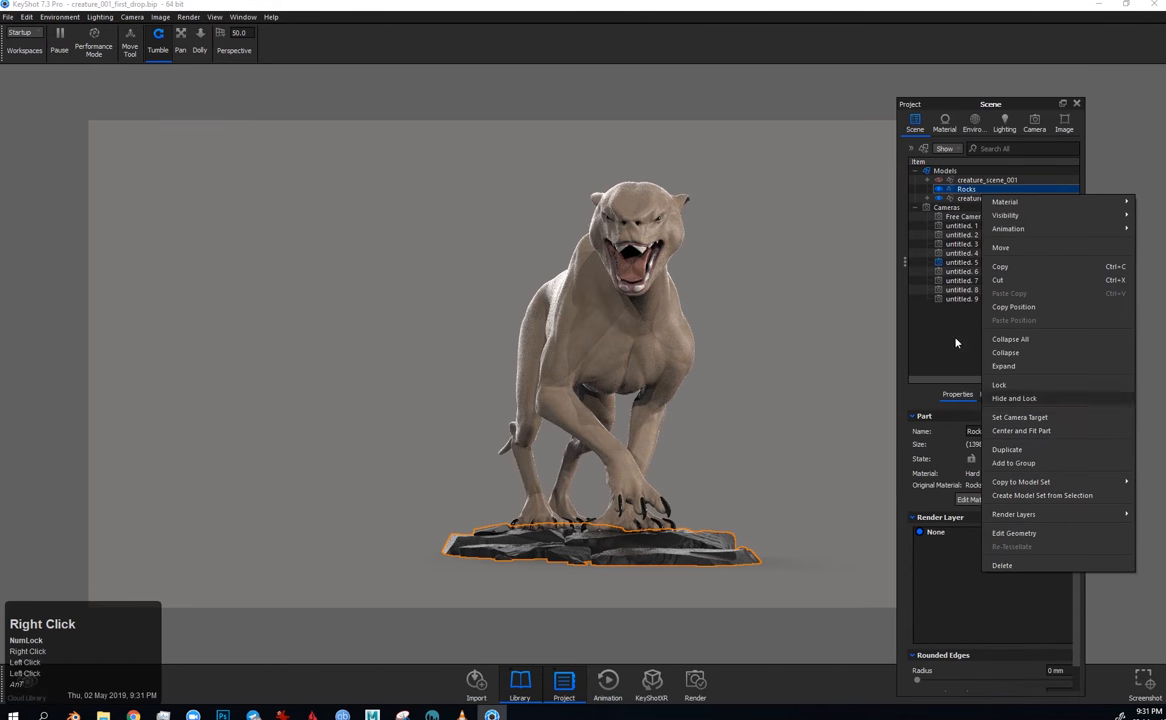
click(1012, 462)
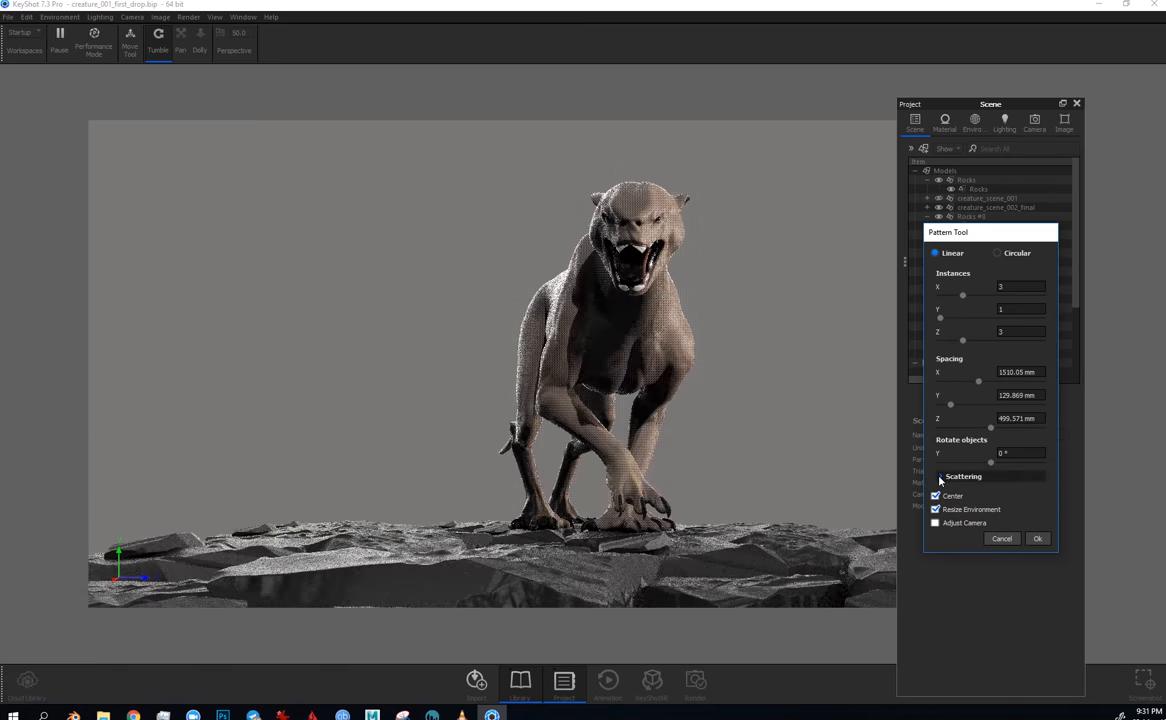
Step: Confirm the rock pattern and check it from another saved camera view
click(1038, 538)
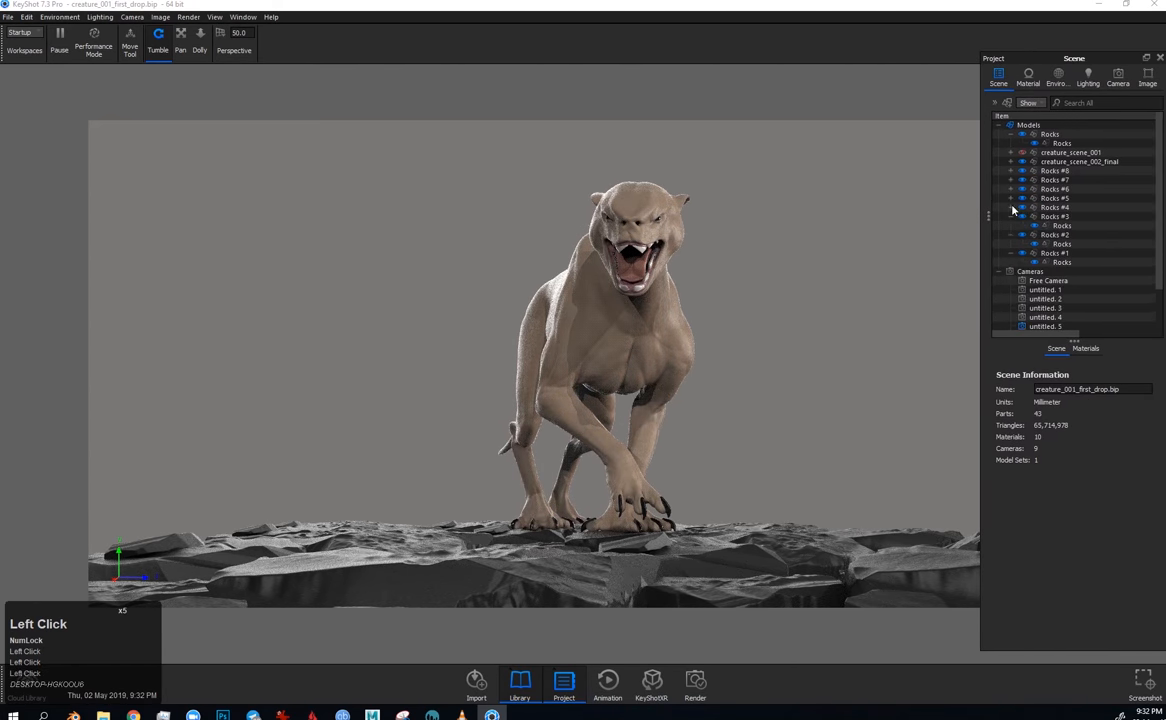
click(1118, 76)
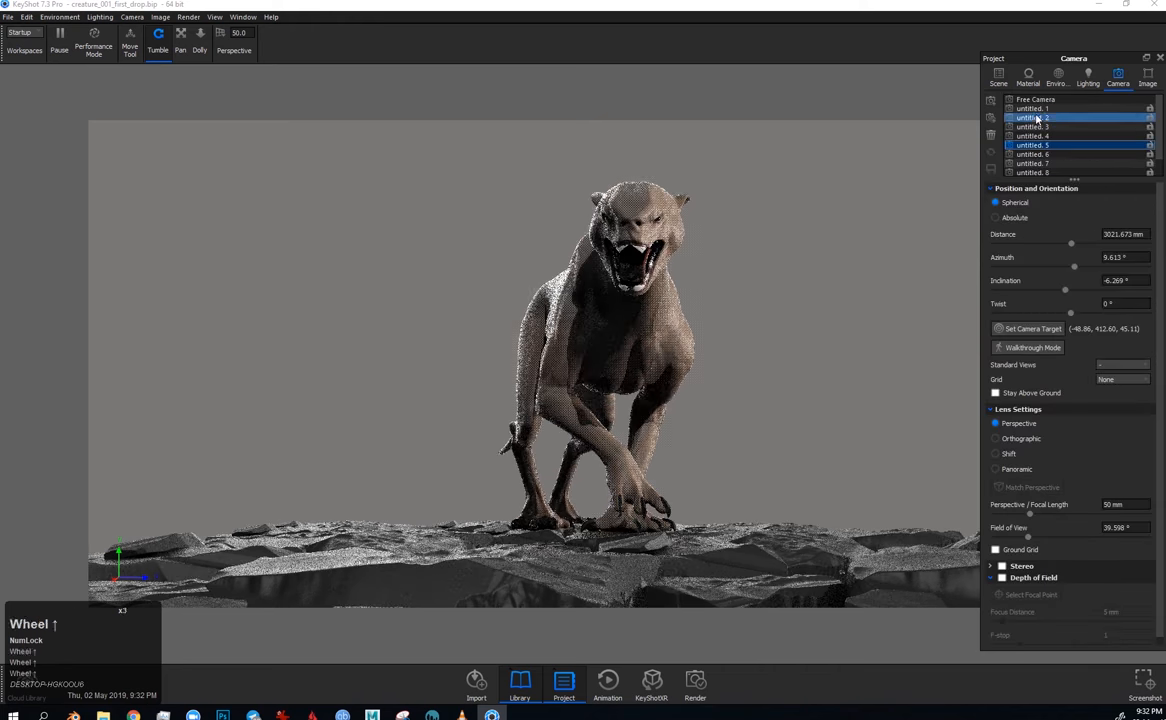
click(1032, 172)
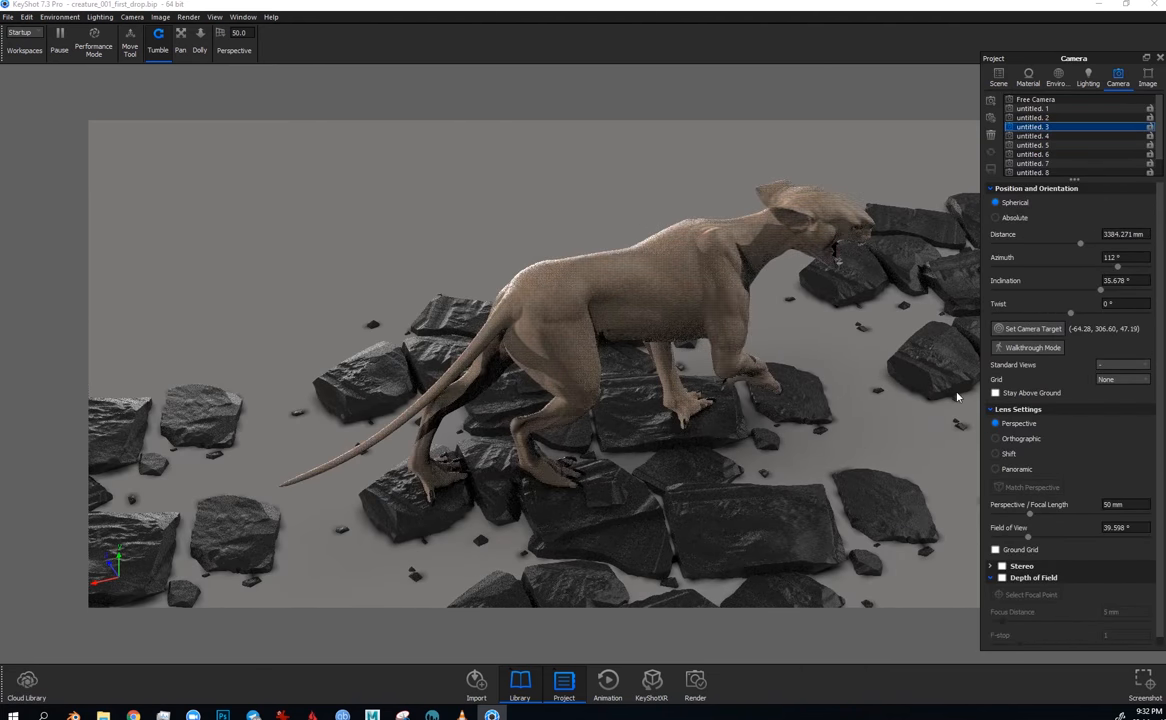
click(998, 76)
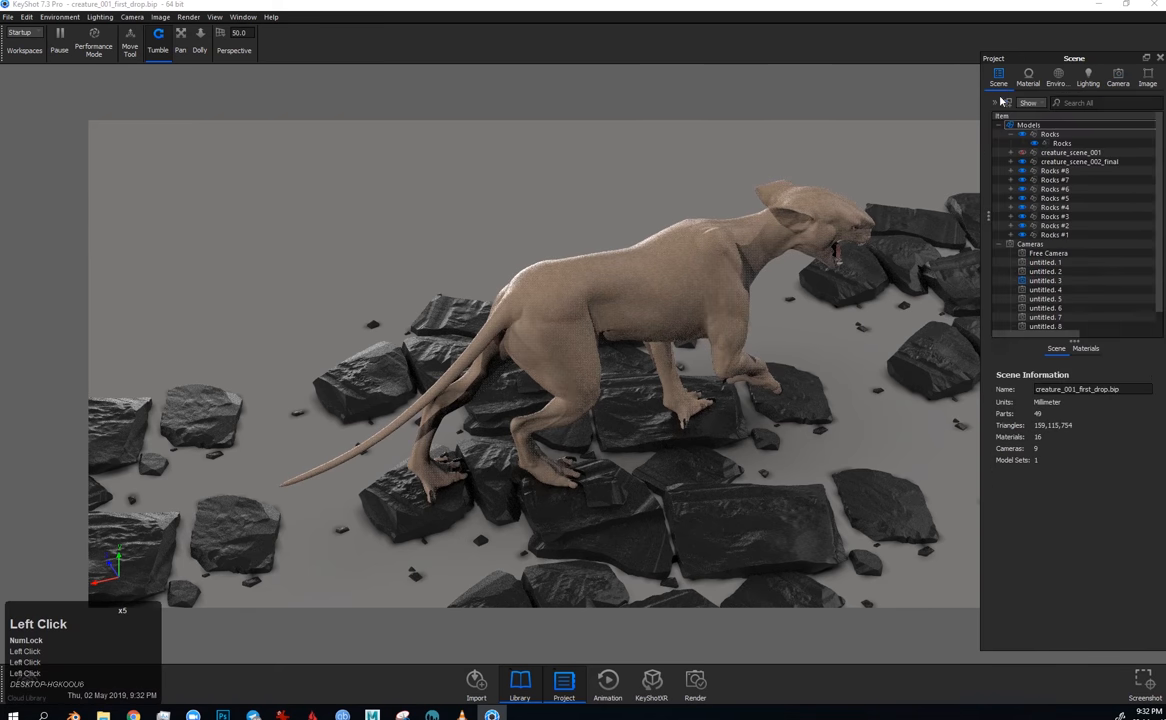
click(1118, 76)
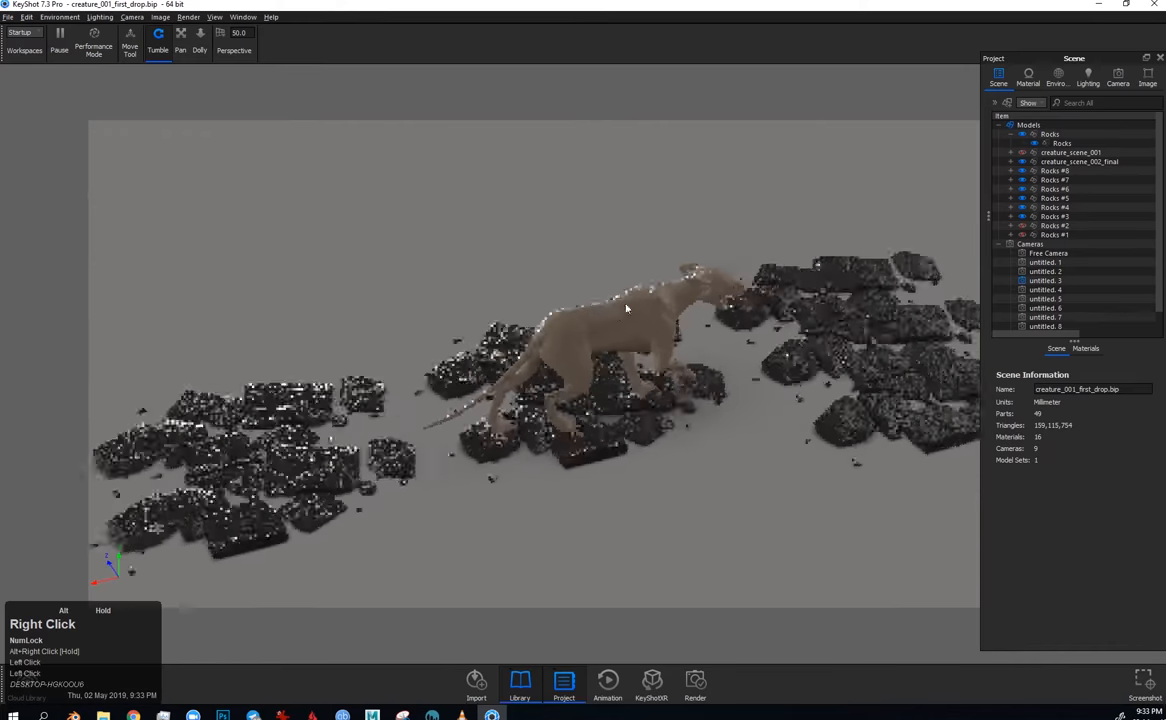
Step: Hide some rock copies and the creature, then review from the front and side cameras
click(1056, 216)
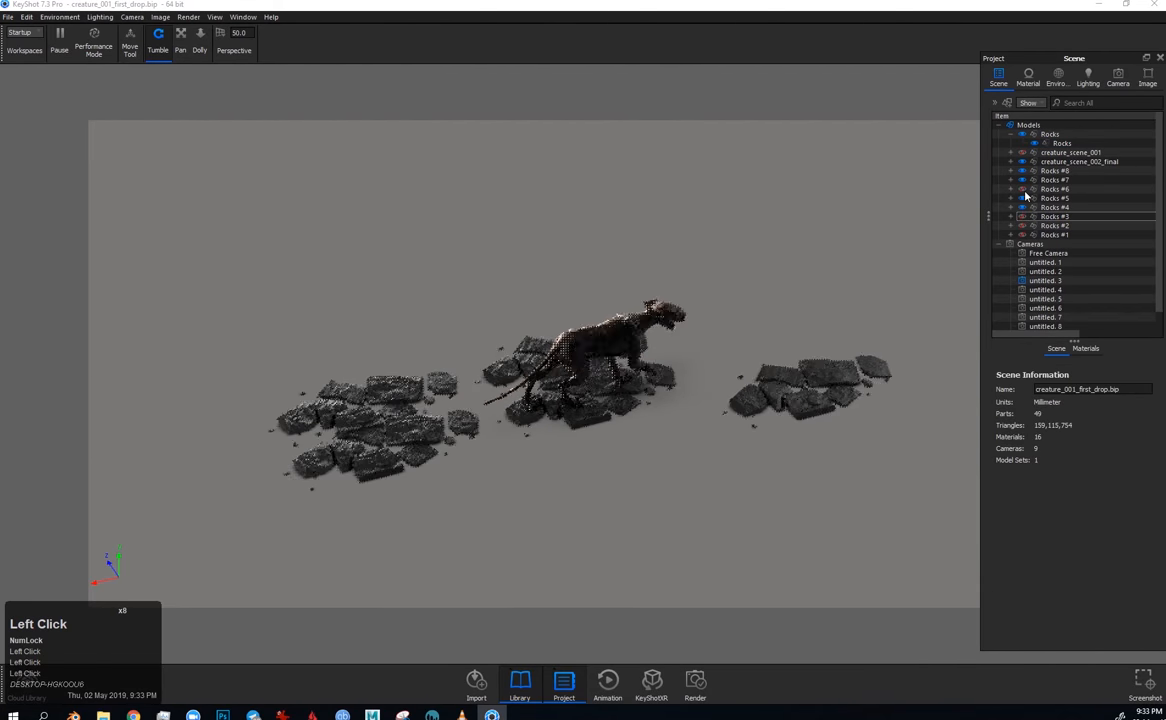
click(1022, 162)
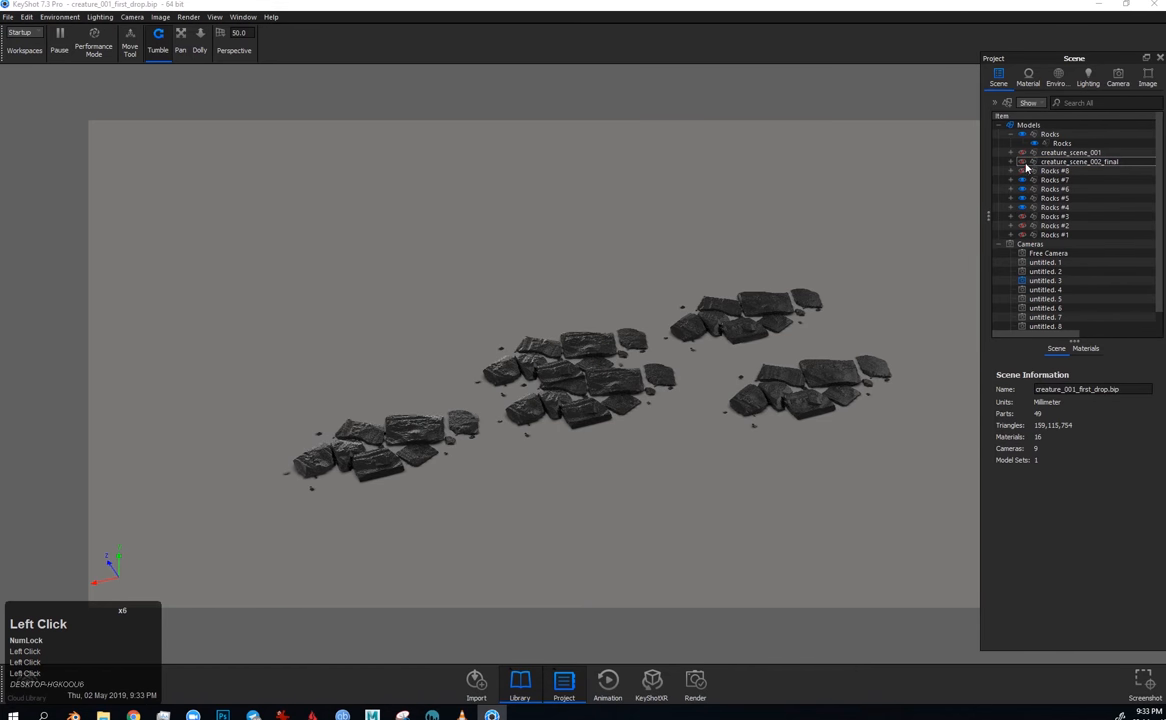
right_click(1080, 160)
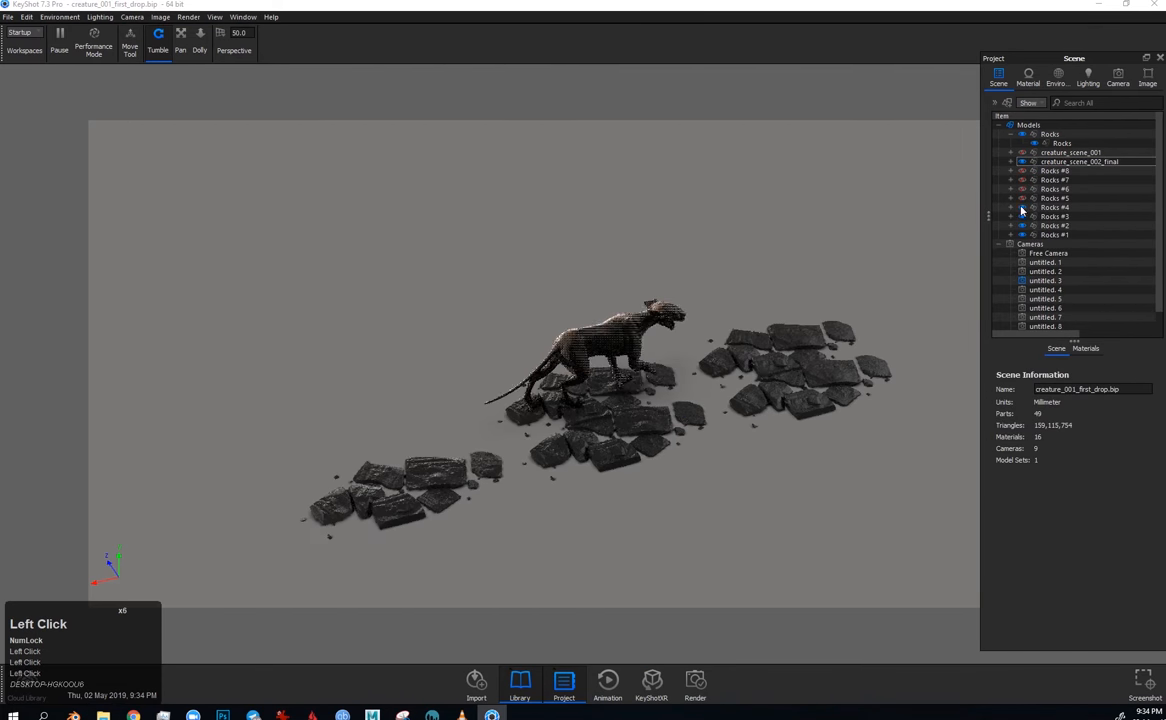
click(1118, 72)
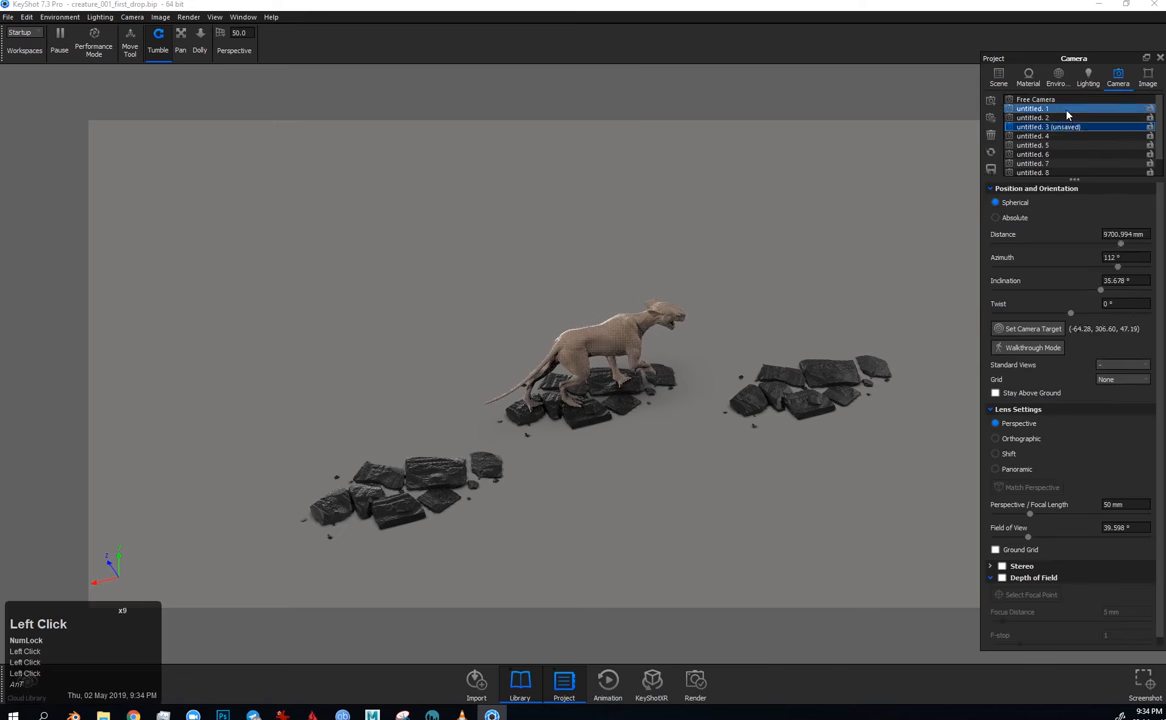
click(1036, 108)
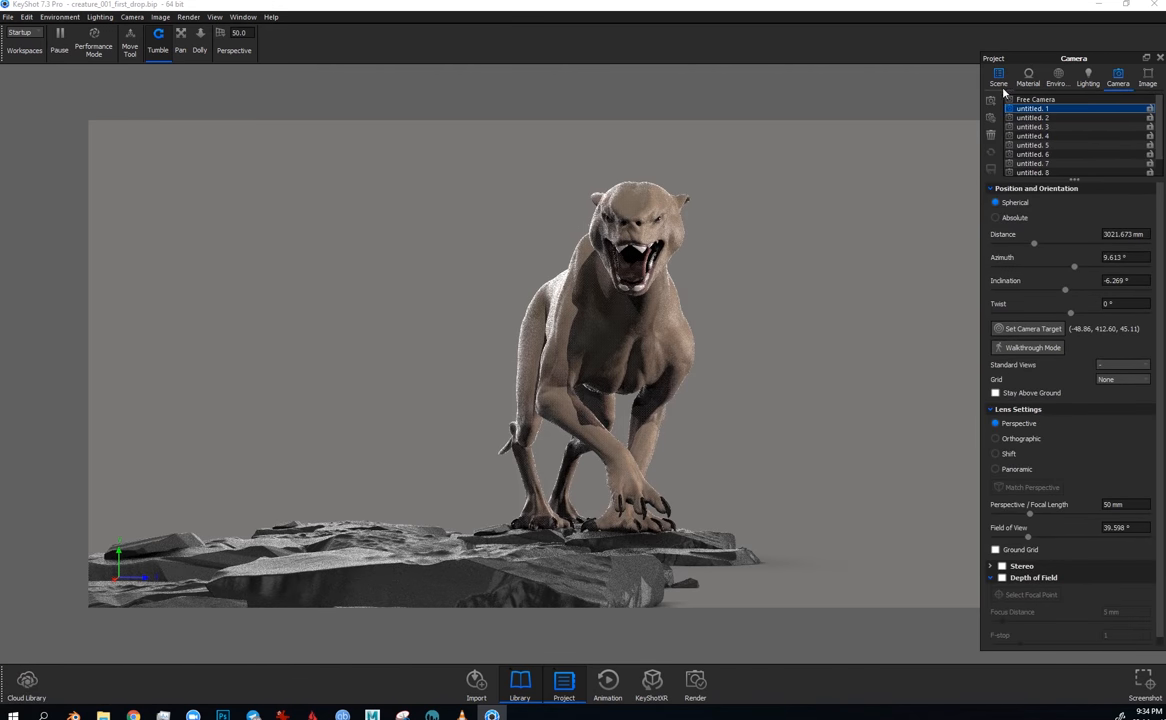
click(1032, 108)
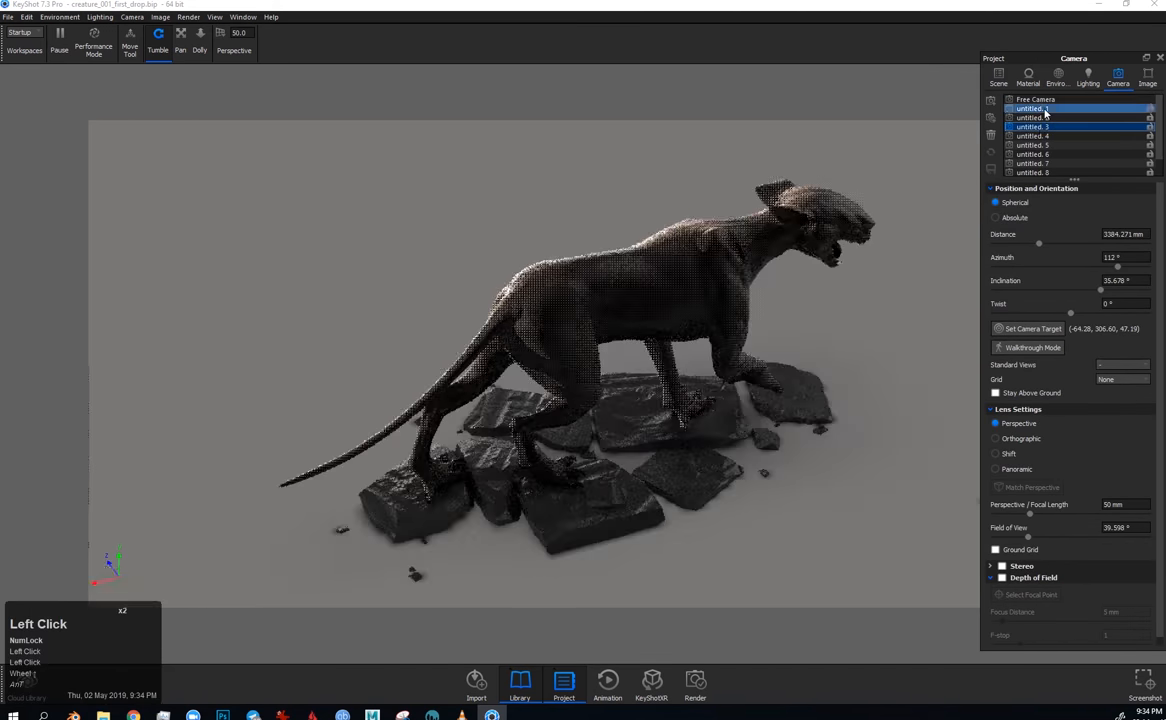
Step: Select one rock copy group and begin repositioning it with the Move Tool
double_click(1032, 126)
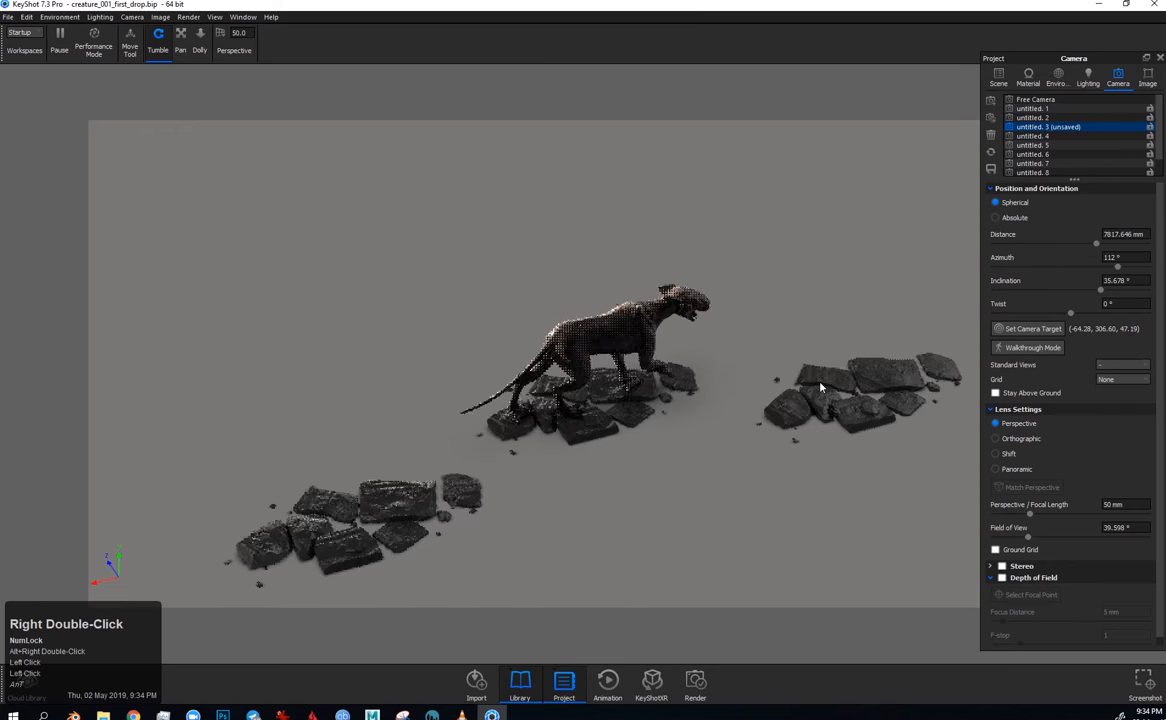
click(998, 76)
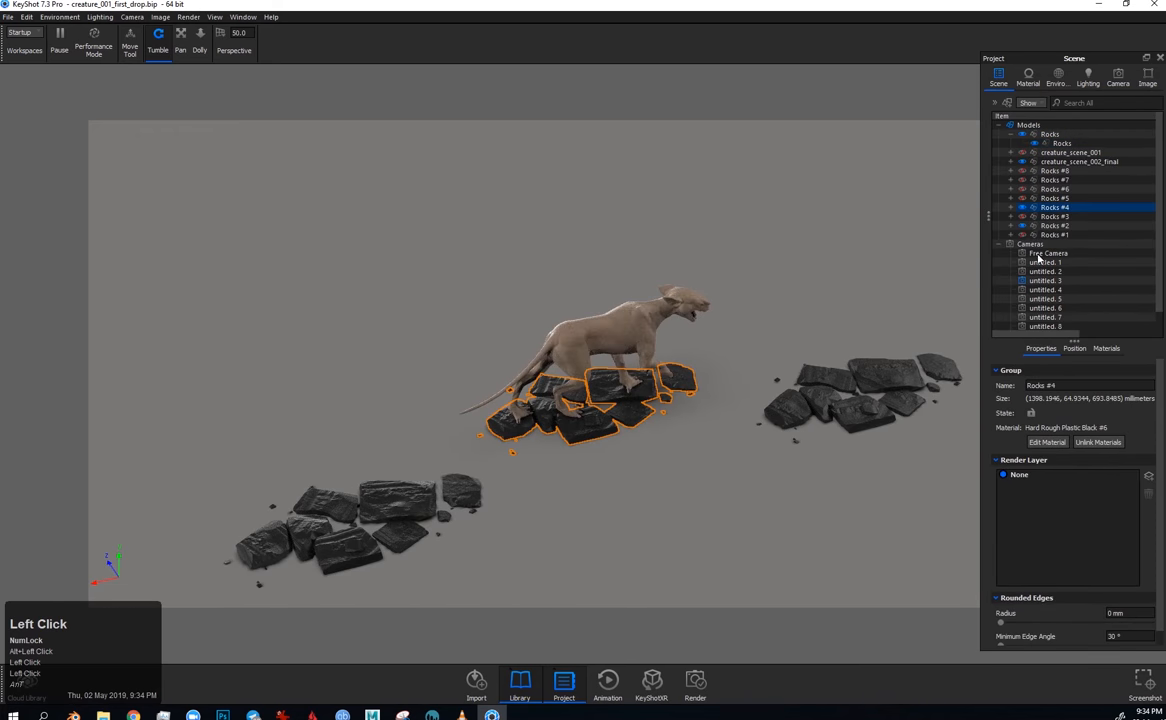
click(1050, 132)
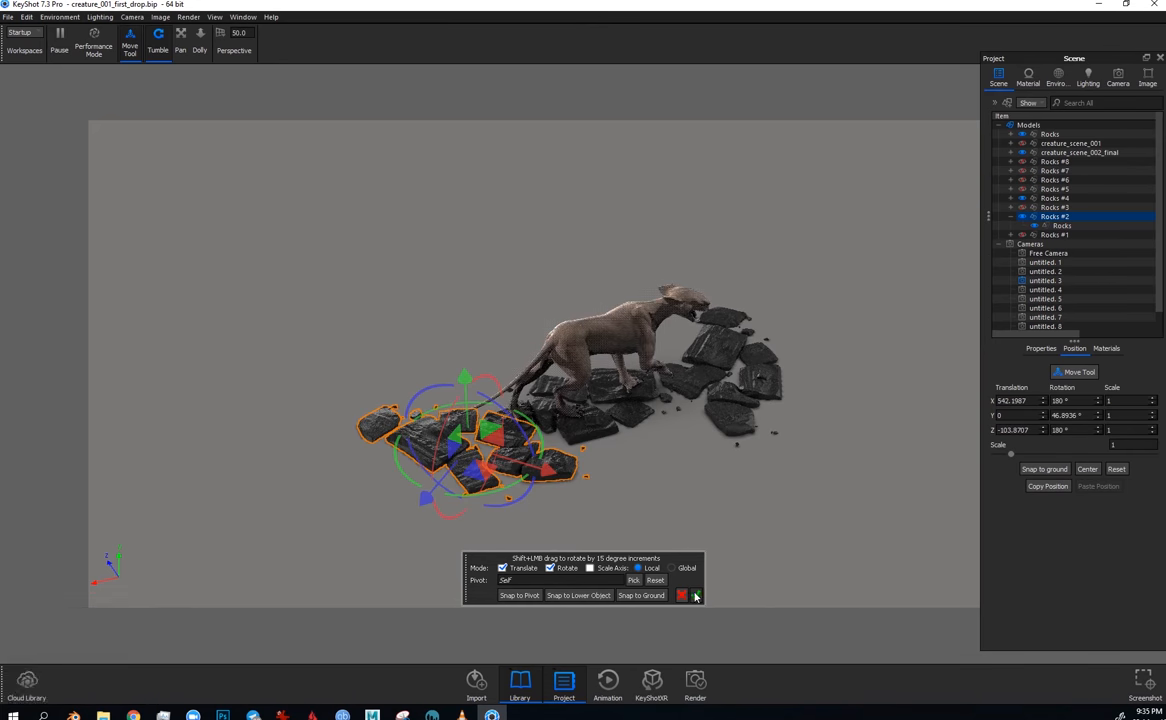
Step: Review the creature from the mouth close-up, front and three-quarter cameras, then save a new side camera
click(1118, 72)
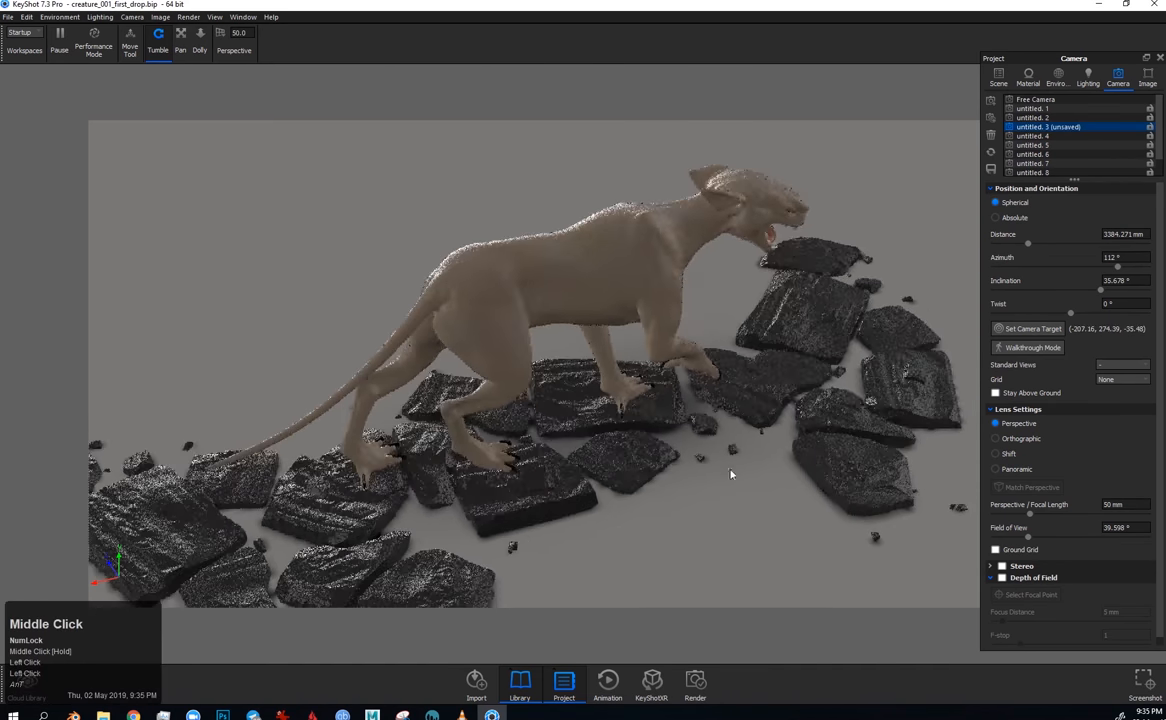
click(1032, 136)
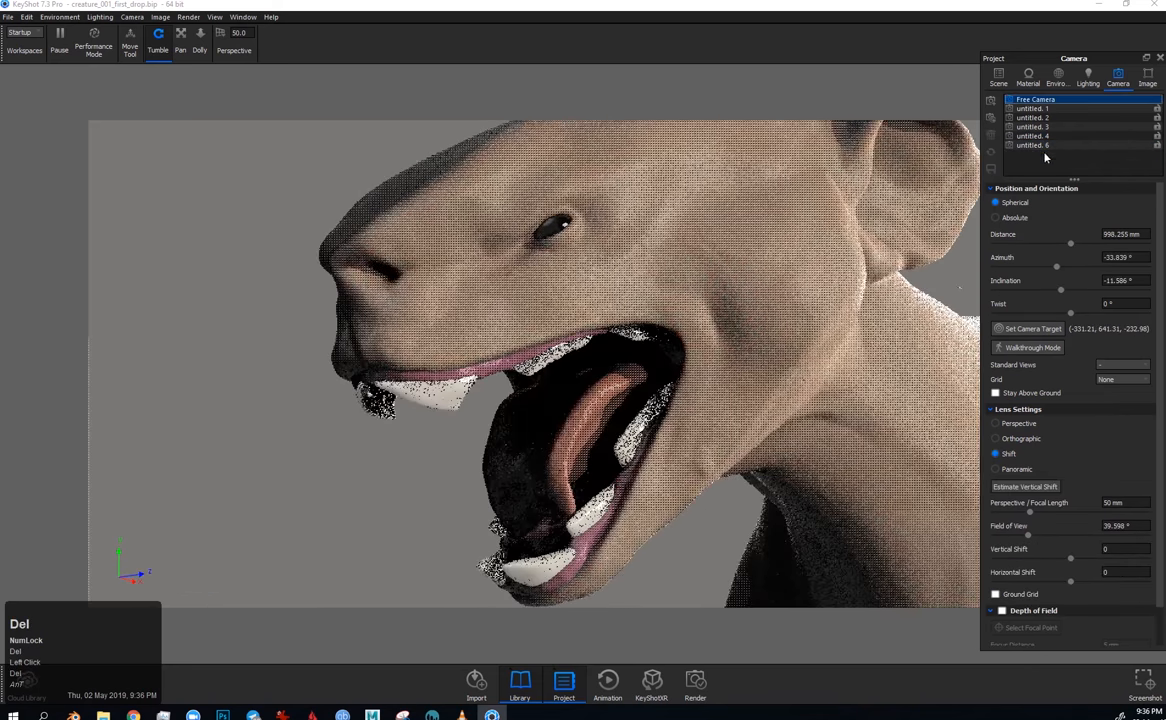
click(1060, 108)
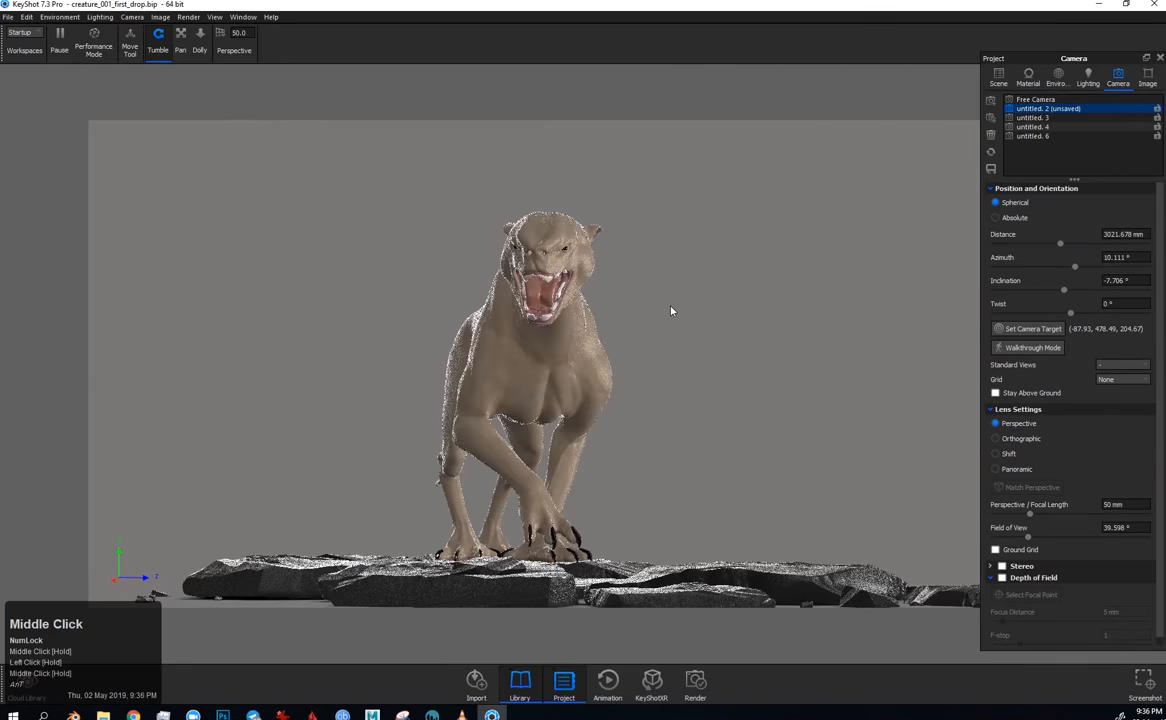
click(998, 76)
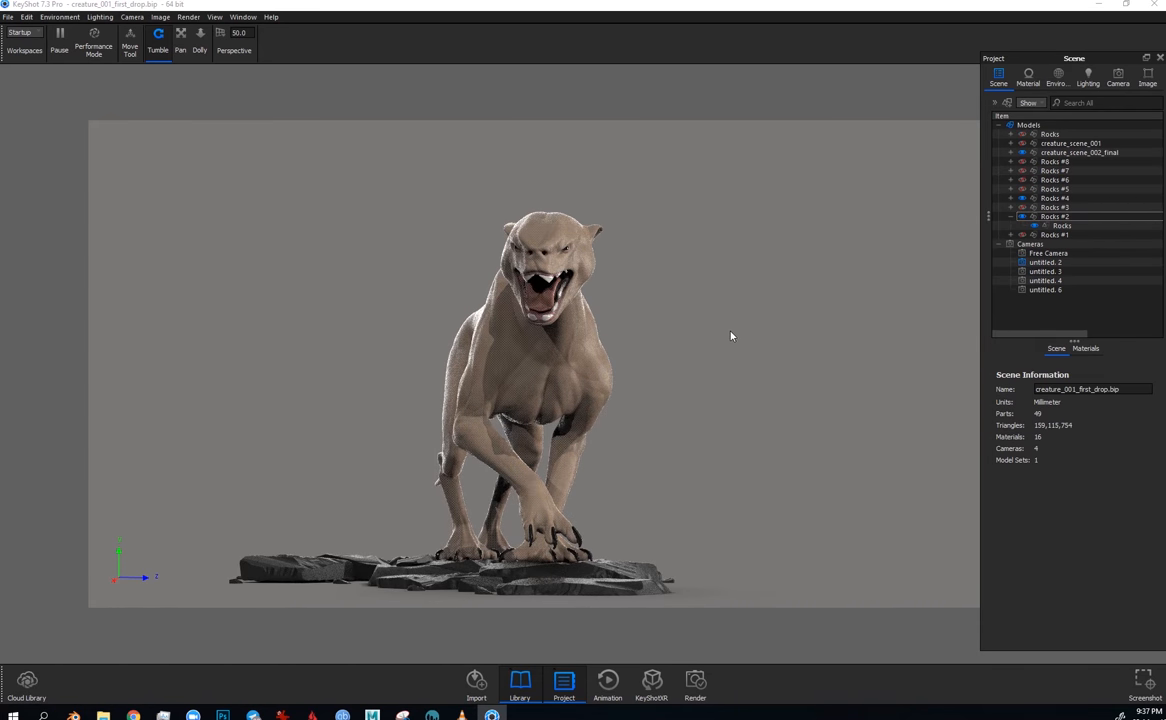
click(1062, 224)
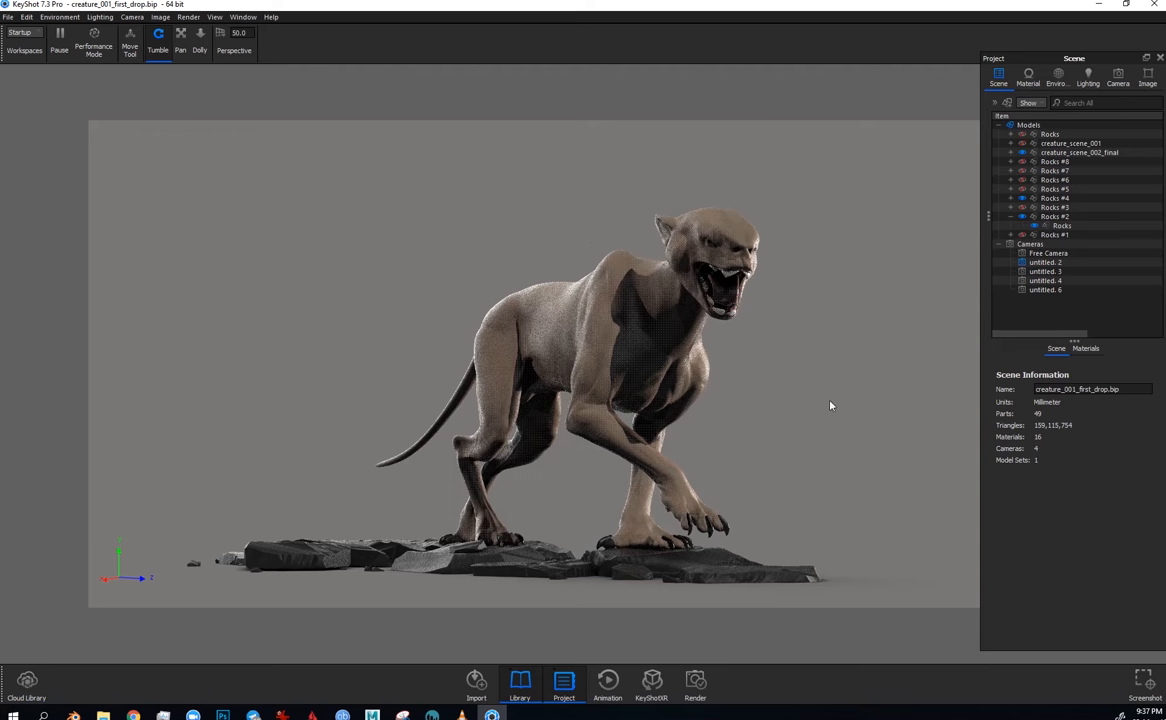
click(1142, 678)
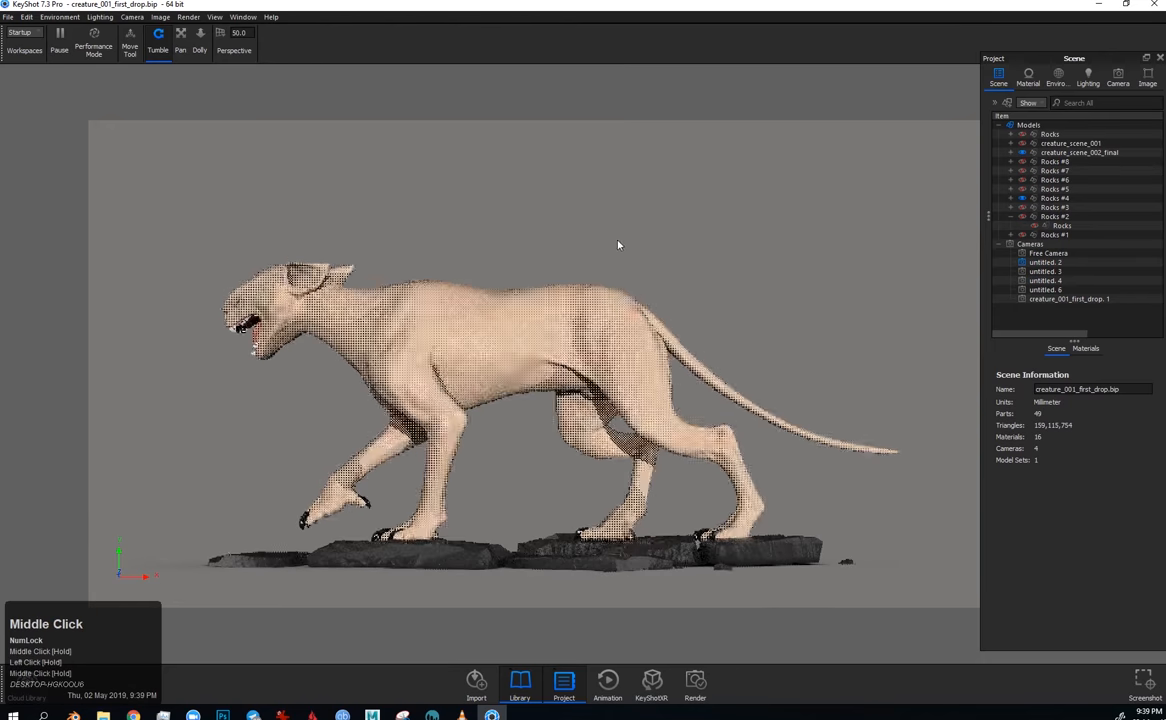
Step: Name the saved cameras Top and Side and switch to the front-facing camera
click(1118, 76)
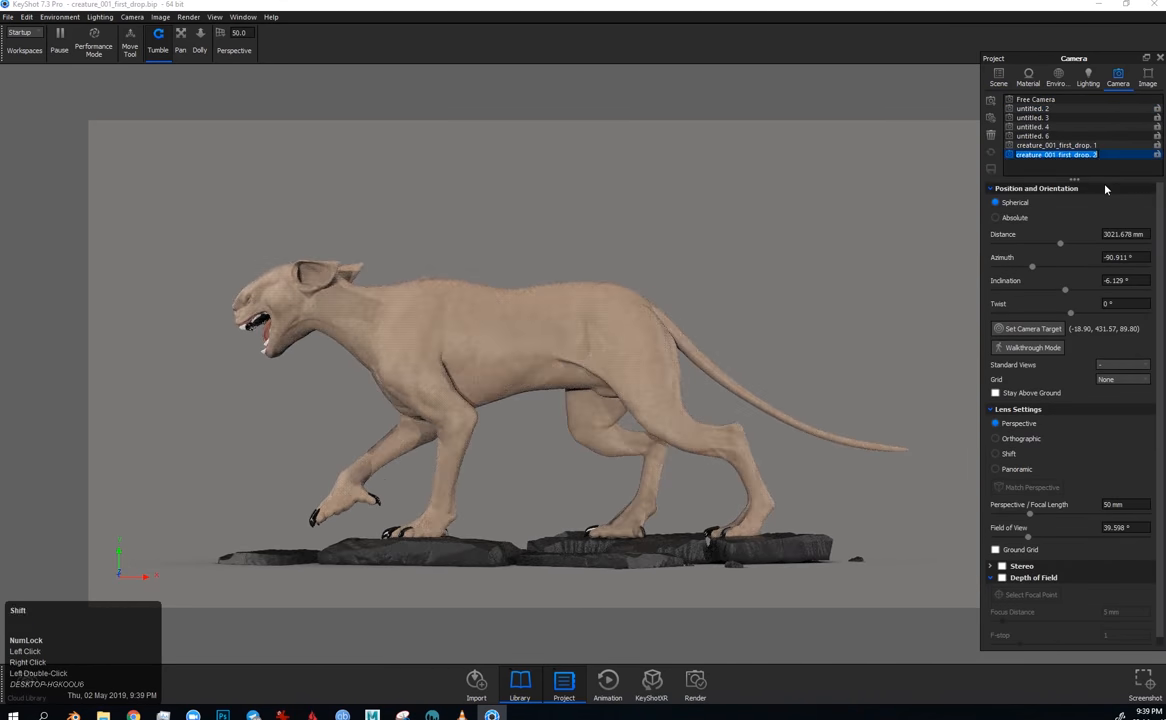
click(1032, 116)
text(Tool)
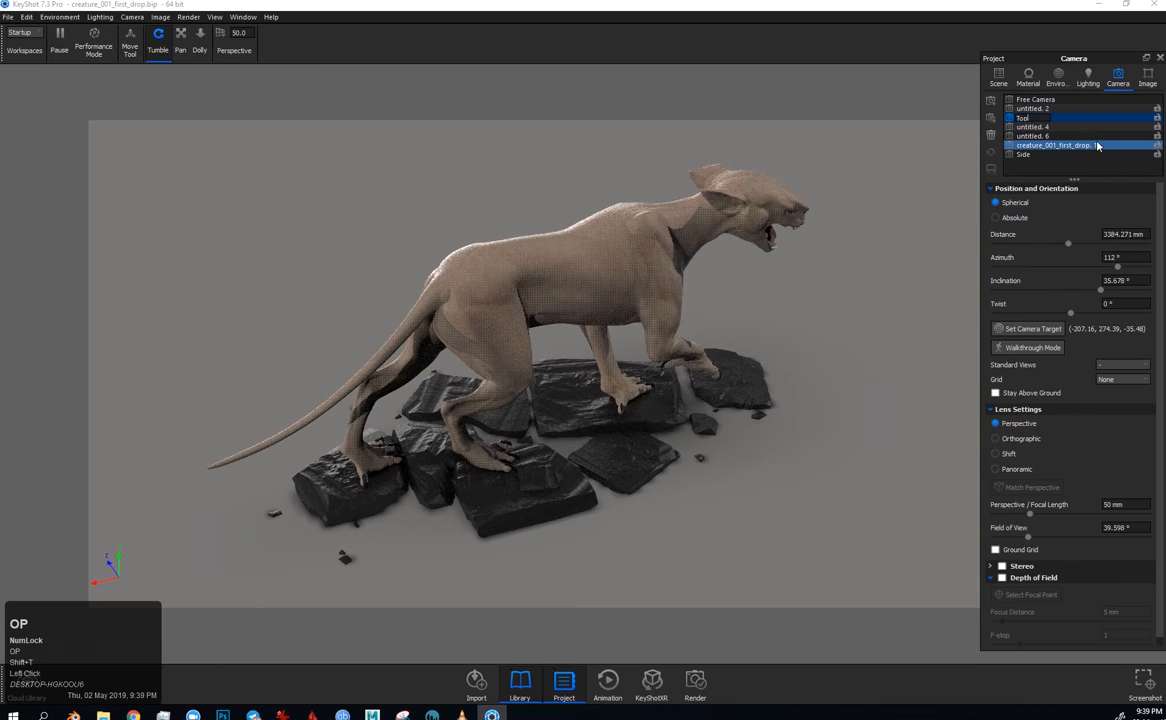
click(1040, 126)
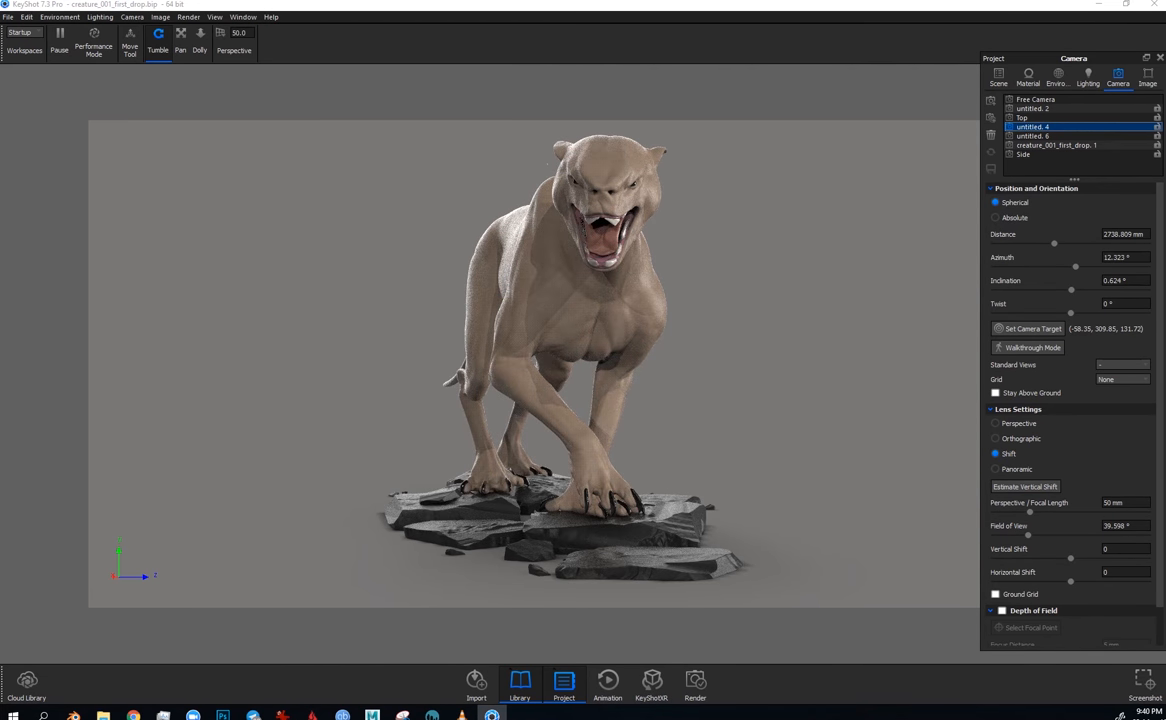
click(996, 76)
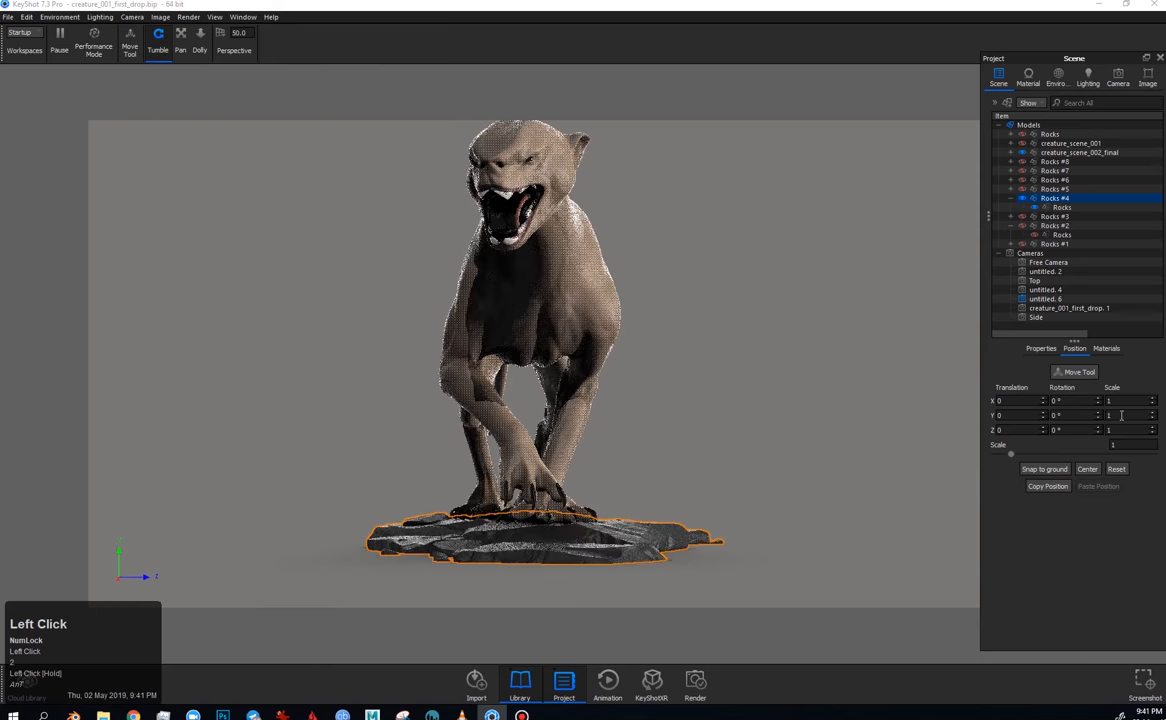
Step: Apply a translucent Human Skin material to the creature and orbit to face its front
click(1056, 348)
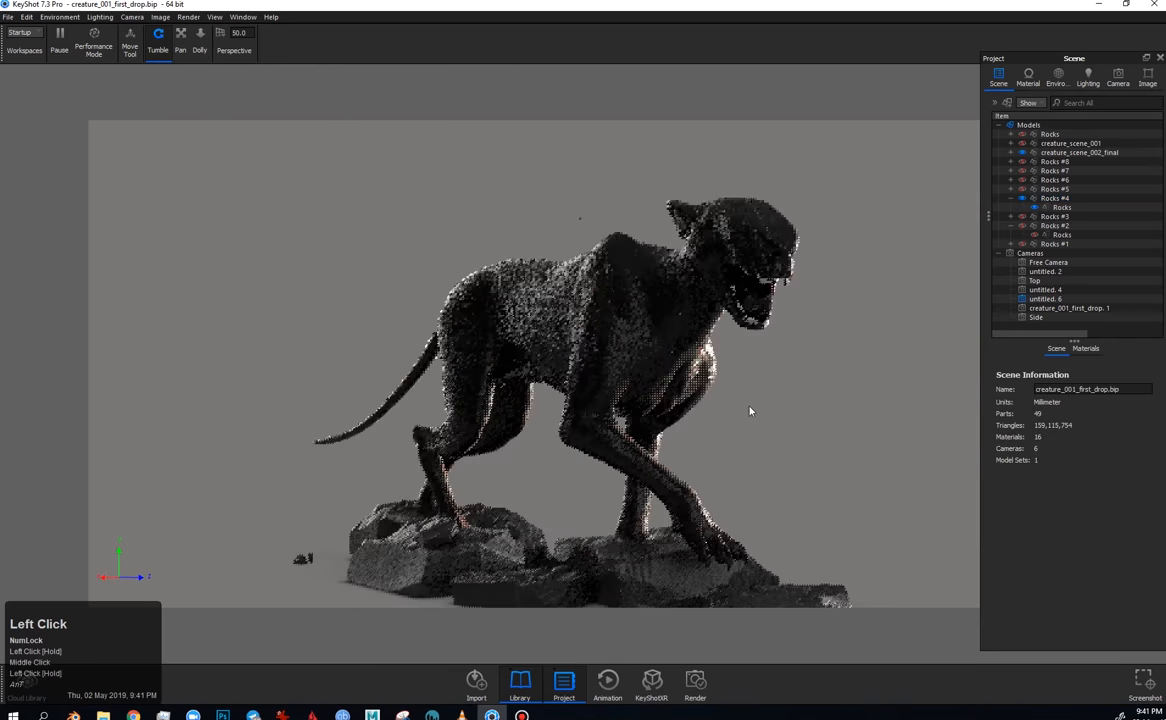
click(1078, 152)
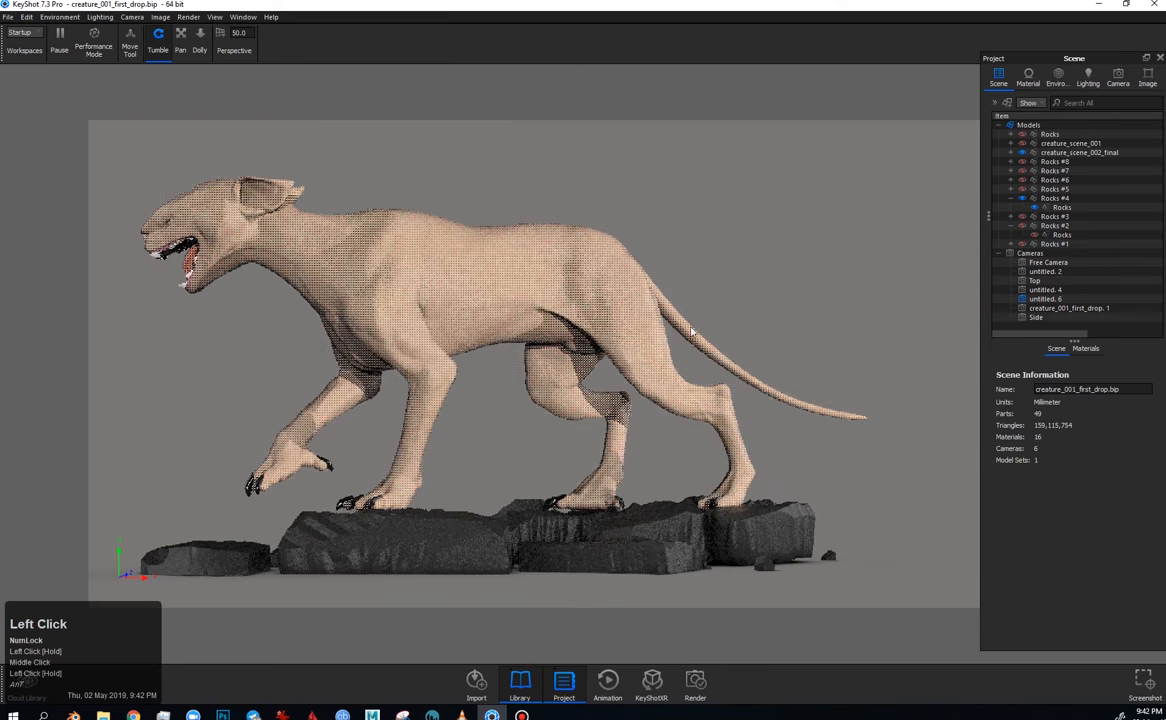
drag(690, 330, 764, 236)
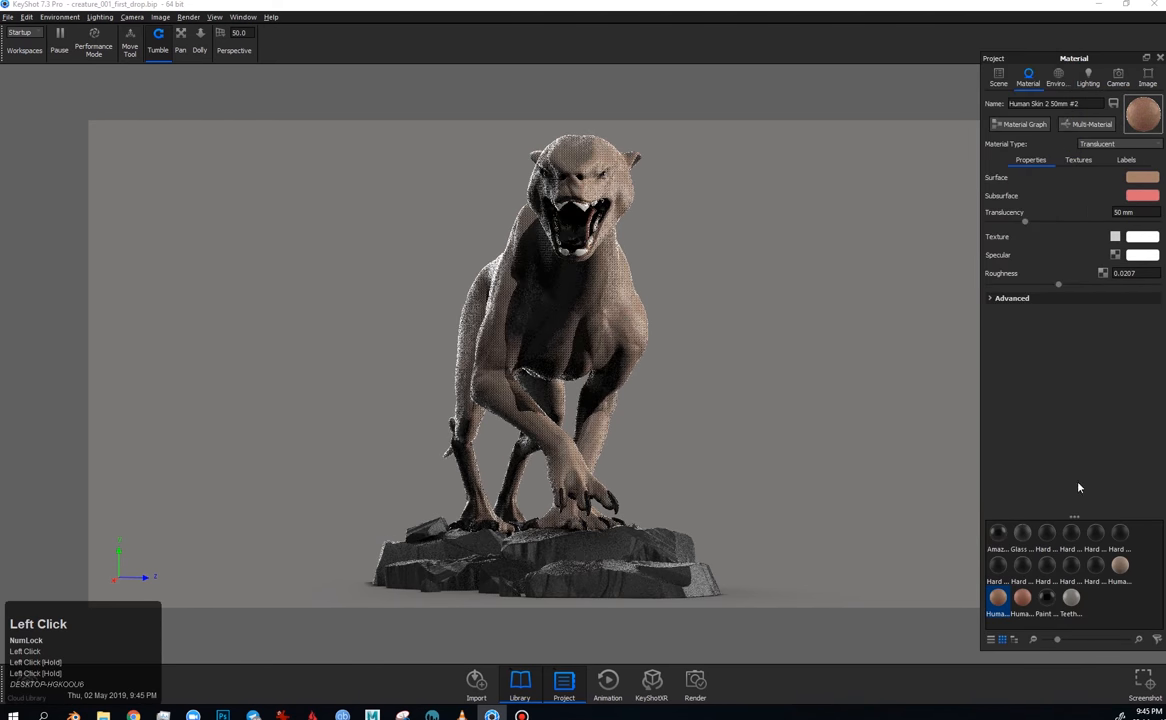
Step: Check the camera focal length and skin material, then bring up the Still Image render output
click(1118, 76)
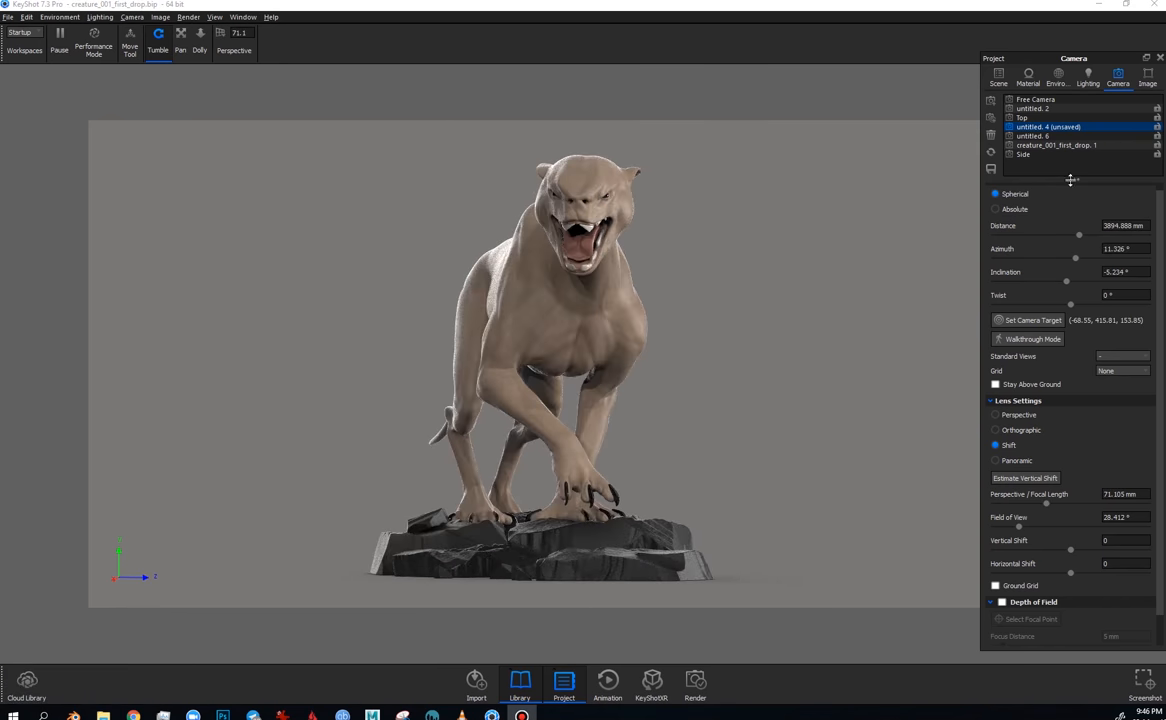
click(998, 74)
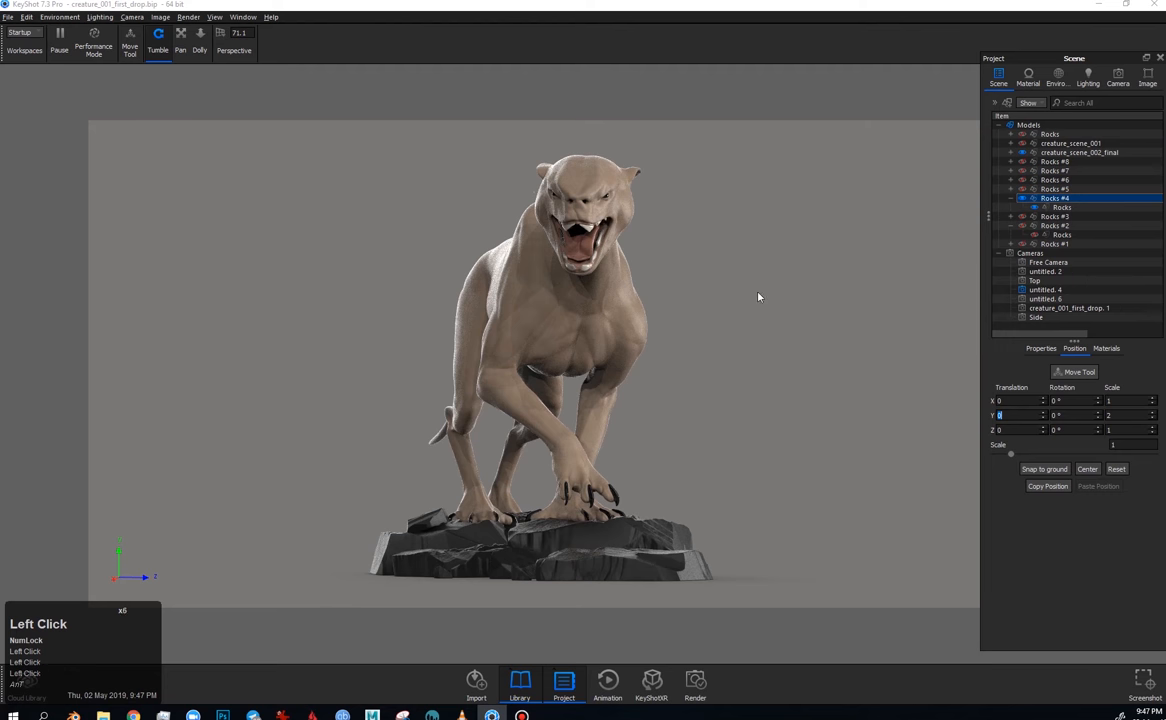
click(1062, 206)
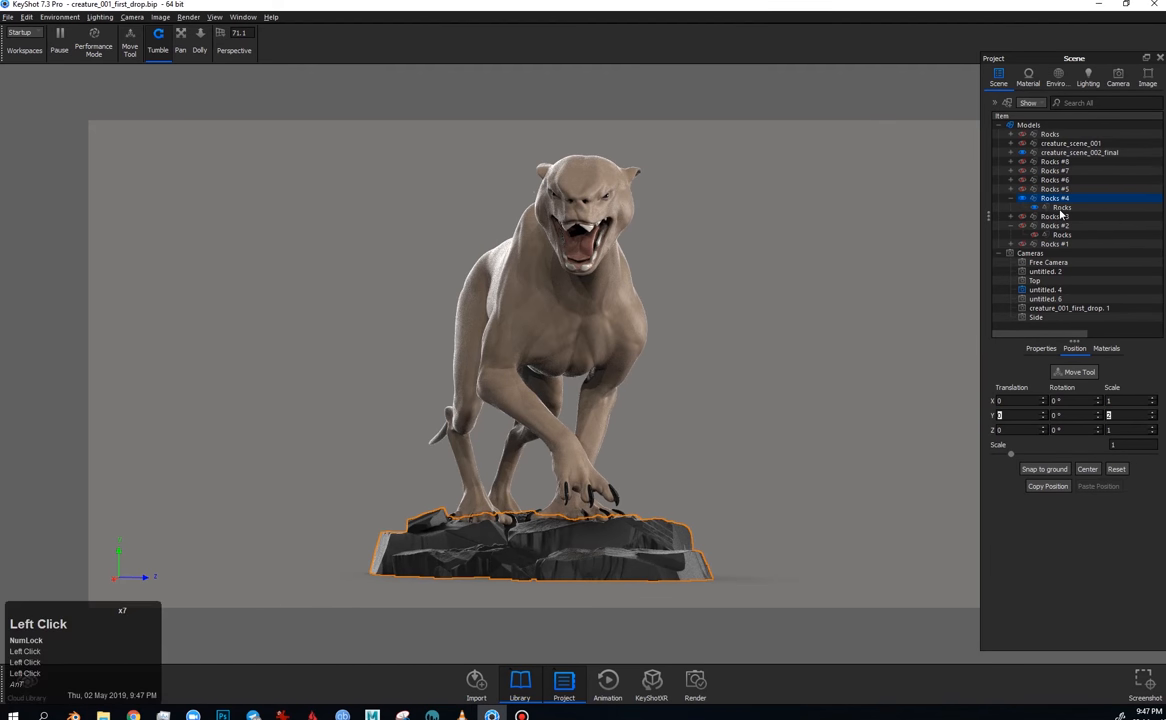
click(1036, 84)
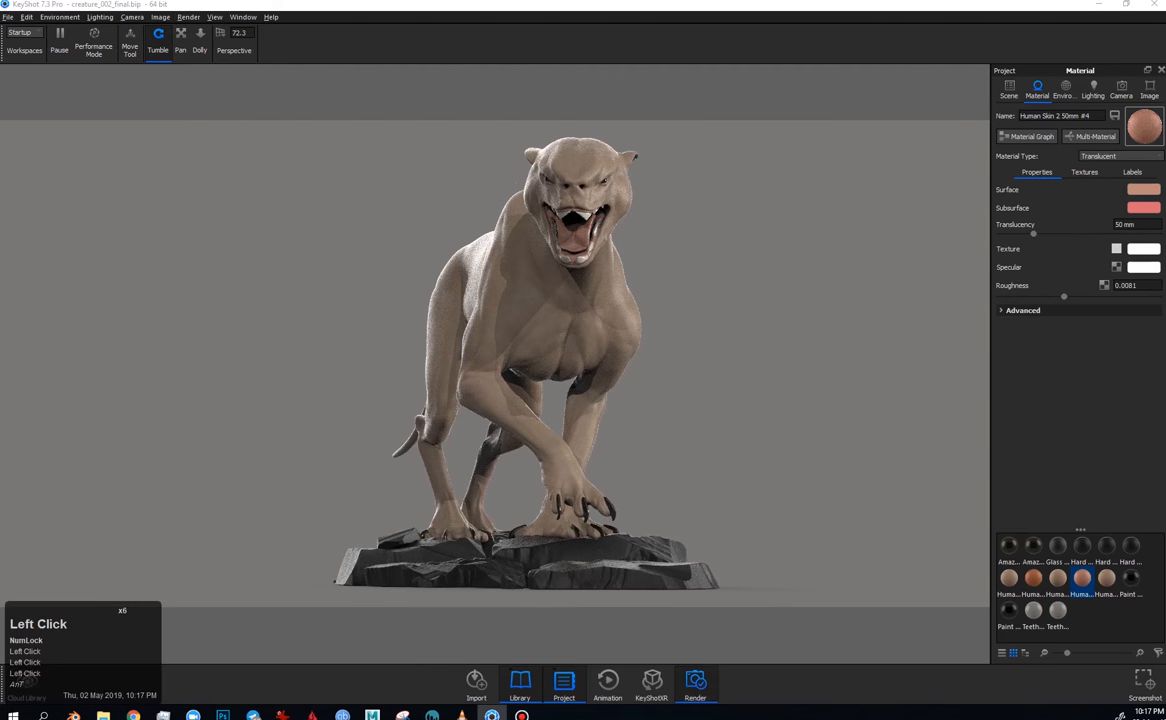
click(694, 684)
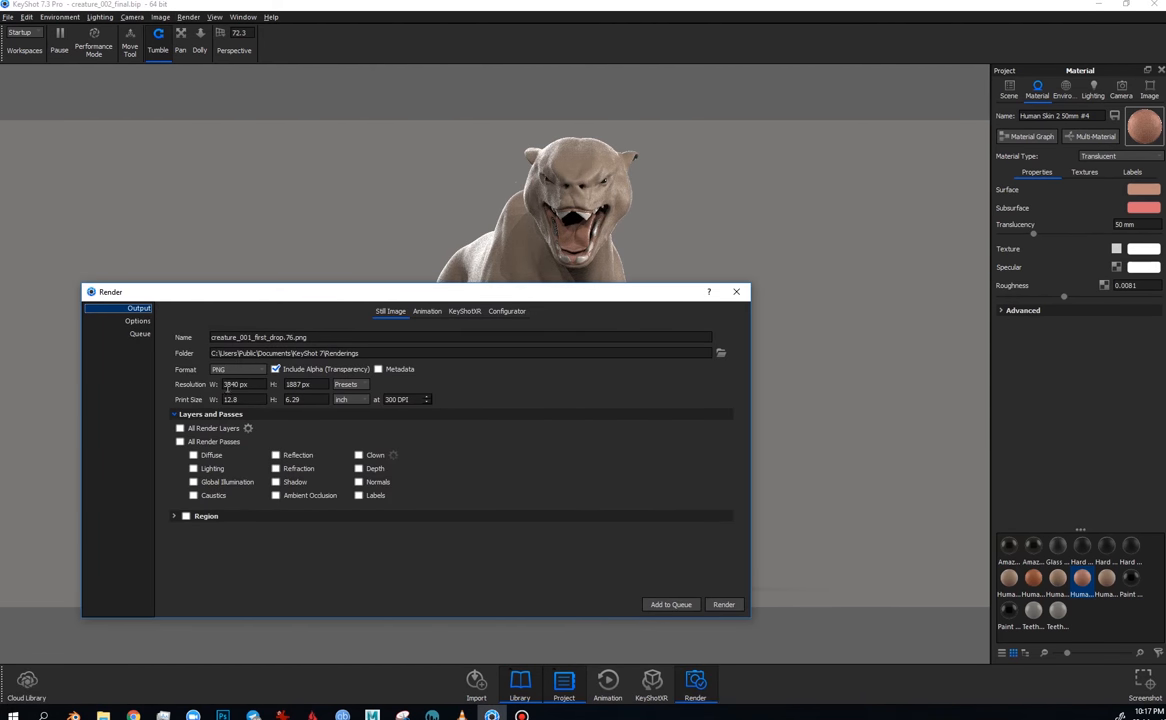
click(136, 320)
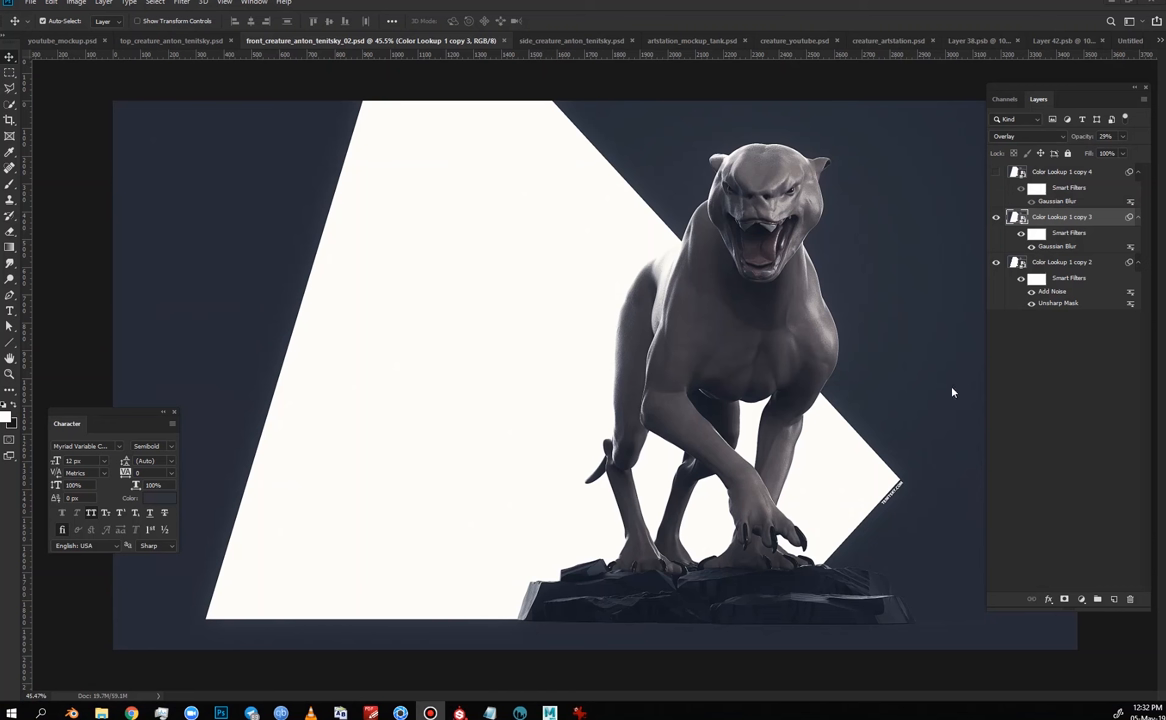
mouse_move(752, 442)
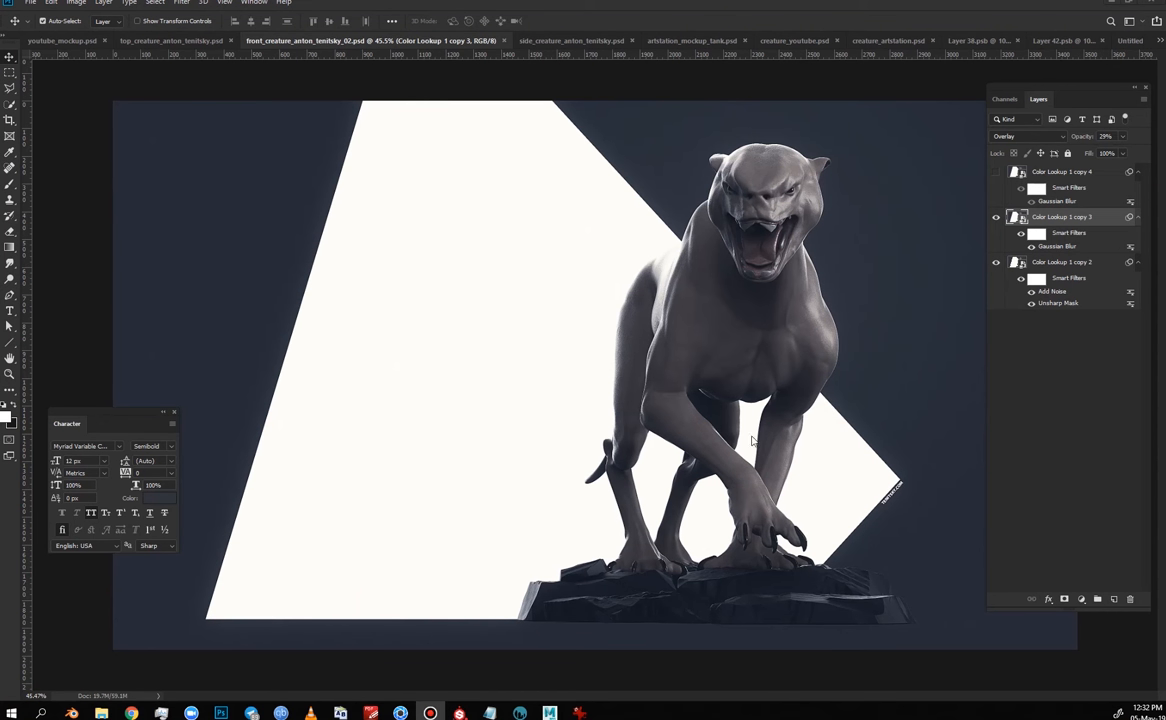
Step: Toggle the Color Lookup layers, switch to the full poster document and bring up the browser
click(996, 216)
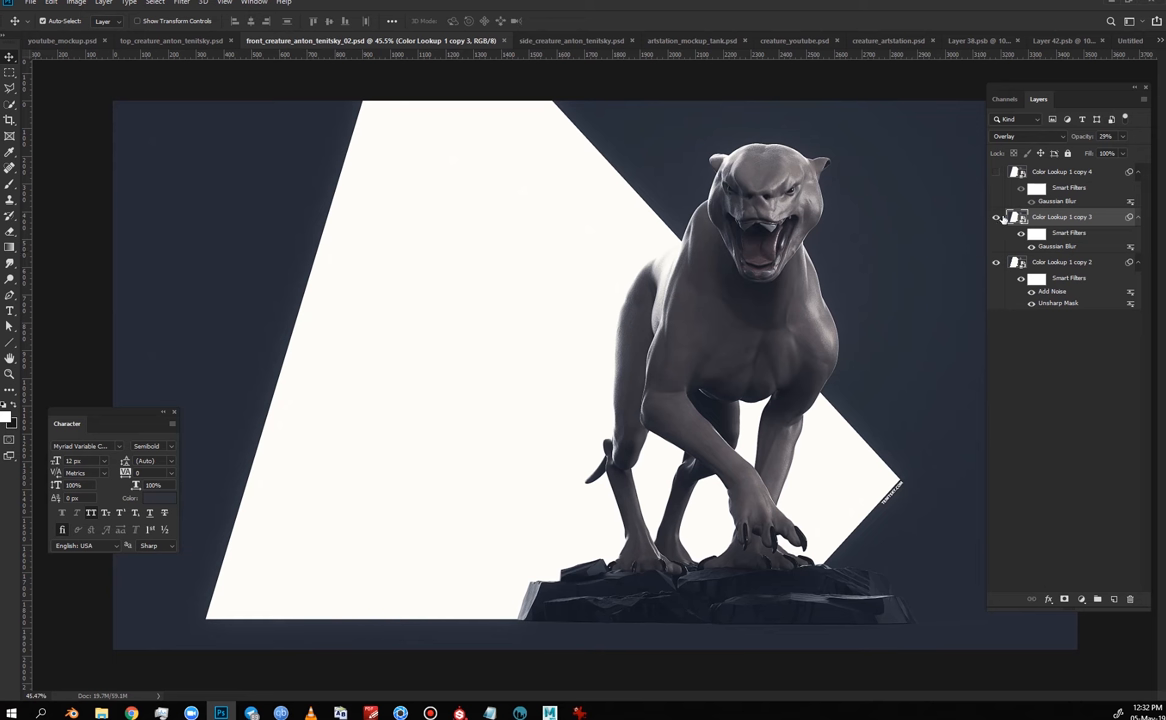
click(996, 216)
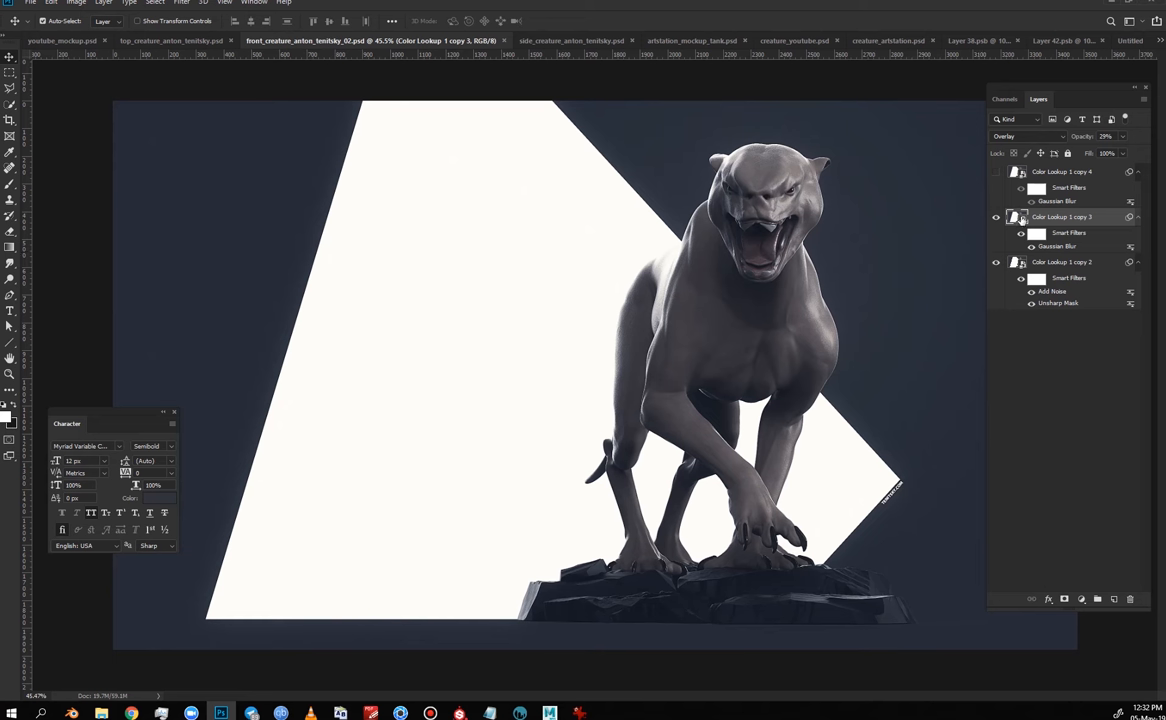
click(1062, 262)
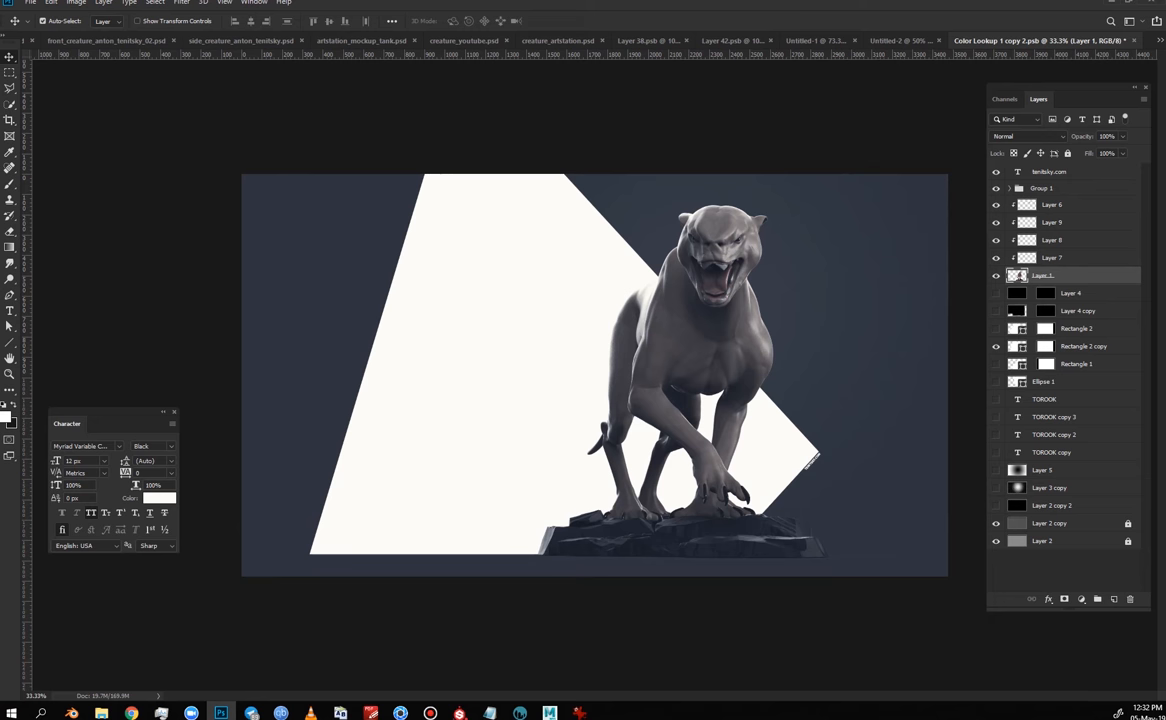
mouse_move(858, 438)
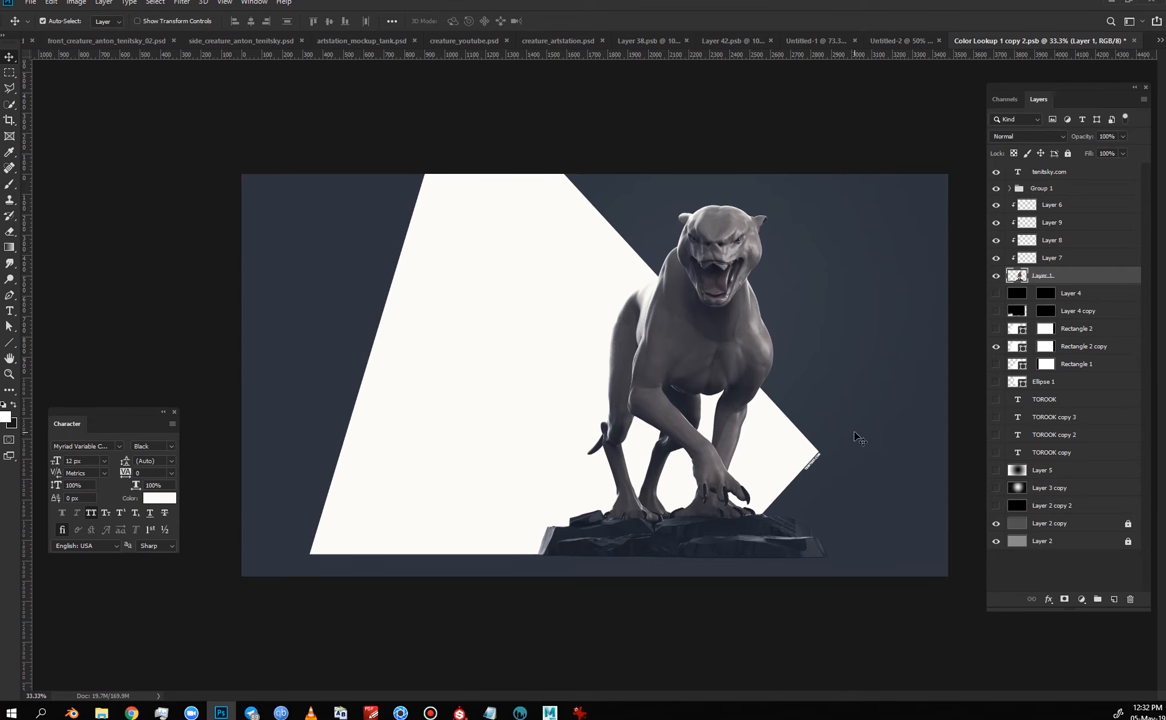
click(1084, 346)
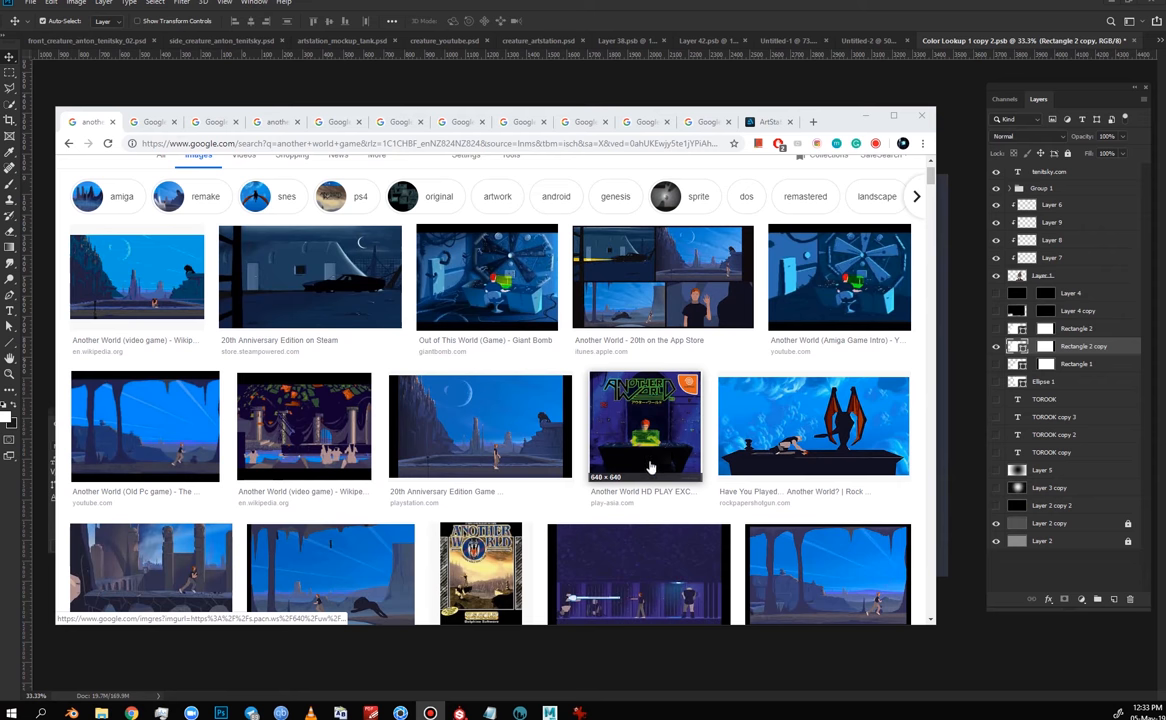
Step: Enlarge the Another World game artwork result in Google Images for reference
scroll(down, 3)
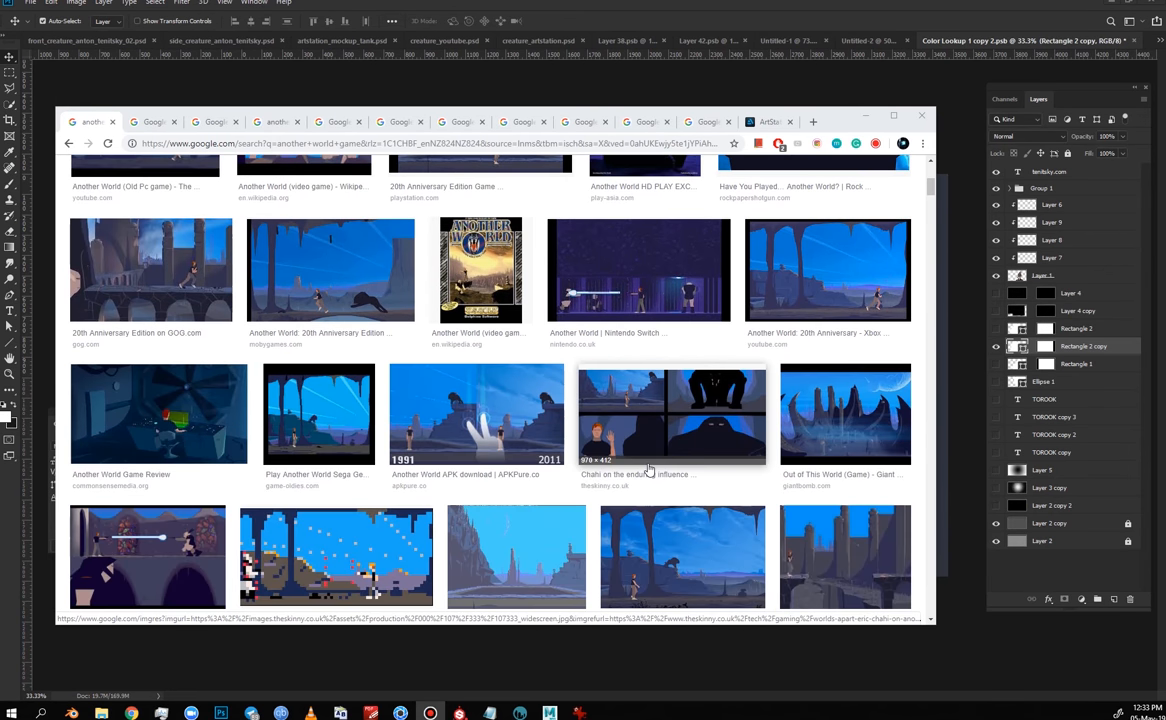
scroll(down, 3)
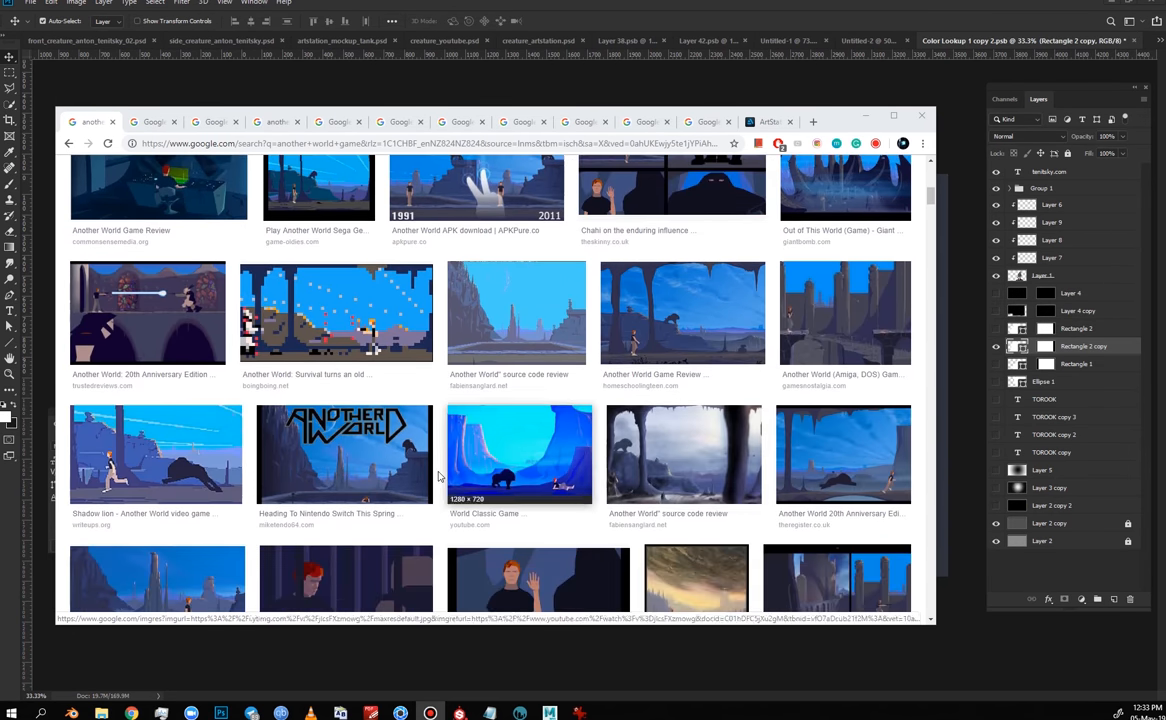
click(344, 454)
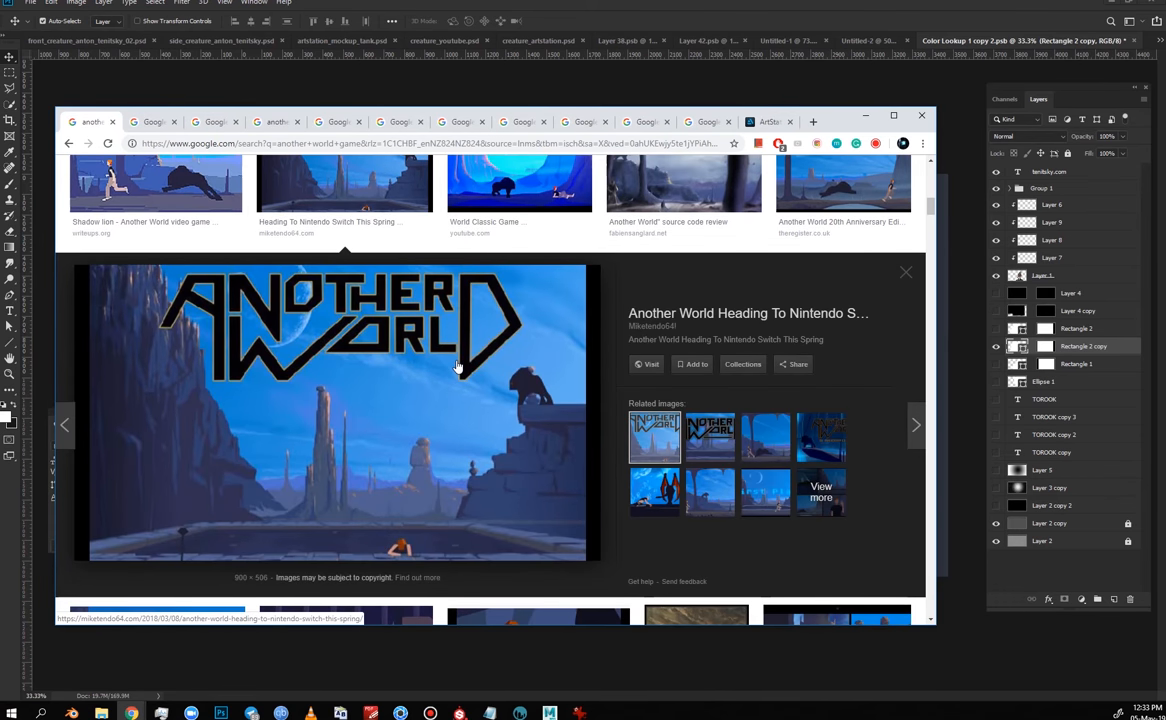
mouse_move(684, 192)
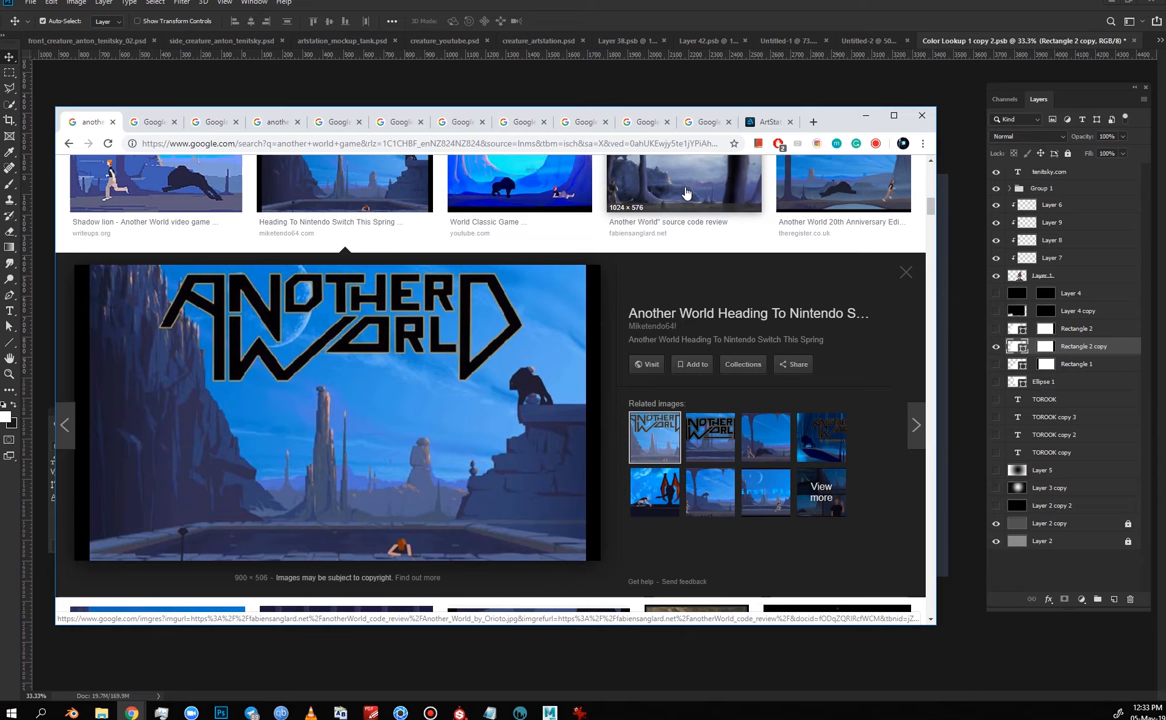
mouse_move(532, 392)
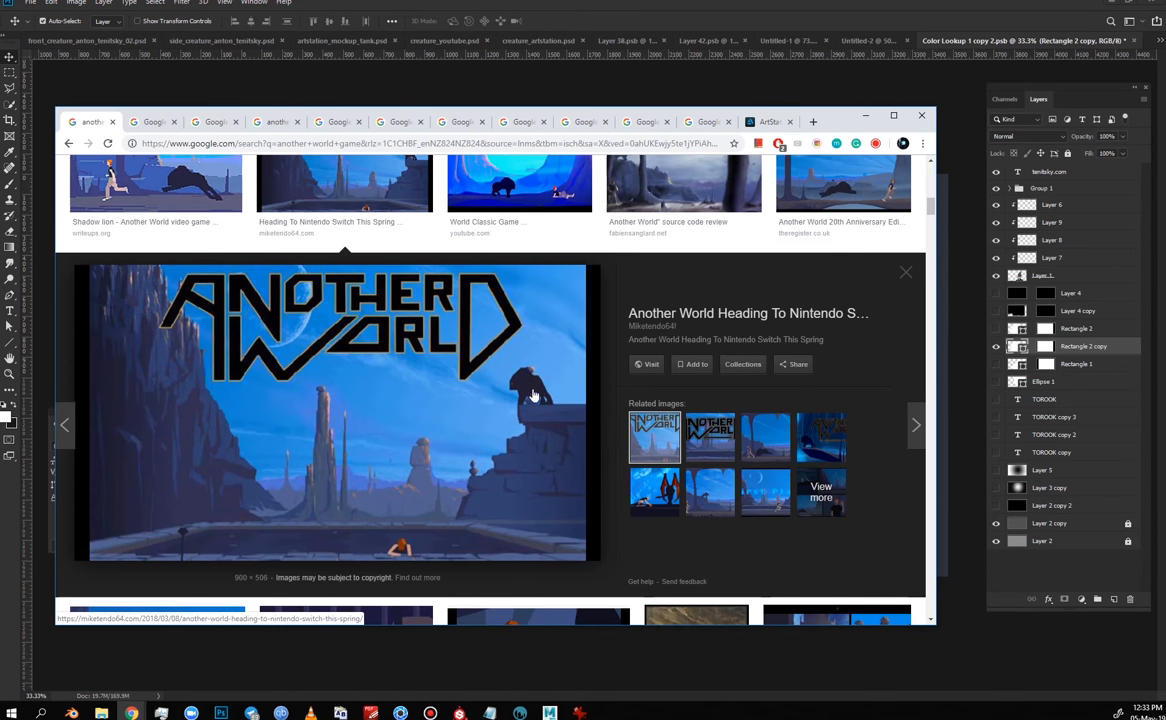
mouse_move(196, 450)
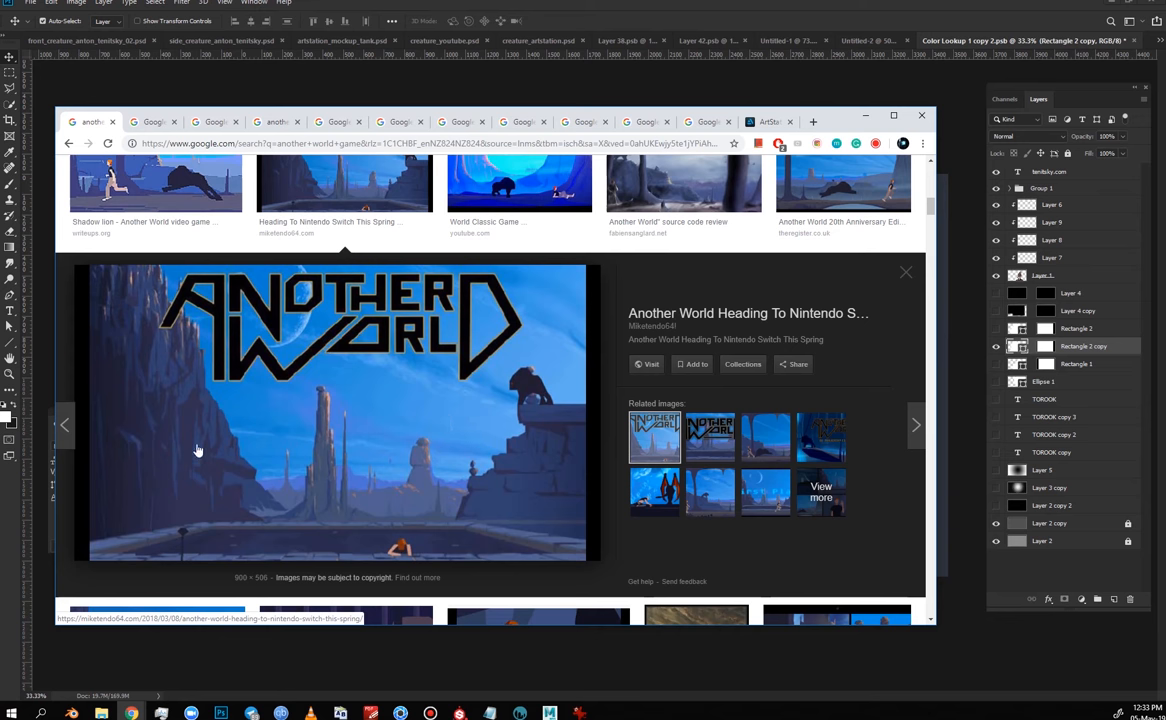
mouse_move(564, 424)
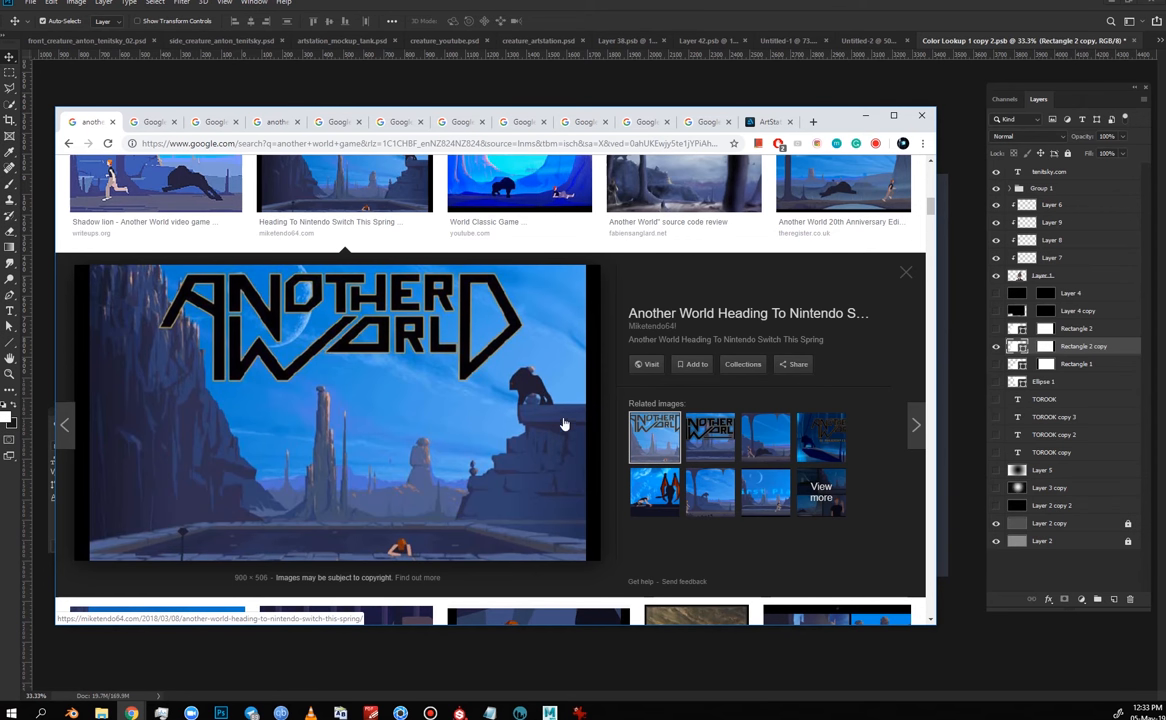
mouse_move(568, 292)
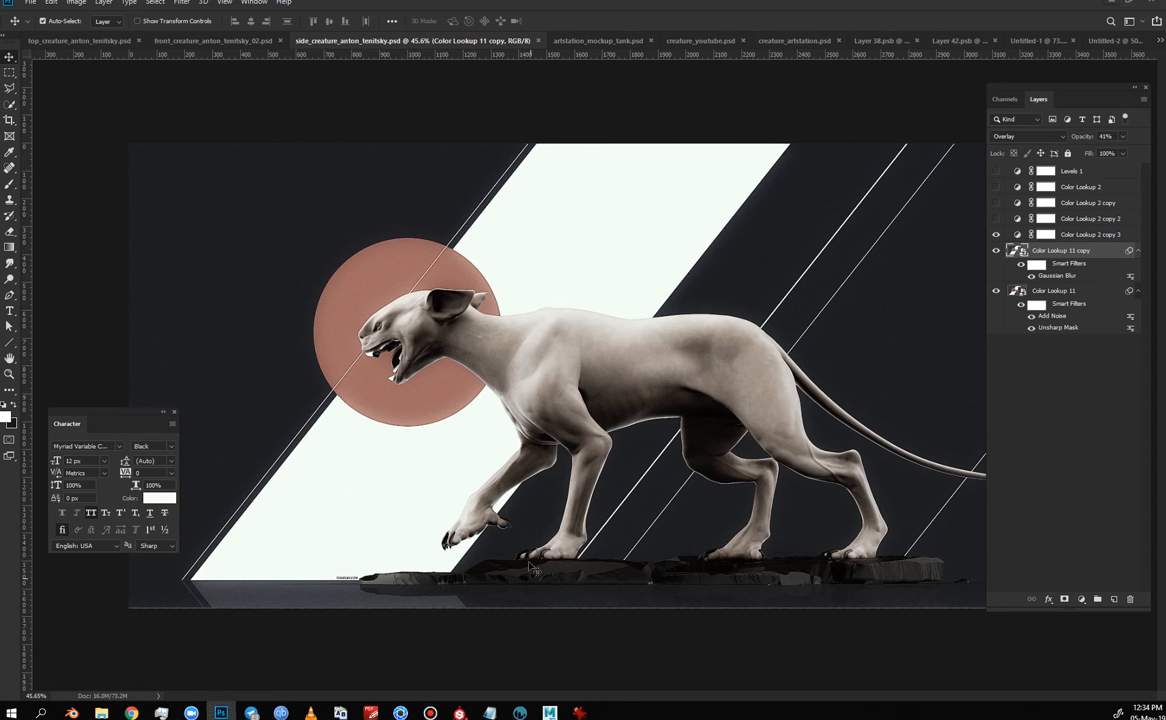
mouse_move(270, 400)
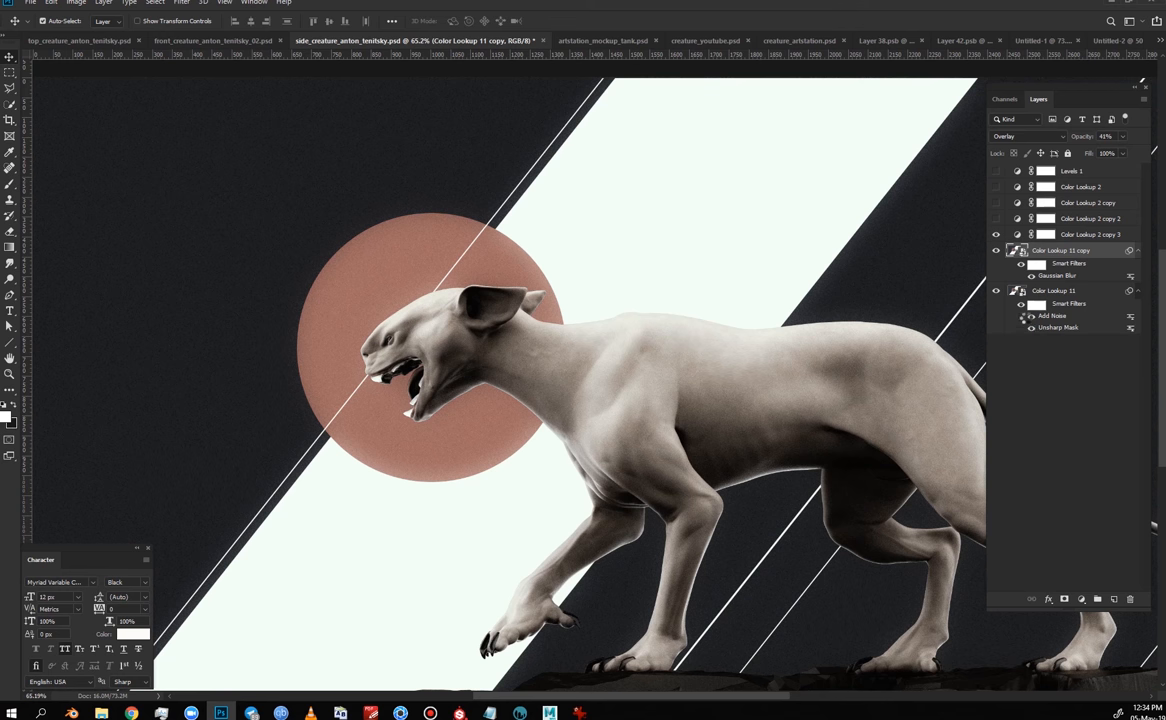
Step: Choose another blending mode for the blurred Color Lookup copy layer
click(996, 250)
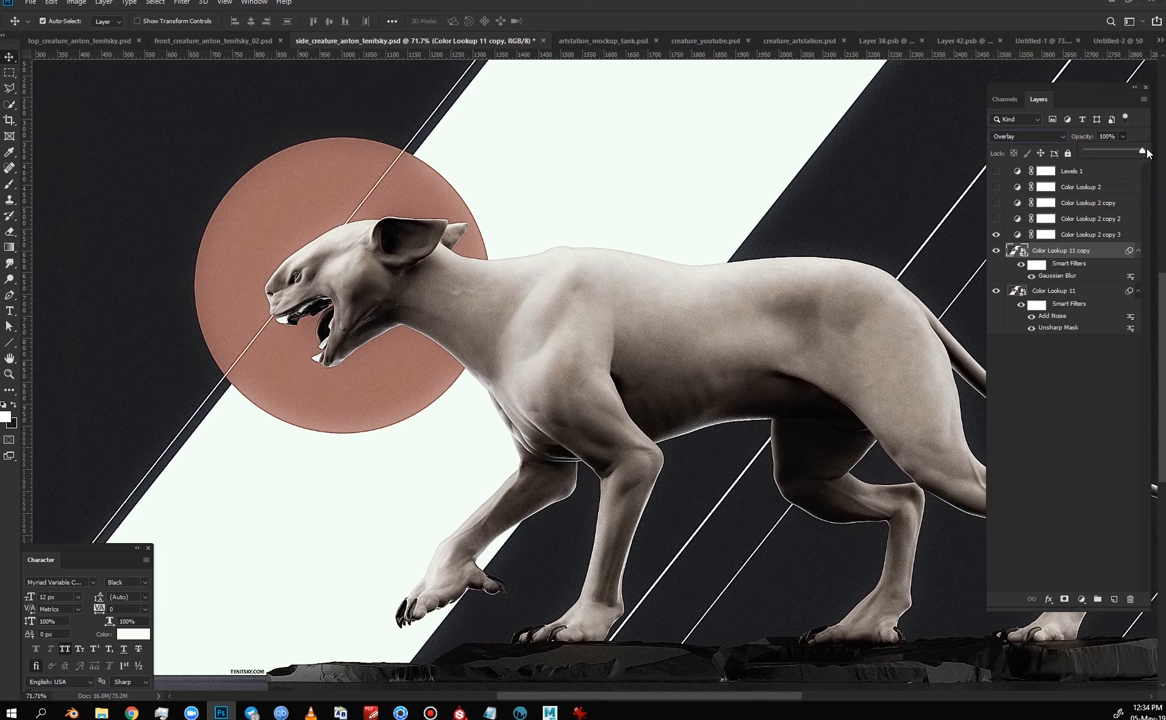
click(1024, 136)
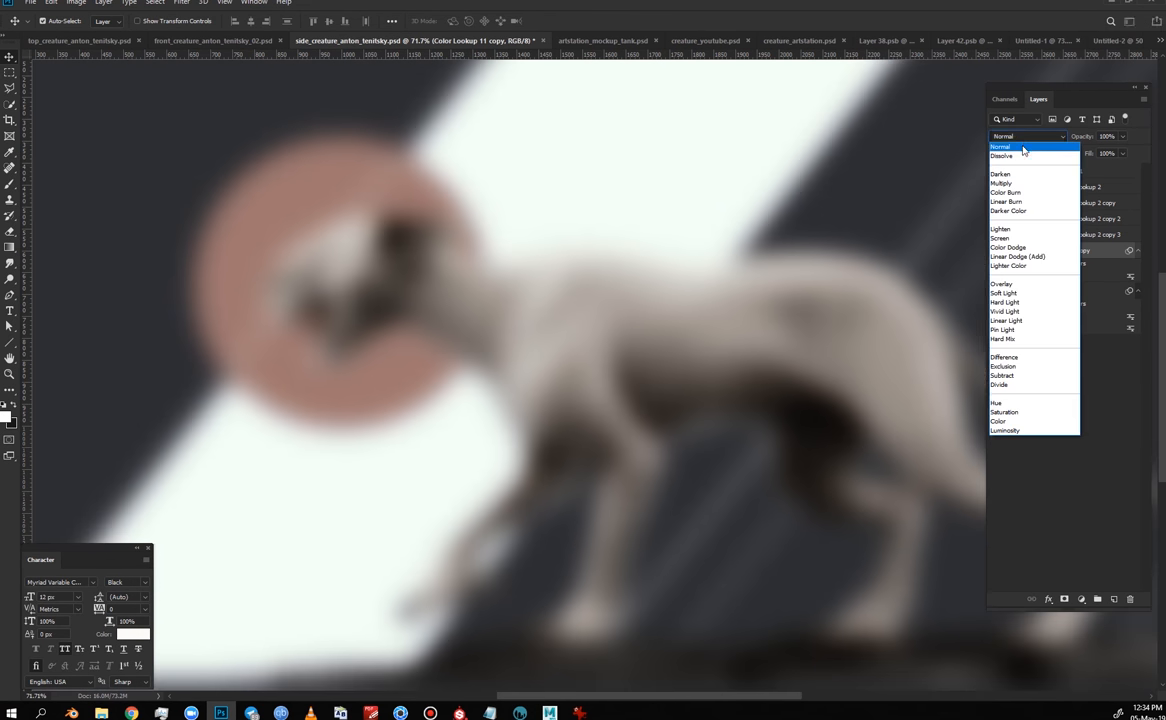
click(1002, 148)
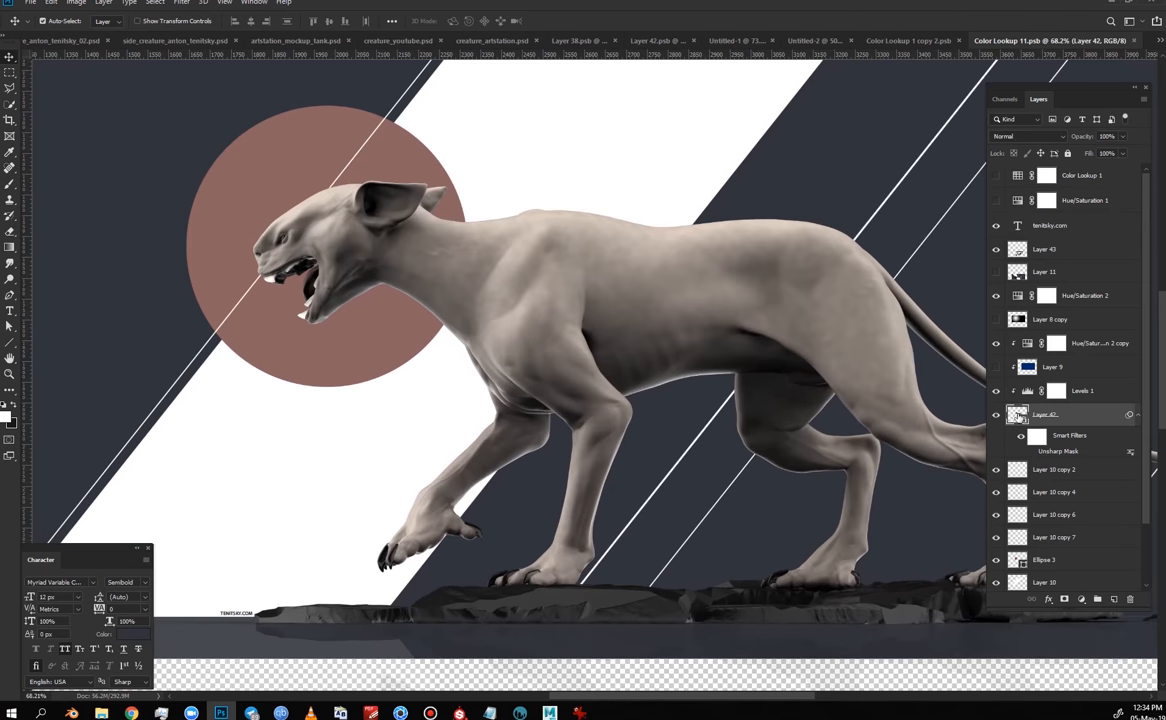
Step: Open the embedded creature smart object, answer the update prompt, then turn on the Color Lookup 1 tint
click(656, 40)
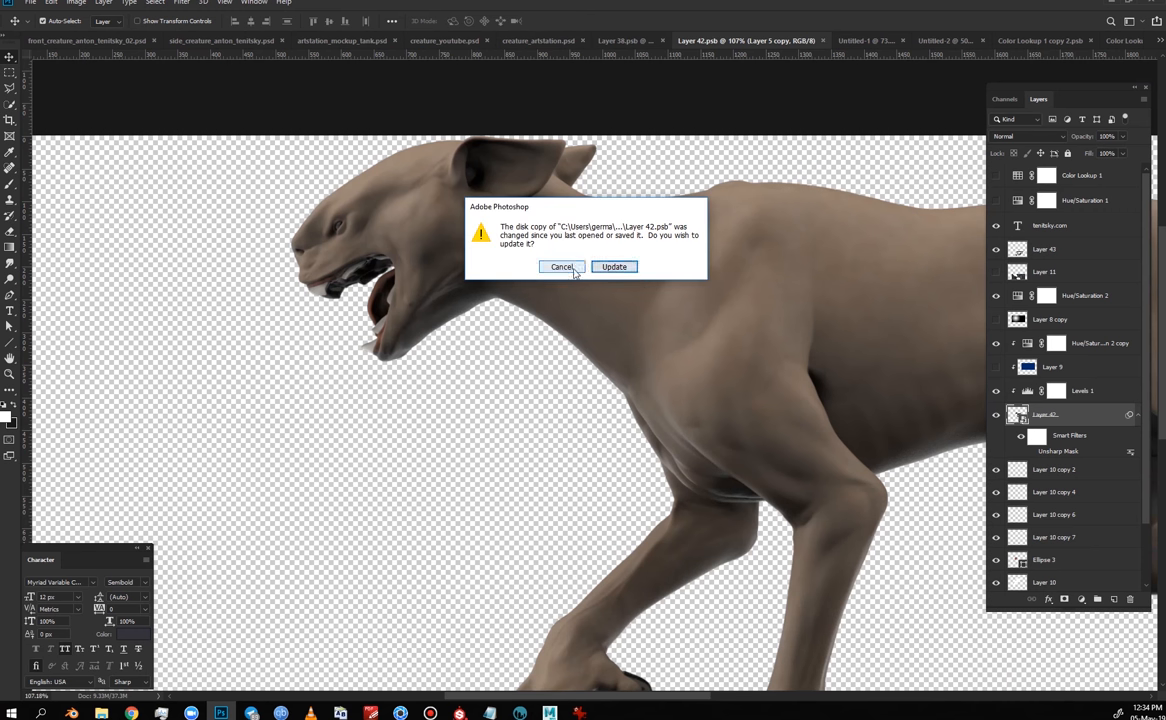
click(612, 266)
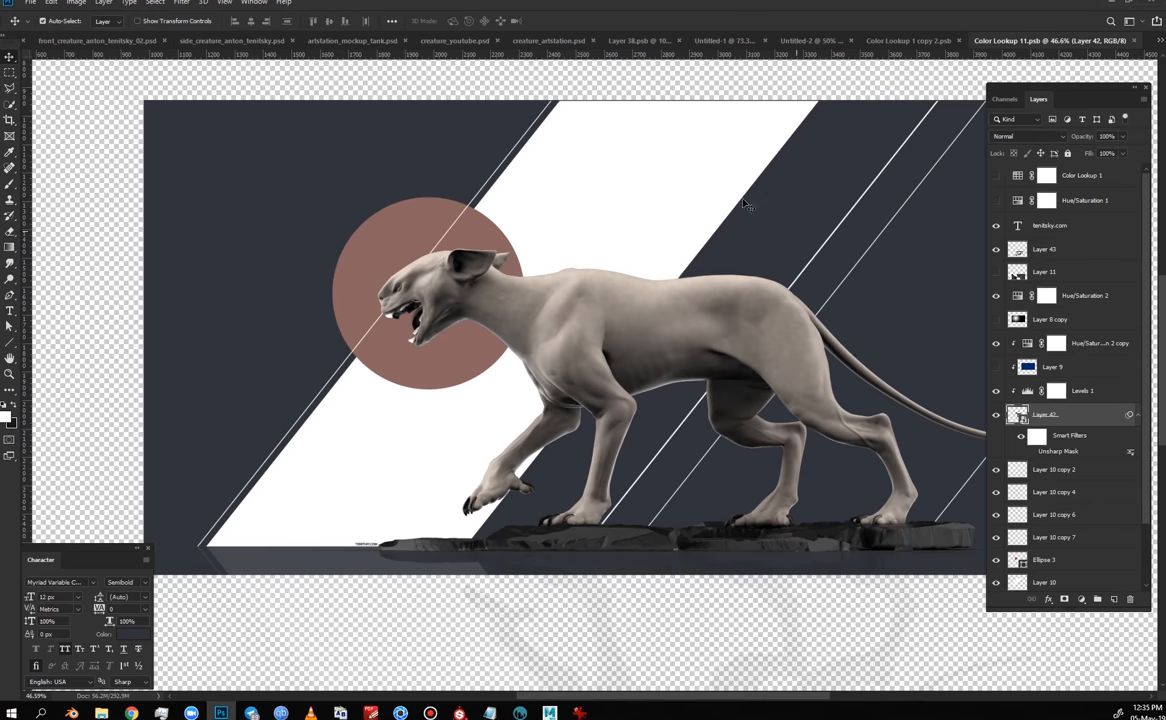
mouse_move(862, 82)
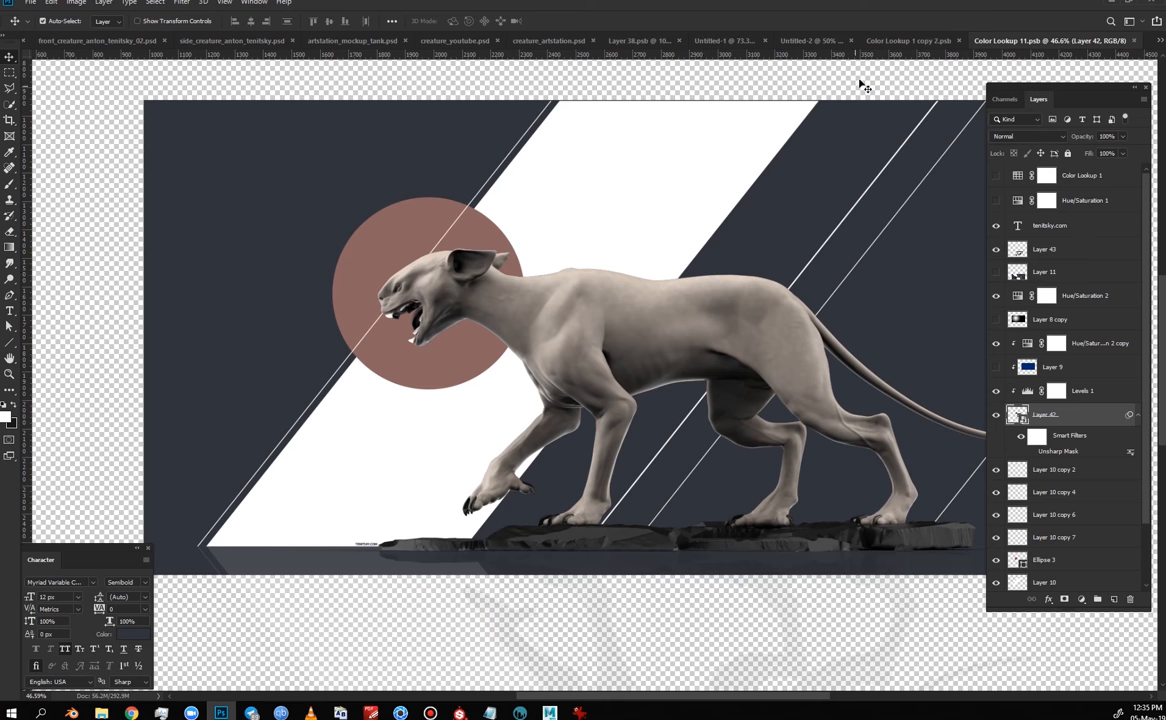
mouse_move(904, 62)
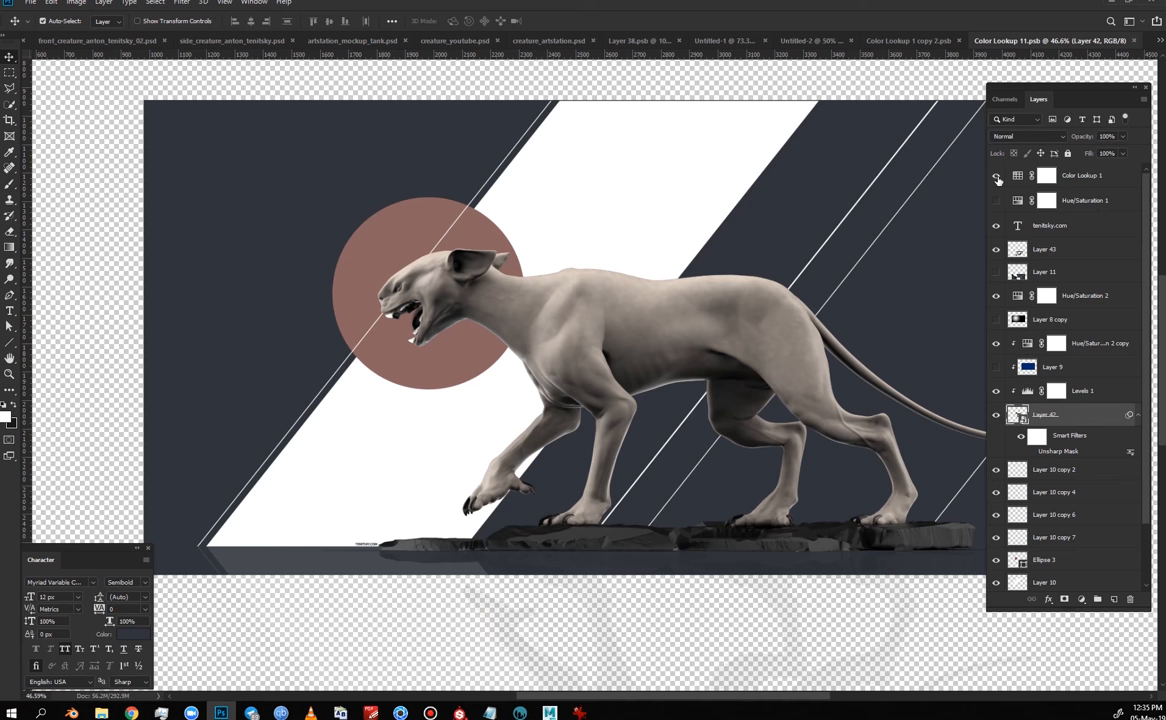
click(996, 176)
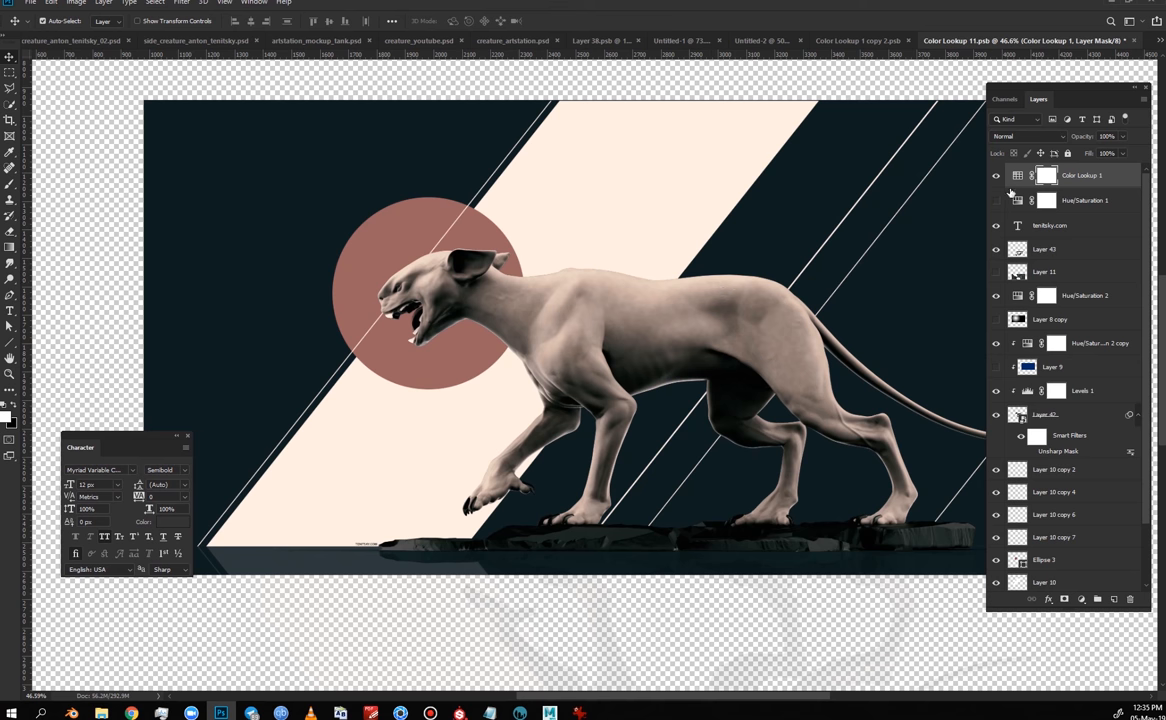
Step: Toggle the Color Lookup 1 tint on and off to compare the poster with and without it
click(996, 176)
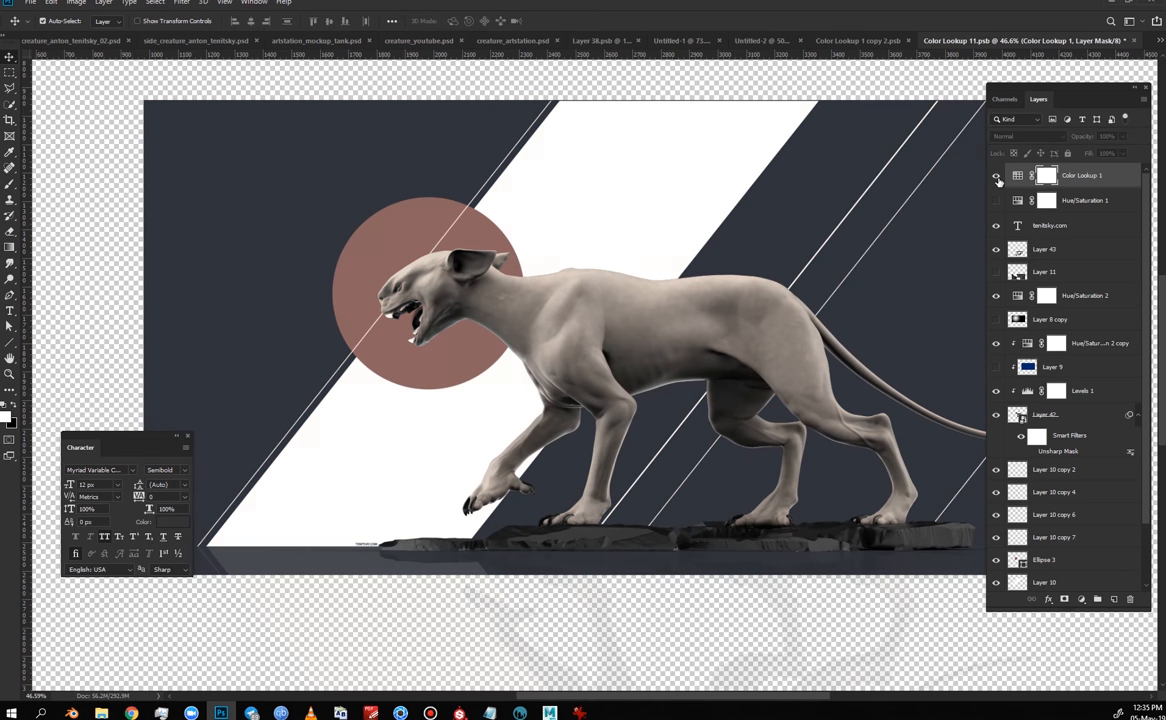
click(996, 176)
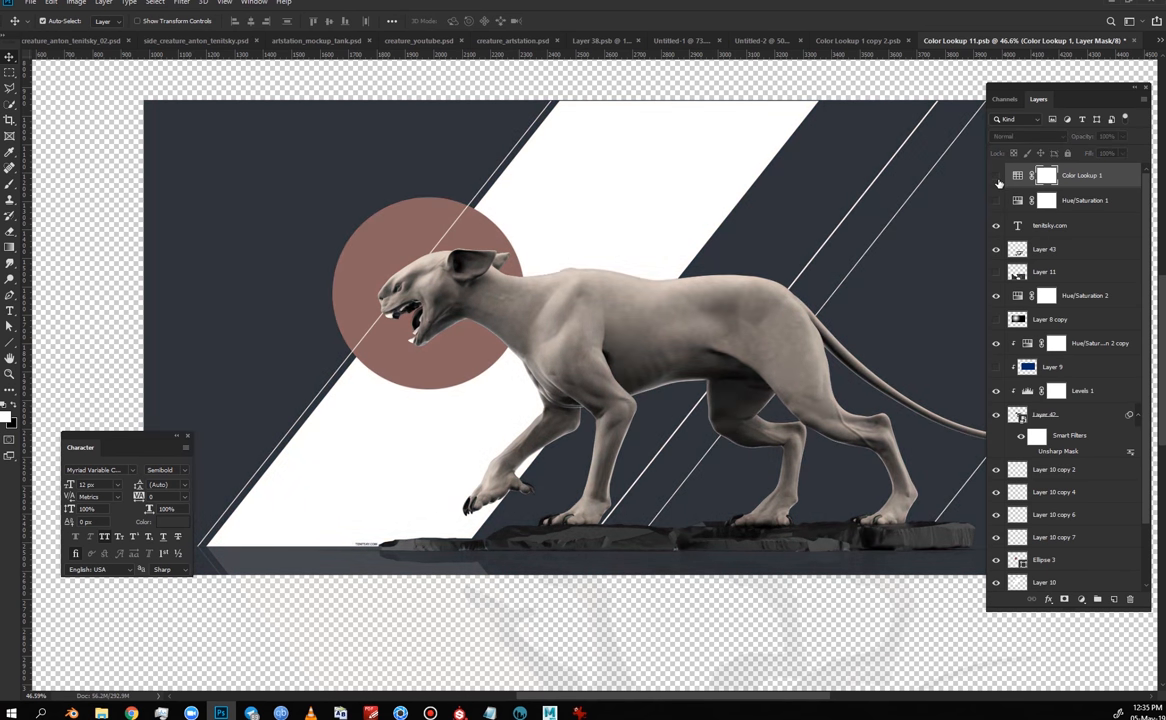
click(996, 176)
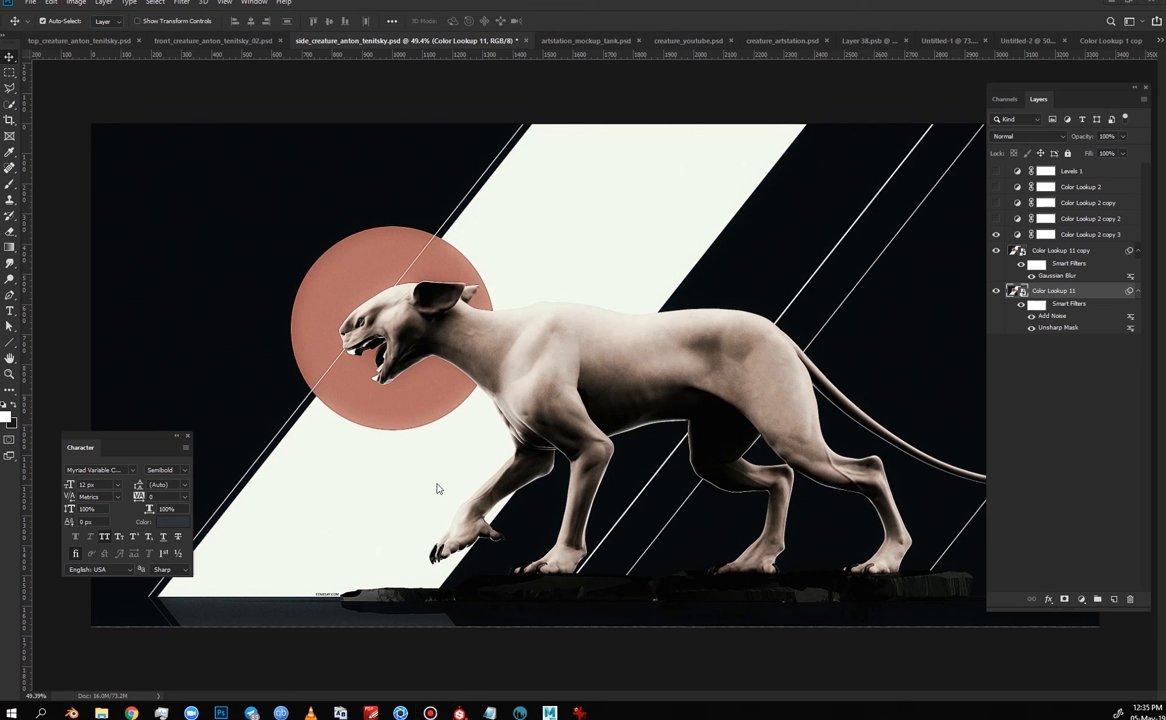
mouse_move(512, 464)
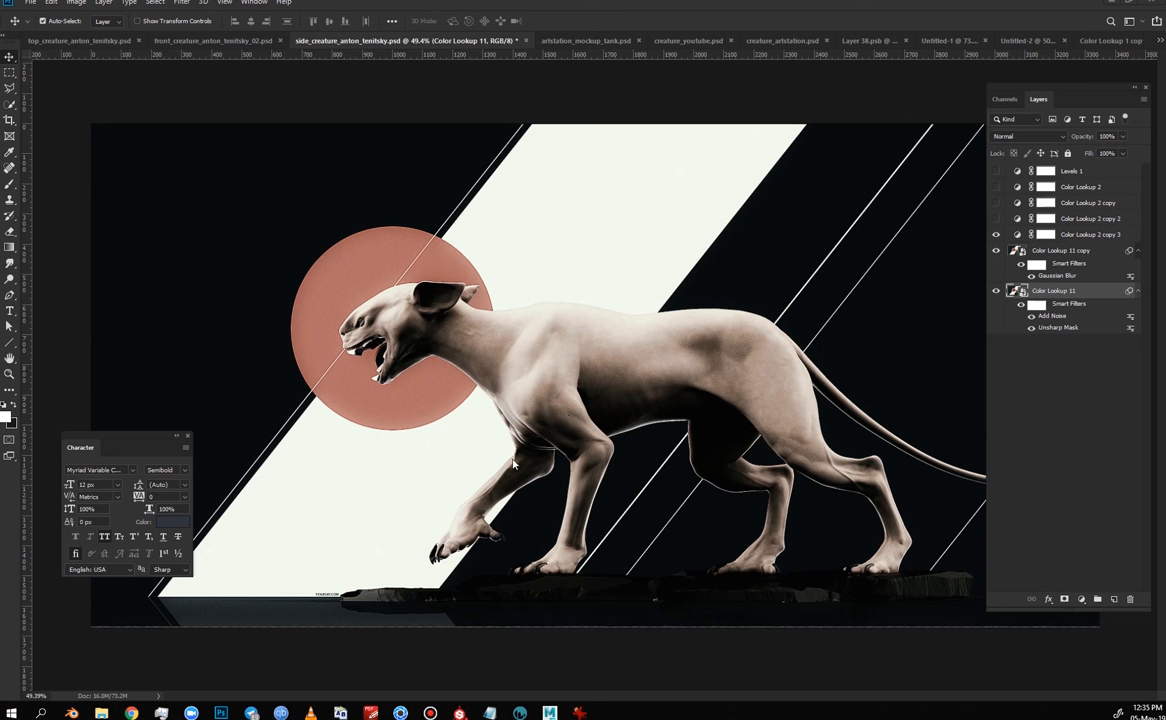
mouse_move(584, 620)
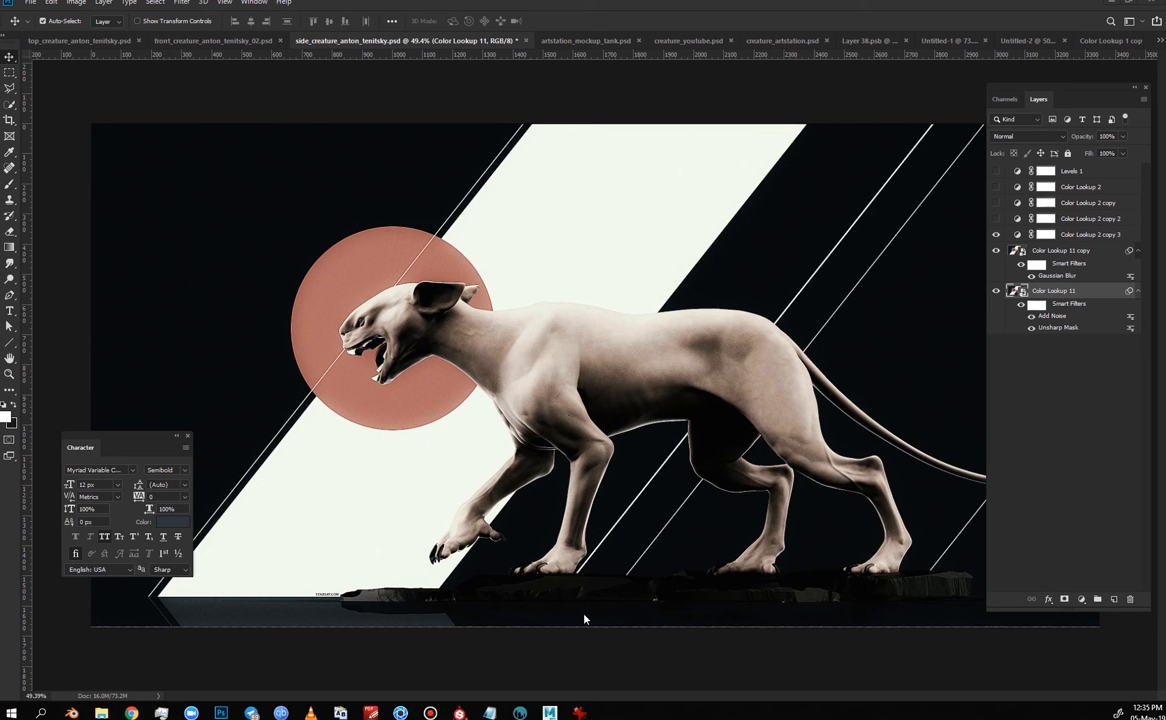
mouse_move(710, 504)
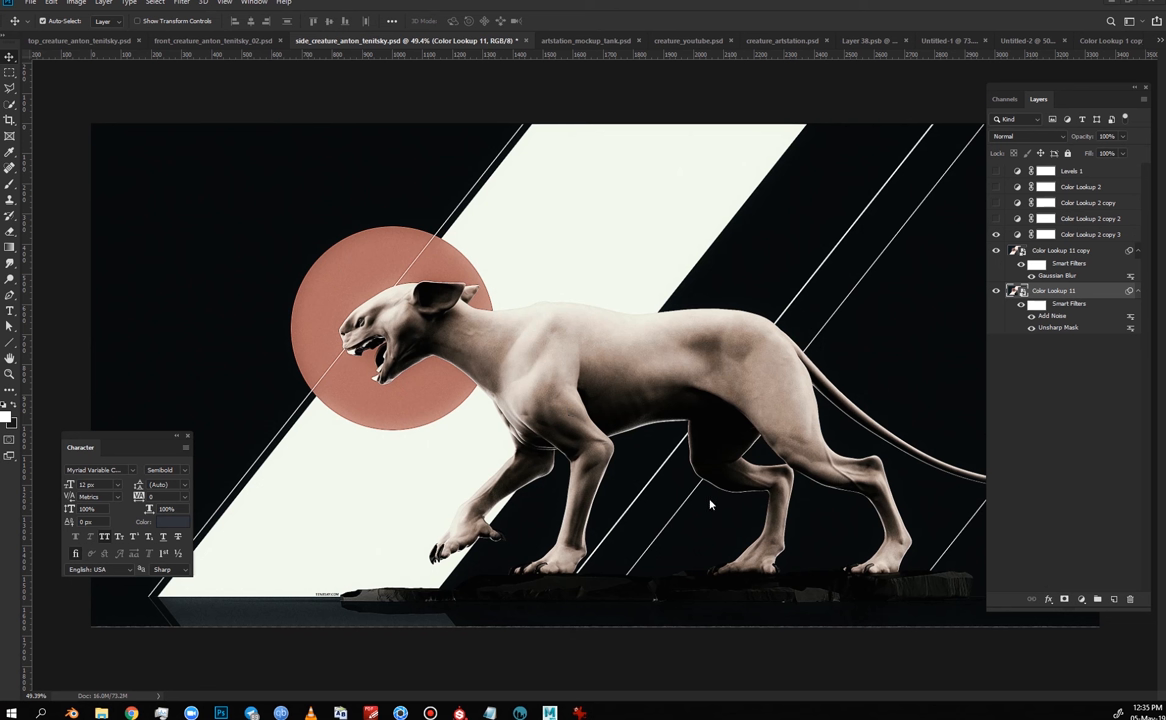
mouse_move(718, 508)
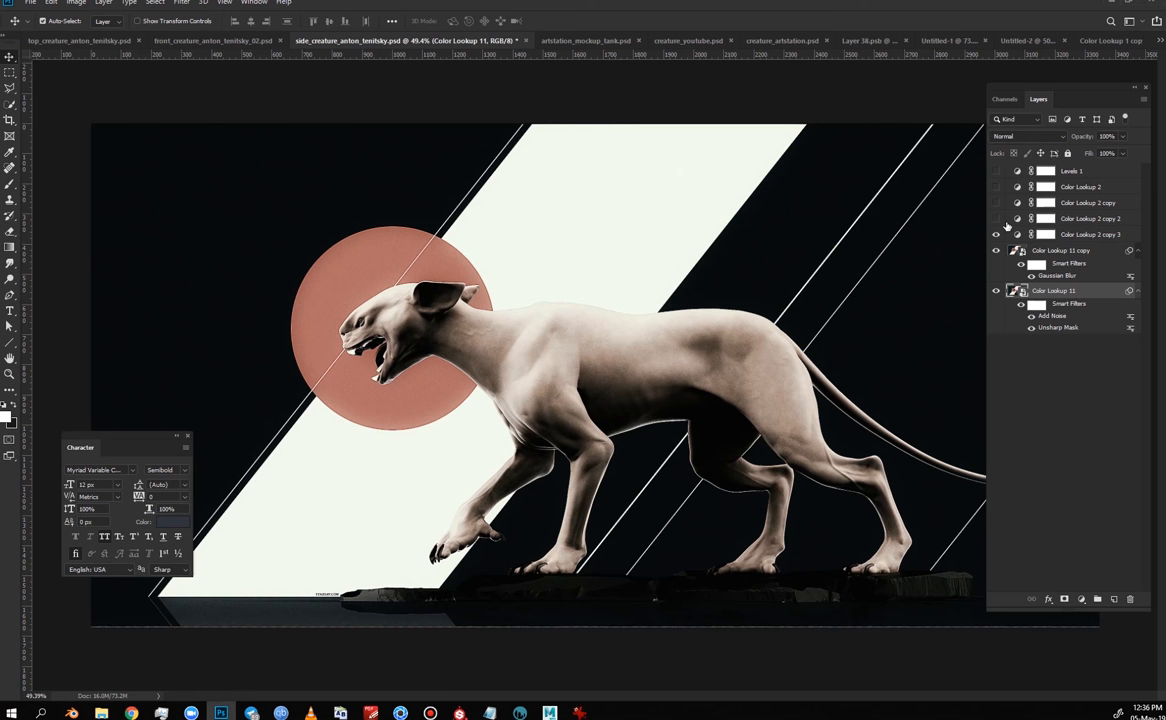
Step: Compare the warm high-contrast and navy-tinted lookups, leaving the warm sepia grade visible
click(996, 204)
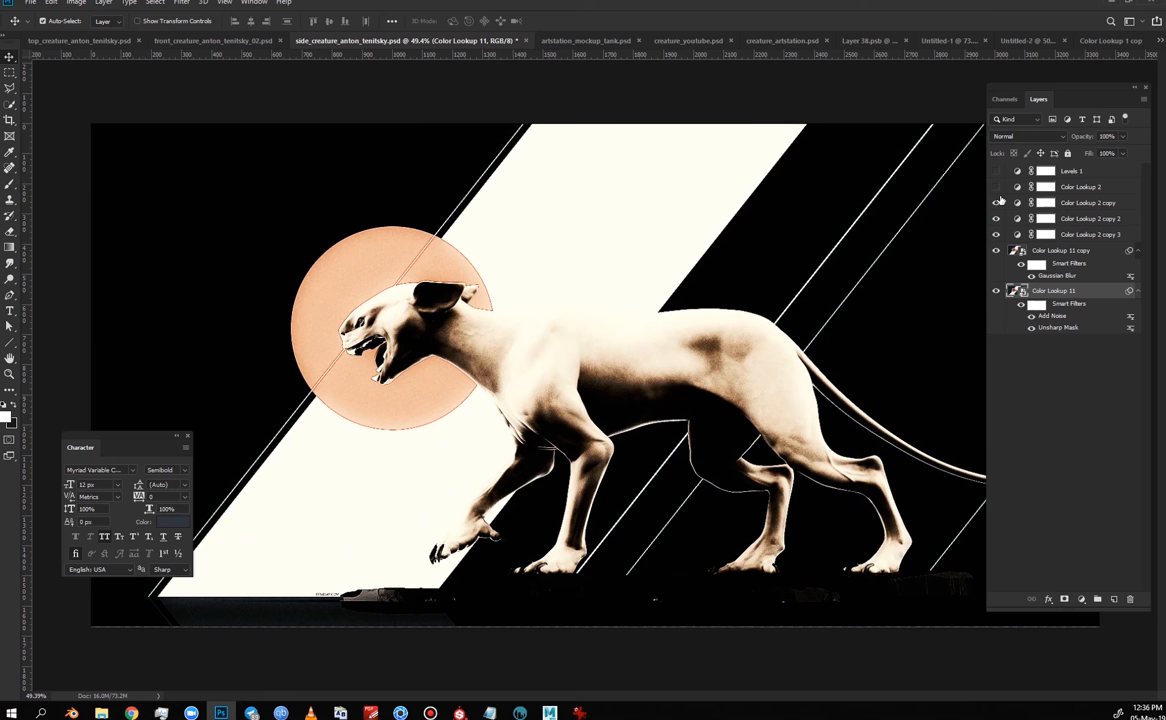
click(996, 202)
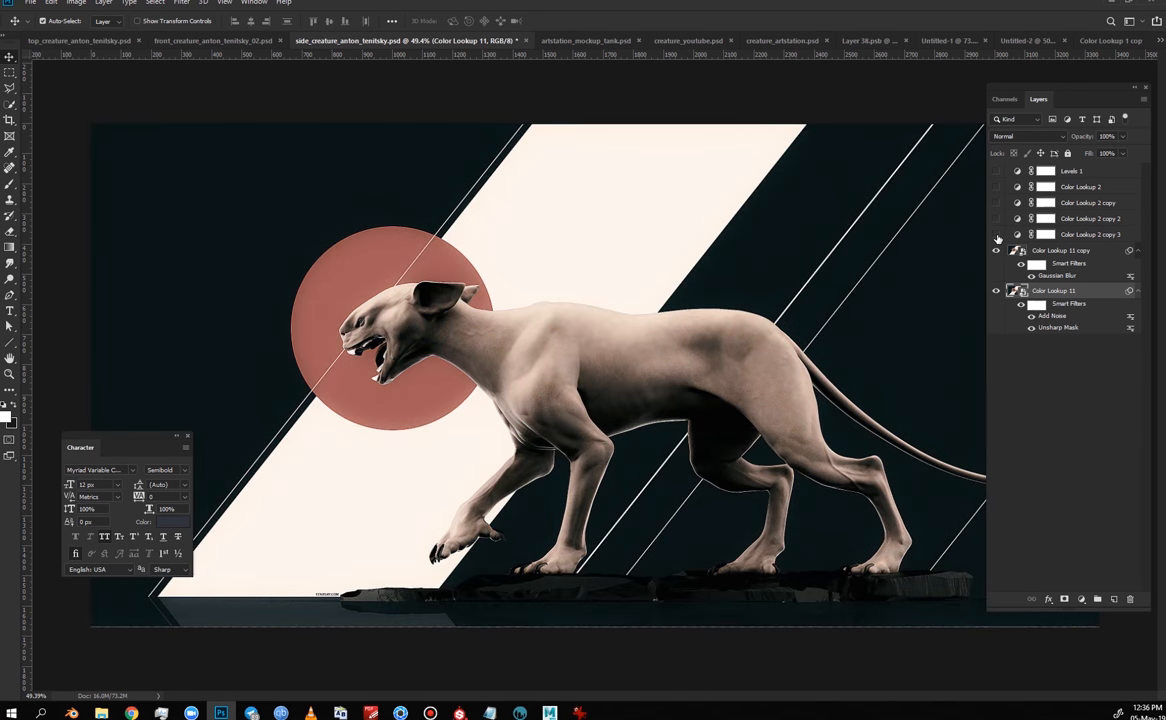
click(996, 218)
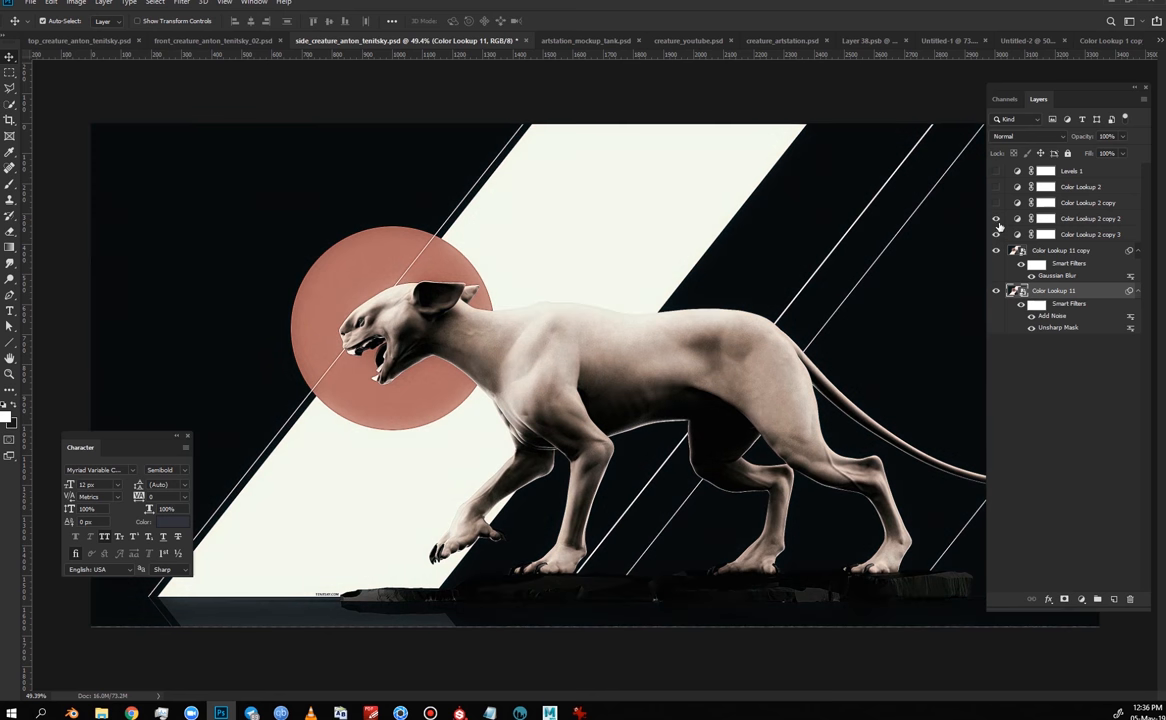
click(996, 218)
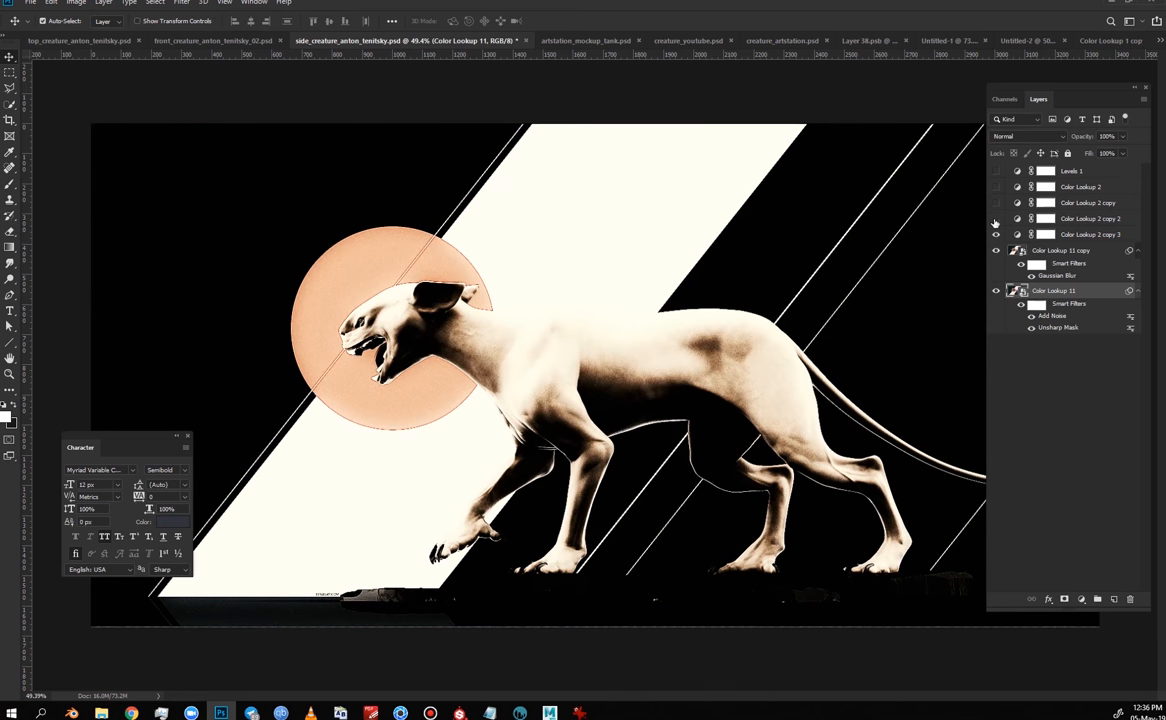